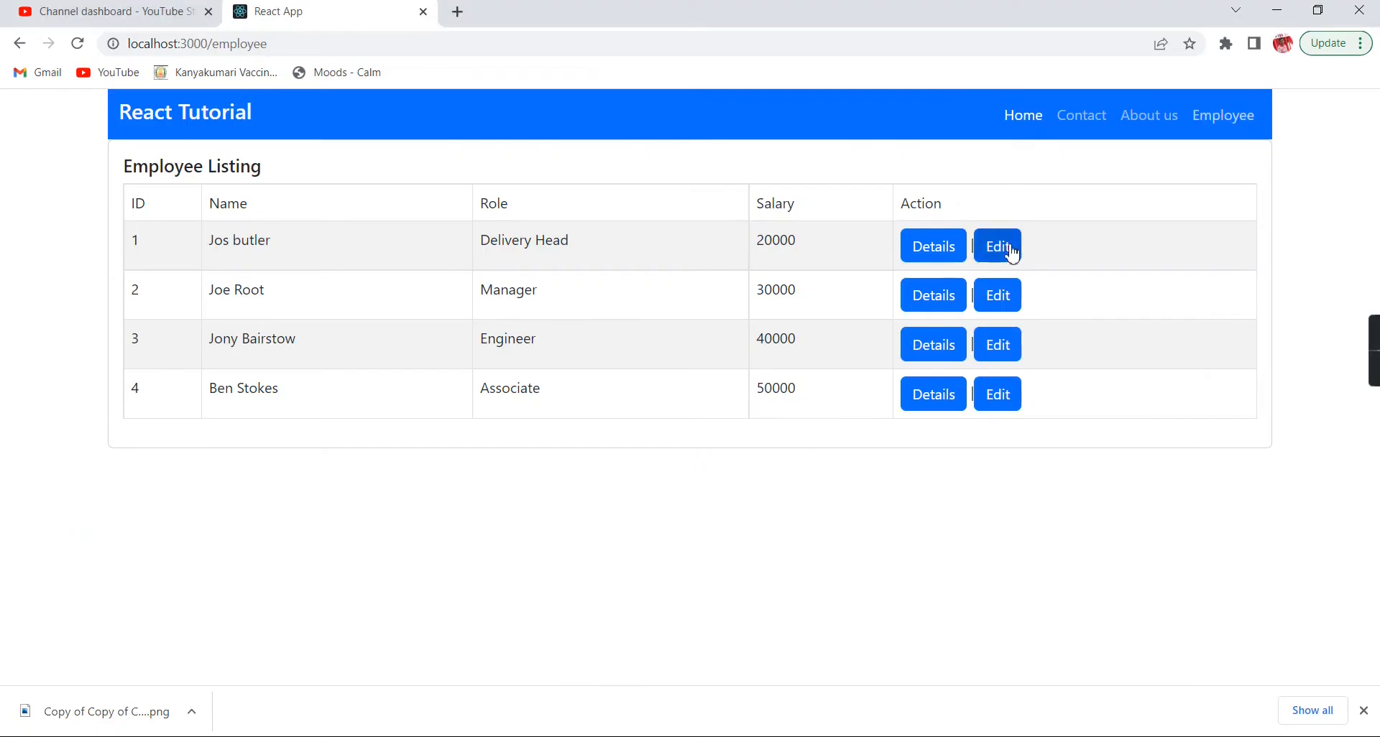
Step: Add a Link 'Add New' with className 'btn btn-success' above the h5 heading in EmployeeListing.js
{"action": "left_click", "coordinate": [997, 246]}
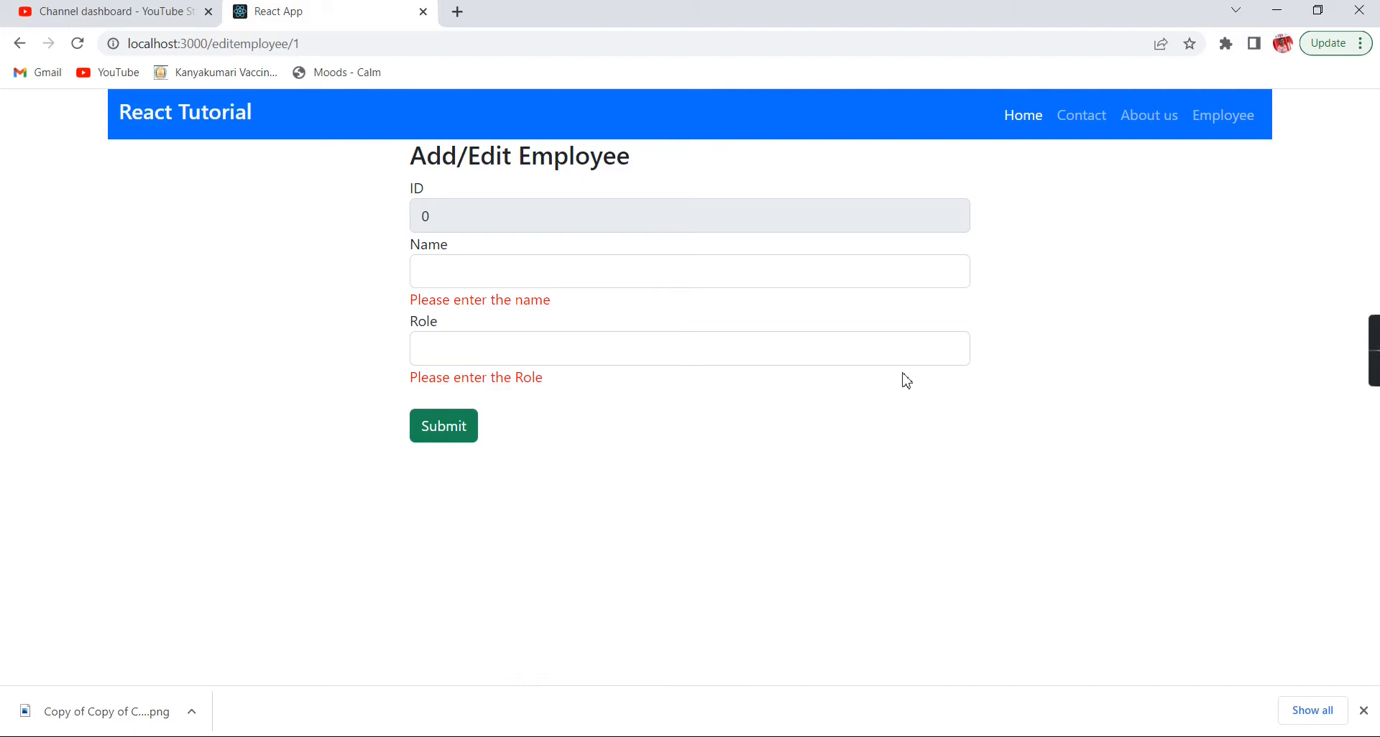
{"action": "mouse_move", "coordinate": [769, 691]}
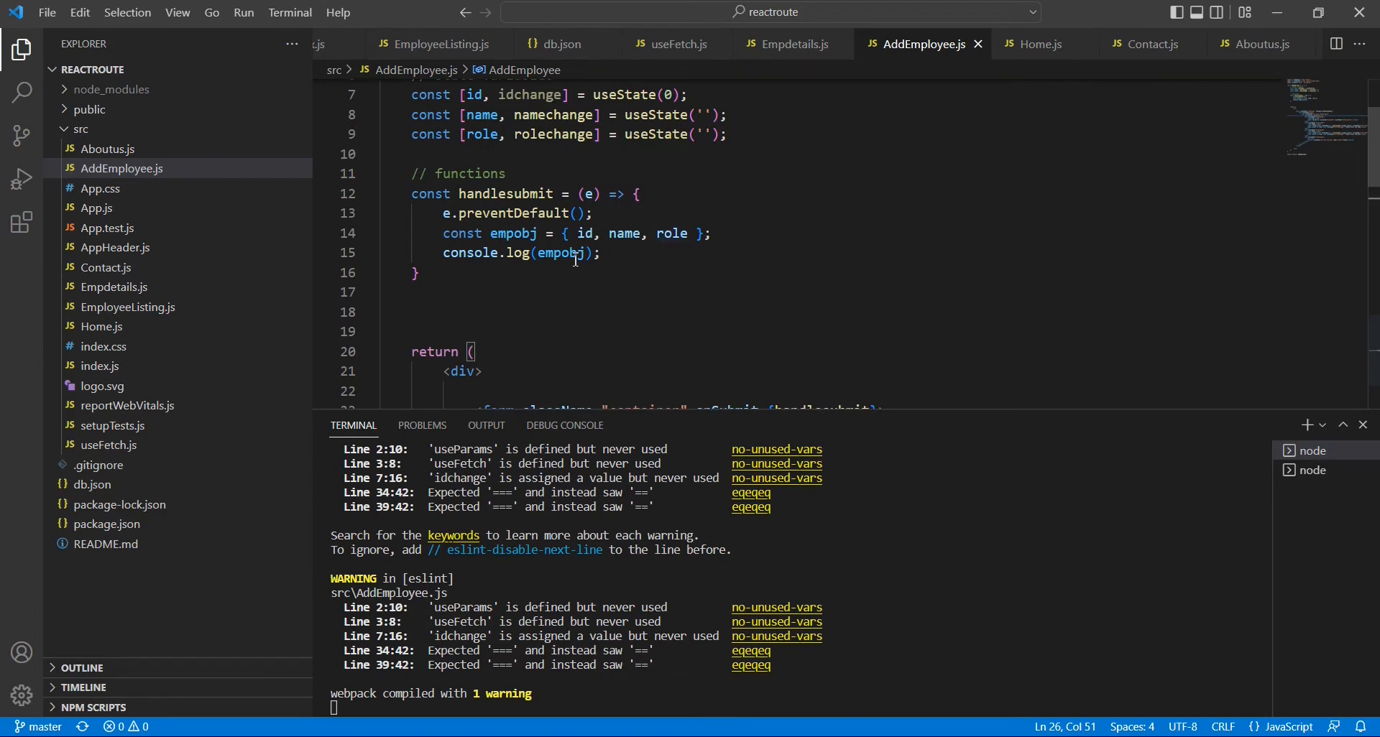
{"action": "mouse_move", "coordinate": [630, 255]}
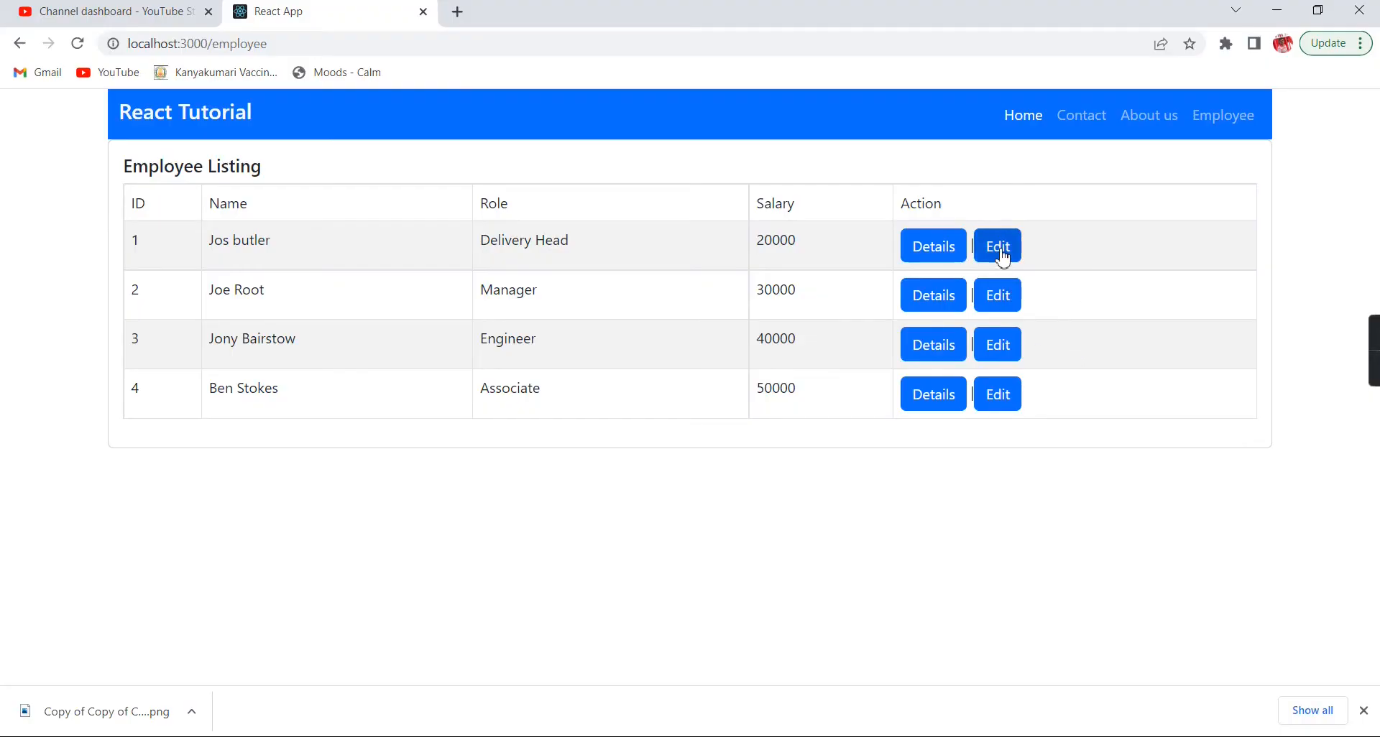
{"action": "mouse_move", "coordinate": [181, 155]}
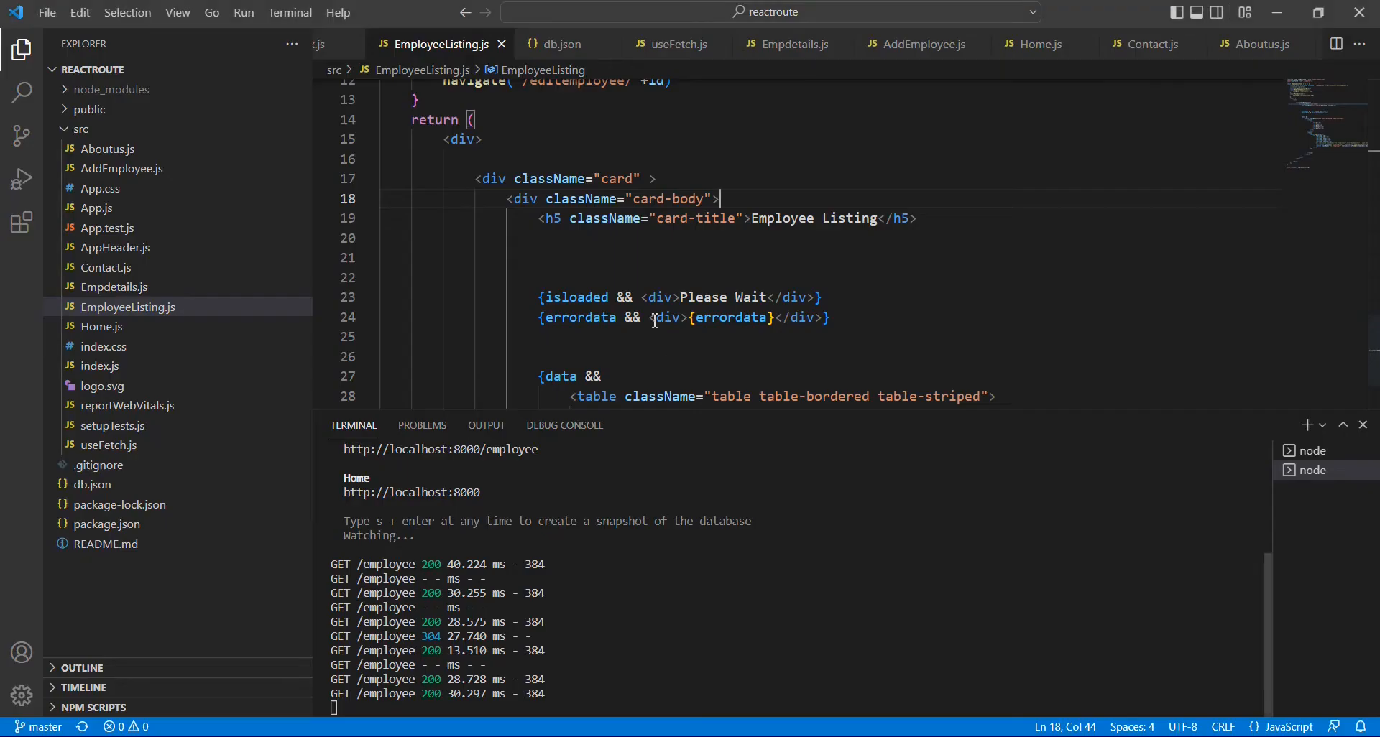
{"action": "mouse_move", "coordinate": [781, 198]}
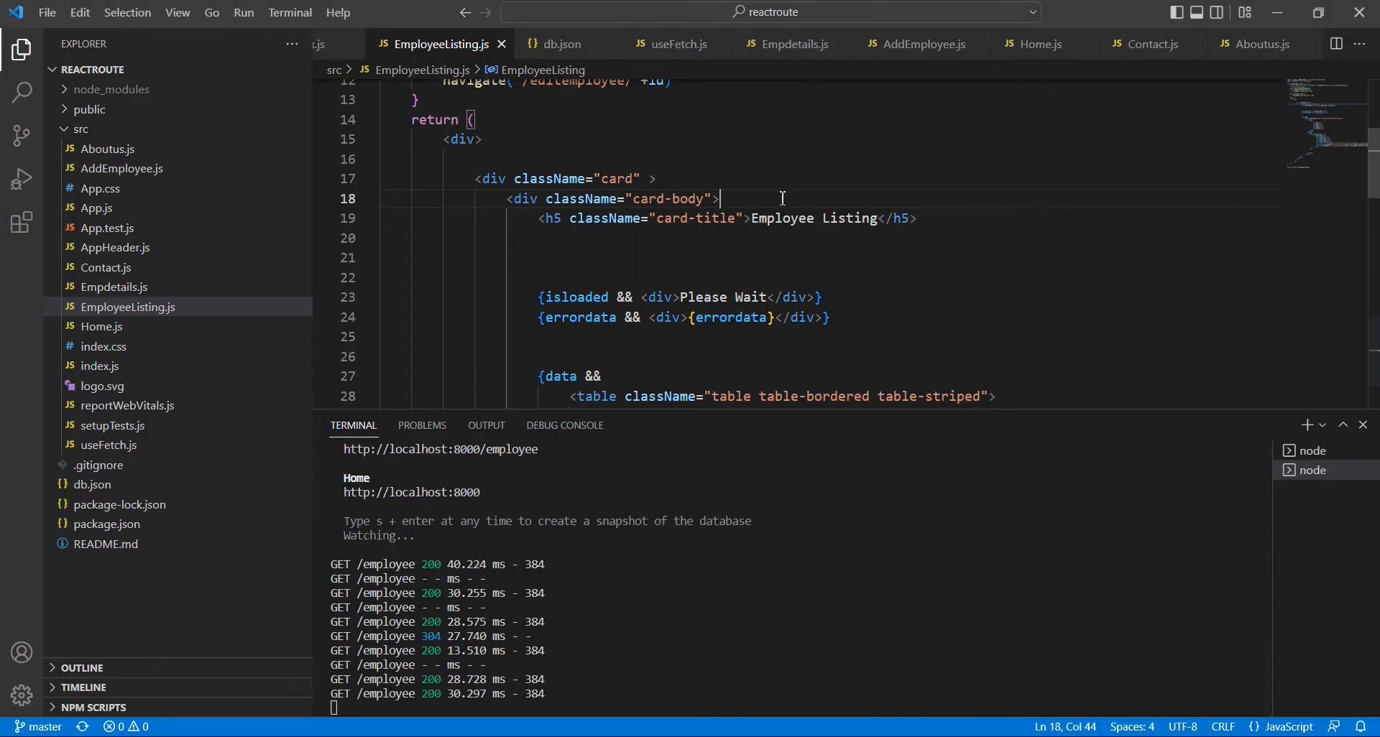
{"action": "type", "text": "<lin"}
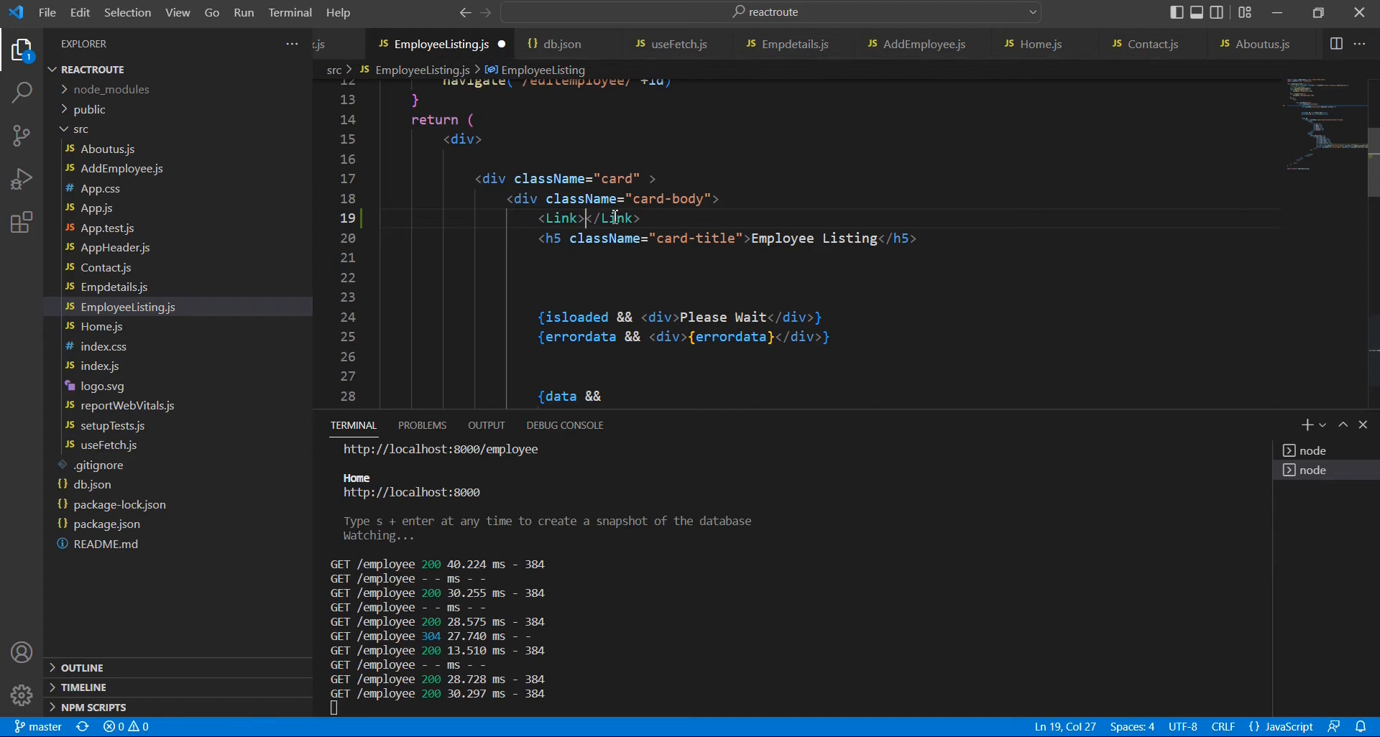
{"action": "type", "text": "Add"}
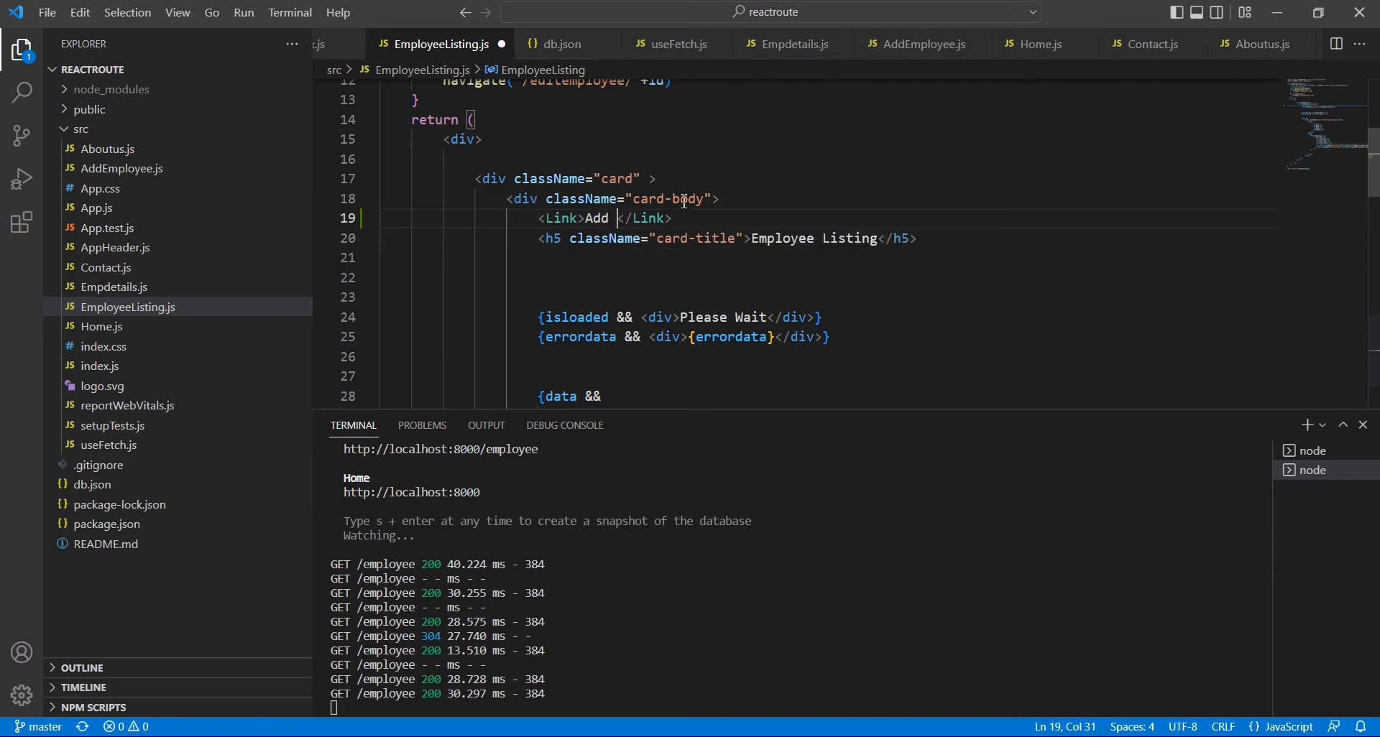
{"action": "type", "text": "New"}
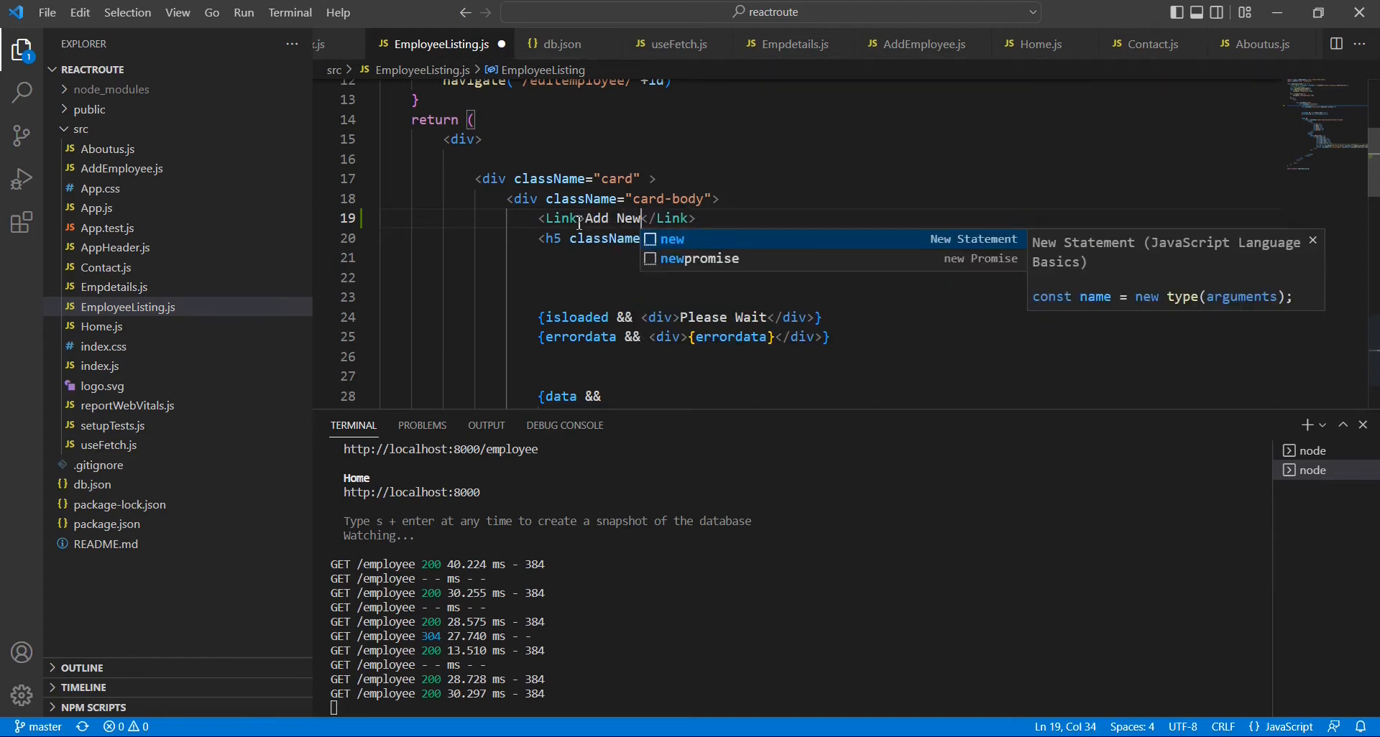
{"action": "type", "text": "className=\"btn"}
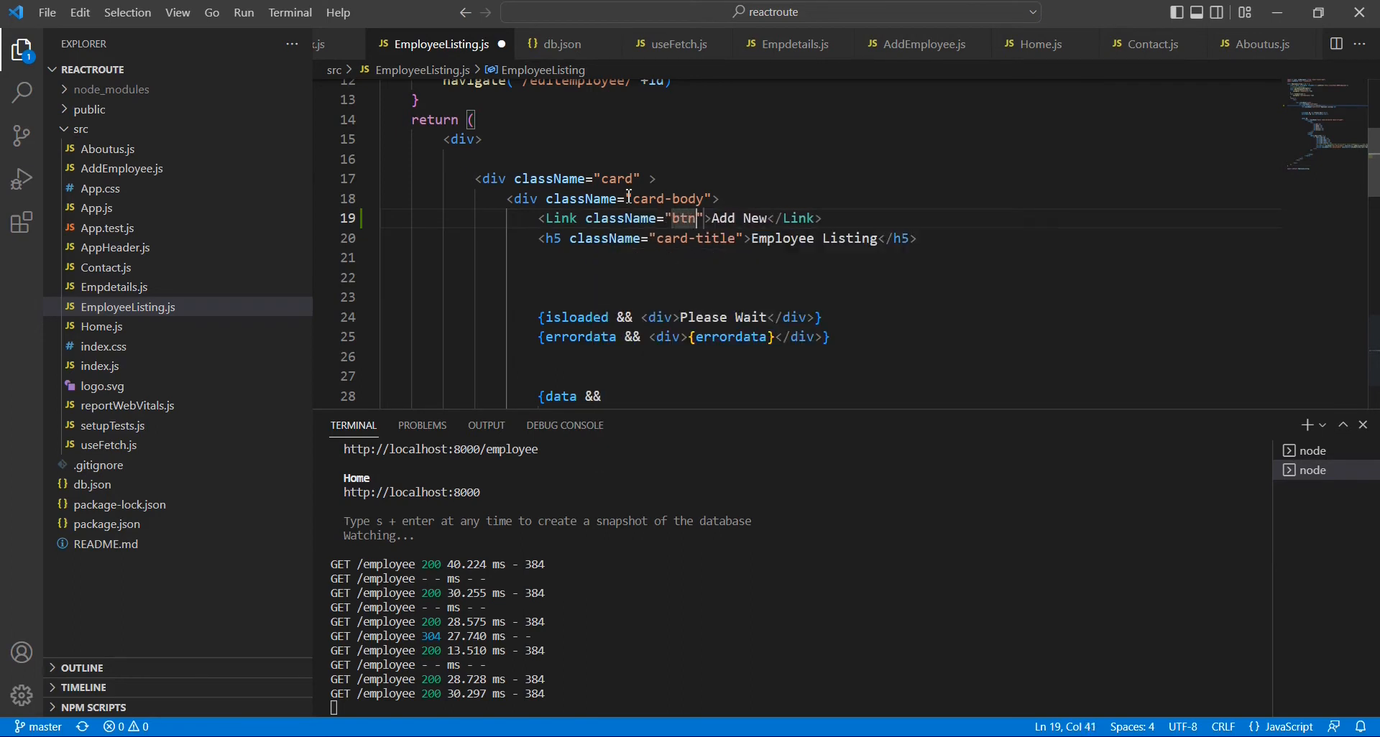
{"action": "type", "text": "btn-success"}
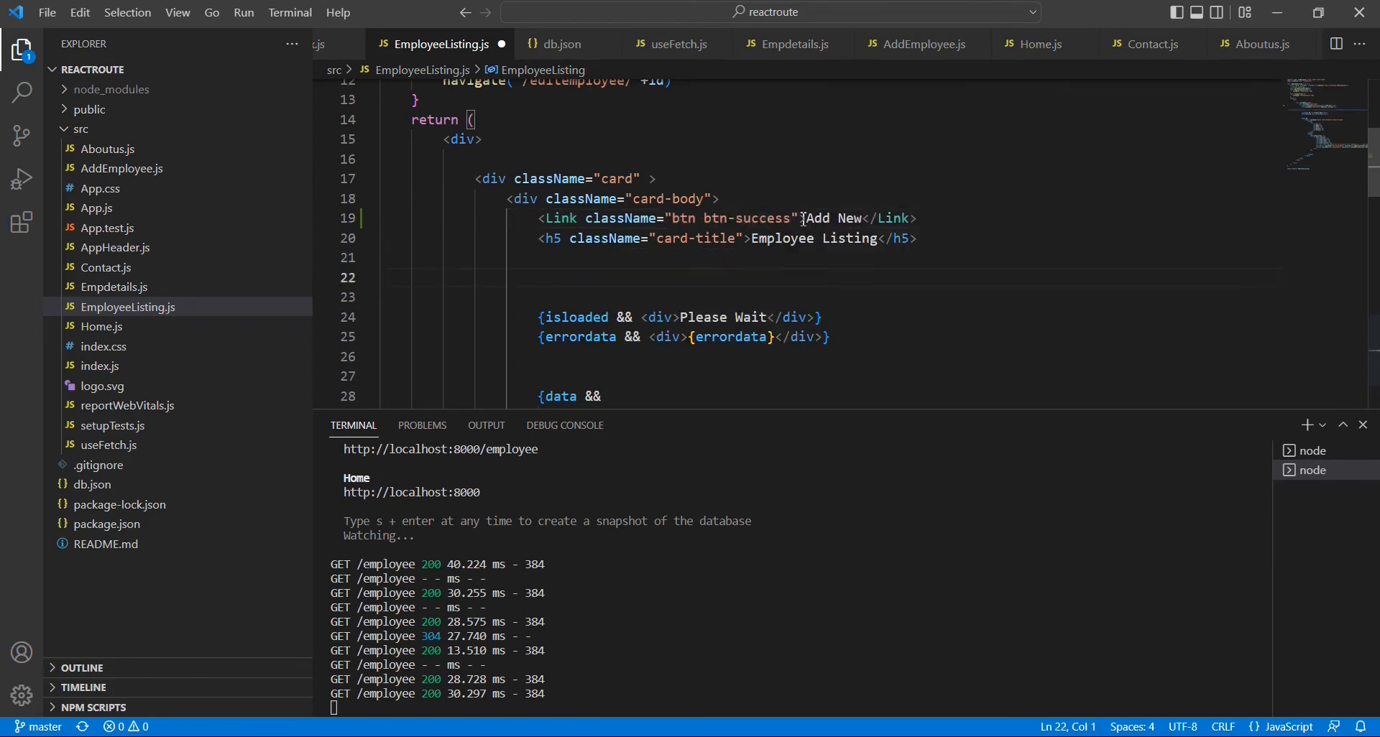
{"action": "type", "text": "to="}
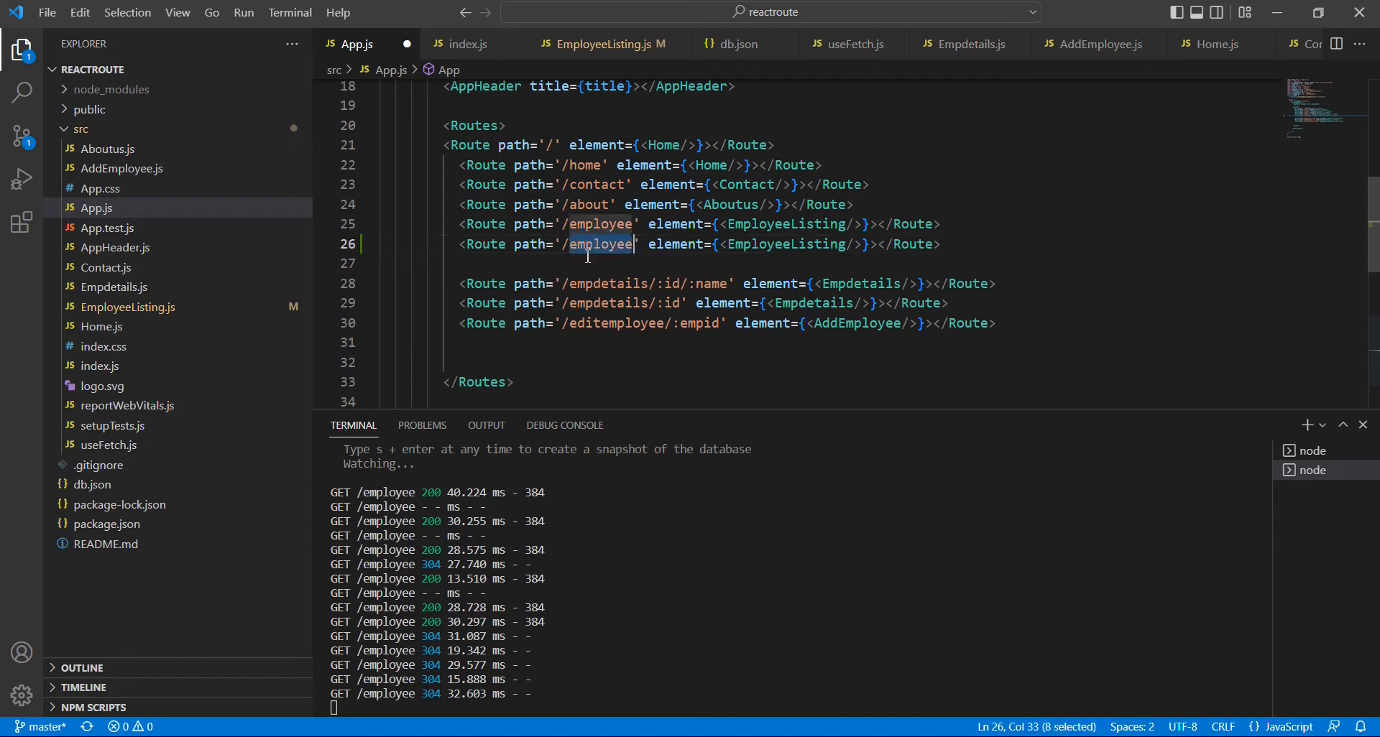
Step: Duplicate the employee Route in App.js as path '/addemployee' rendering <AddEmployee/>
{"action": "type", "text": "addemployee"}
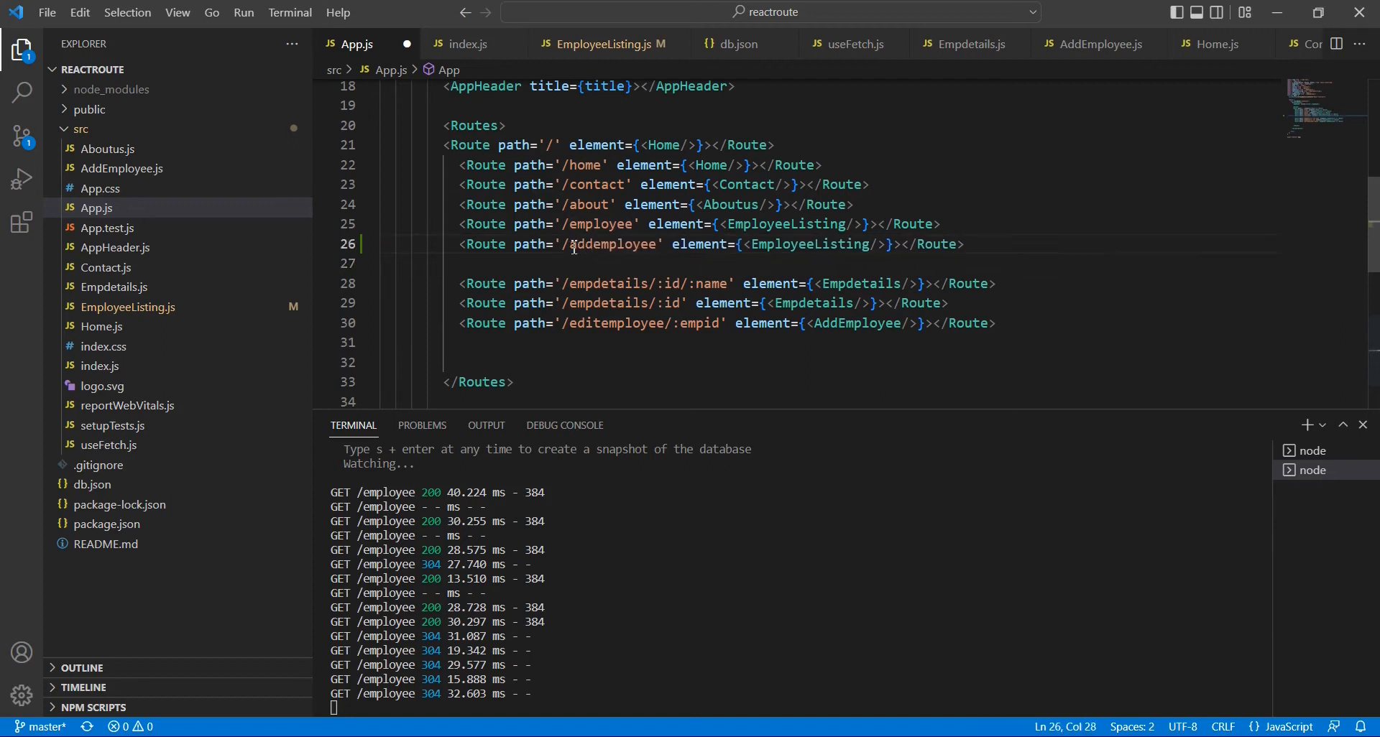
{"action": "double_click", "coordinate": [856, 322]}
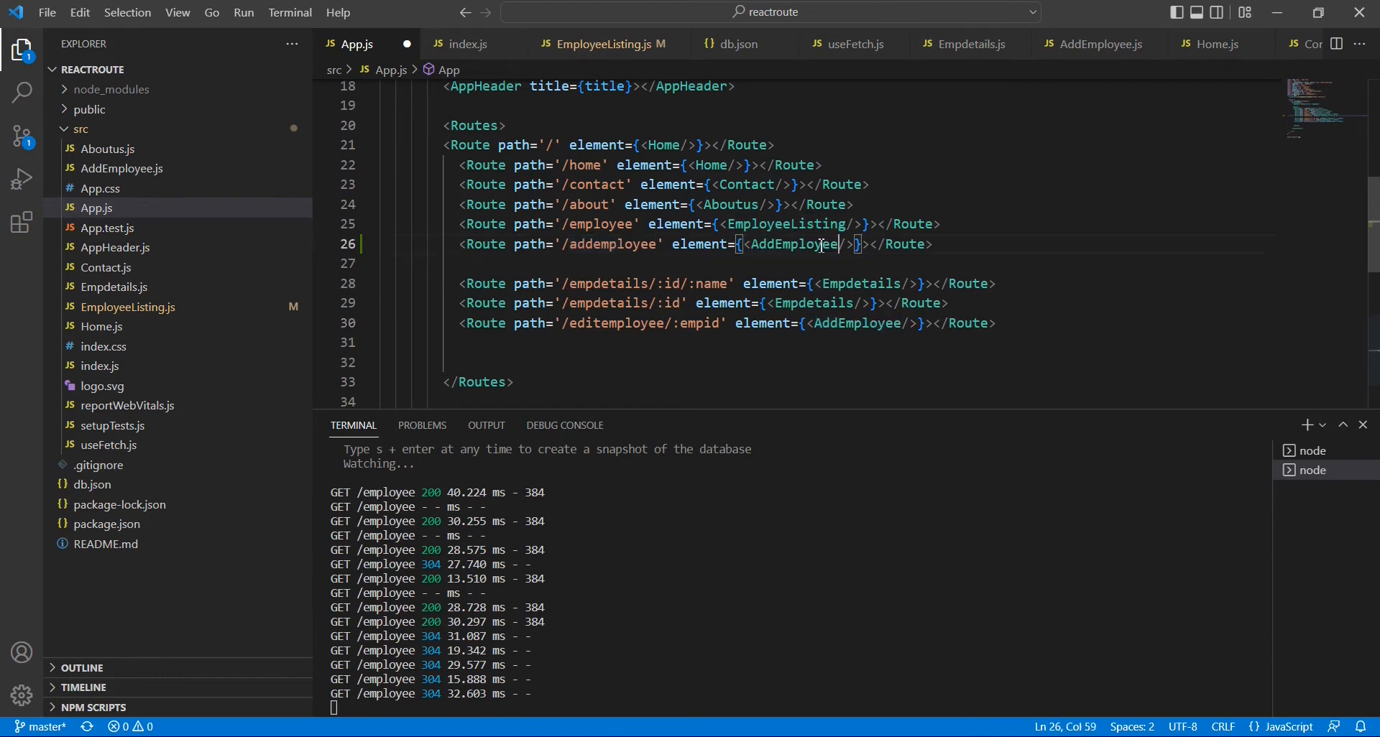
{"action": "double_click", "coordinate": [610, 244]}
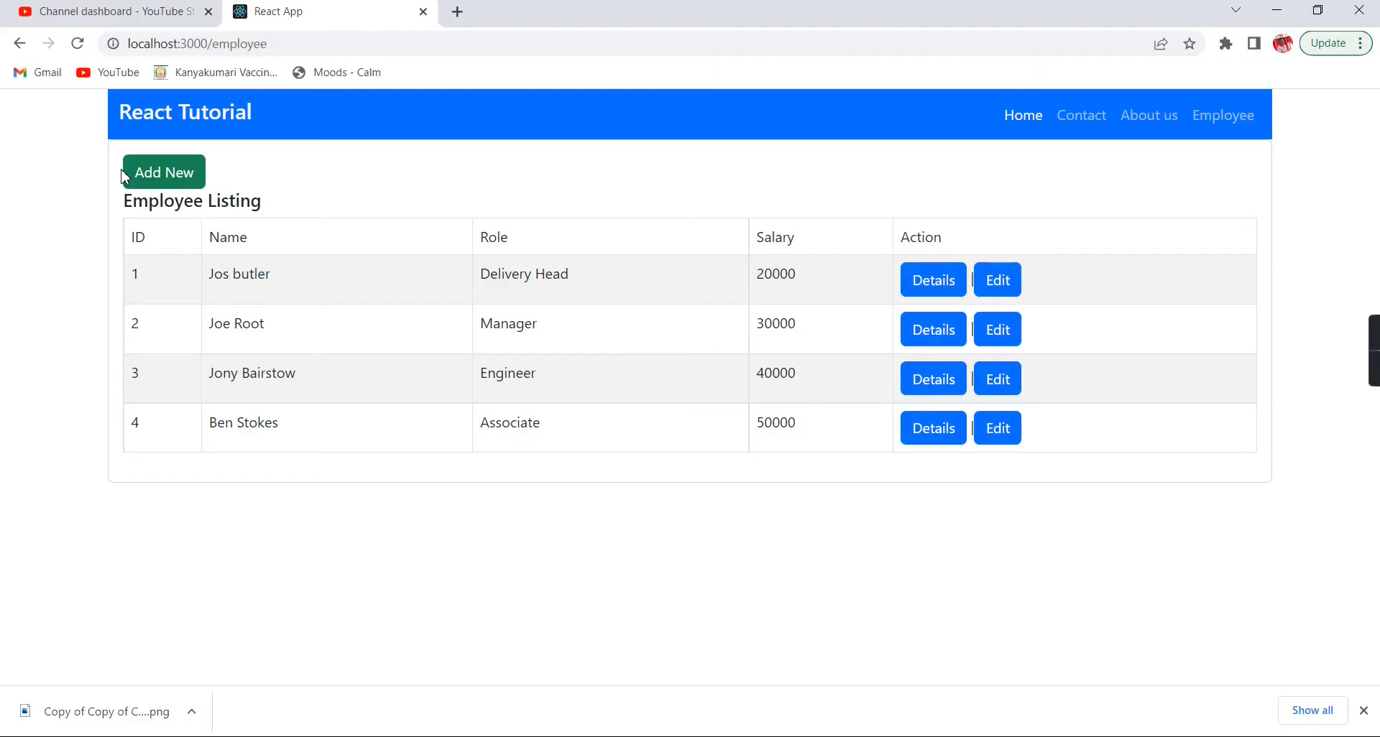
{"action": "left_click", "coordinate": [164, 171]}
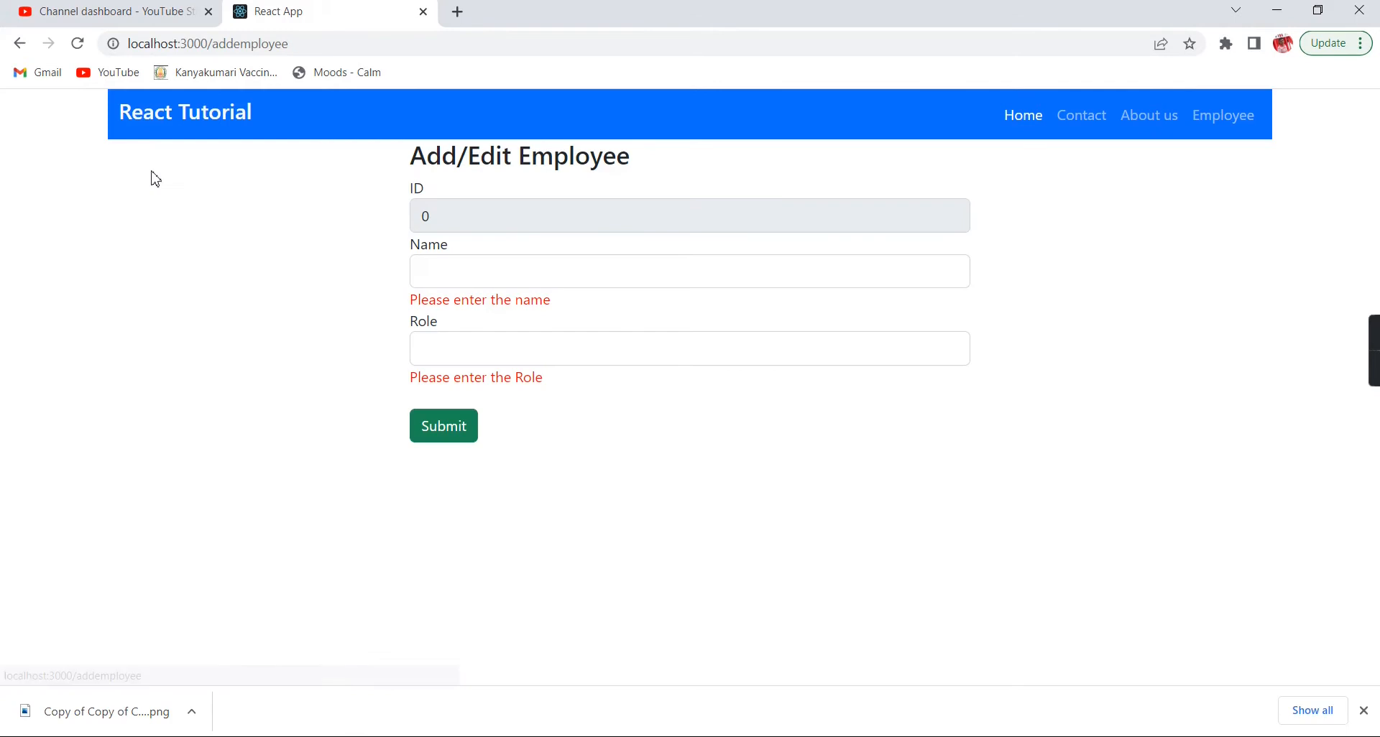
{"action": "mouse_move", "coordinate": [580, 203]}
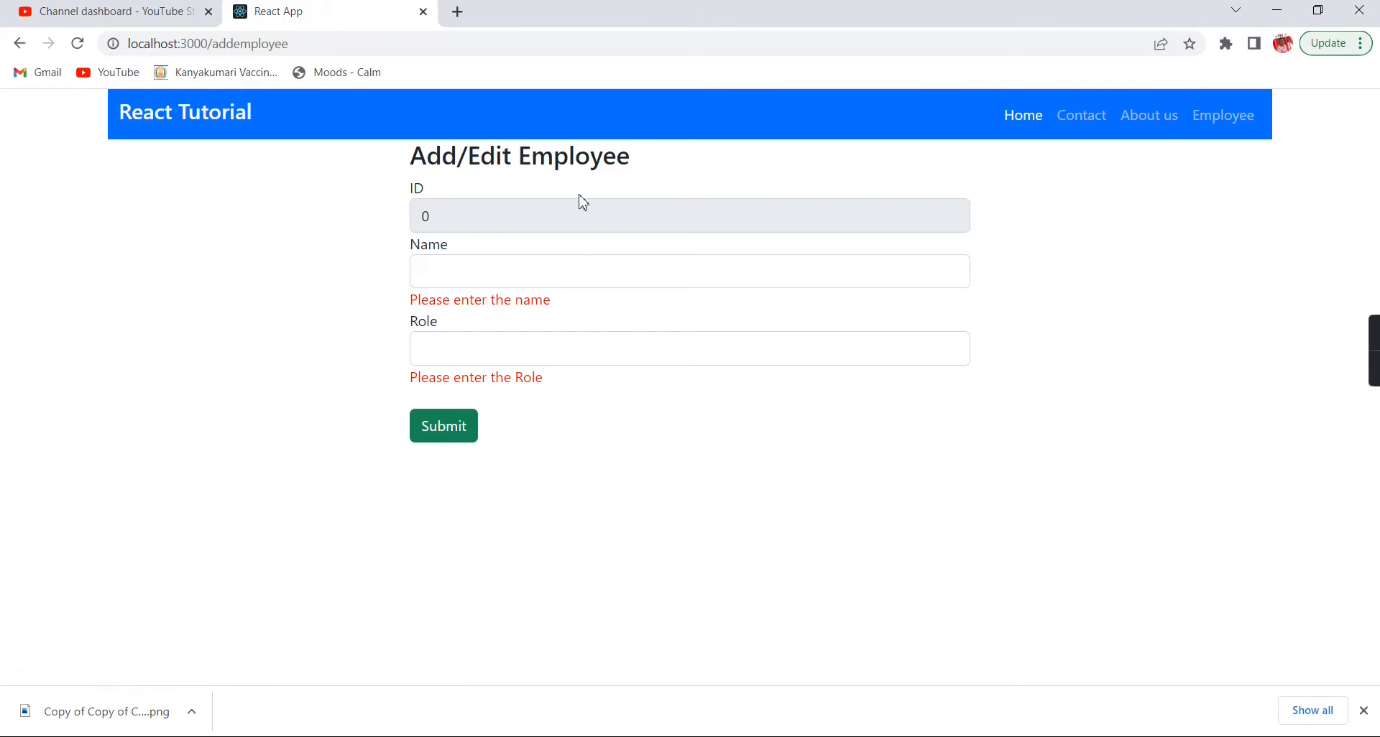
{"action": "left_click", "coordinate": [1222, 114]}
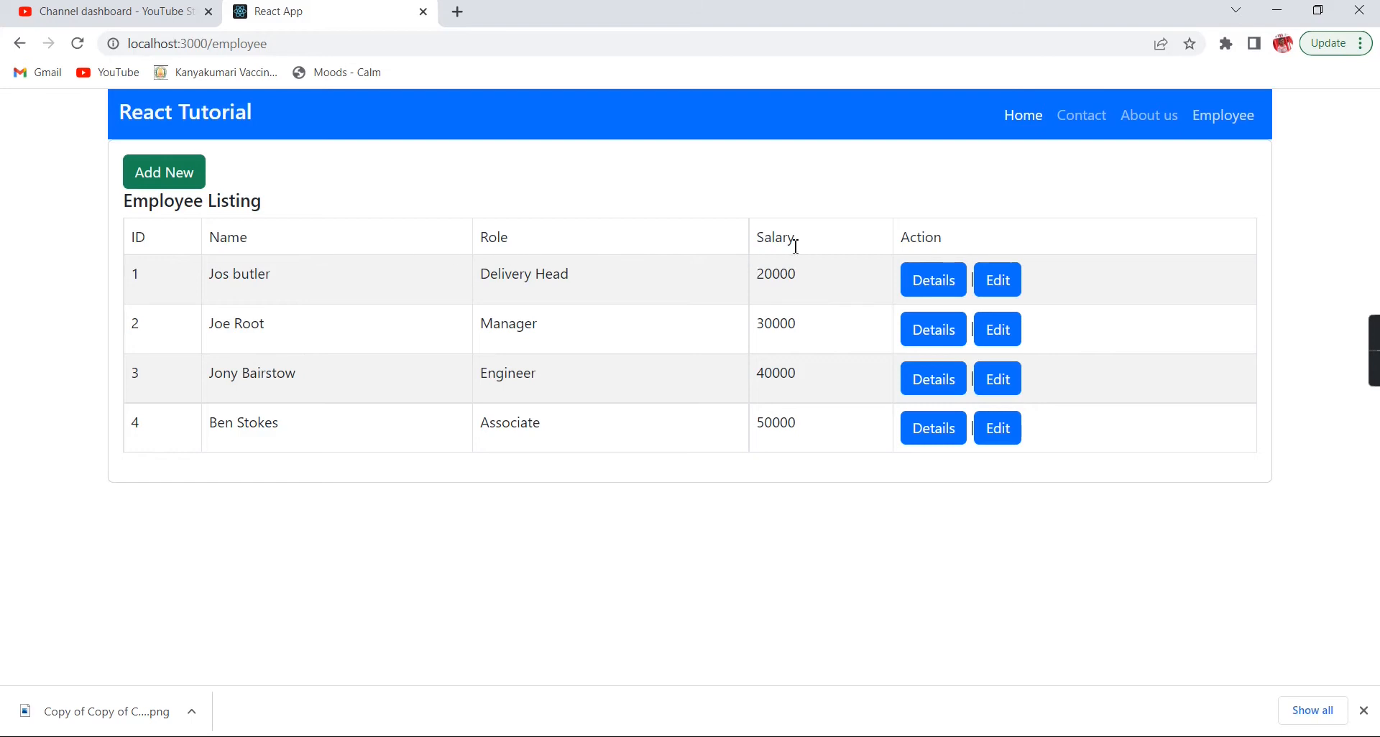
{"action": "mouse_move", "coordinate": [1222, 115]}
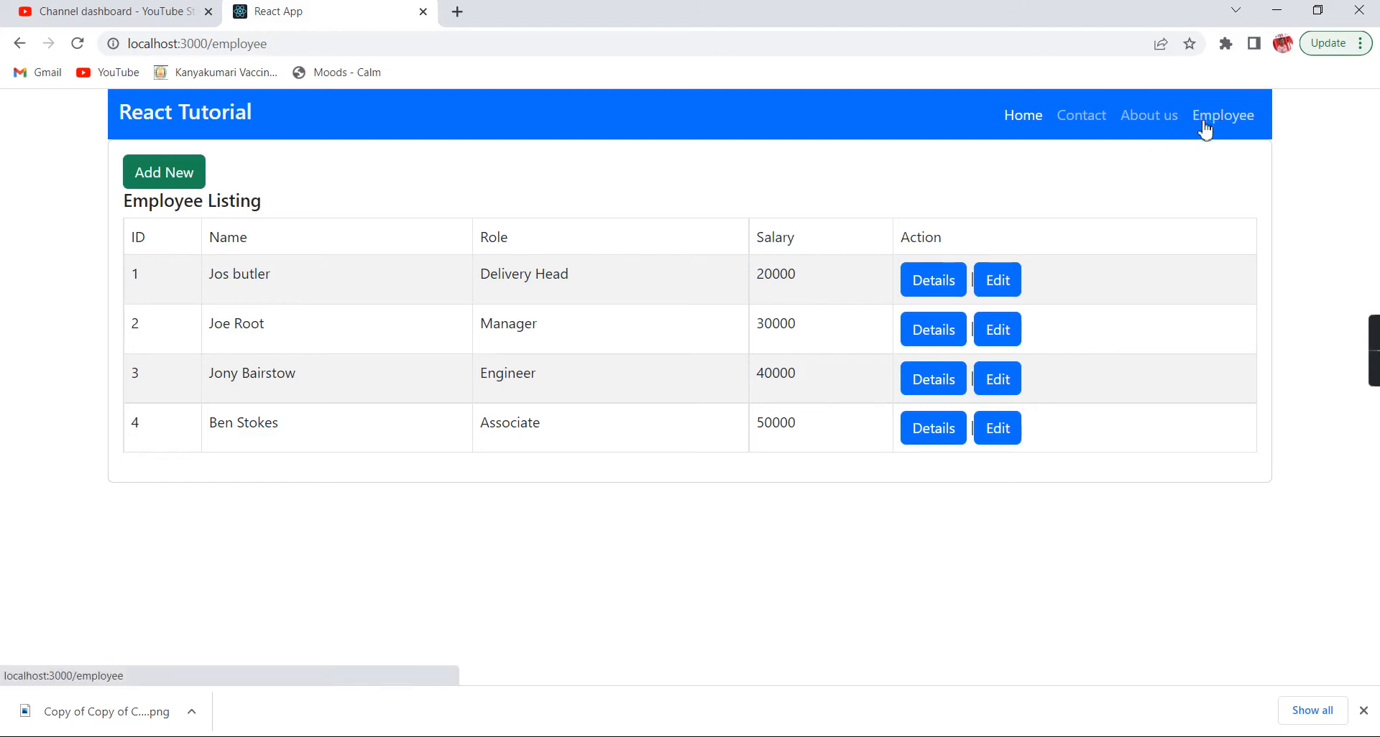
{"action": "left_click", "coordinate": [163, 172]}
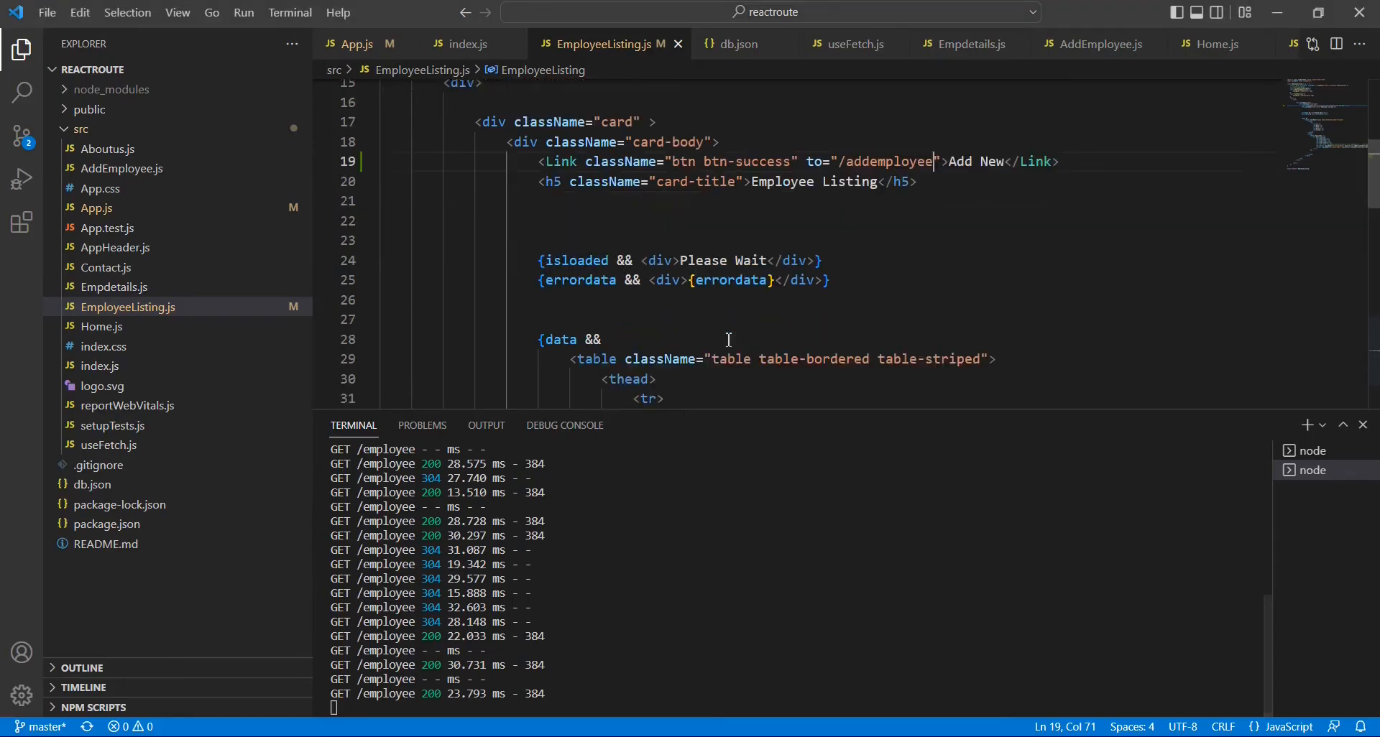
Step: Copy the Role form group in AddEmployee.js as a Salary field, without error span or required
{"action": "left_click", "coordinate": [121, 168]}
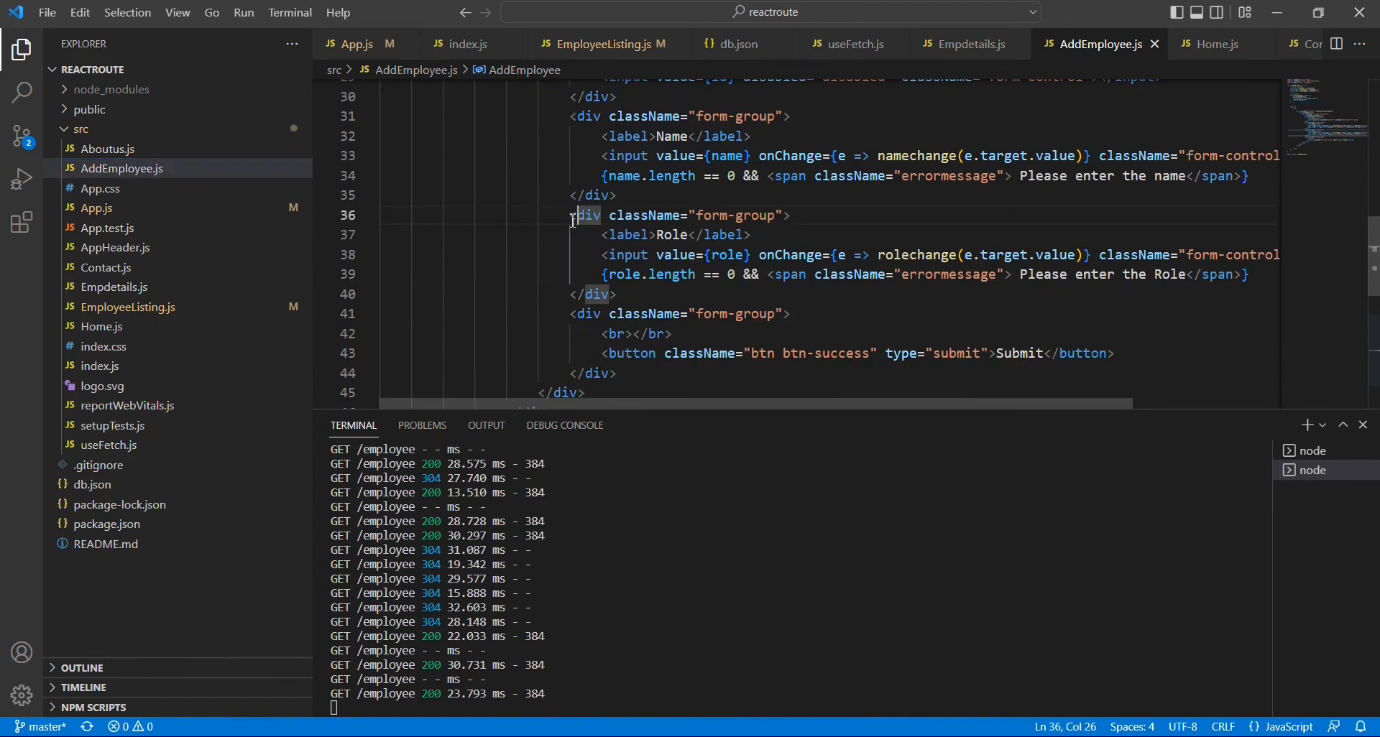
{"action": "left_click_drag", "start_coordinate": [570, 215], "coordinate": [617, 294]}
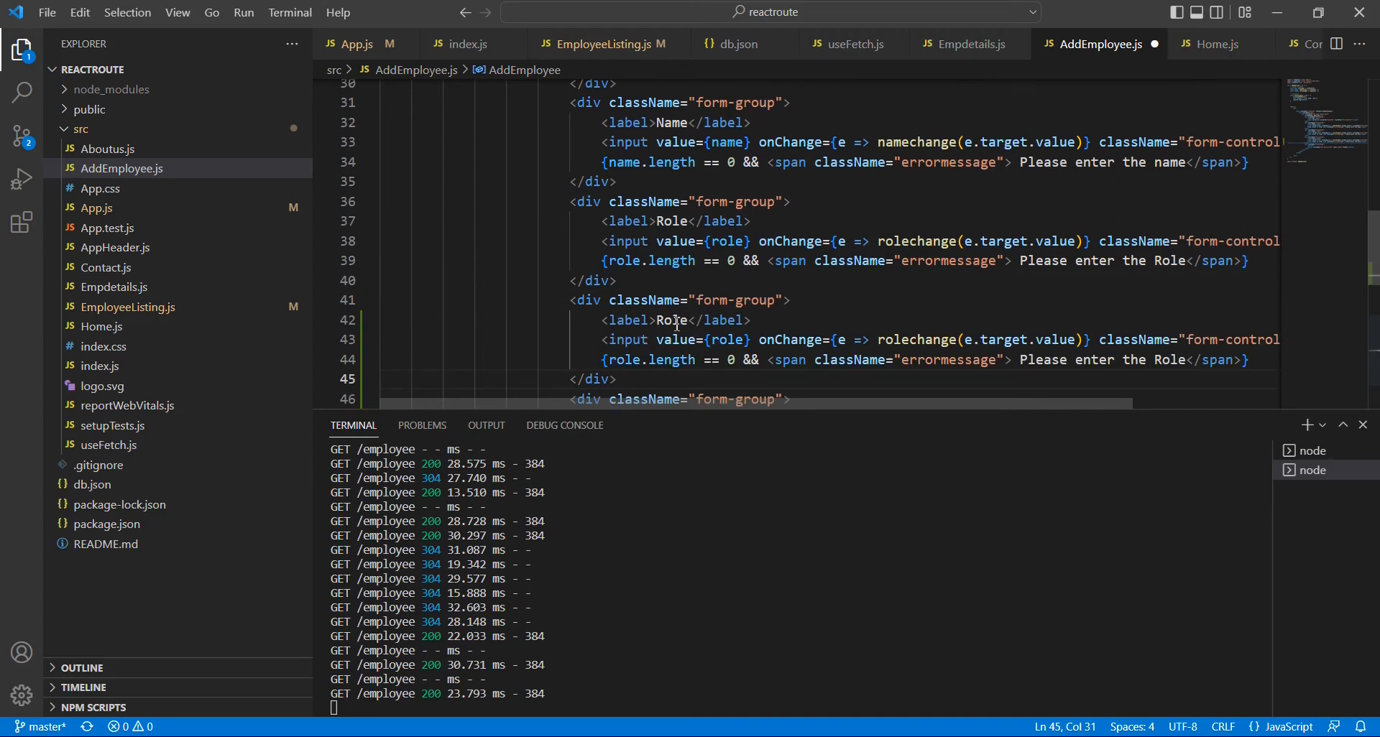
{"action": "type", "text": "Salary"}
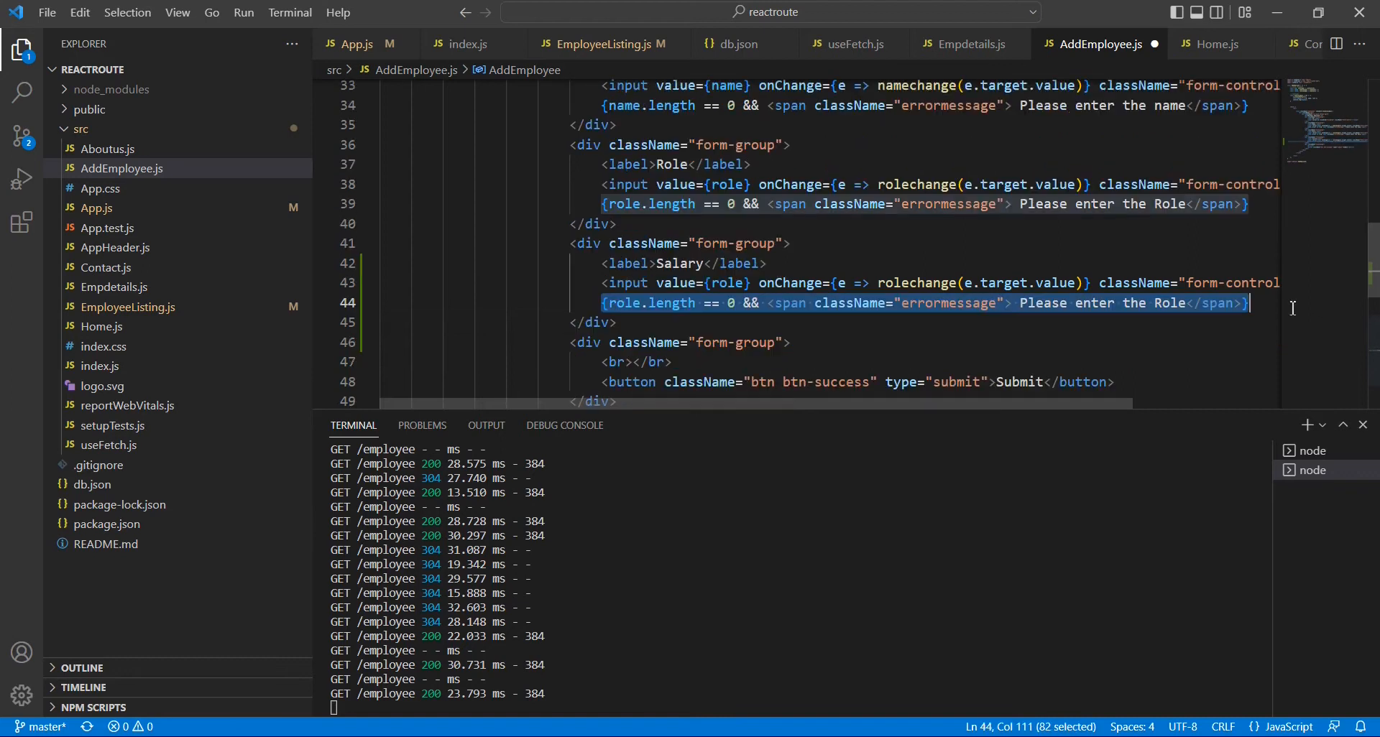
{"action": "key", "text": "Delete"}
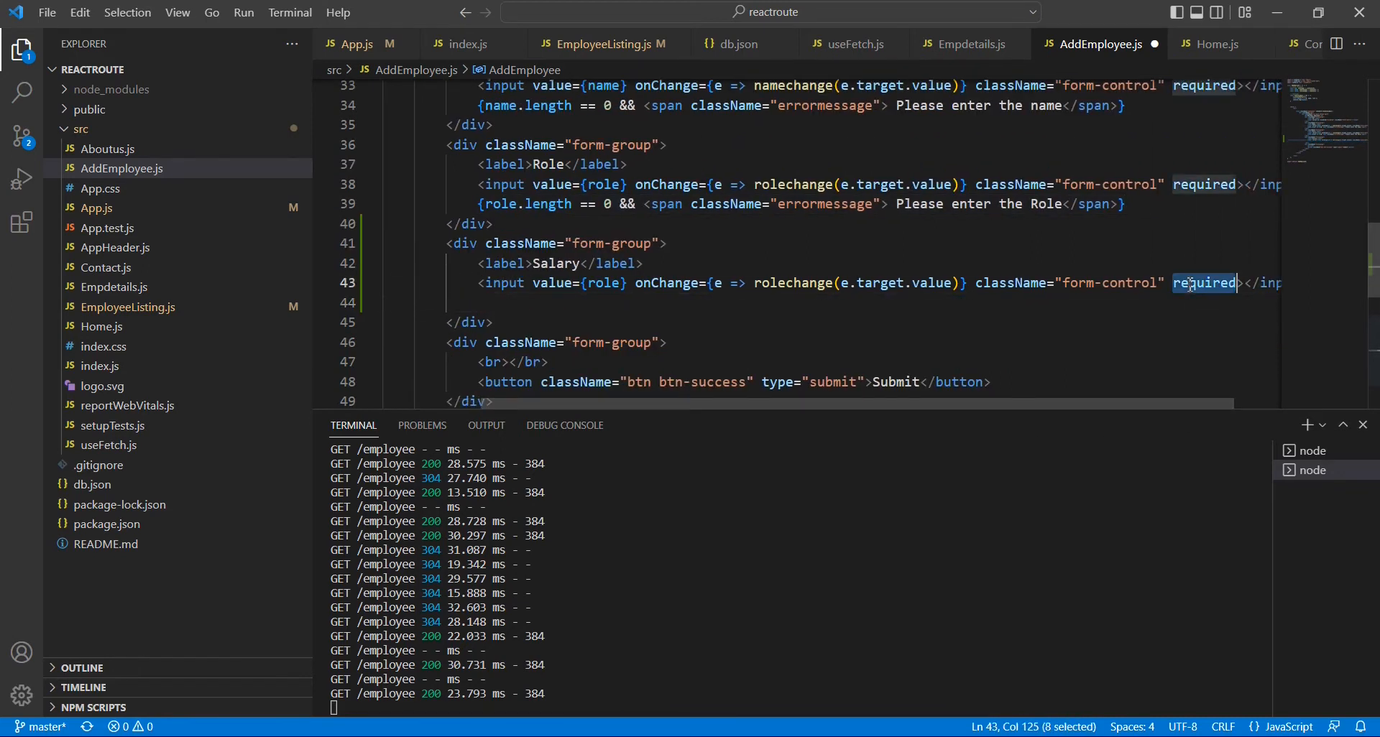
{"action": "key", "text": "Delete"}
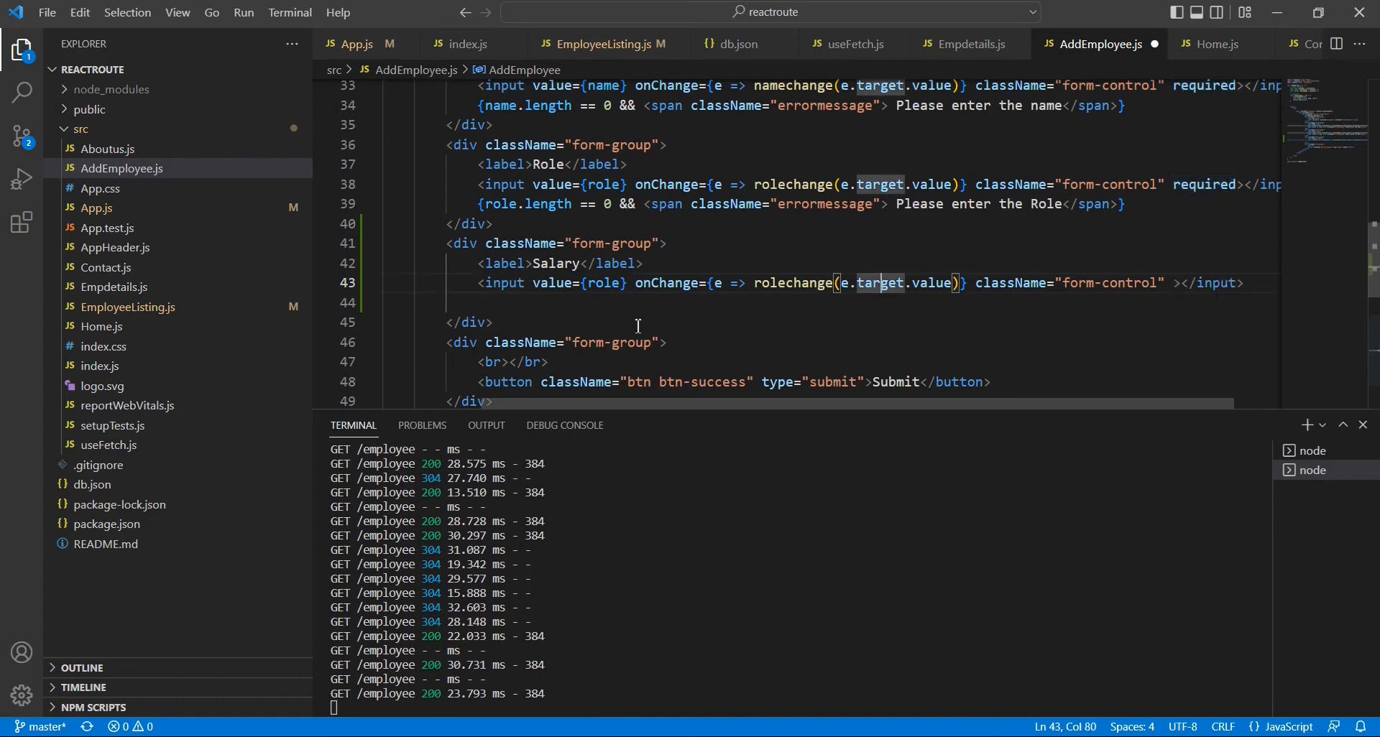
{"action": "double_click", "coordinate": [603, 282]}
{"action": "type", "text": "const [role, rolechange] = useState('');"}
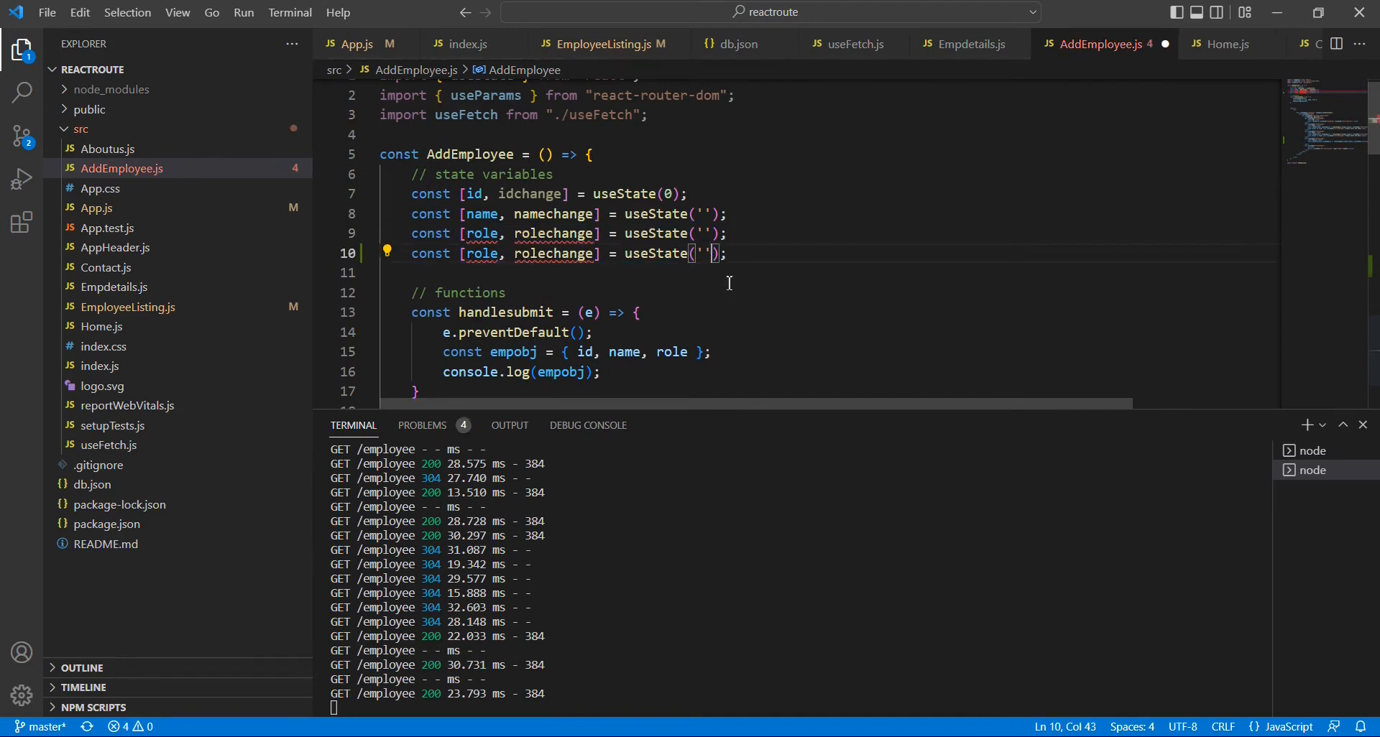
Step: Rename the copied state to salary/salarychange and wire salarychange to the Salary input's onChange
{"action": "key", "text": "Backspace"}
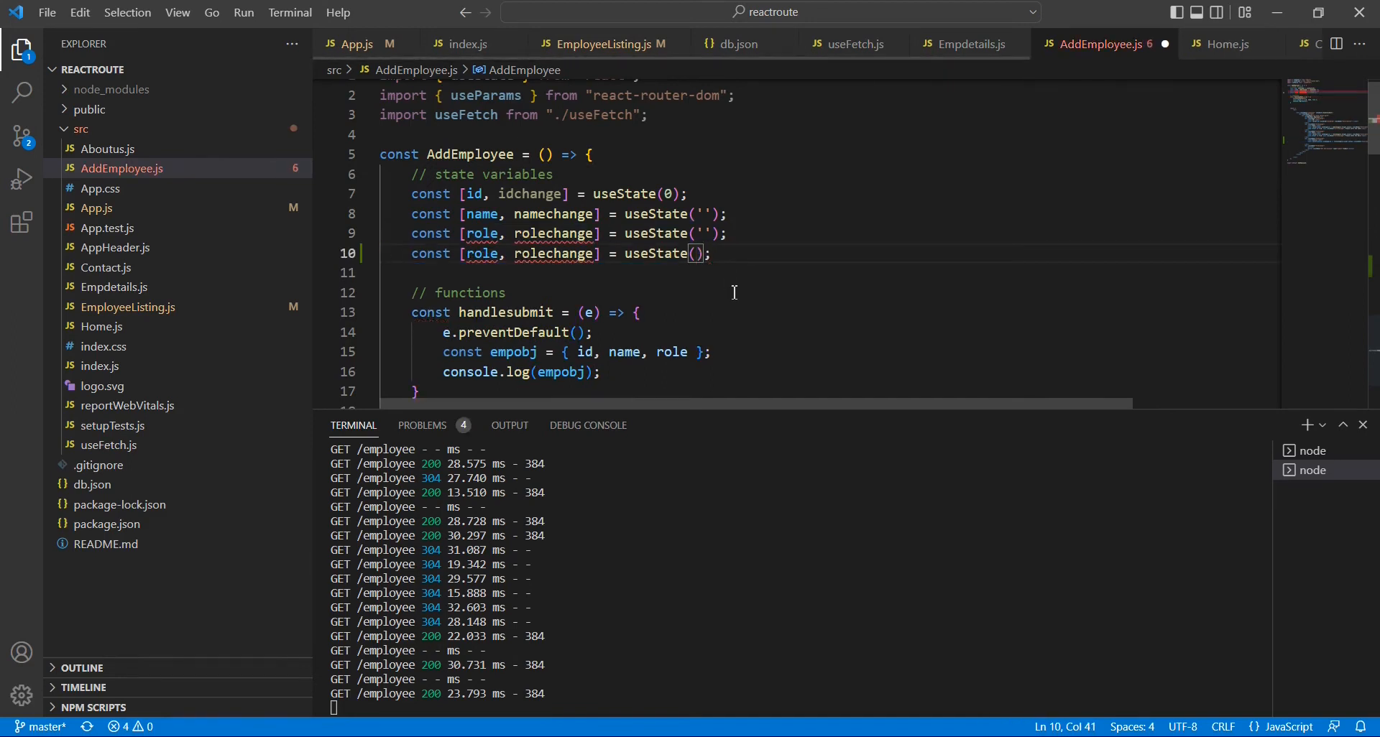
{"action": "type", "text": "null"}
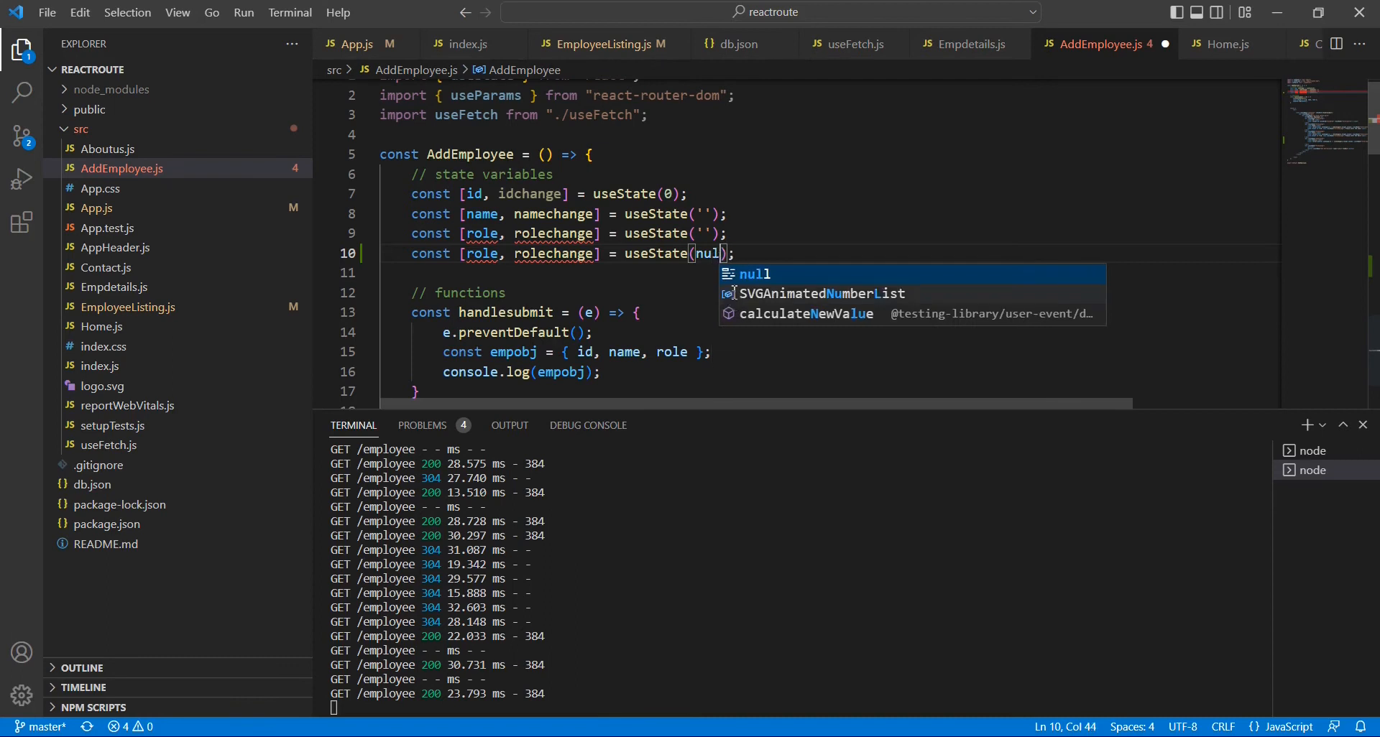
{"action": "left_click", "coordinate": [473, 254]}
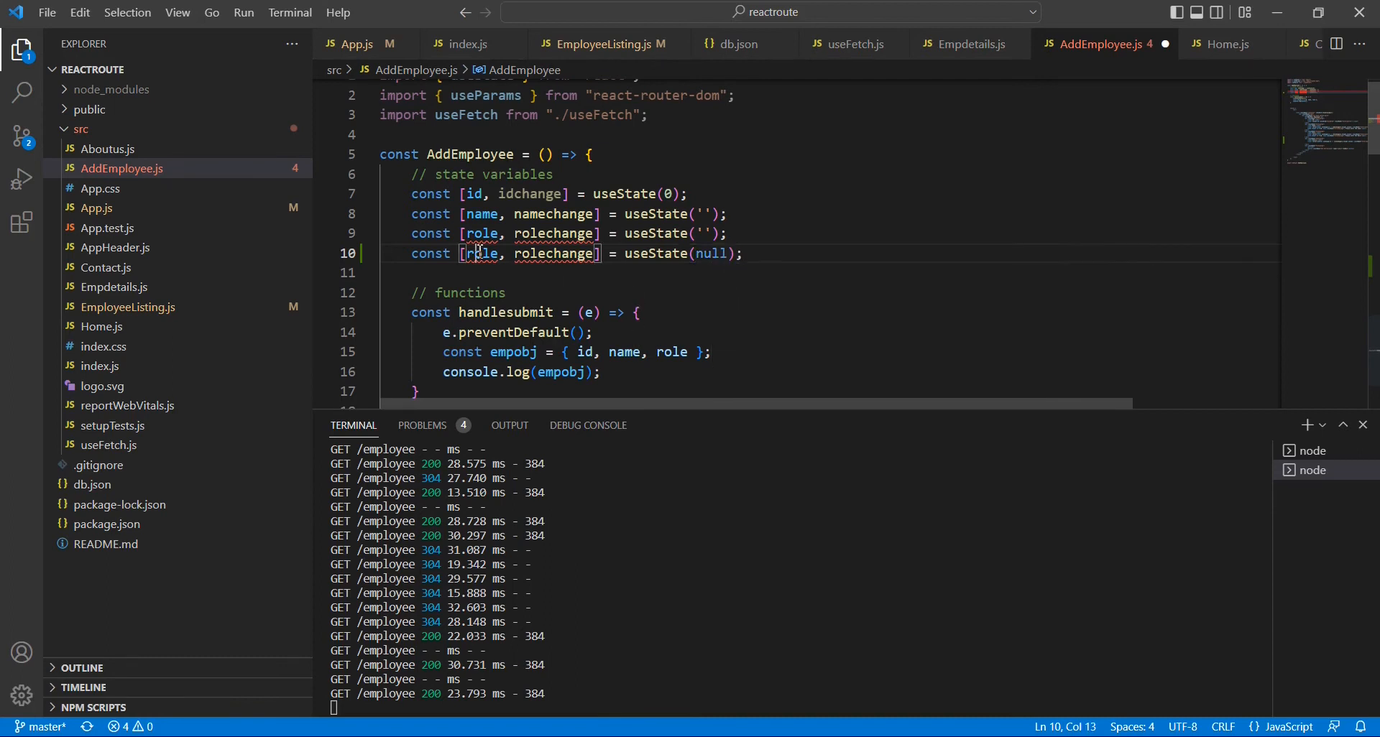
{"action": "type", "text": "salary"}
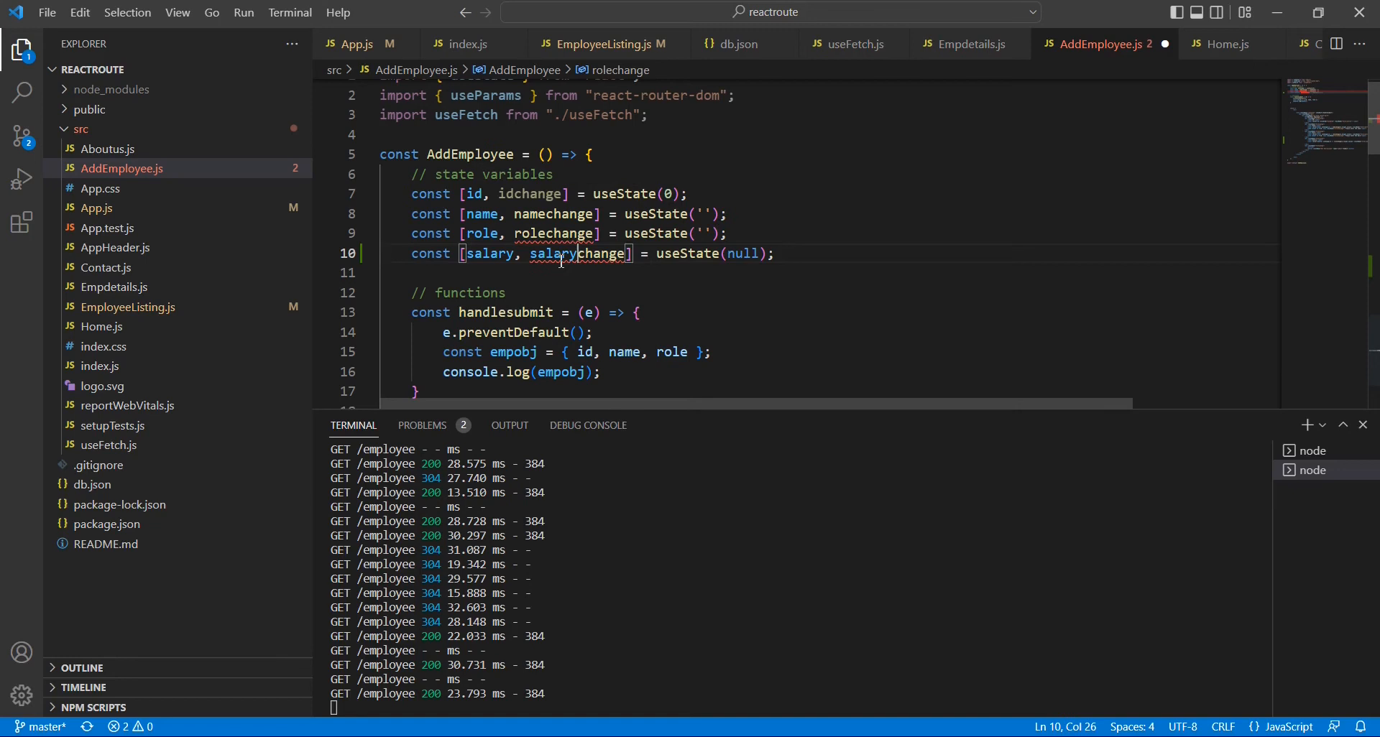
{"action": "double_click", "coordinate": [577, 254]}
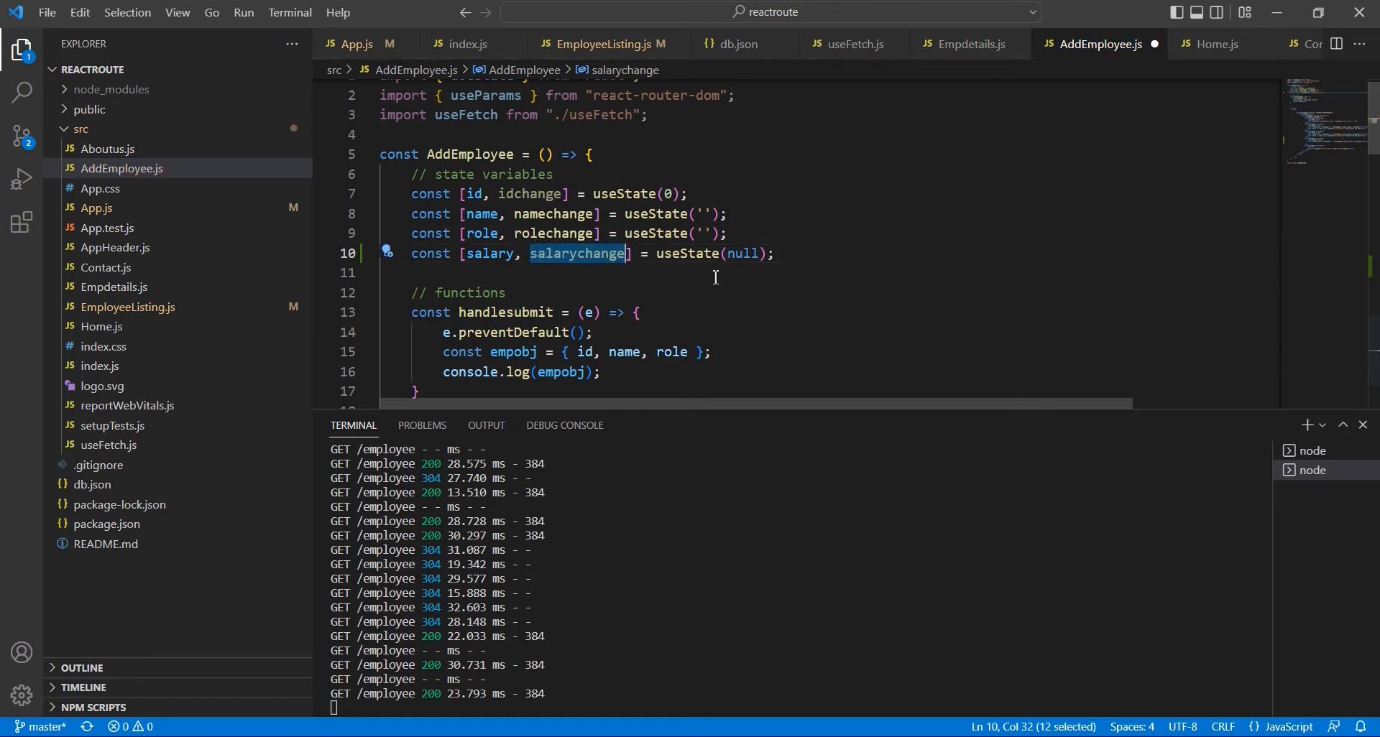
{"action": "scroll", "scroll_direction": "down", "scroll_amount": 3}
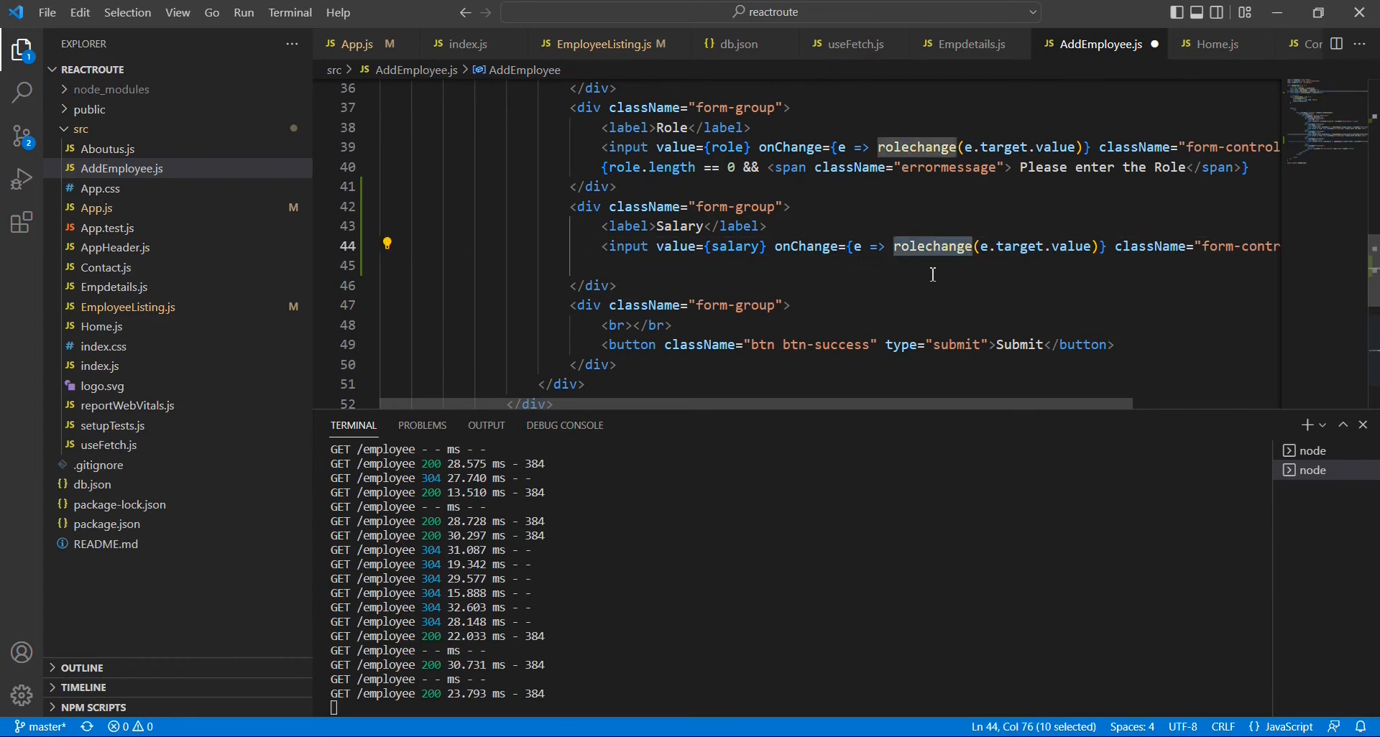
{"action": "type", "text": "salarychange"}
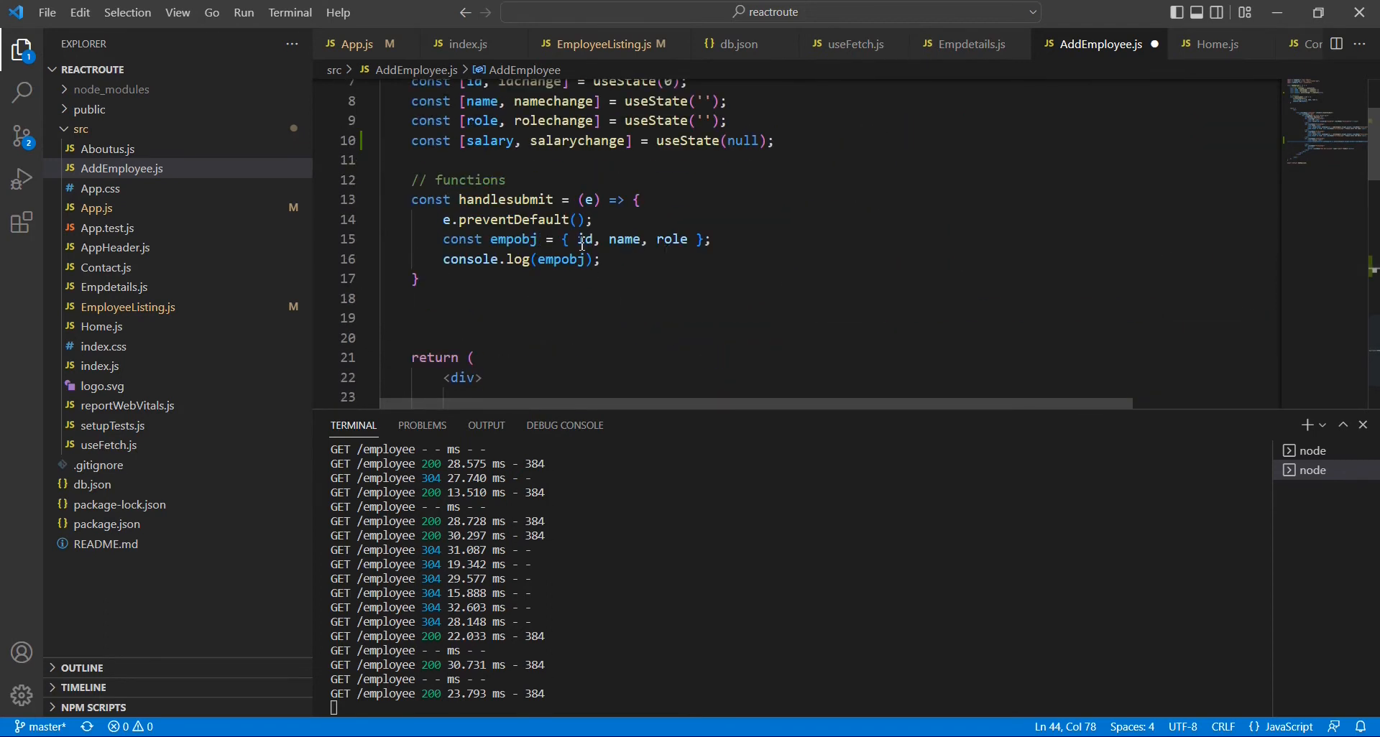
Step: Replace id with salary in the empobj employee object
{"action": "double_click", "coordinate": [583, 239]}
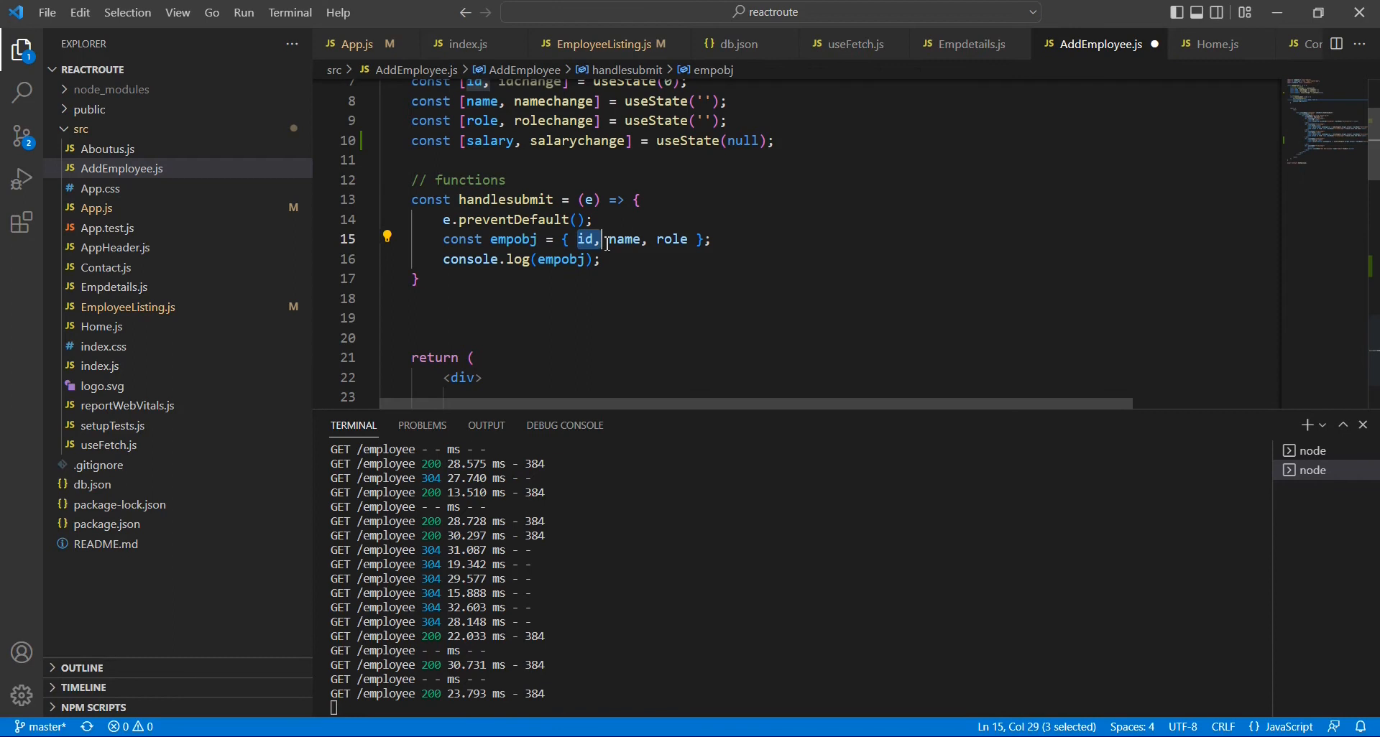
{"action": "key", "text": "Backspace"}
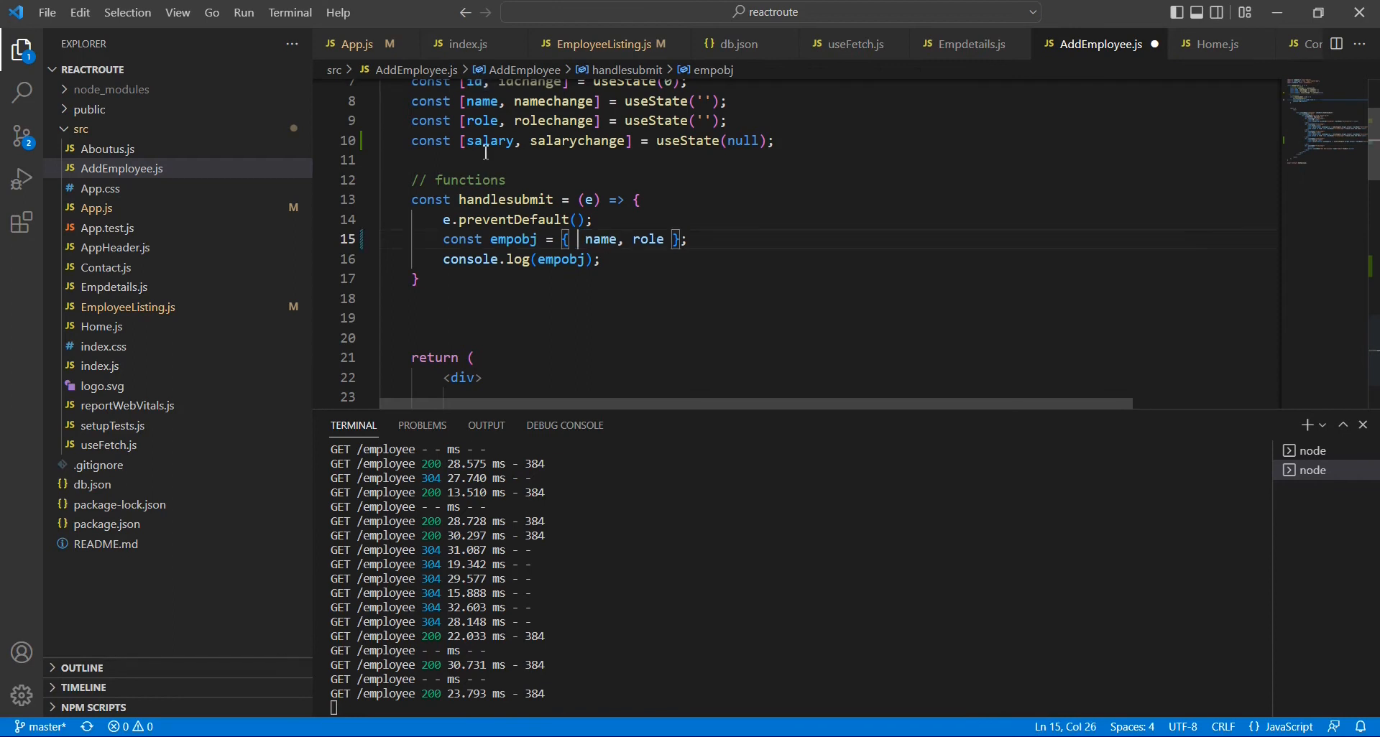
{"action": "double_click", "coordinate": [491, 141]}
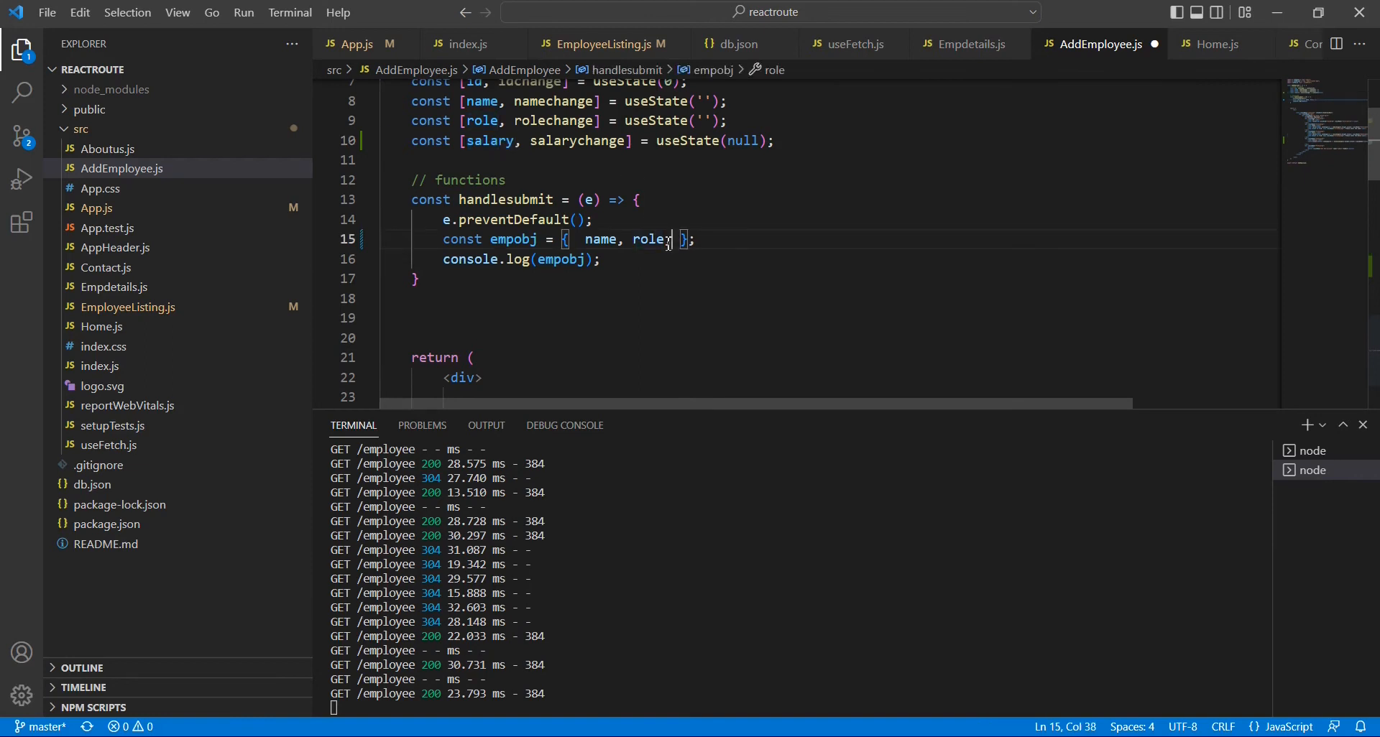
{"action": "type", "text": ",salary"}
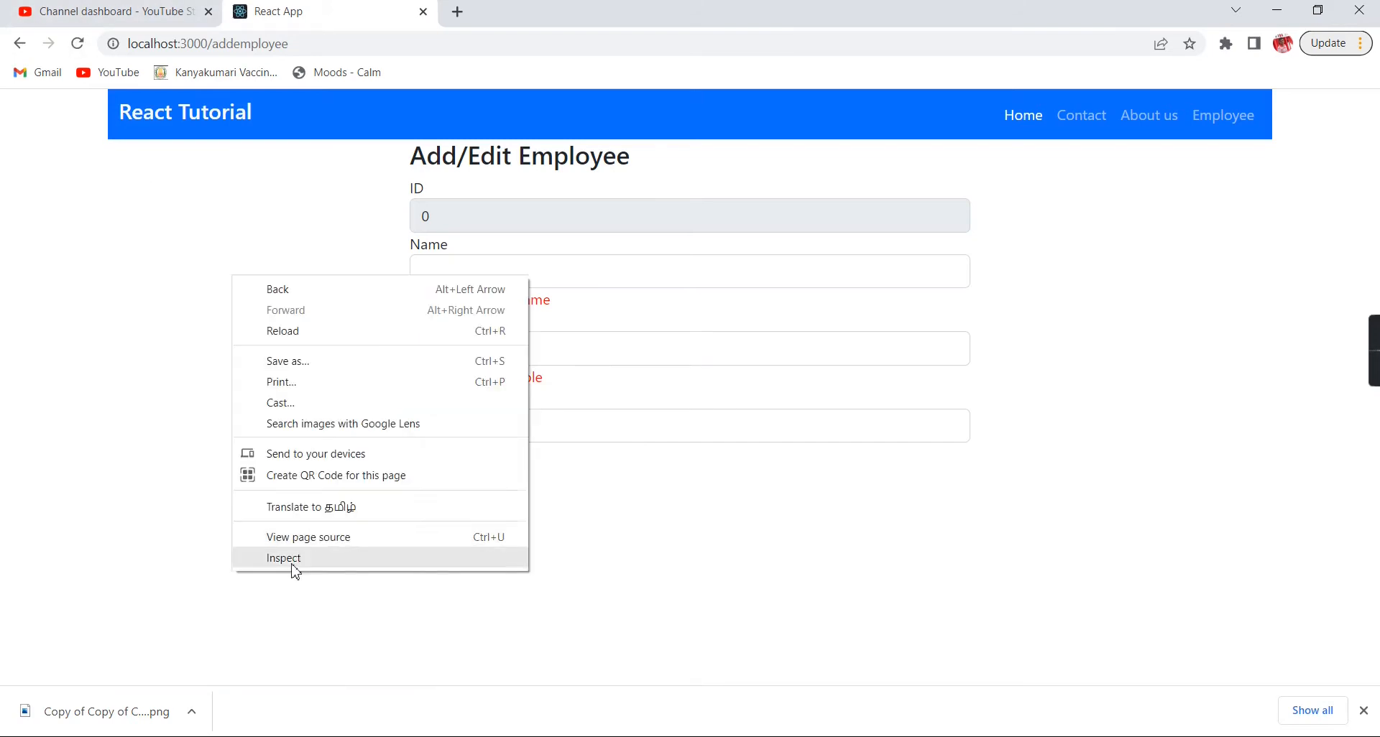
Step: Open the browser developer tools Console and reload the add-employee page
{"action": "left_click", "coordinate": [283, 558]}
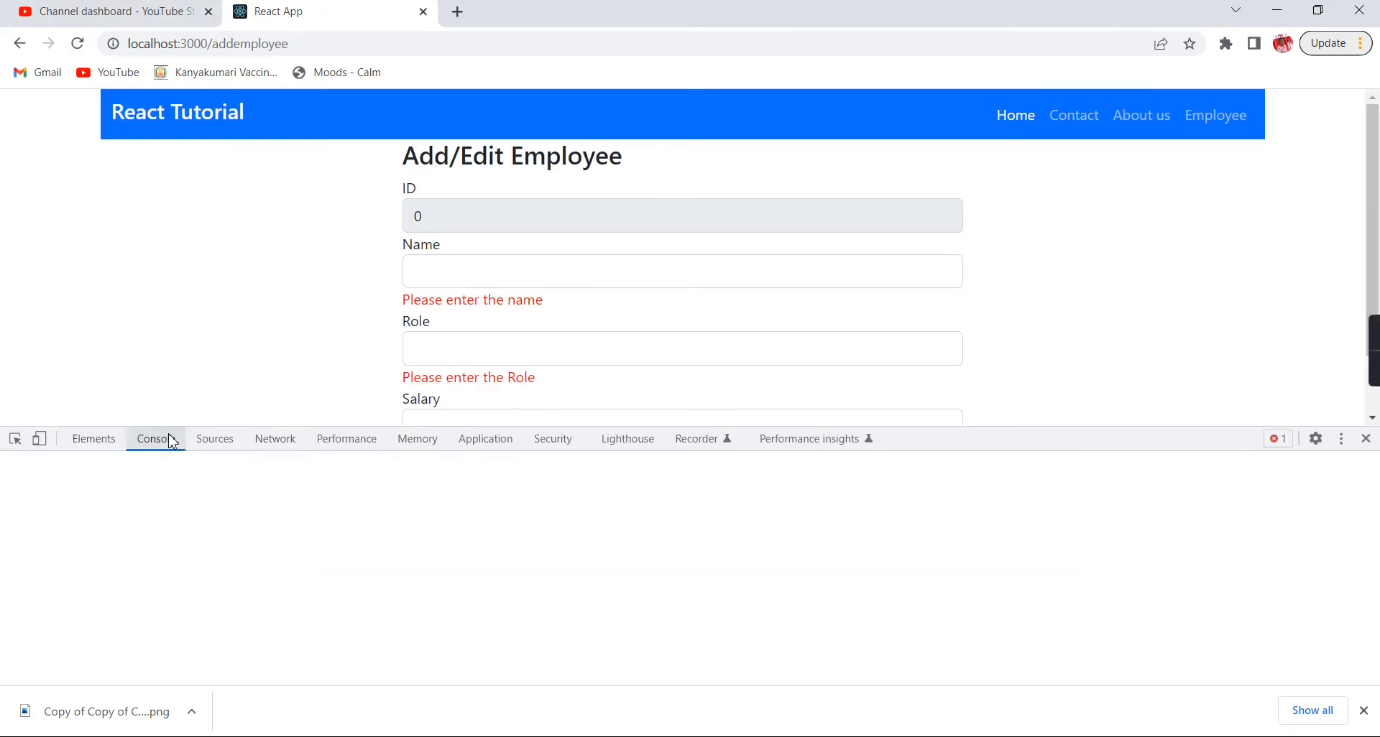
{"action": "left_click", "coordinate": [156, 439]}
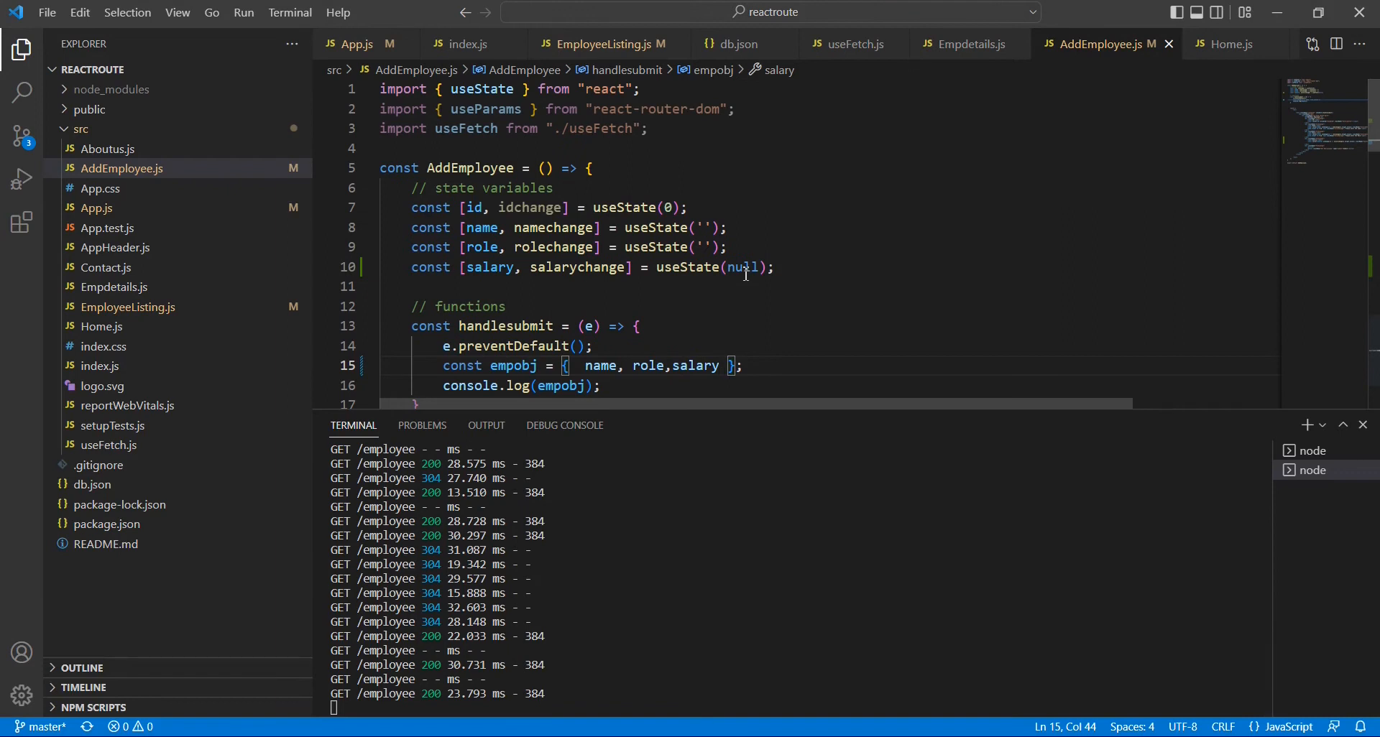
{"action": "type", "text": "0"}
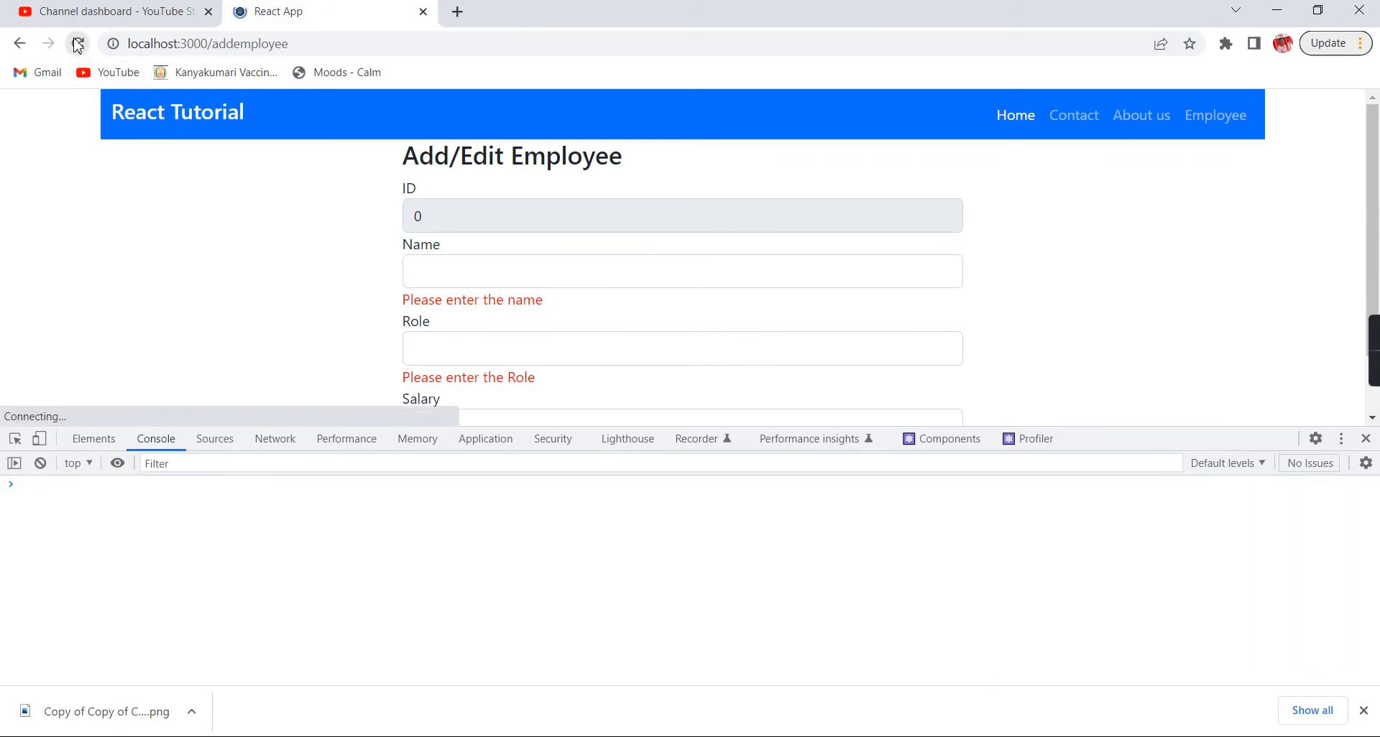
{"action": "scroll", "scroll_direction": "down", "scroll_amount": 3}
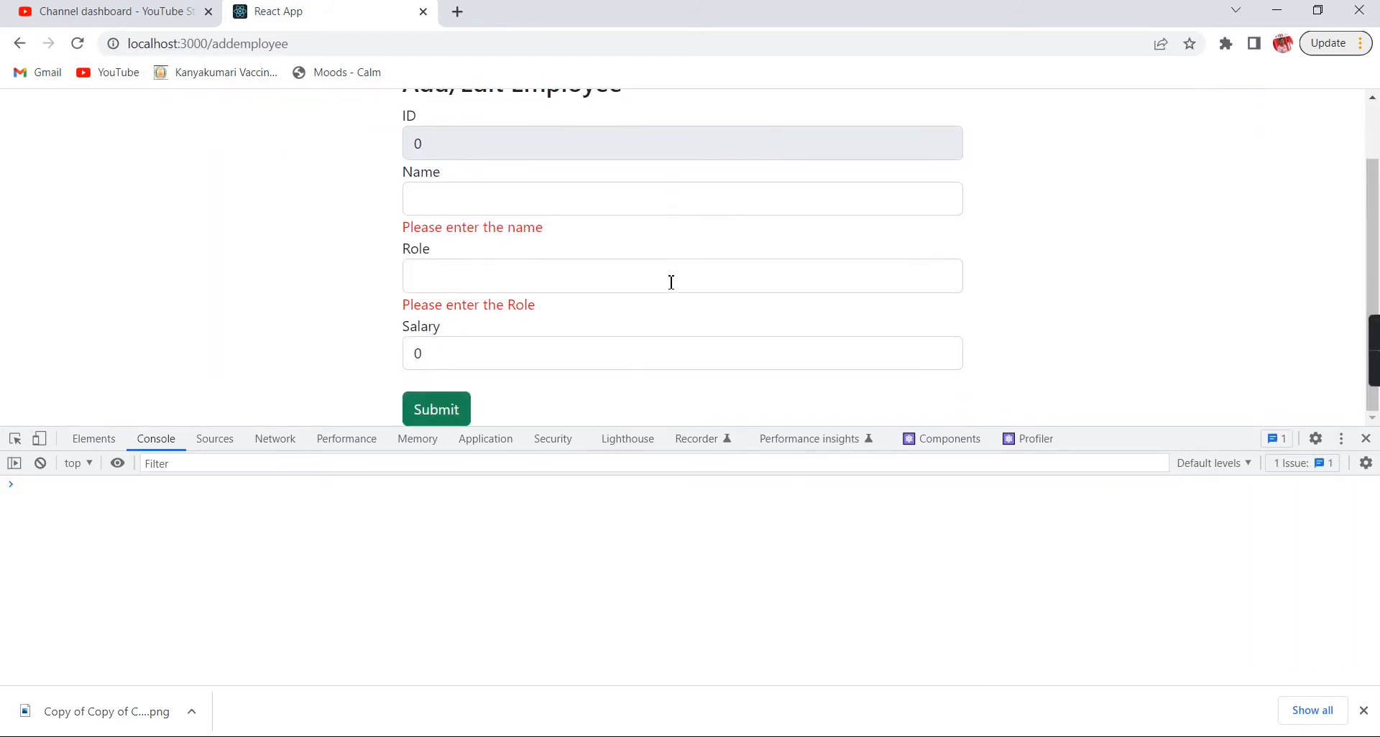
Step: Fill the form with name Jhon, role Admin and salary 20000
{"action": "left_click", "coordinate": [681, 197]}
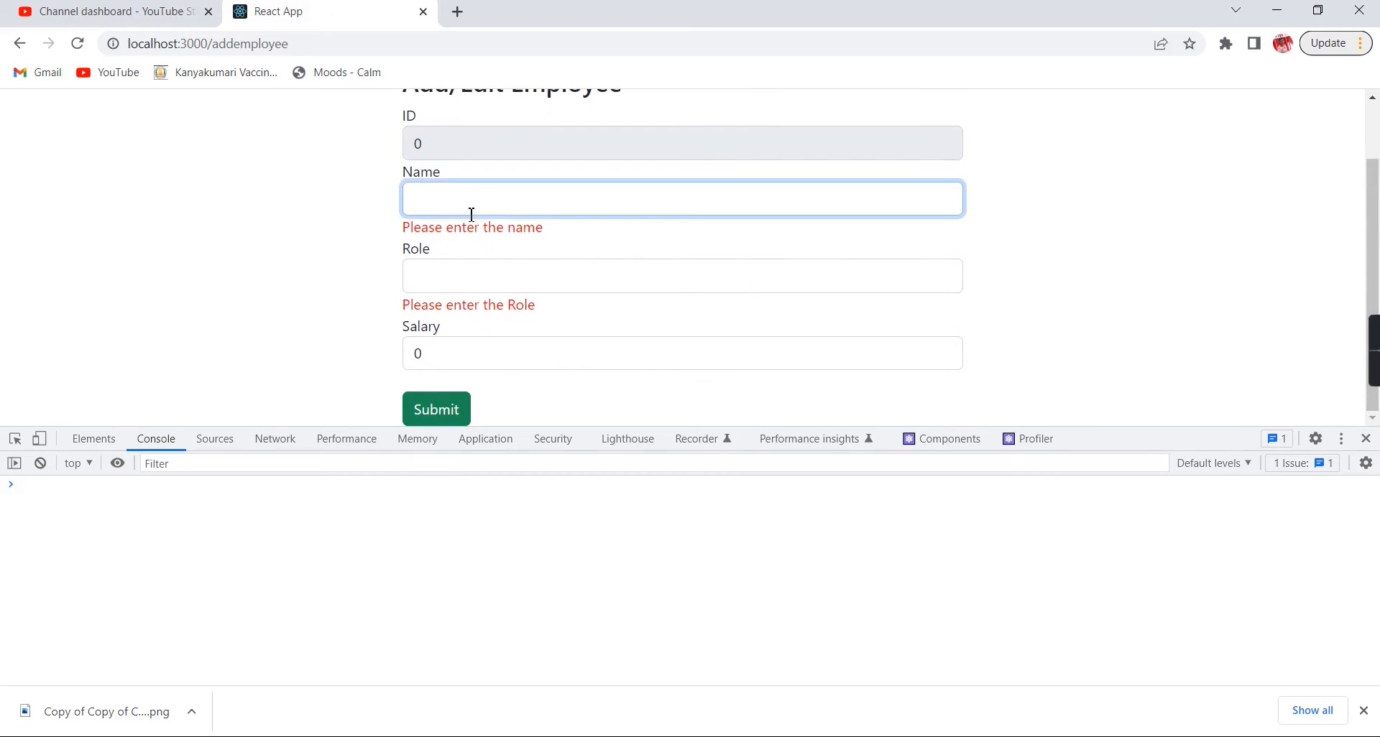
{"action": "type", "text": "Jhon"}
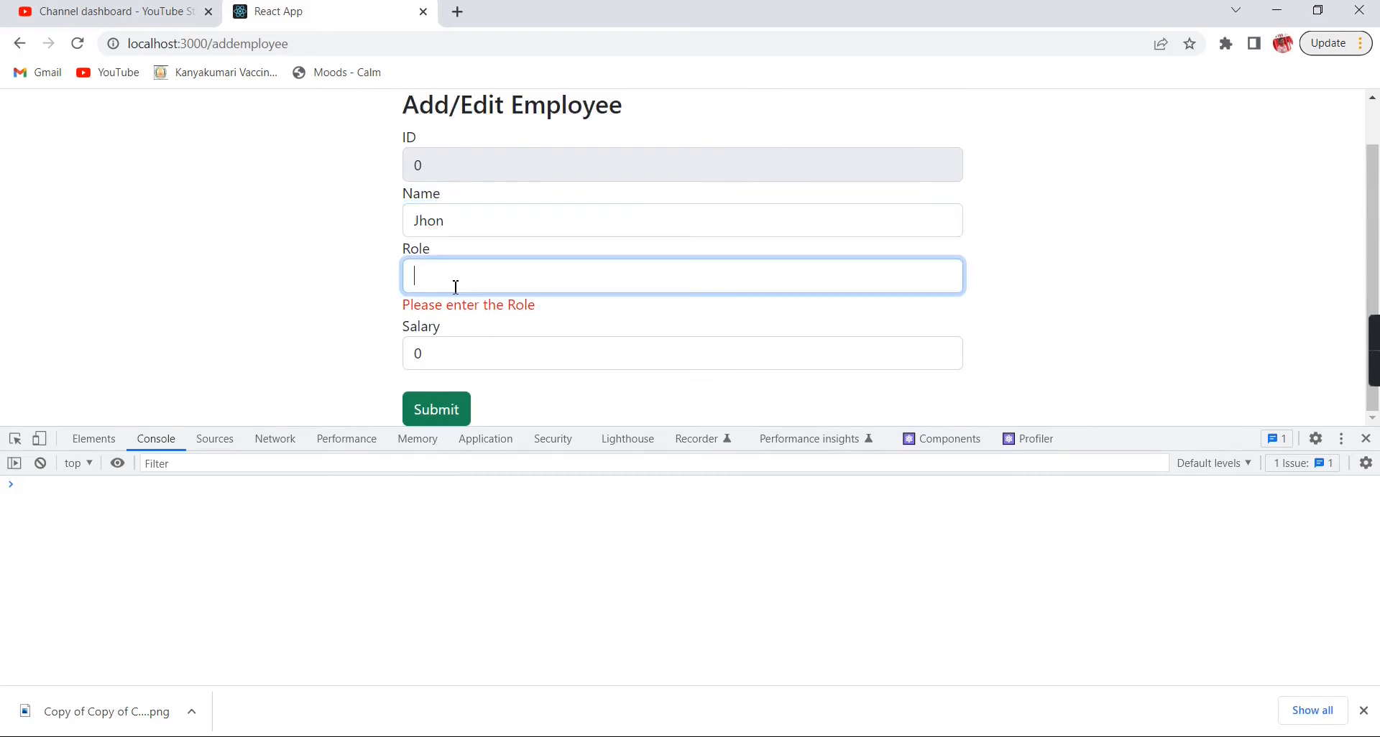
{"action": "type", "text": "Admin"}
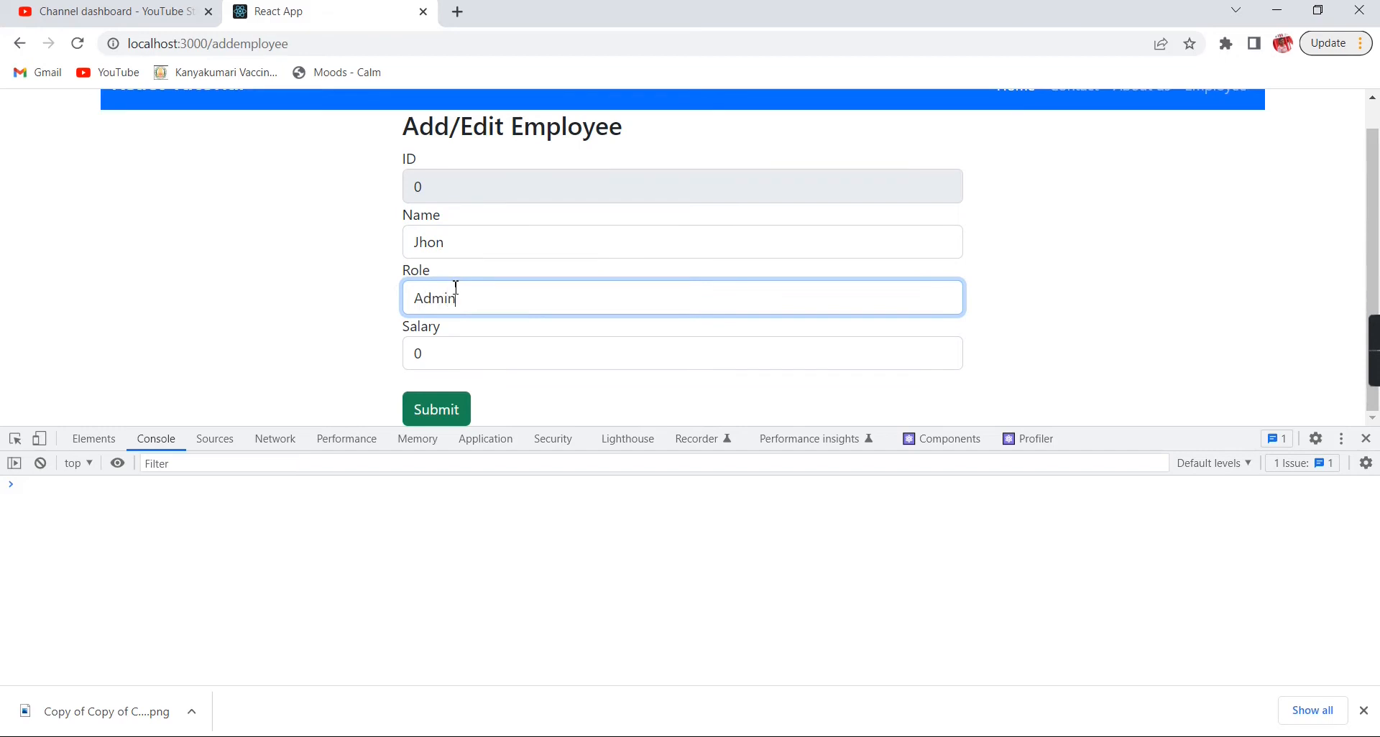
{"action": "left_click", "coordinate": [682, 353]}
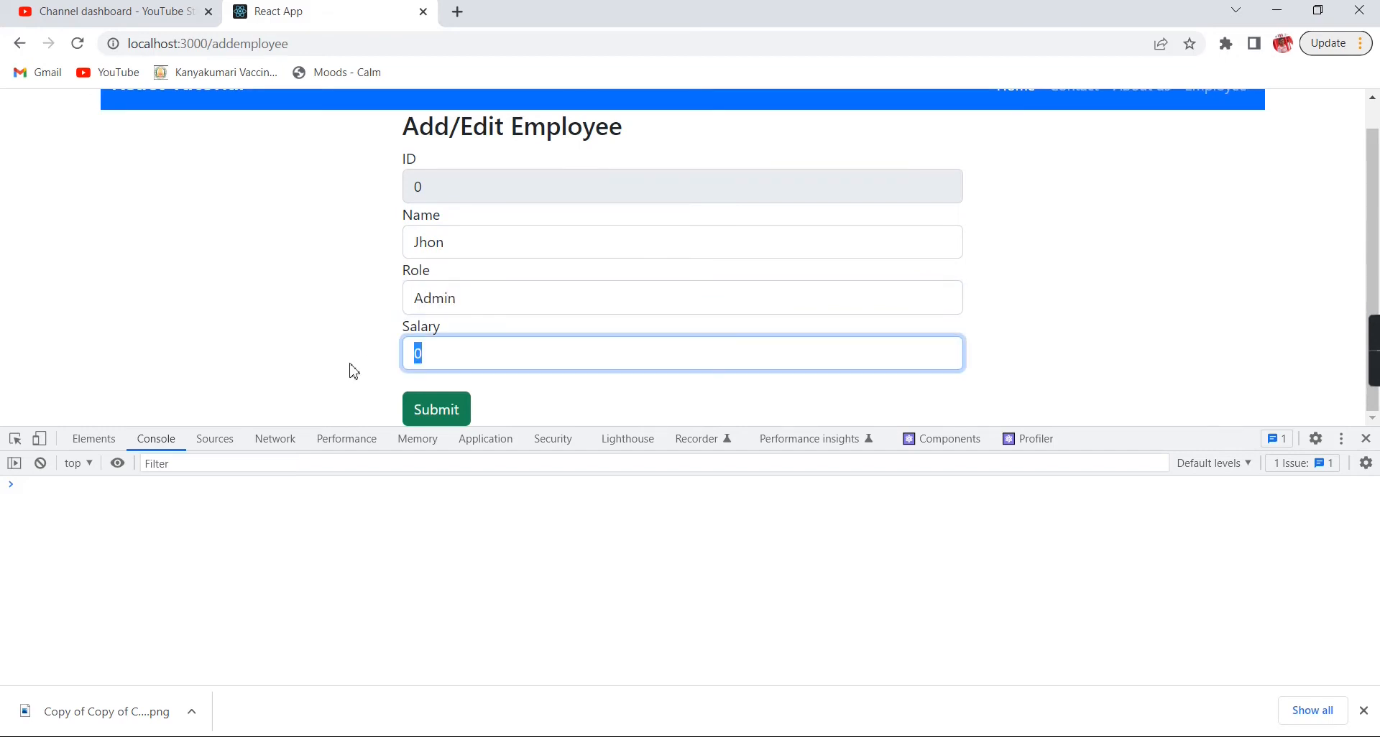
{"action": "type", "text": "20000"}
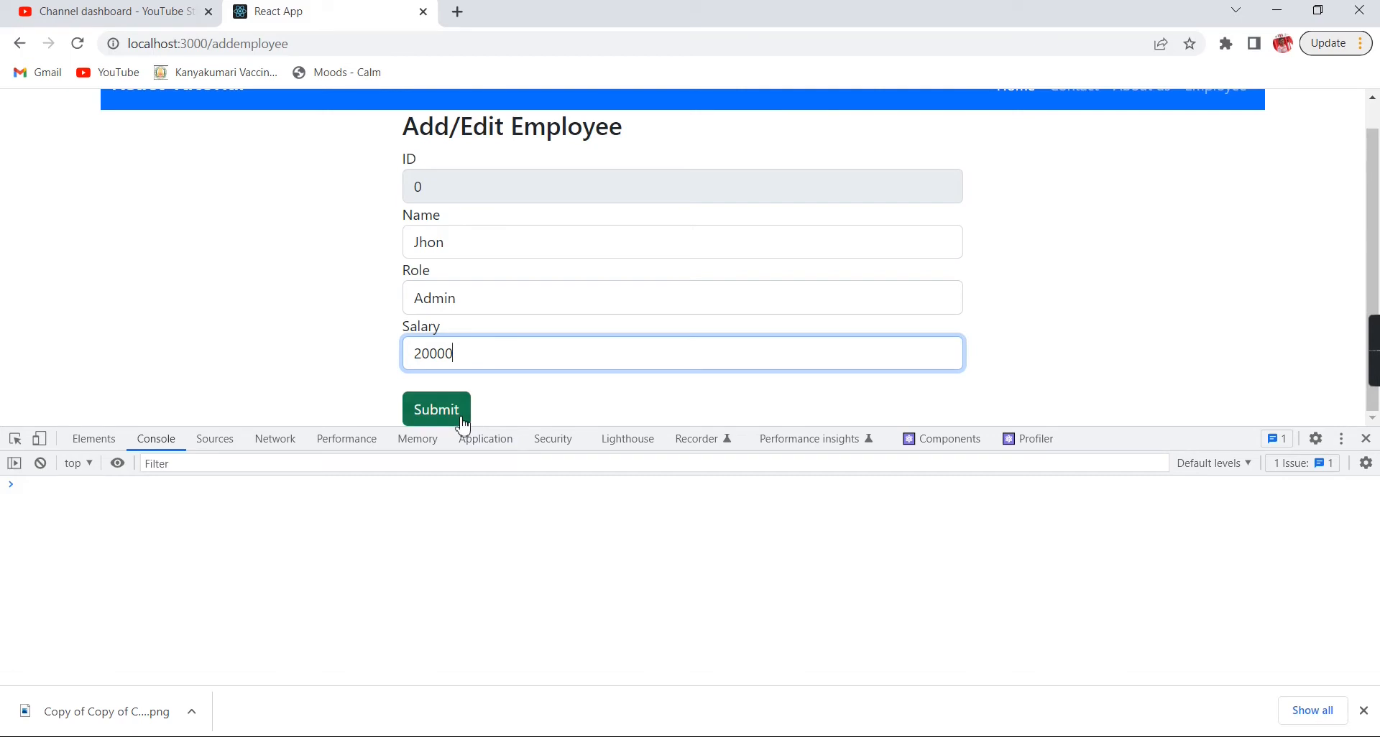
Step: Submit the form and see {name: 'Jhon', role: 'Admin', salary: '20000'} logged
{"action": "left_click", "coordinate": [436, 409]}
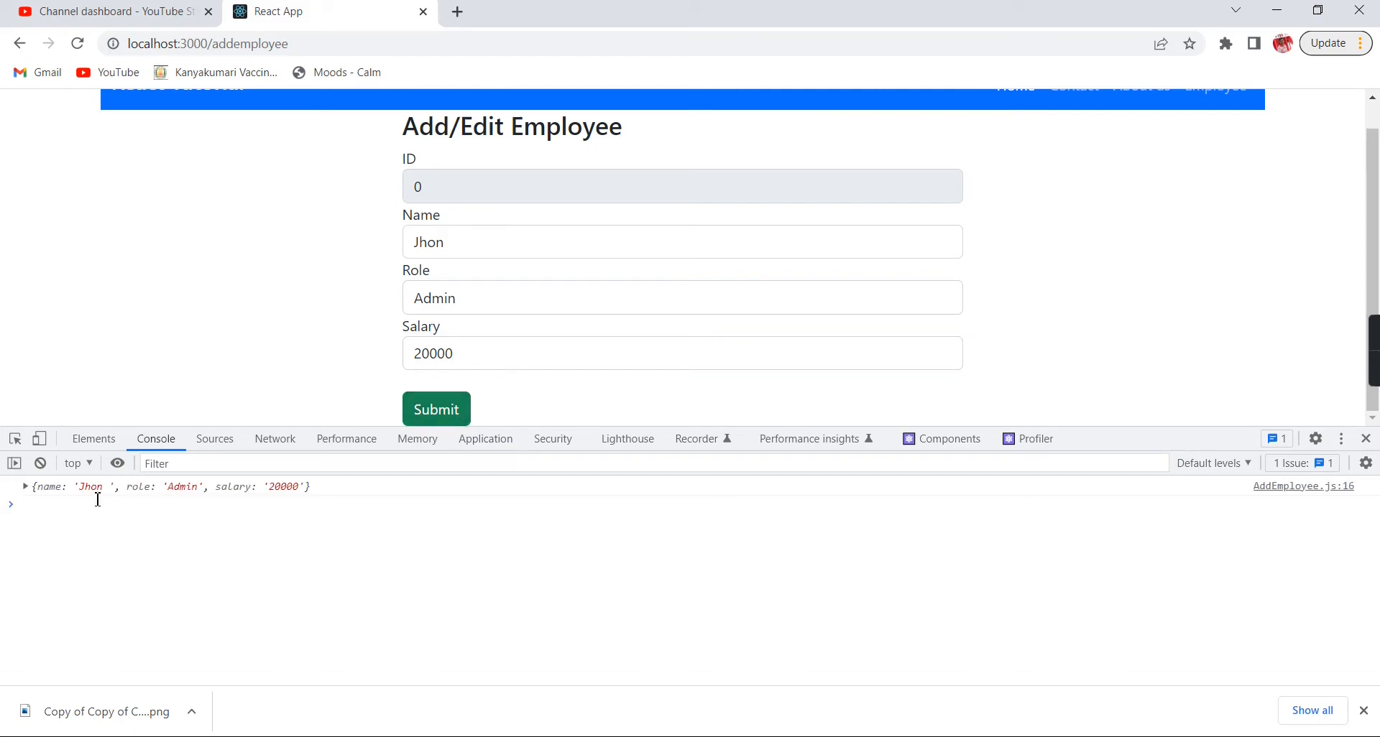
{"action": "mouse_move", "coordinate": [194, 500]}
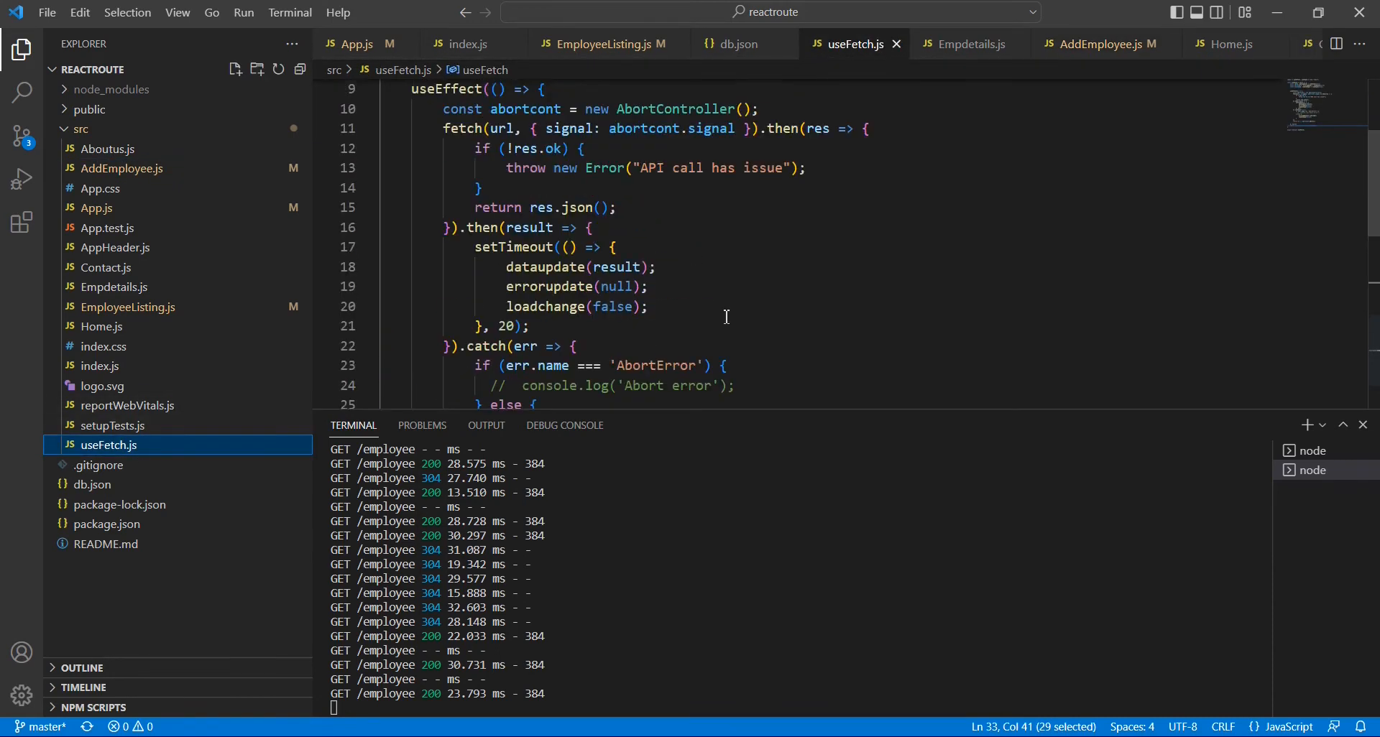
{"action": "mouse_move", "coordinate": [238, 259]}
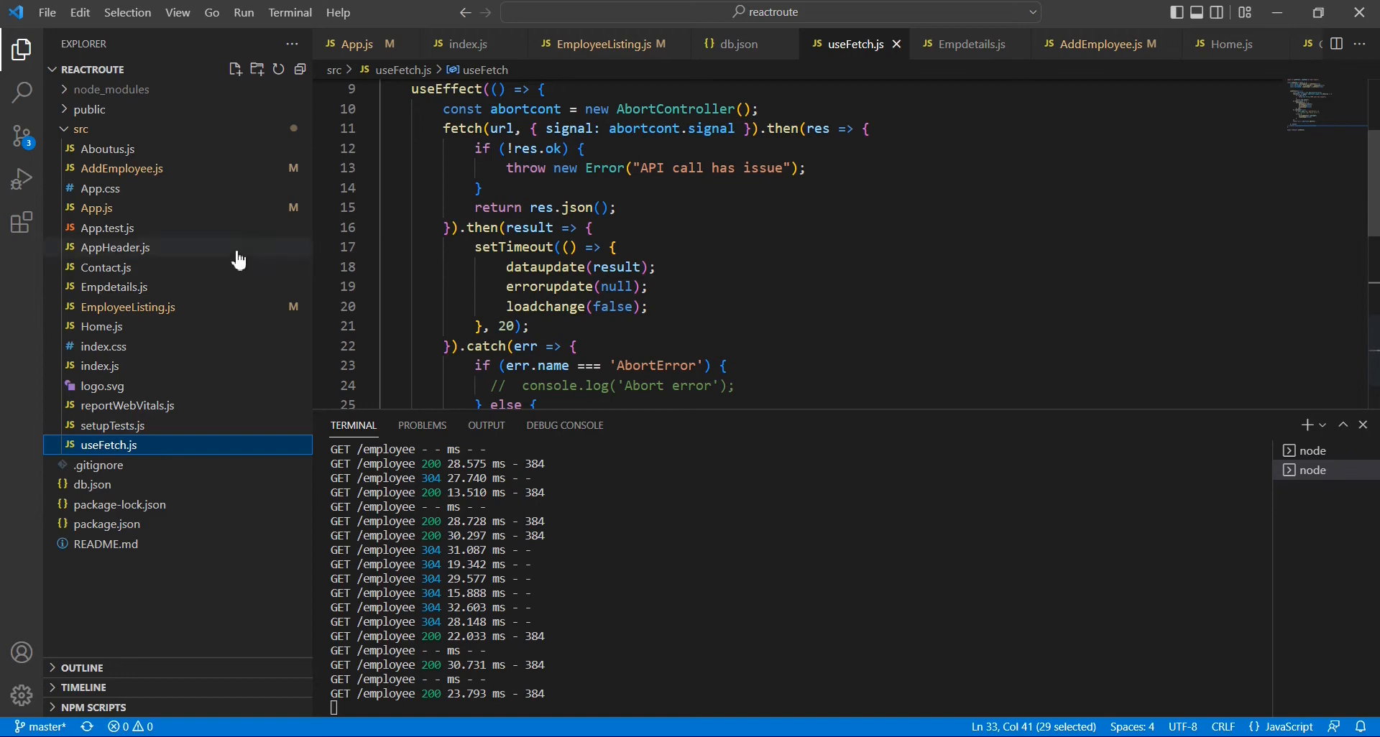
{"action": "mouse_move", "coordinate": [106, 268]}
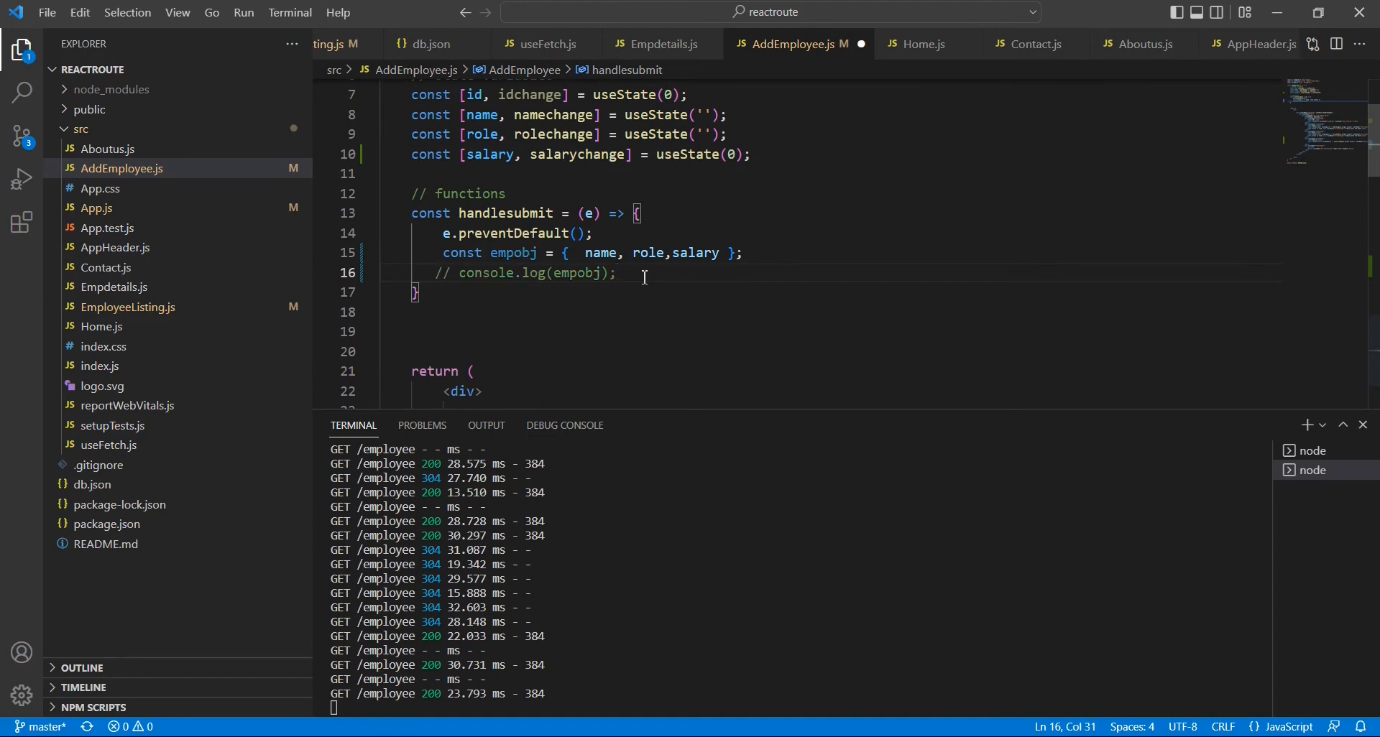
Step: Comment out console.log(empobj) and begin a fetch("") call in handlesubmit
{"action": "type", "text": "fetch("}
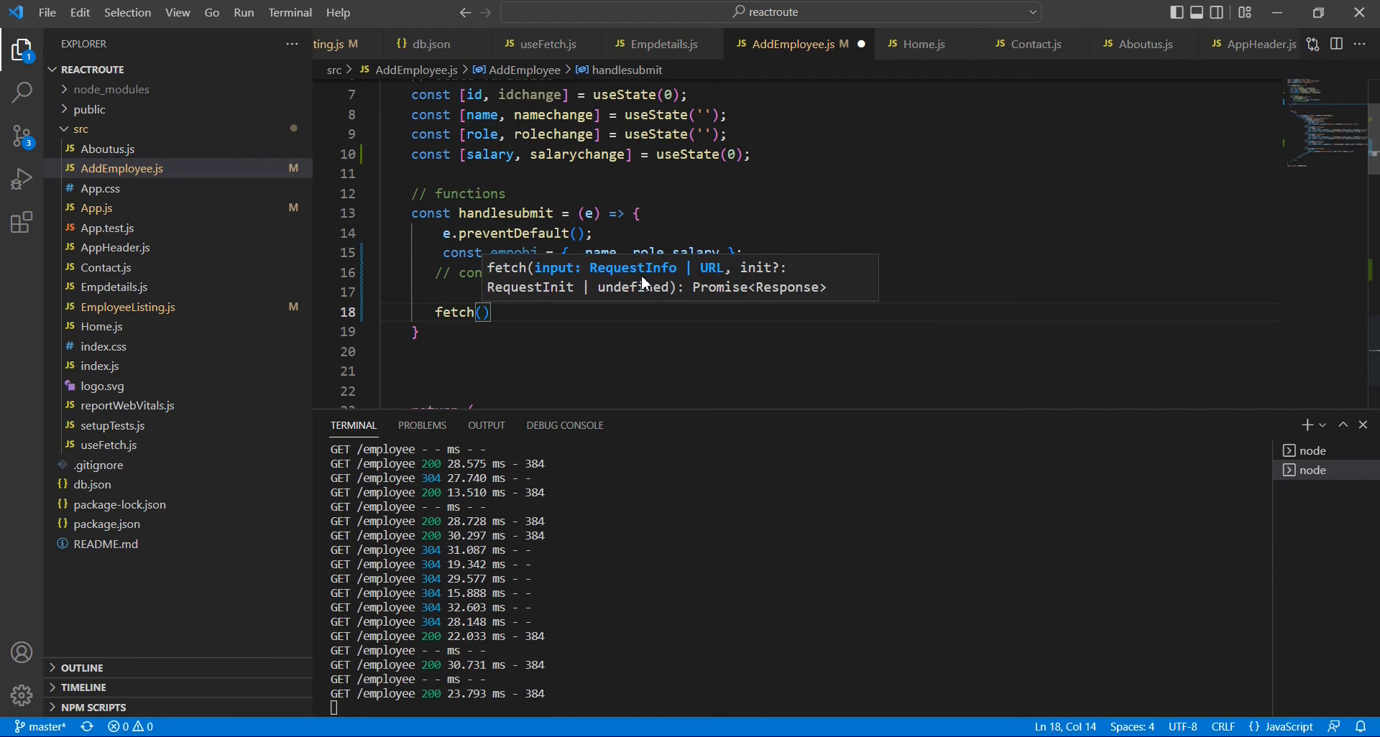
{"action": "type", "text": "\"\""}
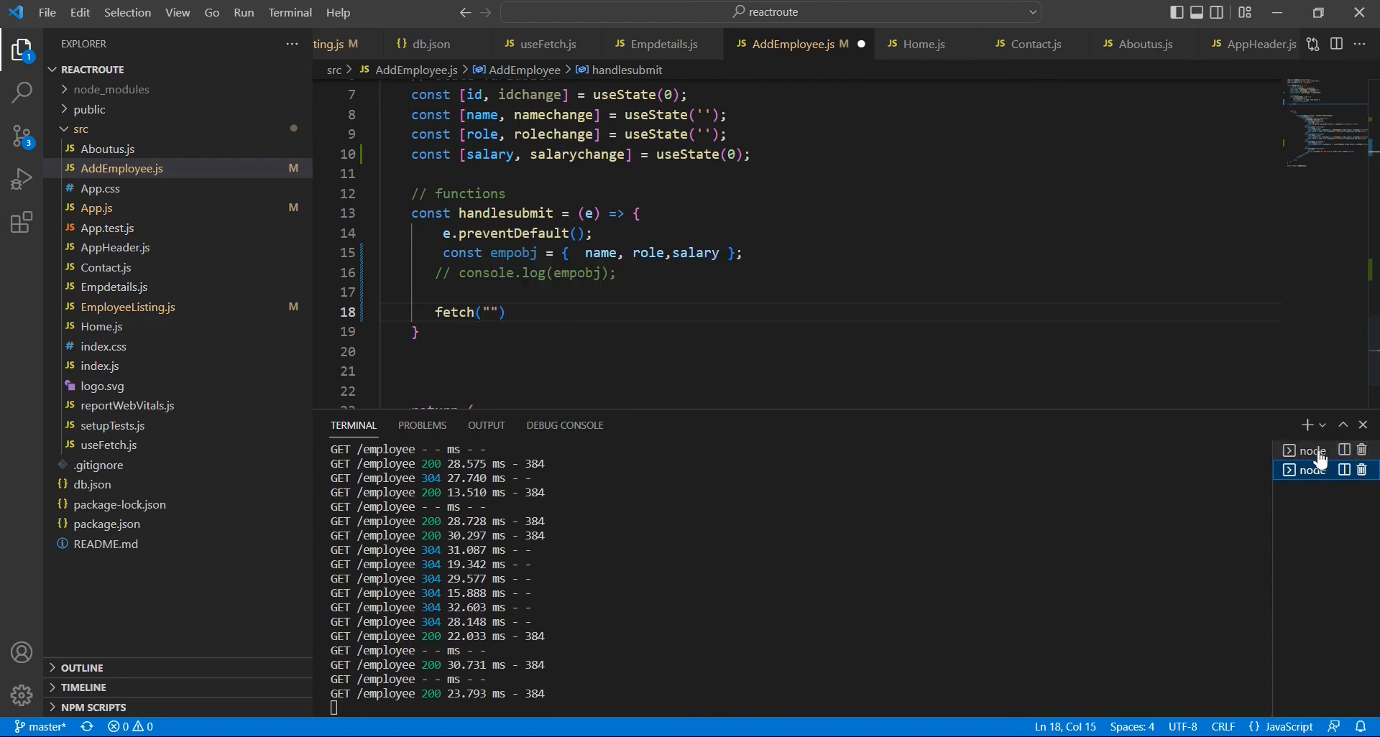
{"action": "left_click", "coordinate": [1317, 470]}
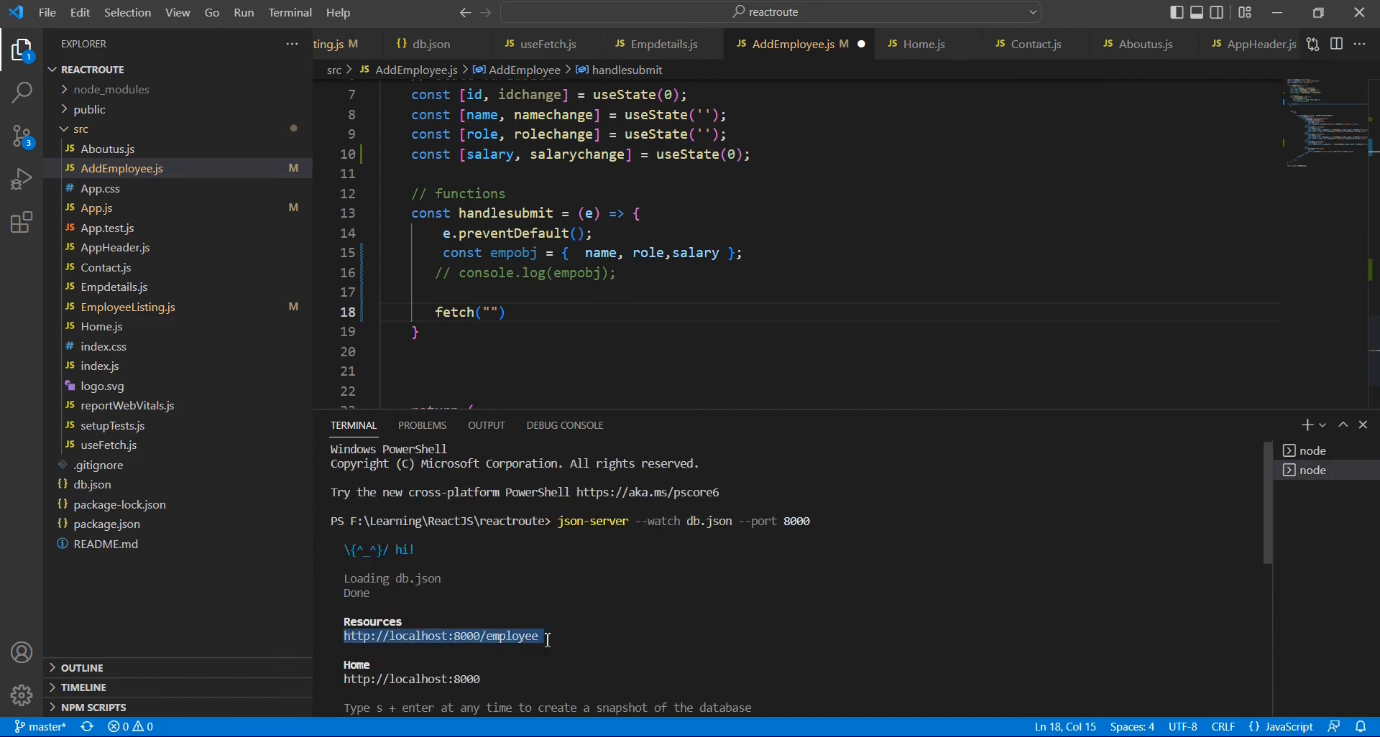
{"action": "mouse_move", "coordinate": [562, 385]}
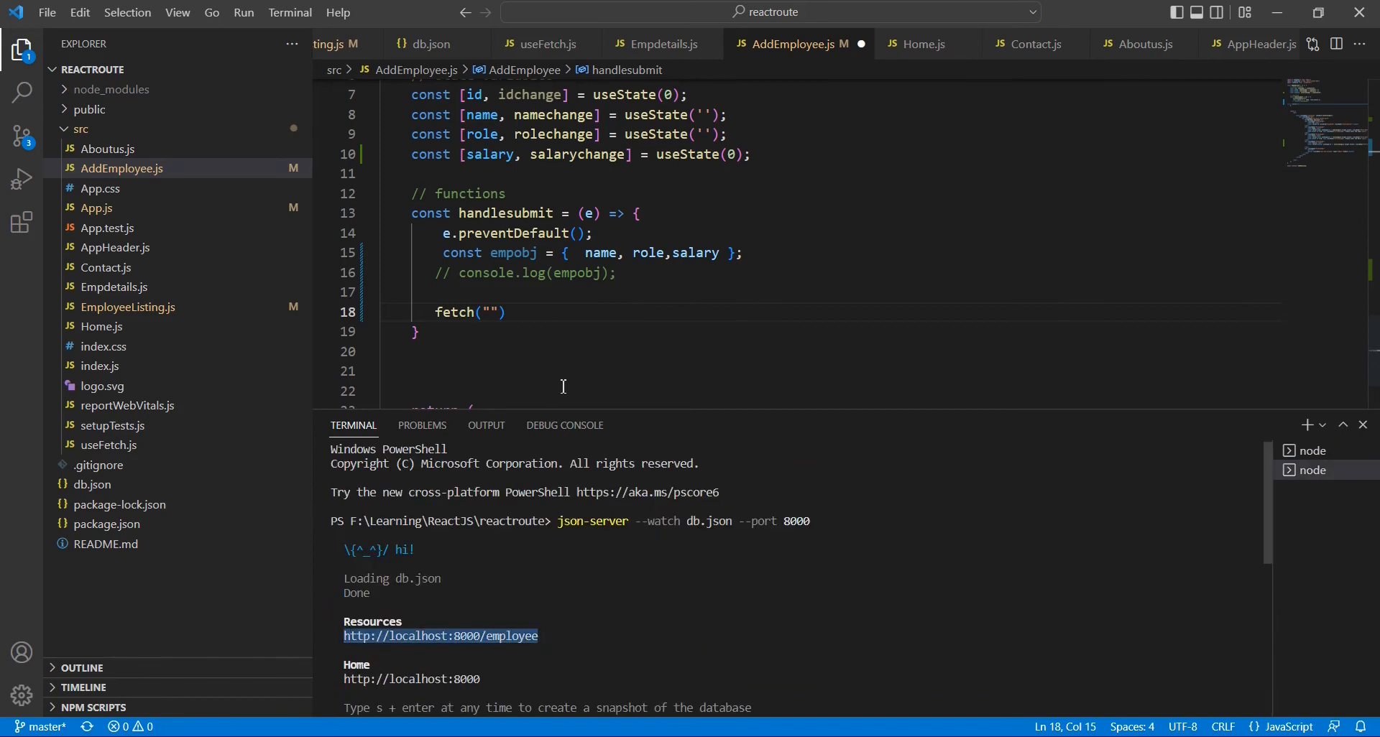
{"action": "type", "text": "http://localhost:8000/employee"}
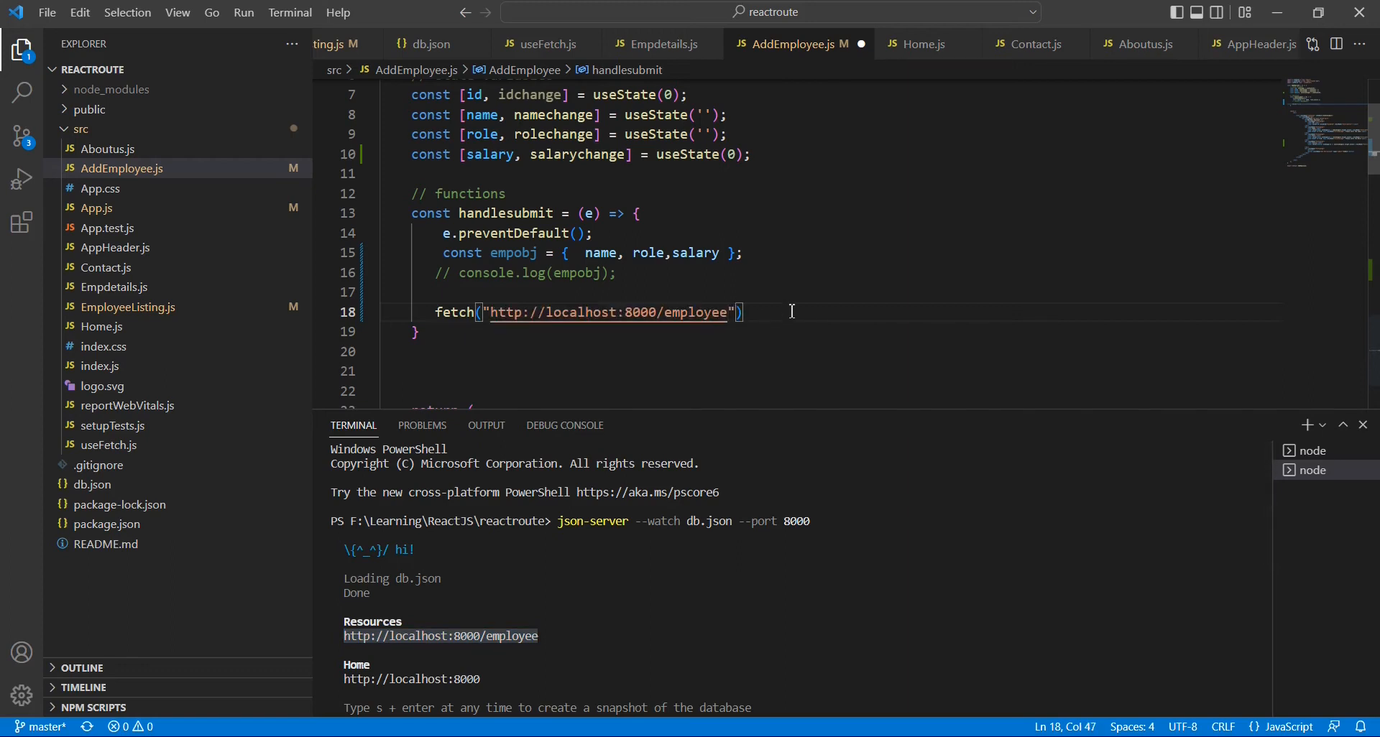
{"action": "type", "text": ".then"}
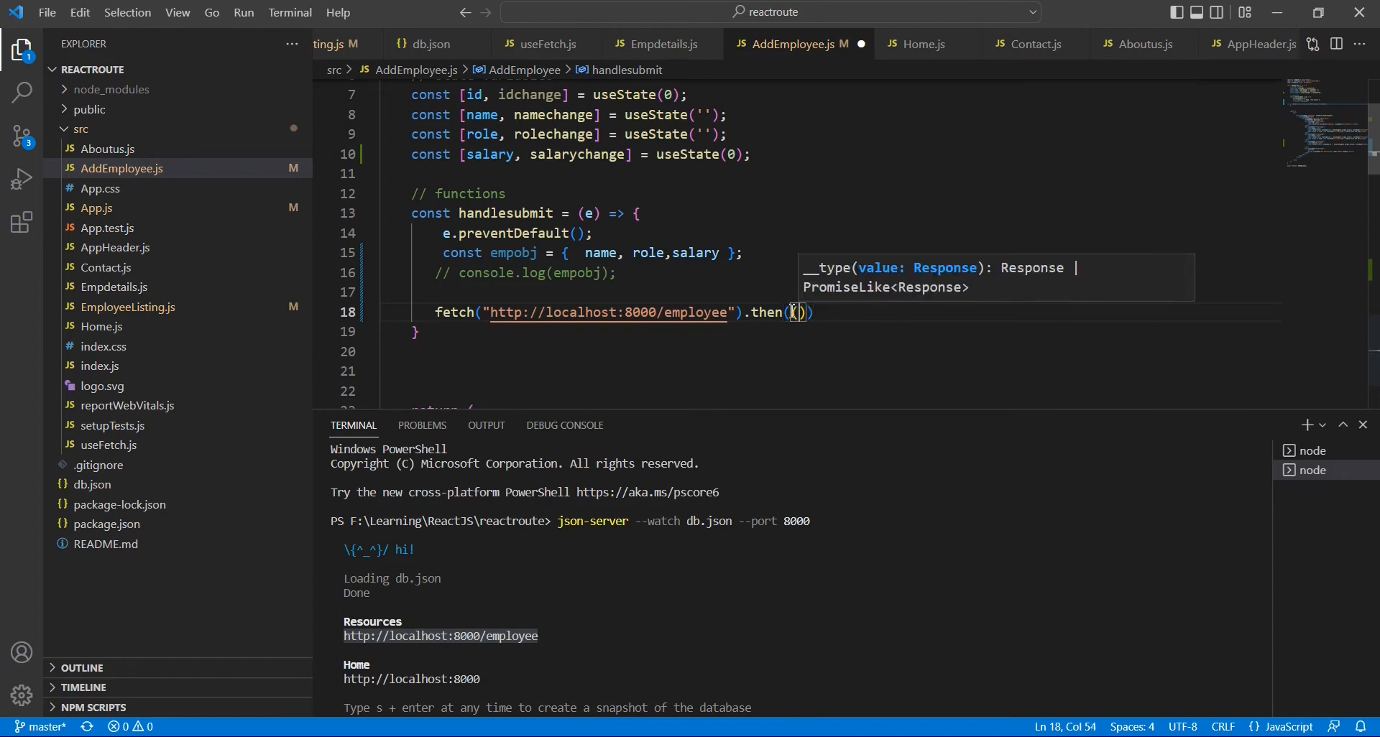
{"action": "type", "text": "()=>"}
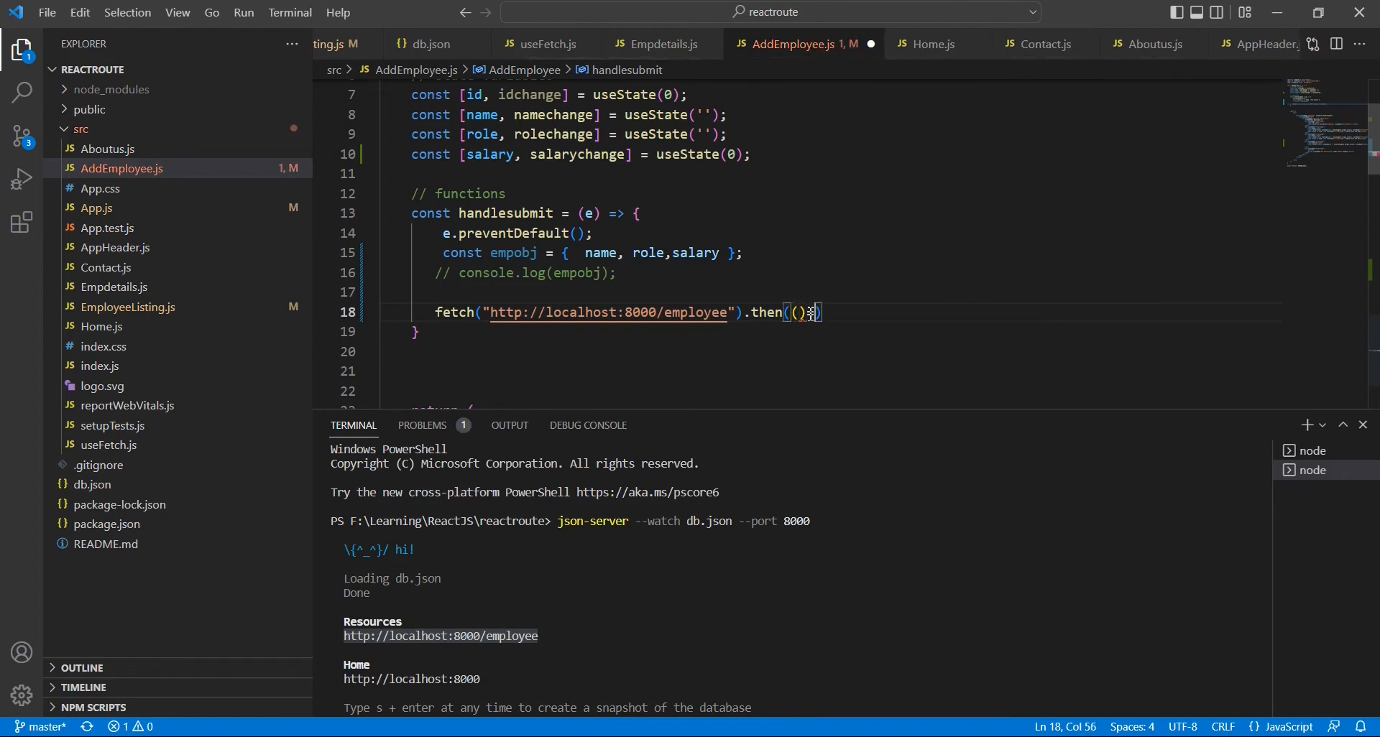
{"action": "type", "text": "=>{"}
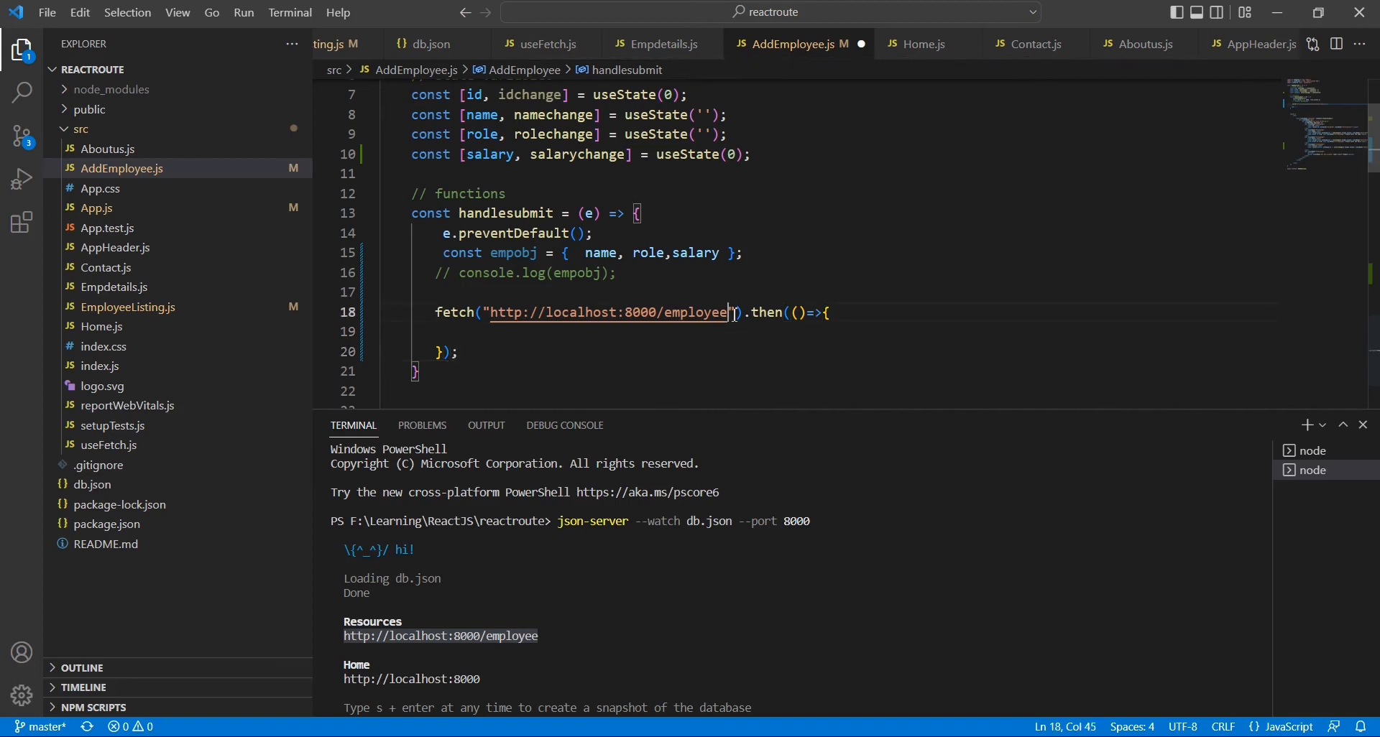
{"action": "type", "text": "\""}
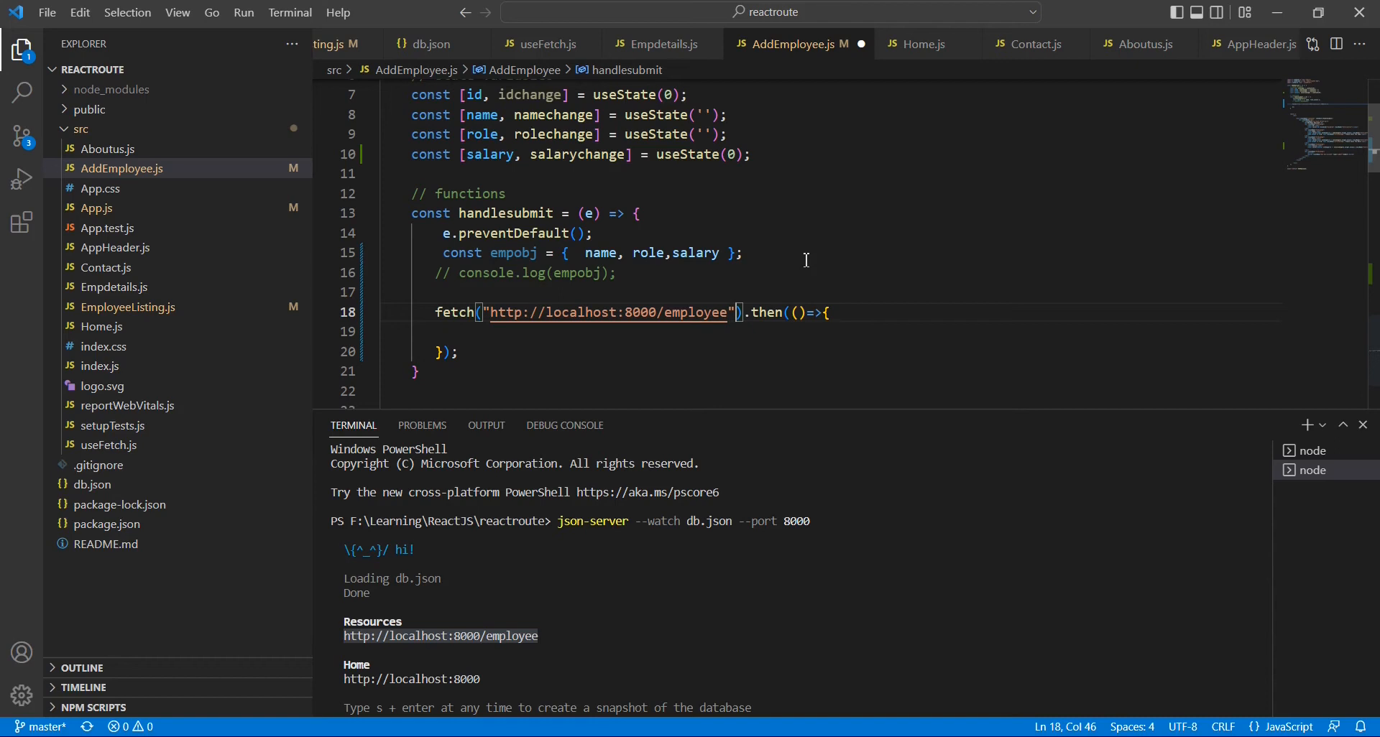
{"action": "type", "text": ","}
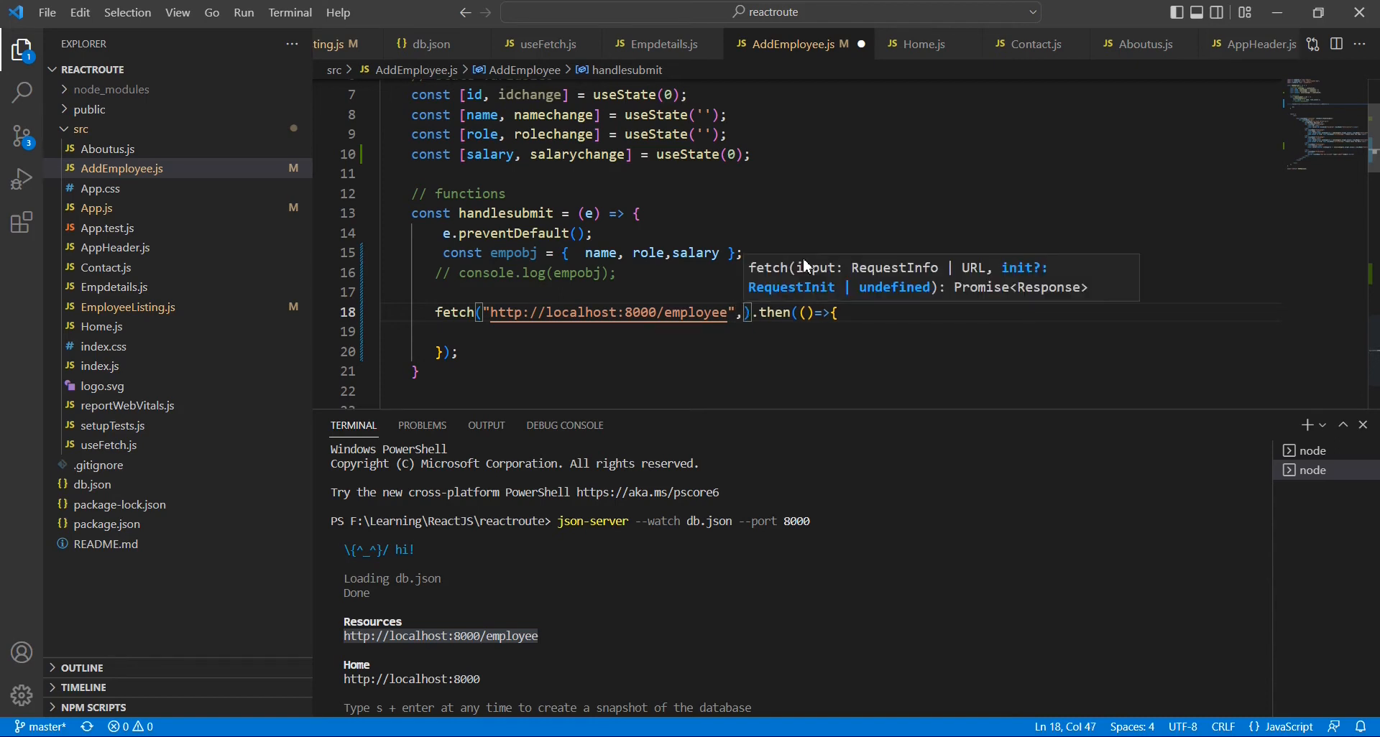
{"action": "type", "text": "{}"}
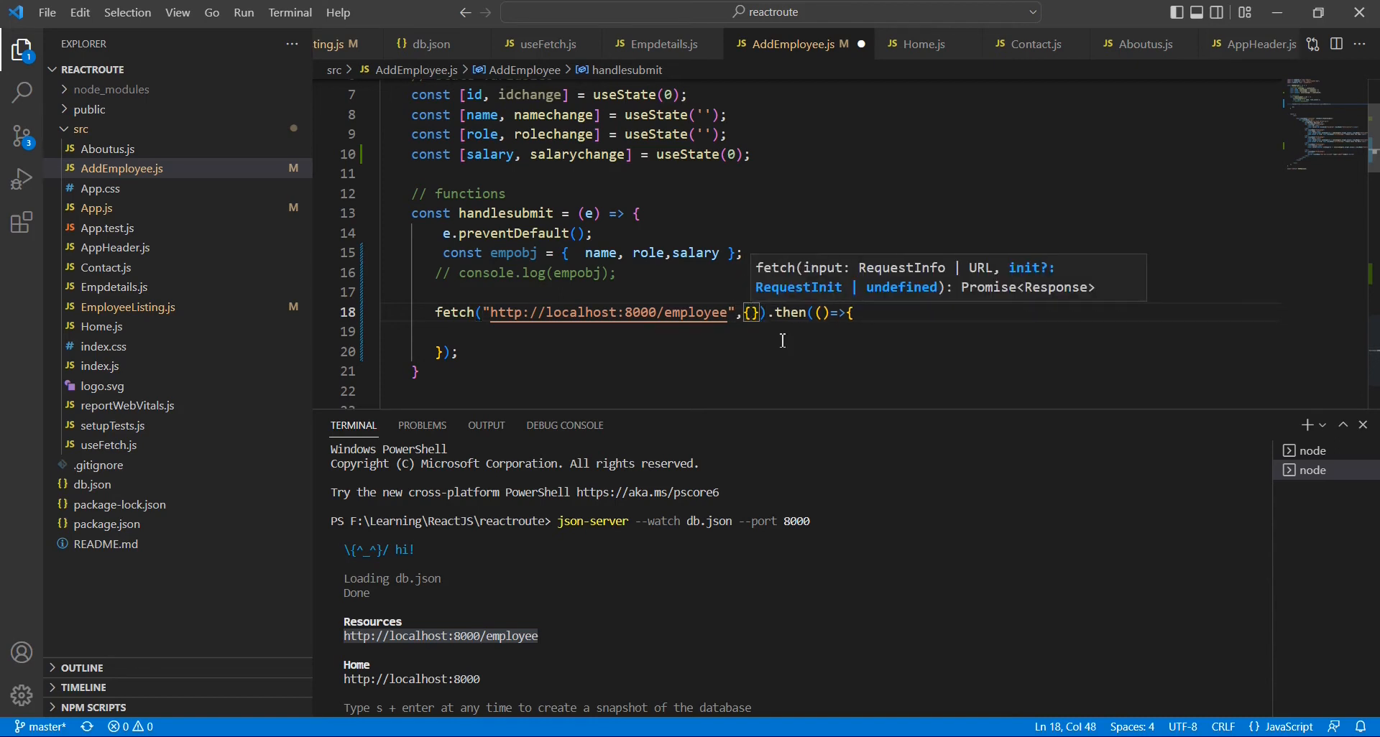
Step: Set method: "POST" on a new line in the fetch options
{"action": "key", "text": "Enter"}
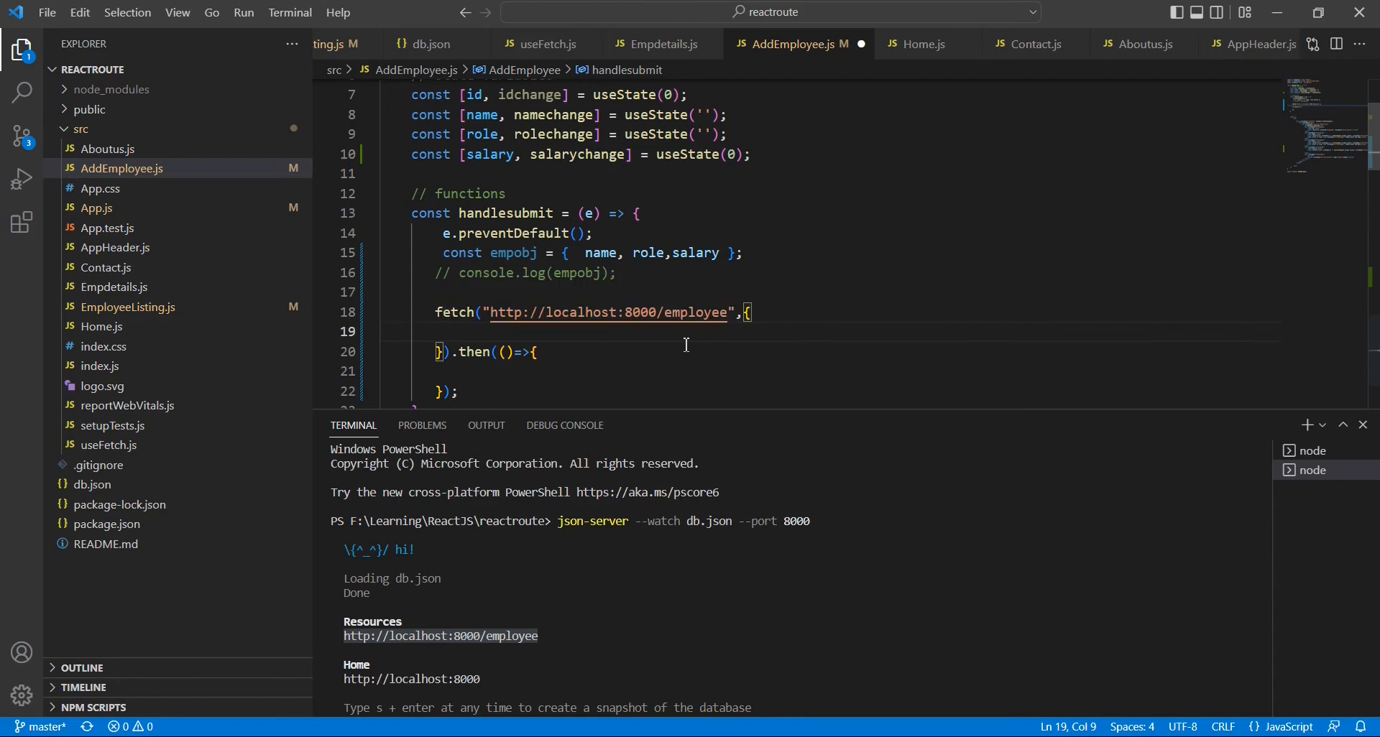
{"action": "type", "text": "method:"}
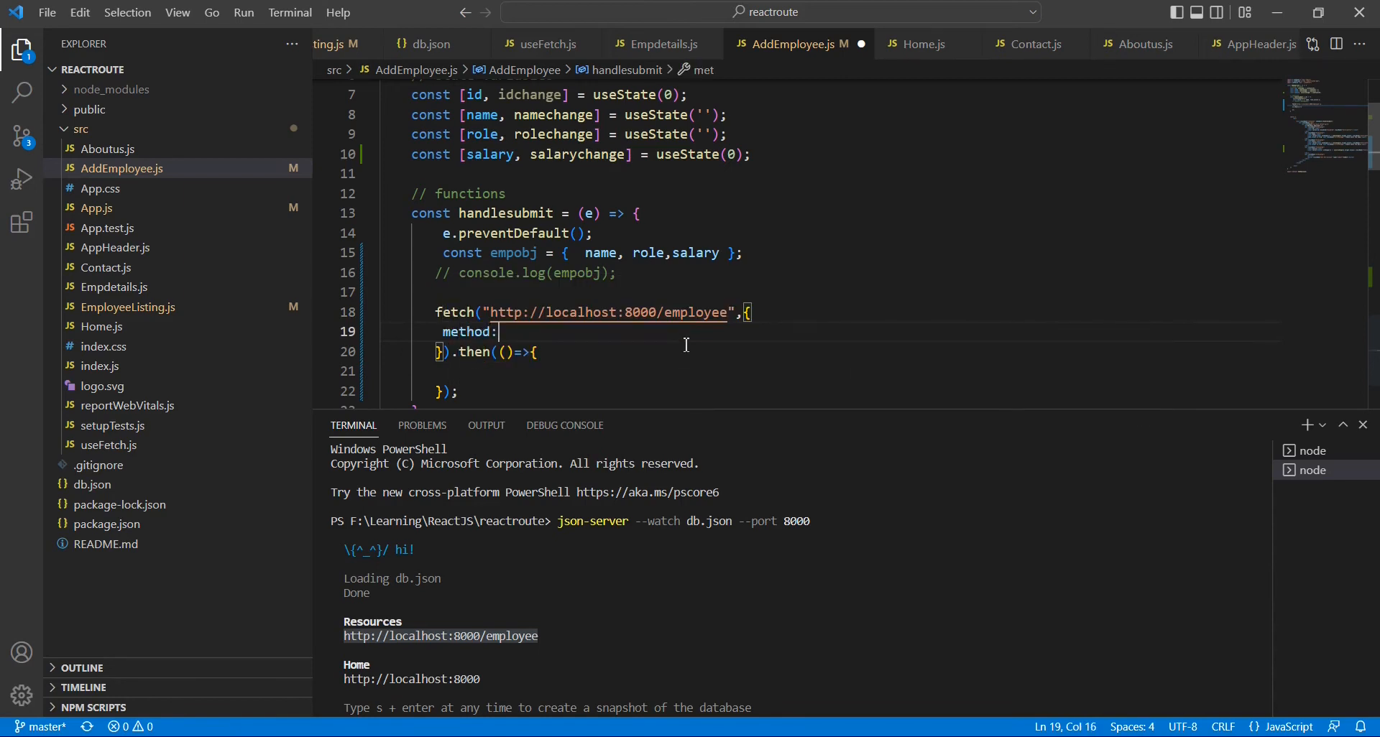
{"action": "type", "text": "\""}
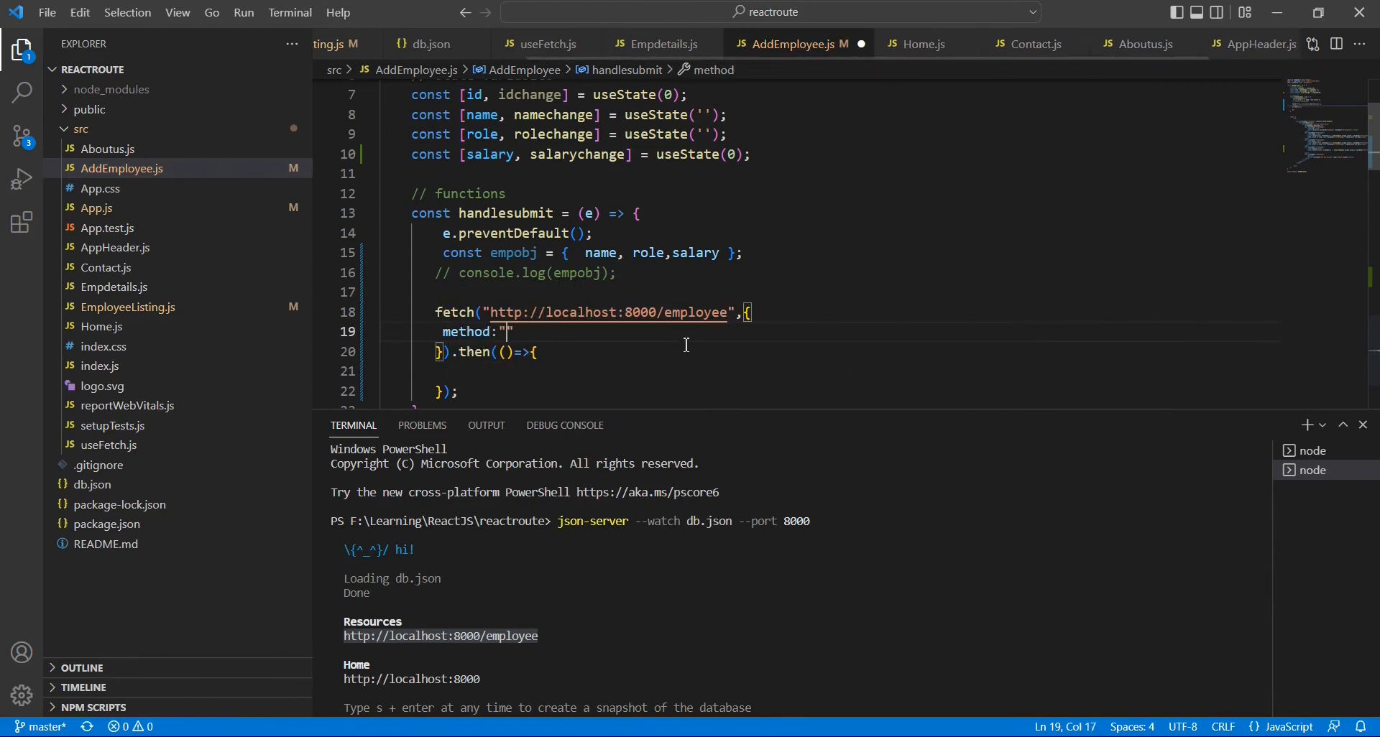
{"action": "type", "text": "POST"}
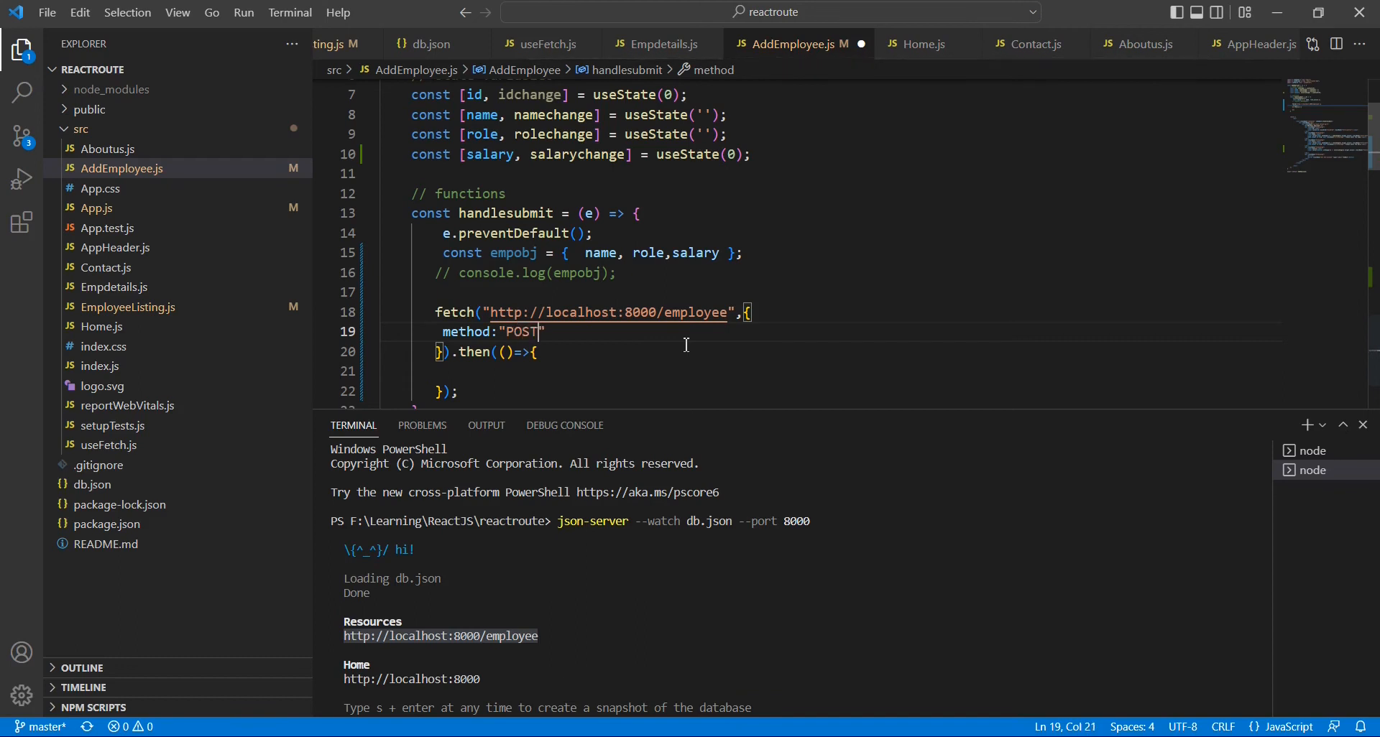
{"action": "type", "text": ","}
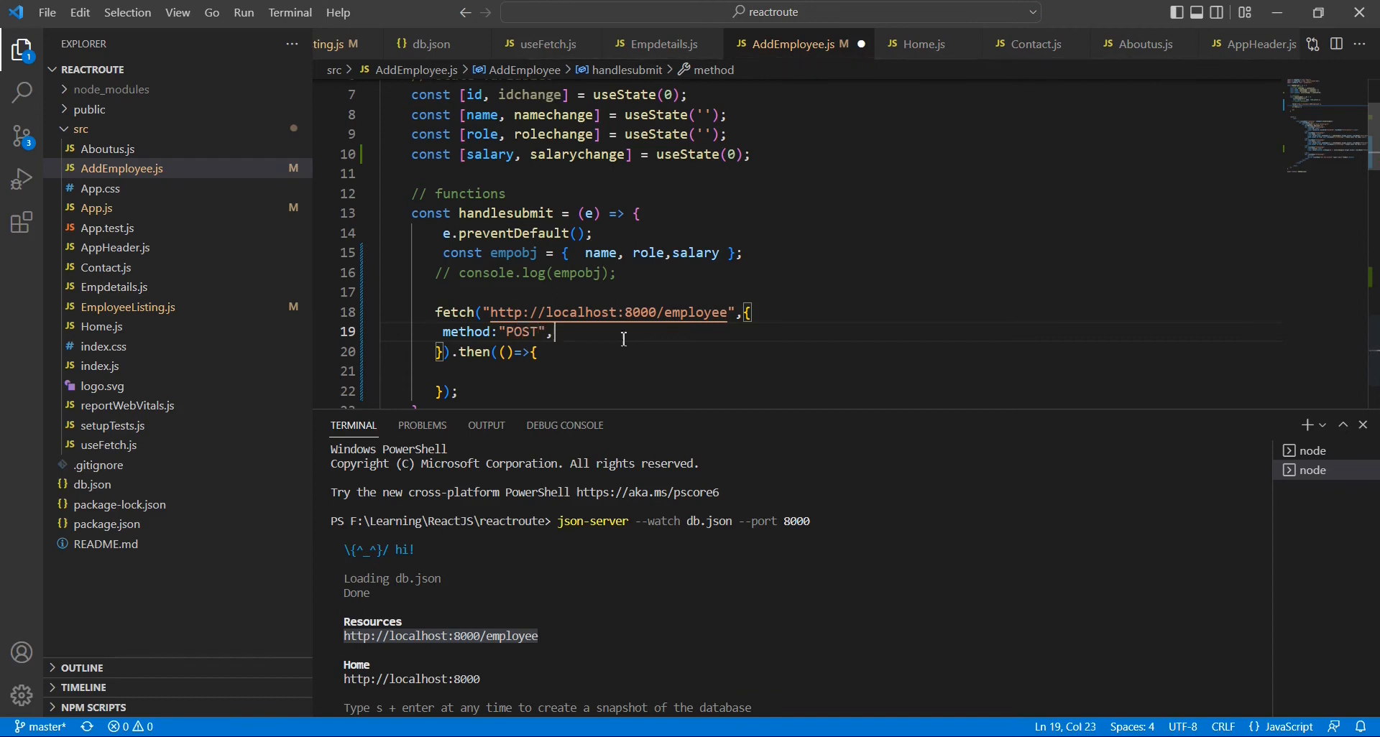
Step: Add a content-type application/json header and body: JSON.stringify() to the options
{"action": "type", "text": "hea"}
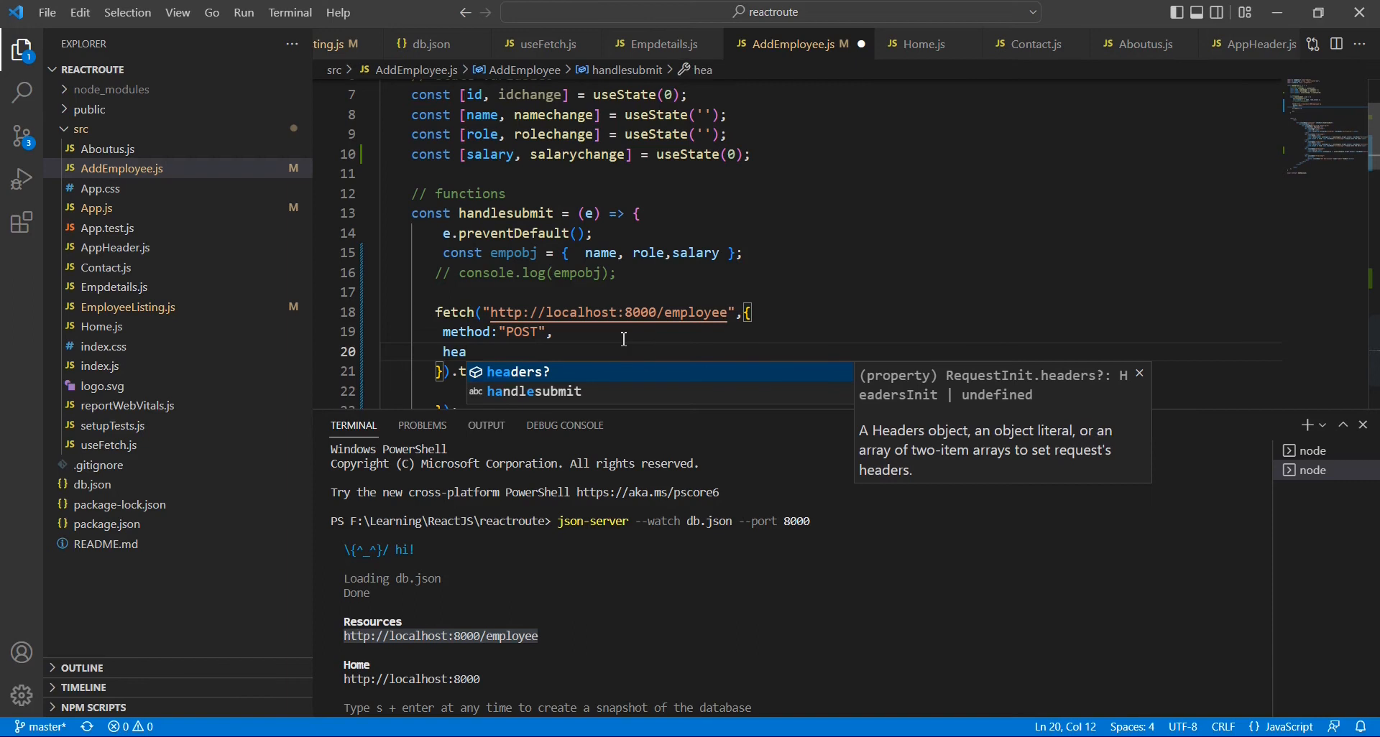
{"action": "type", "text": "ders:"}
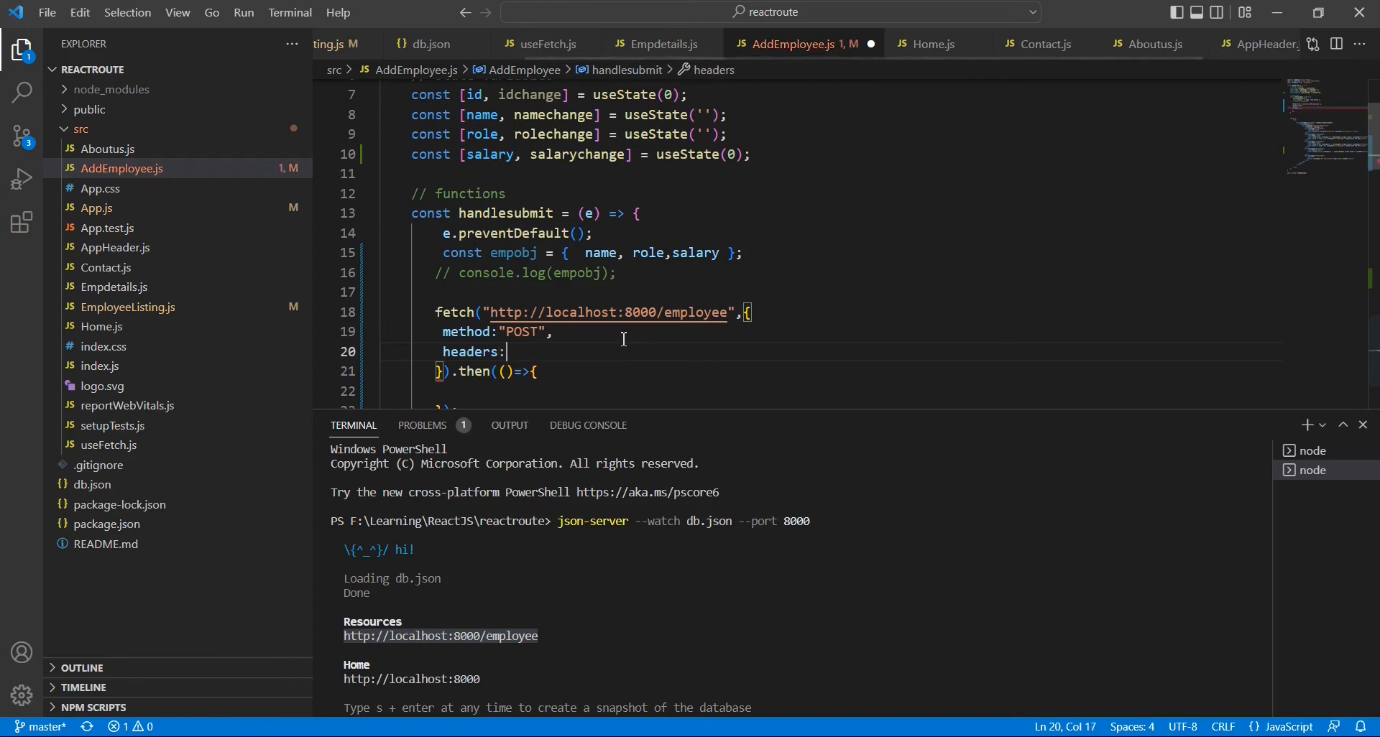
{"action": "type", "text": "{}"}
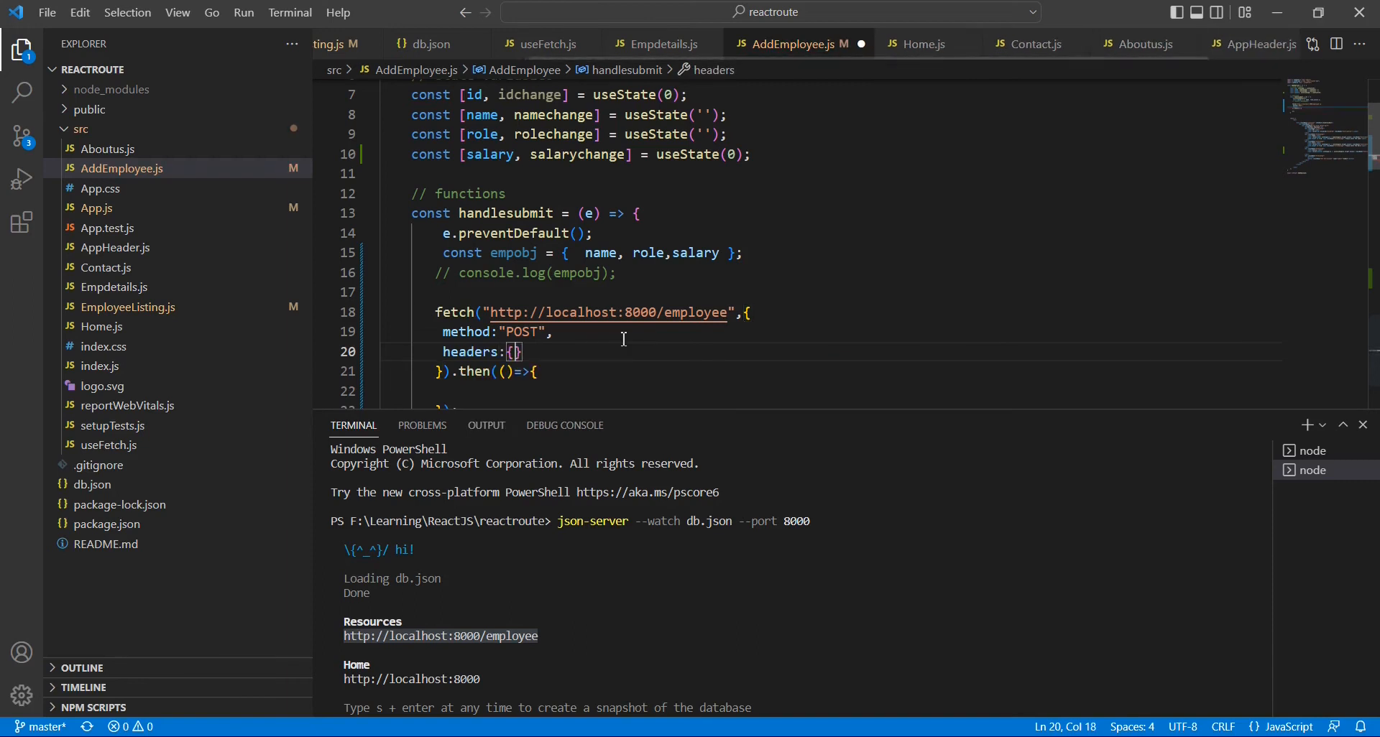
{"action": "type", "text": "\"\""}
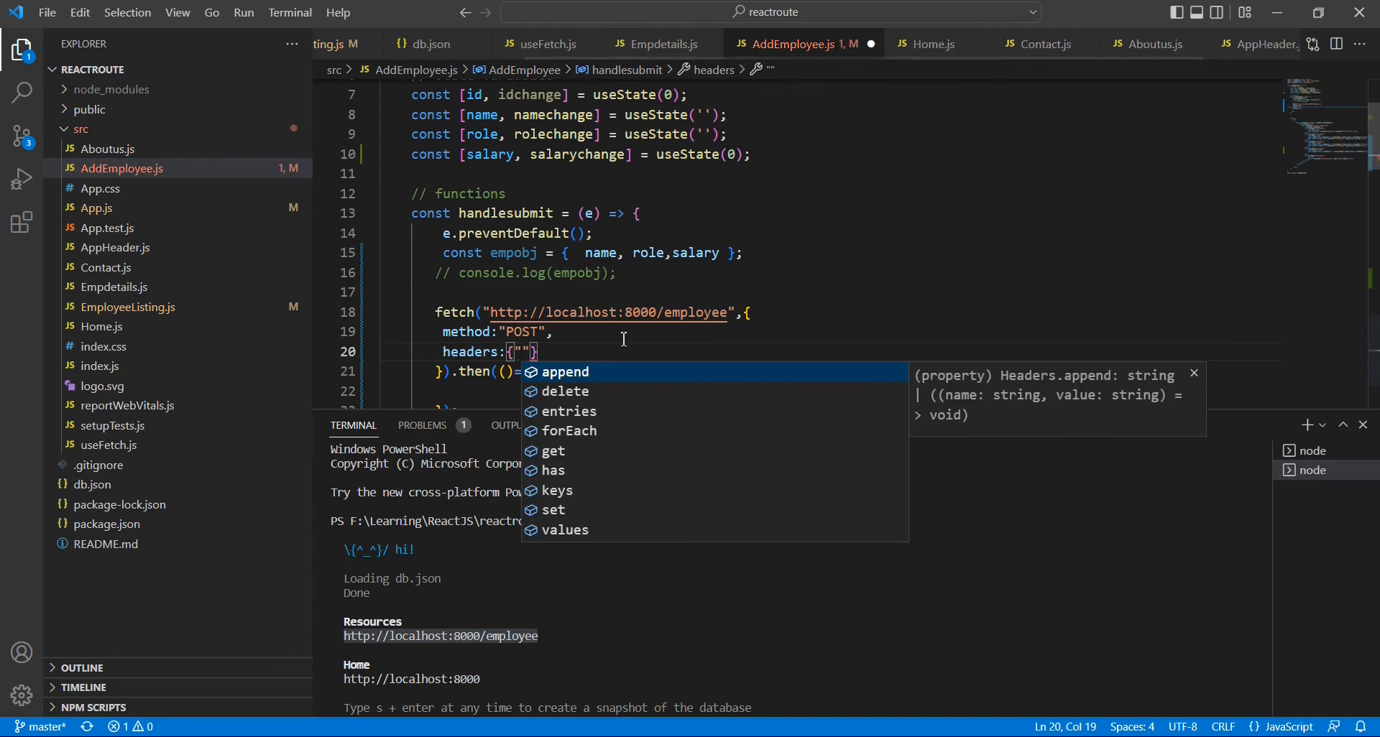
{"action": "type", "text": "conte"}
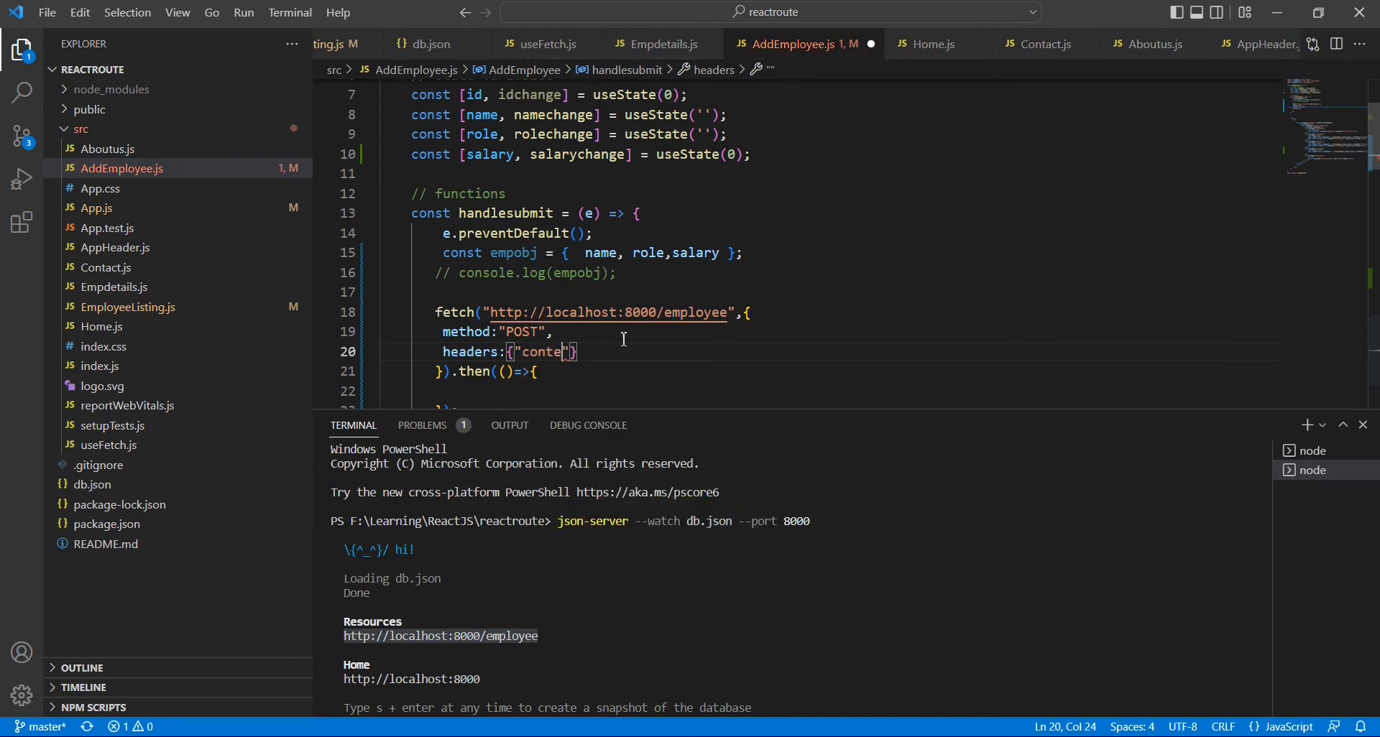
{"action": "type", "text": "nt-ty"}
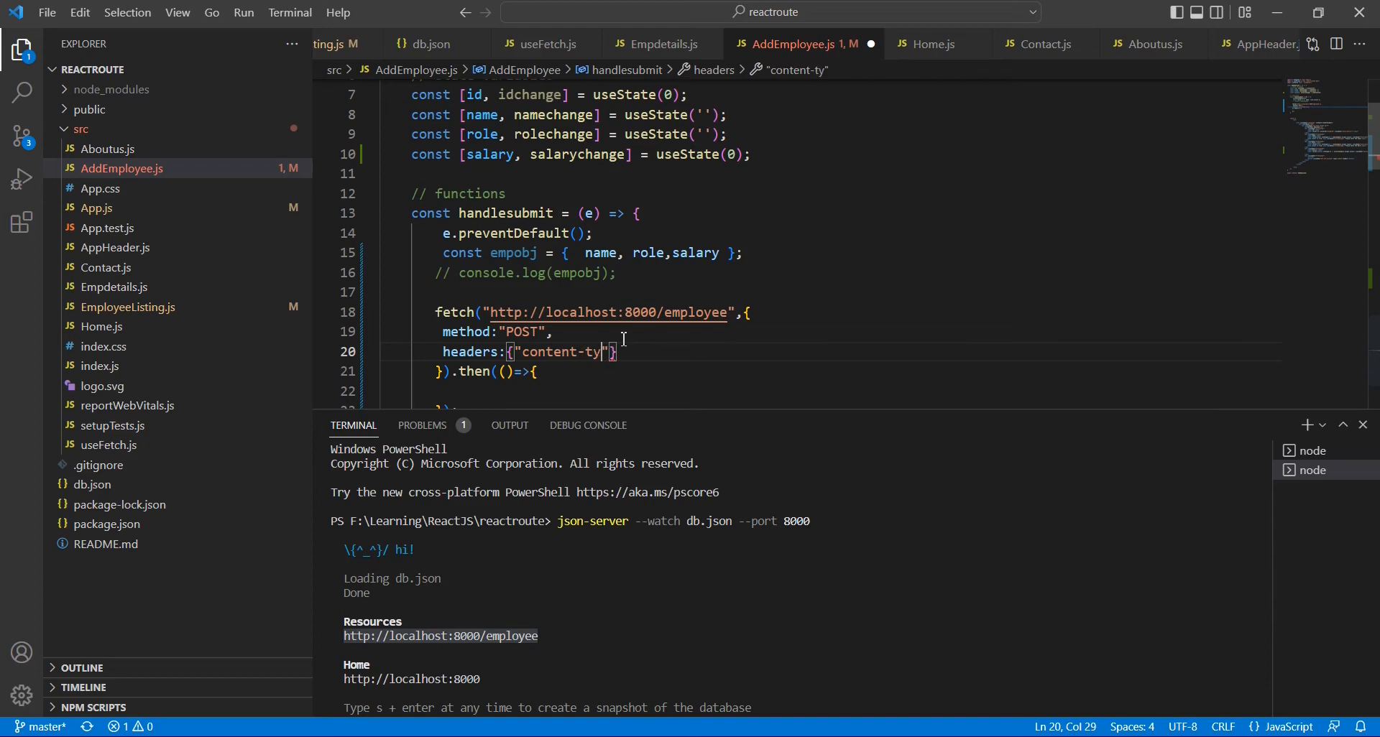
{"action": "type", "text": "pe"}
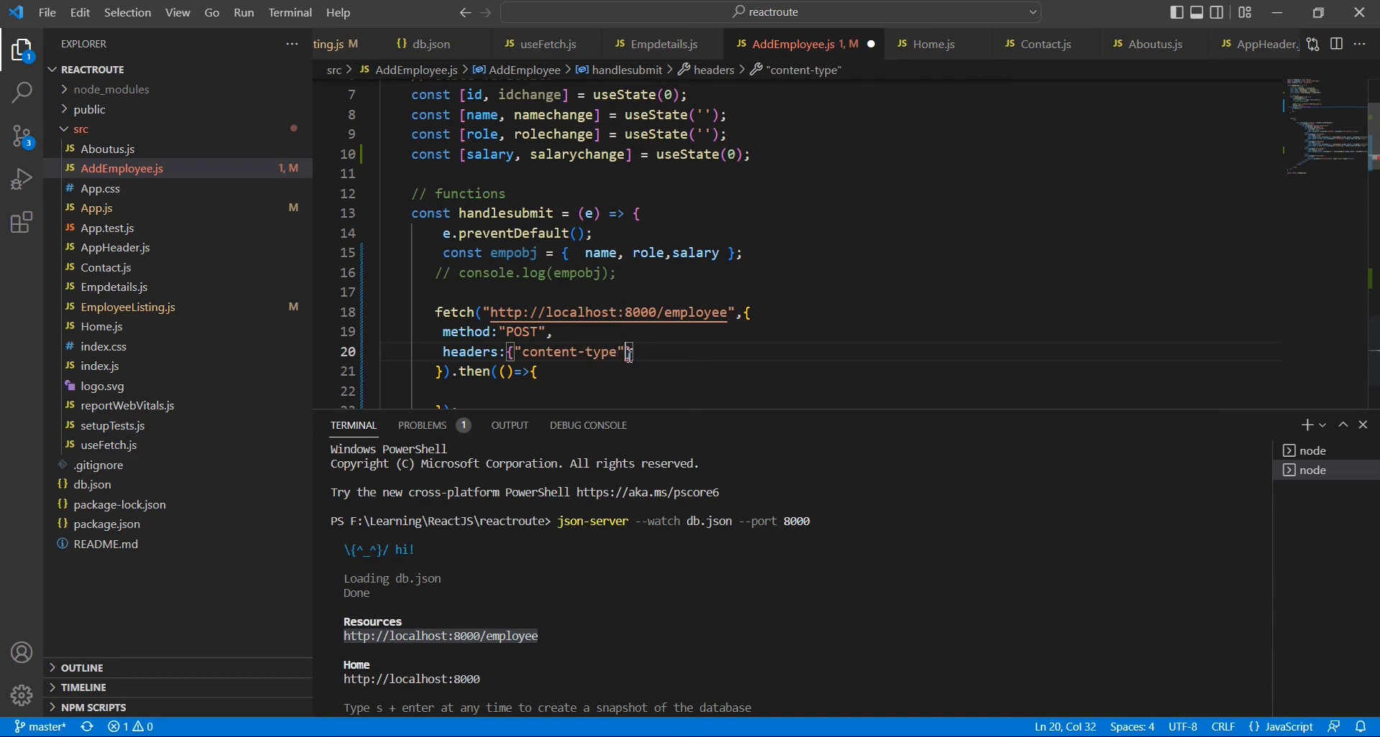
{"action": "type", "text": ":\"\""}
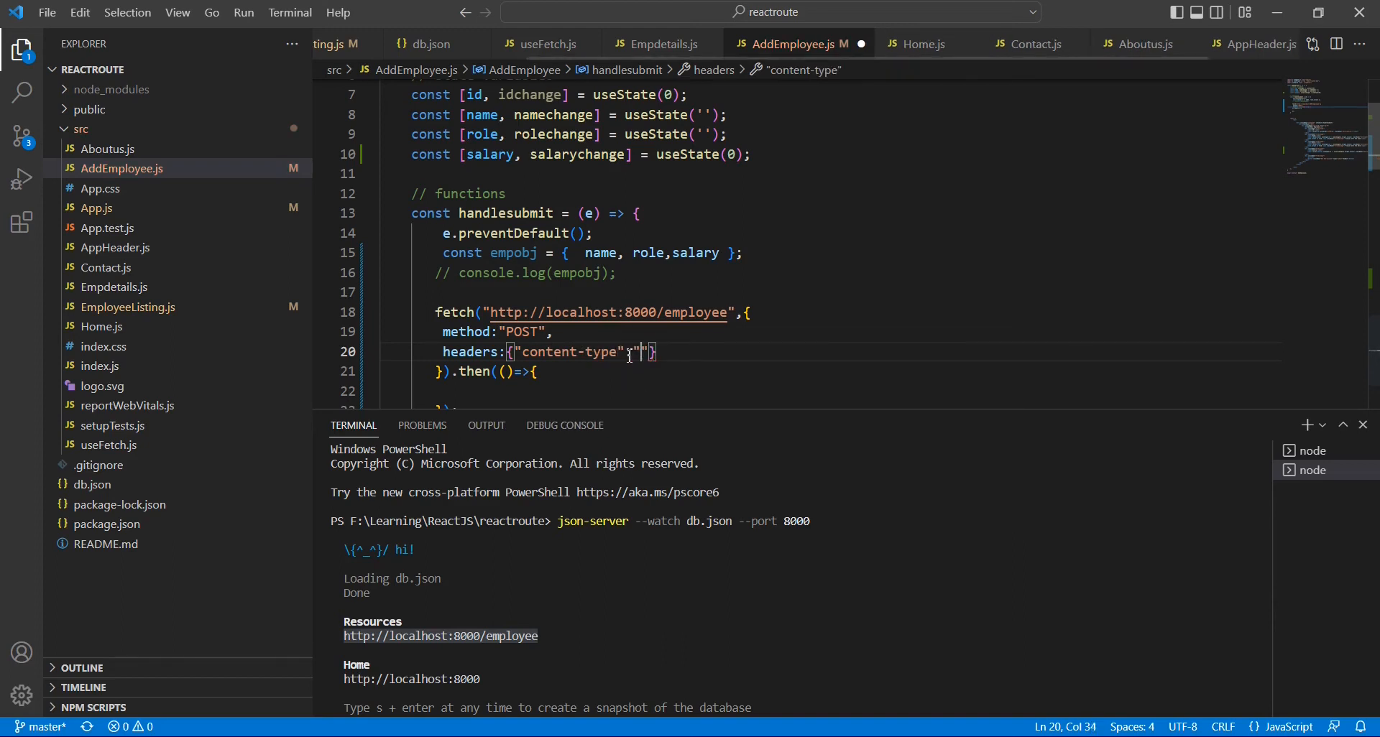
{"action": "type", "text": "application/jso"}
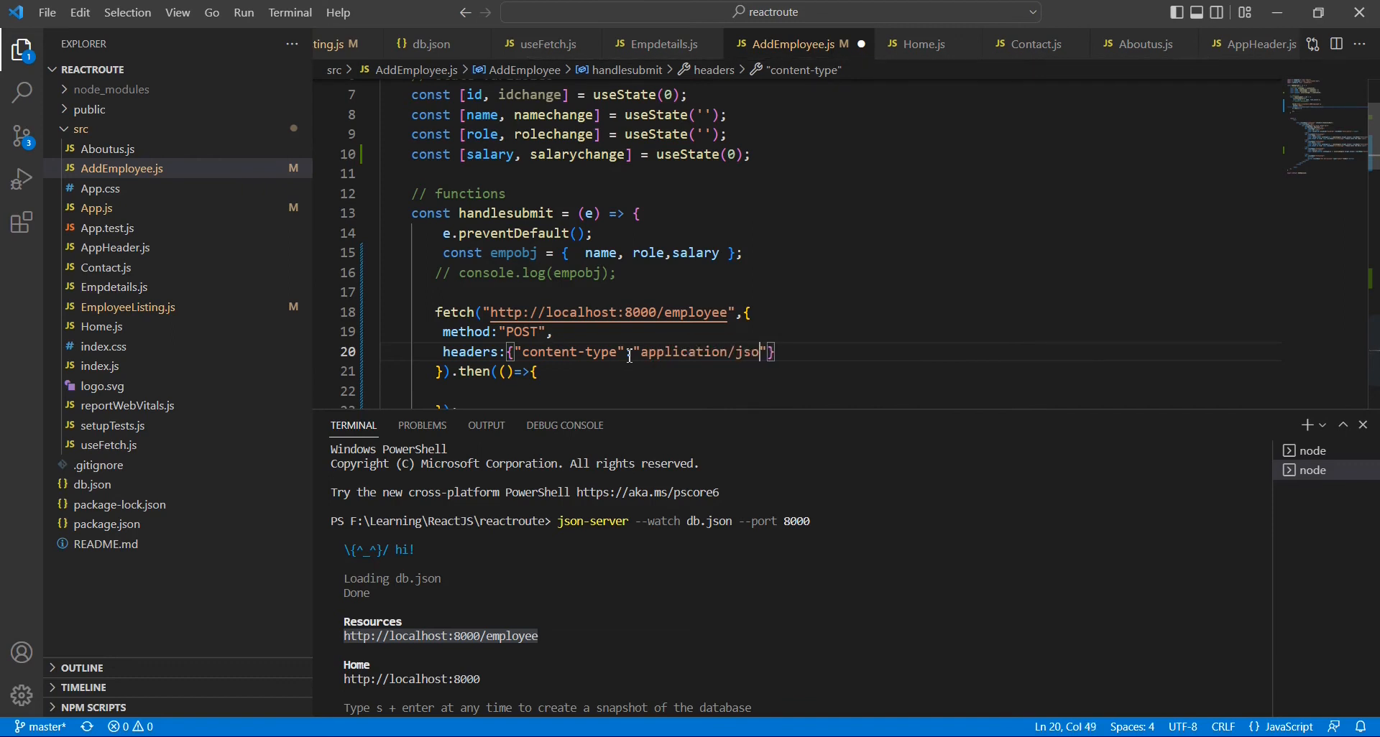
{"action": "type", "text": "n"}
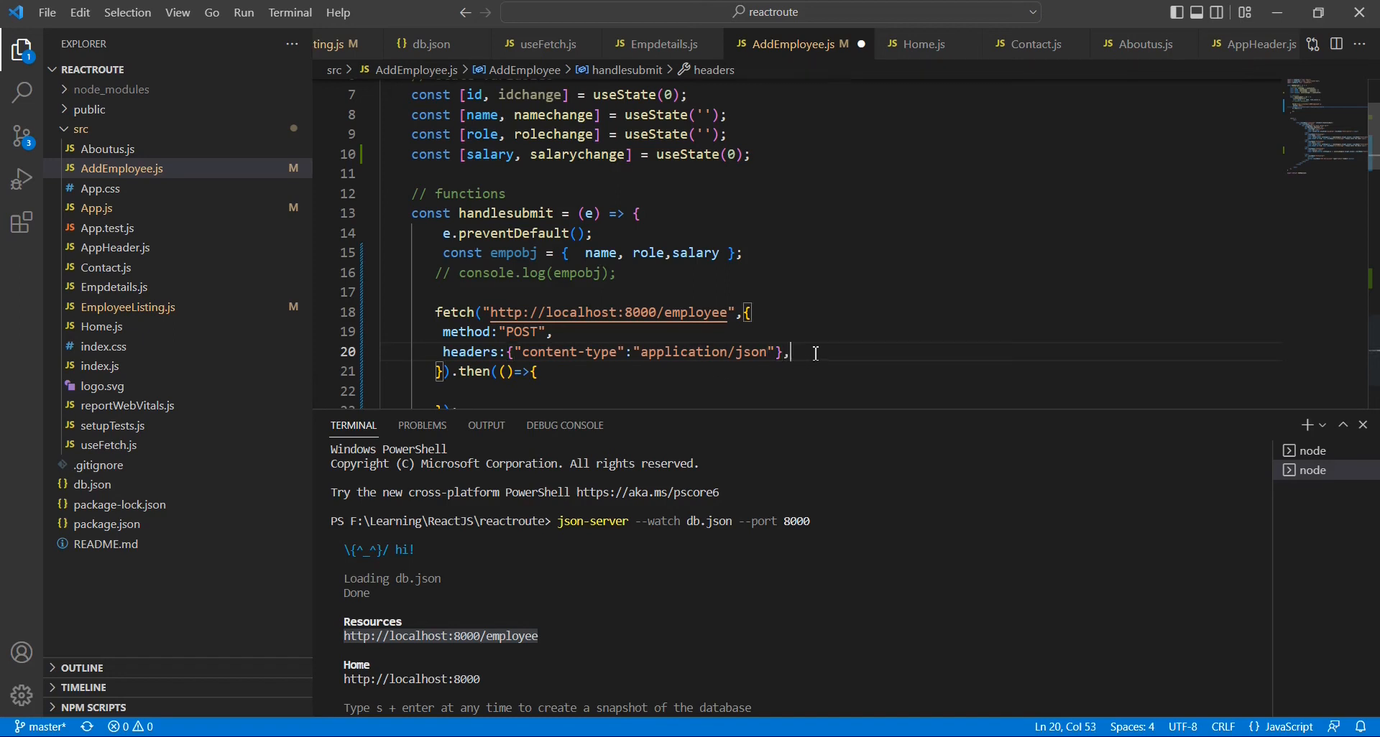
{"action": "type", "text": "body:"}
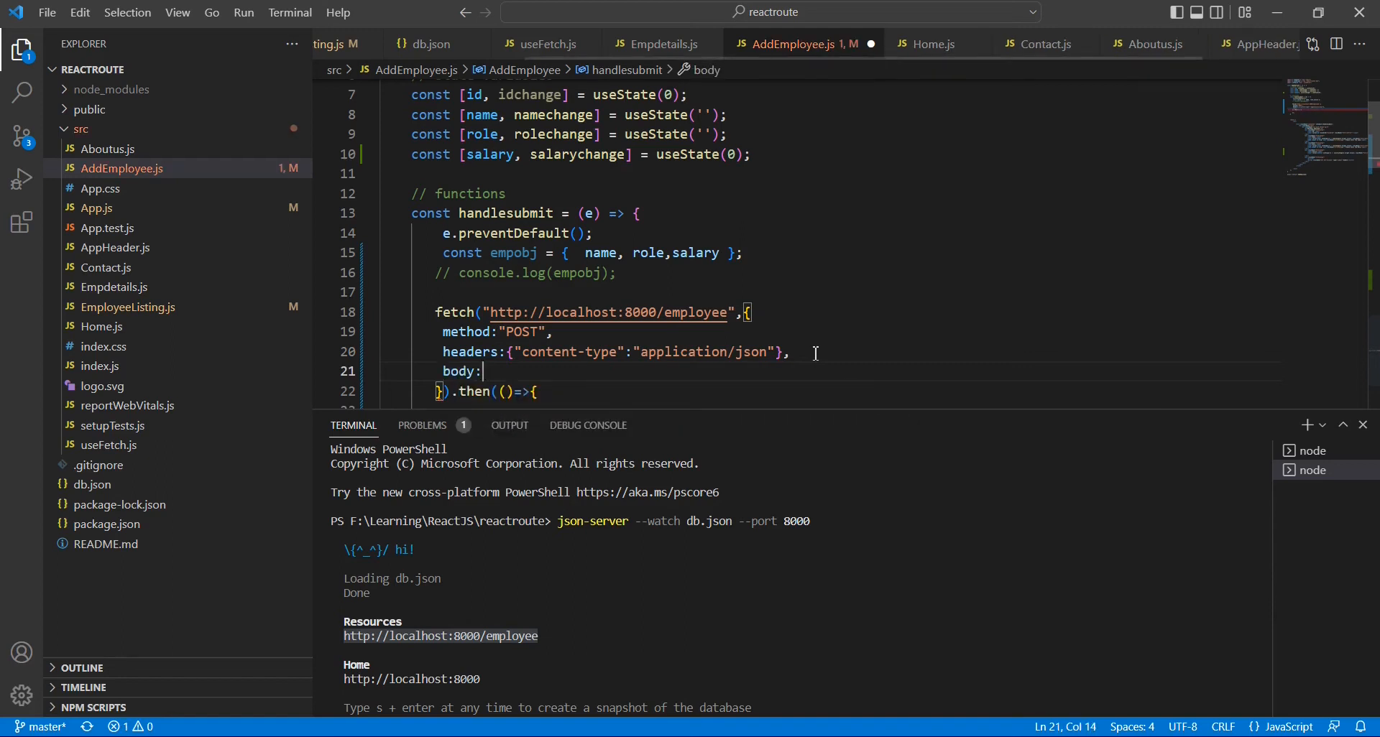
{"action": "type", "text": "js"}
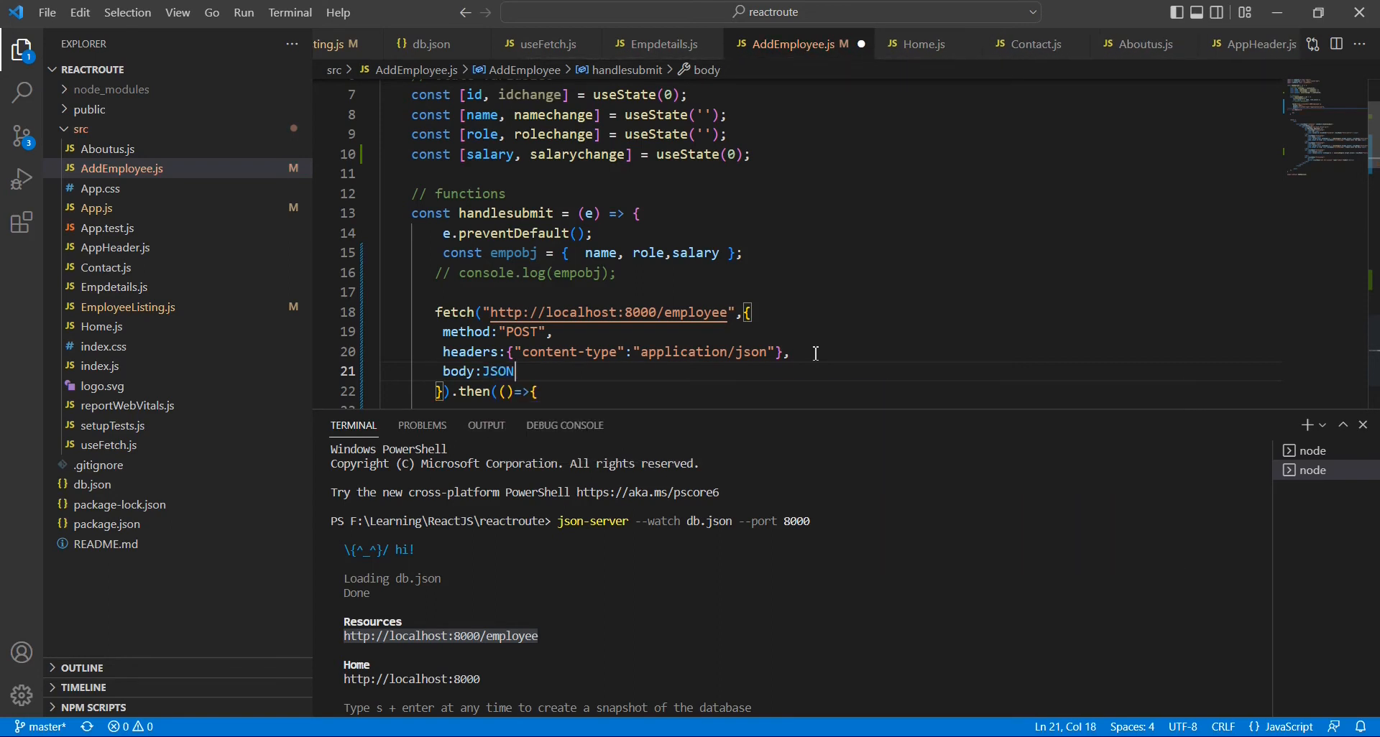
{"action": "type", "text": ".stringify("}
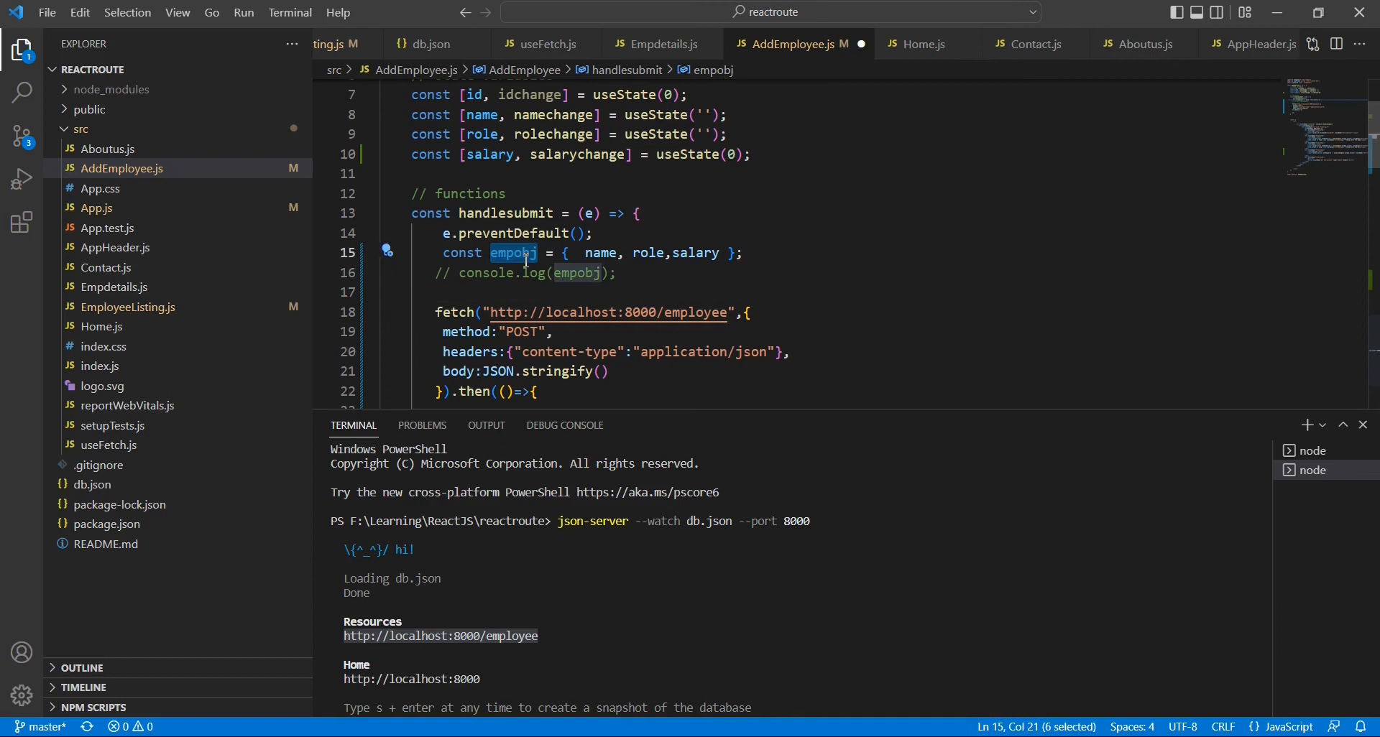
Step: Stringify empobj in the body and log 'data added' in the then callback
{"action": "left_click", "coordinate": [603, 370]}
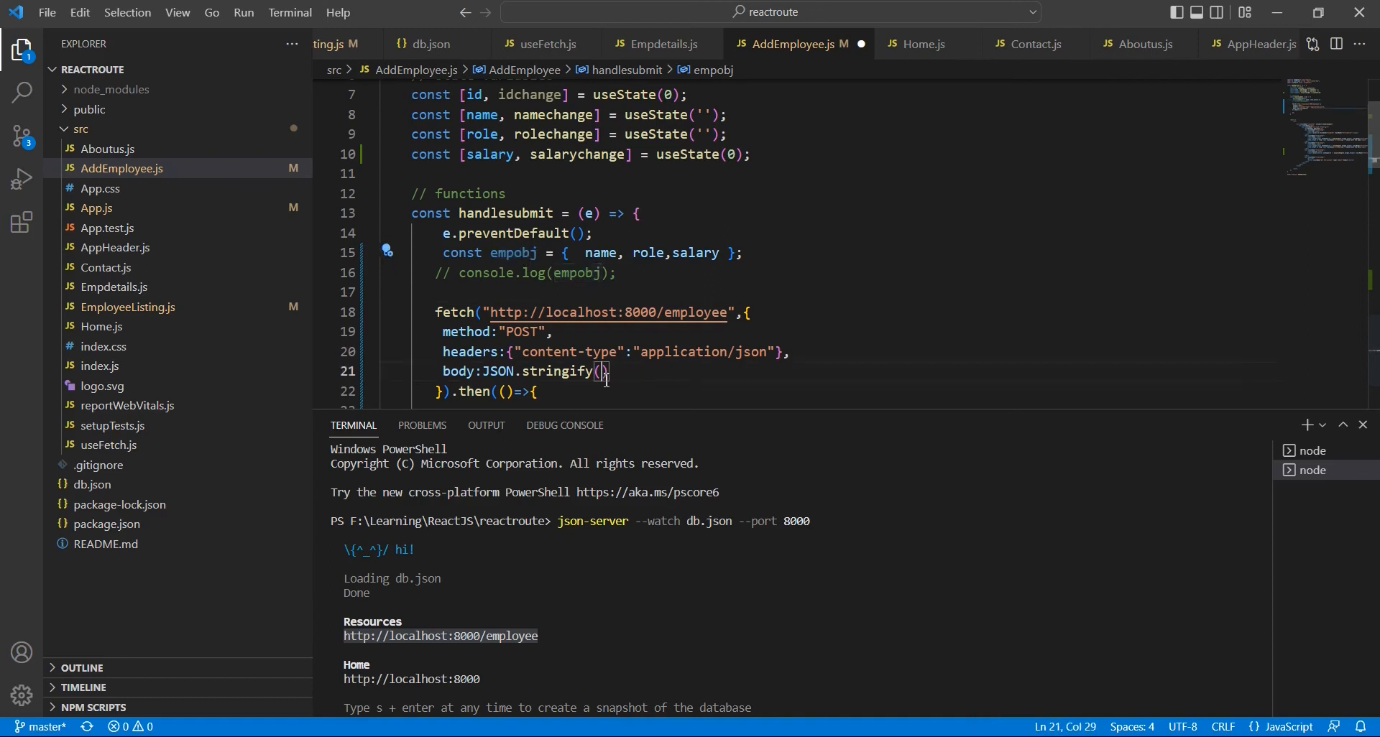
{"action": "type", "text": "empobj"}
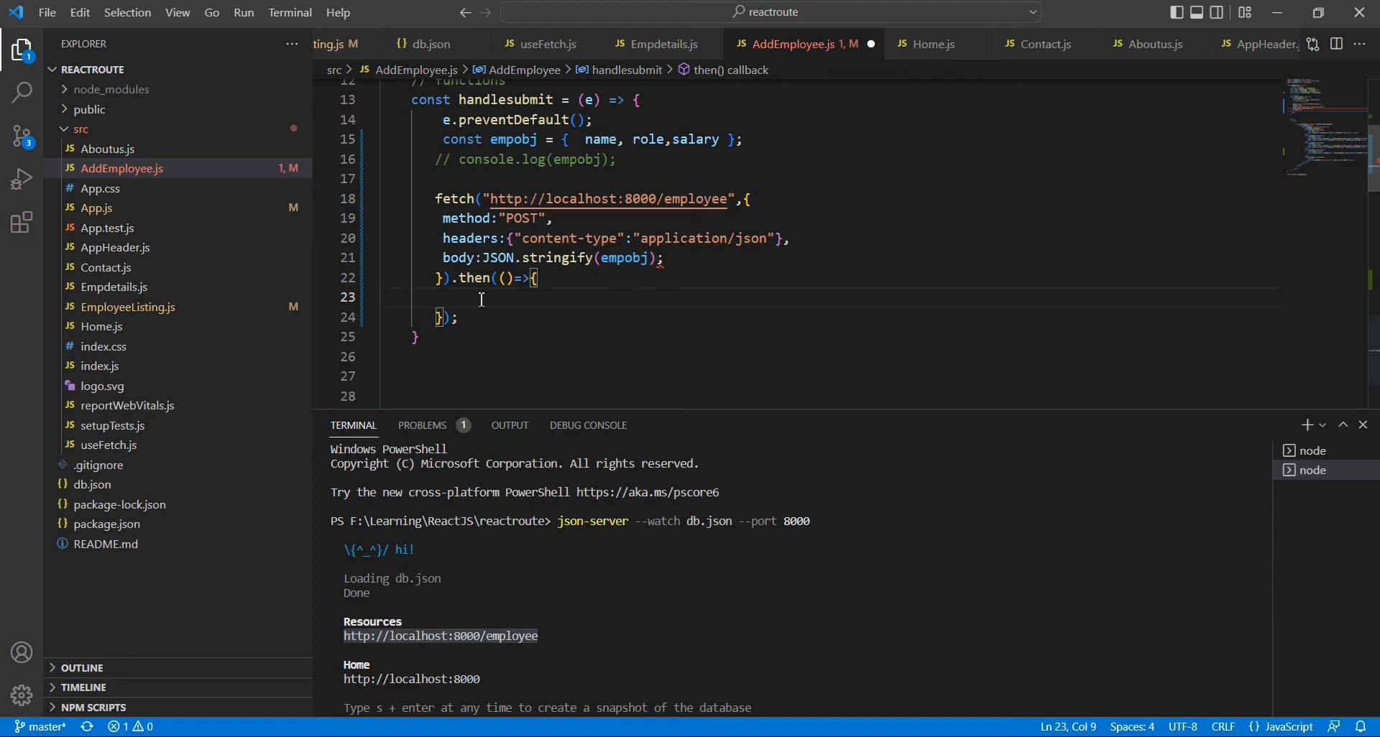
{"action": "type", "text": "console.log(\""}
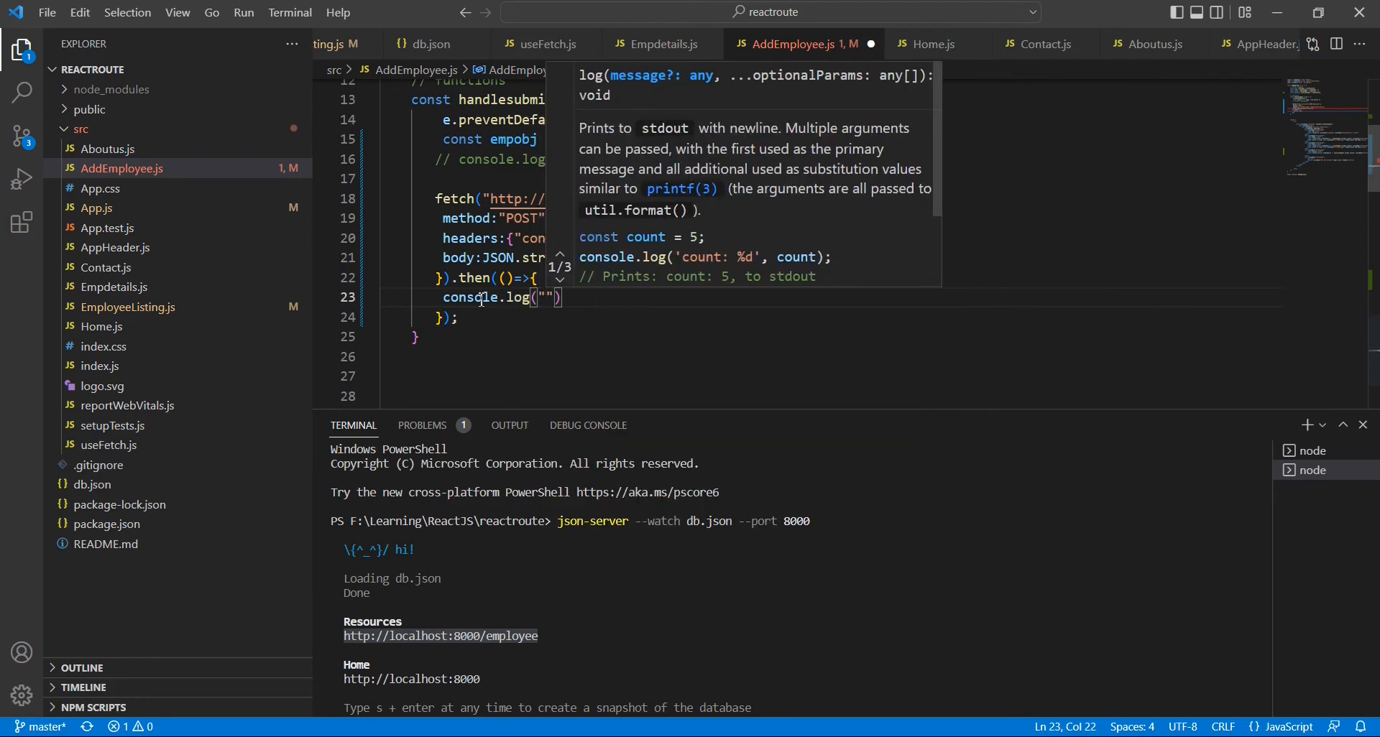
{"action": "type", "text": "data added"}
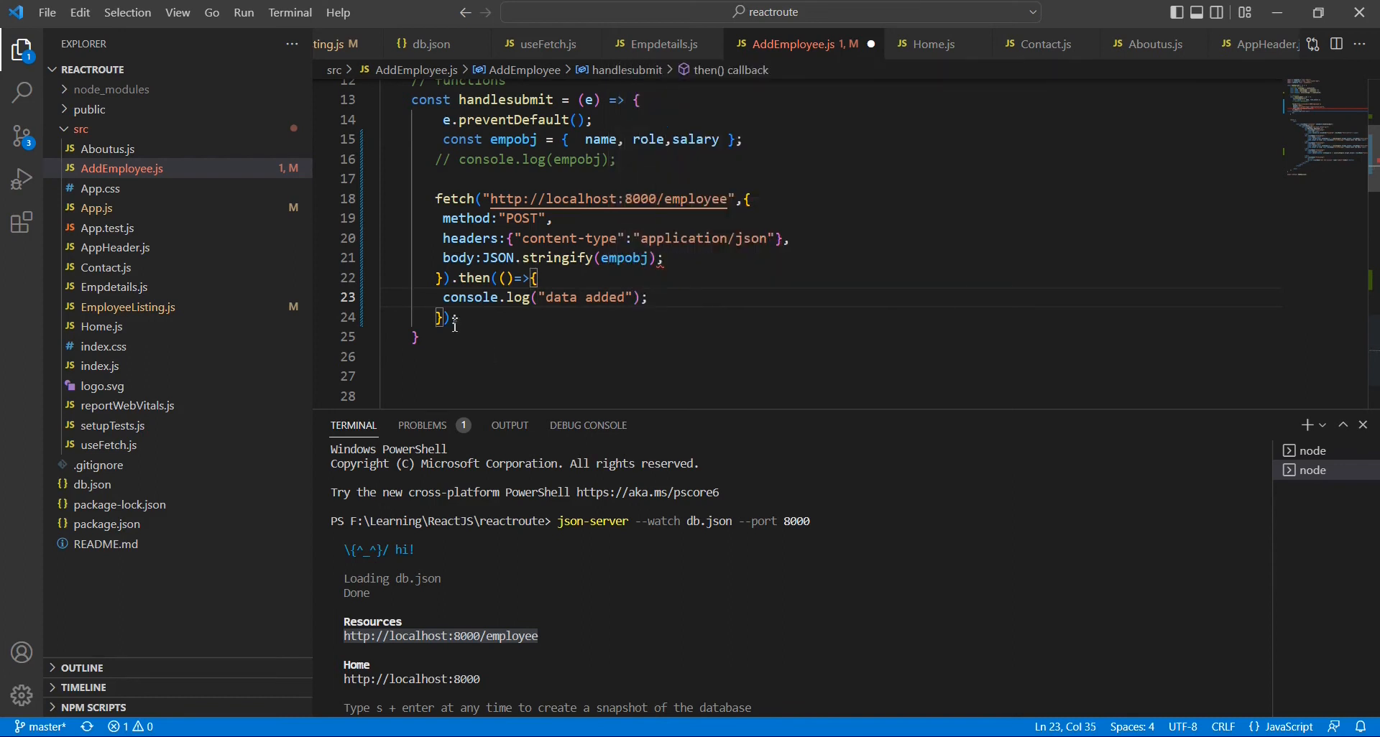
Step: Append a .catch((err)=>{ console.log(err.message) }) callback to the fetch chain
{"action": "type", "text": ".catch"}
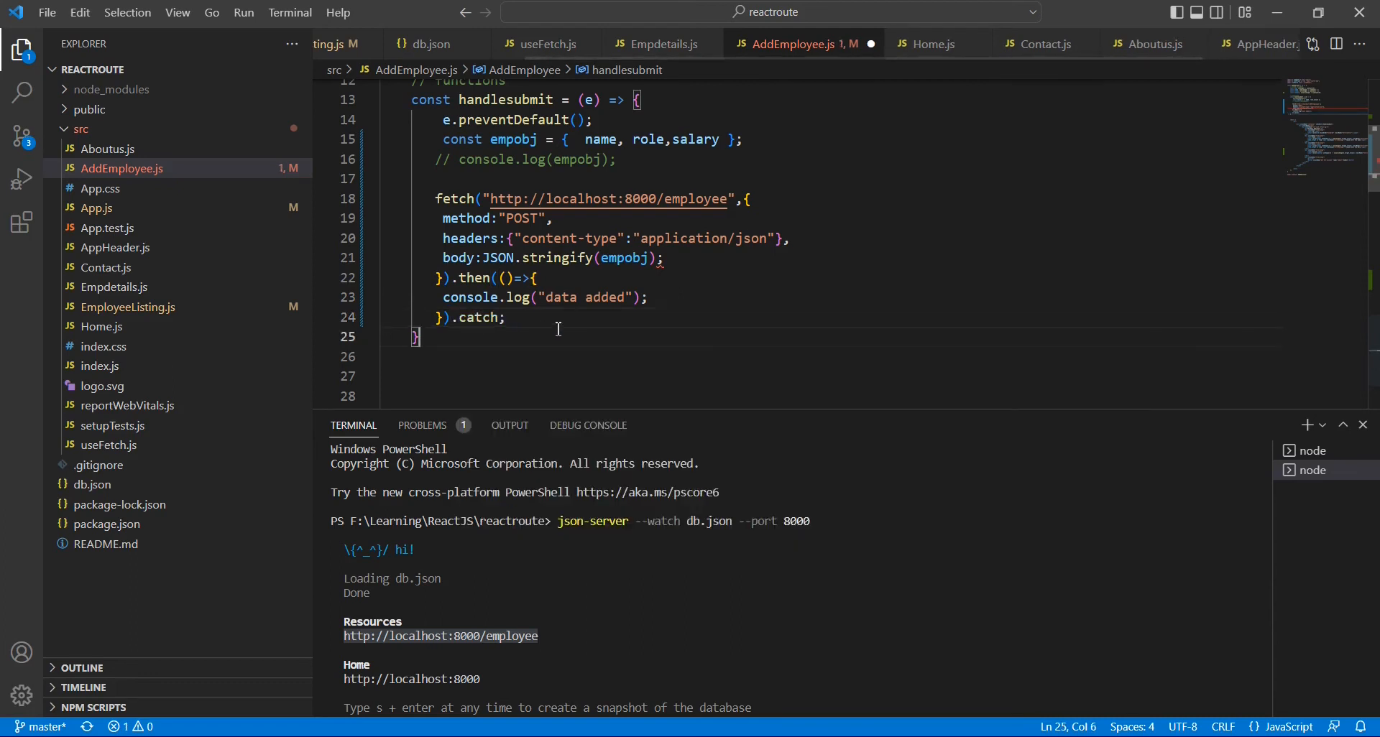
{"action": "type", "text": "())"}
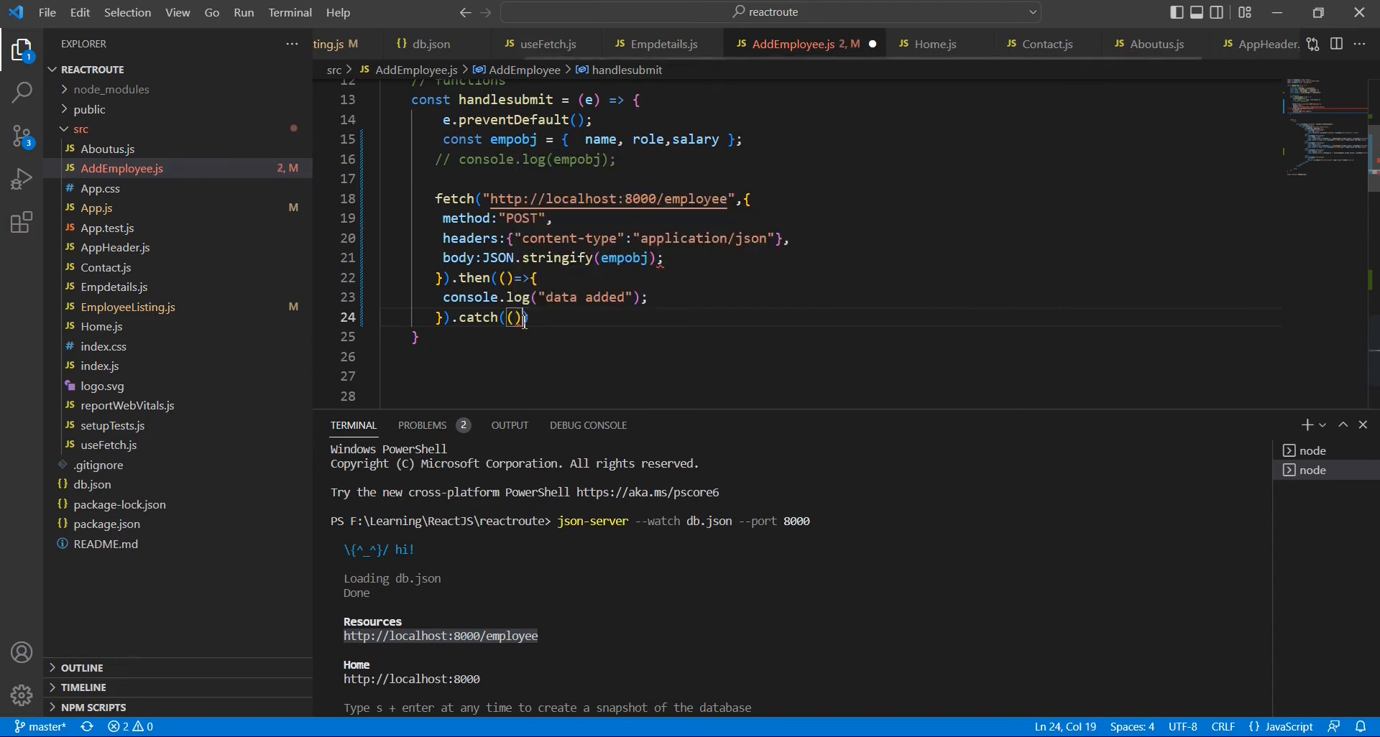
{"action": "type", "text": "=>{"}
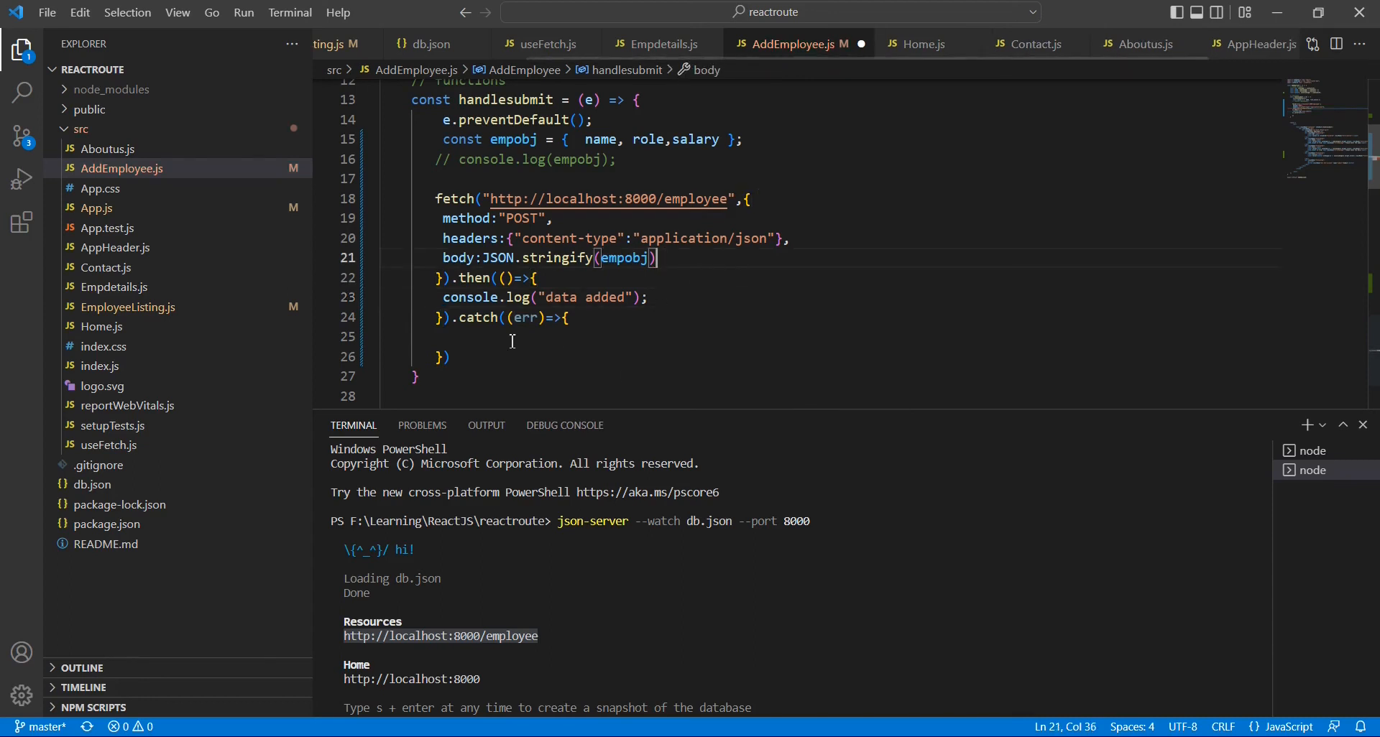
{"action": "type", "text": "c"}
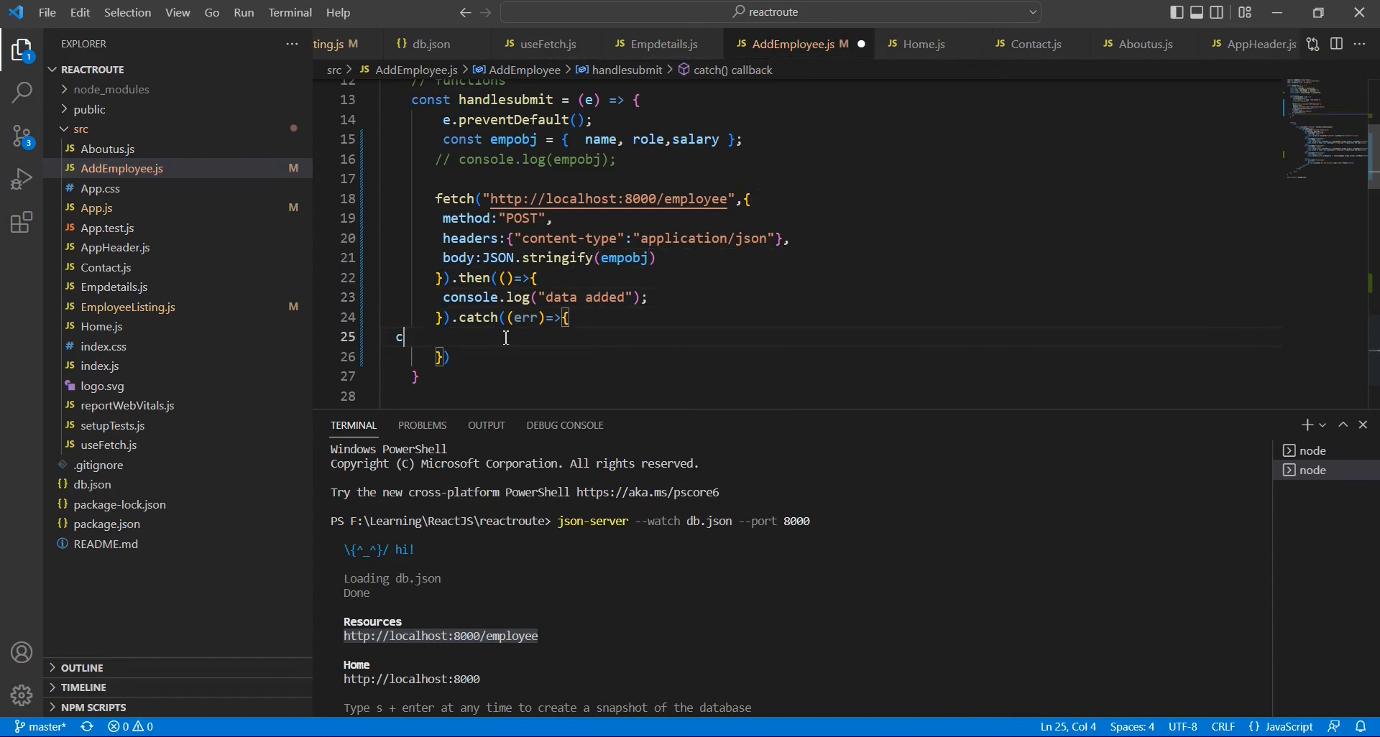
{"action": "type", "text": "onsole.log("}
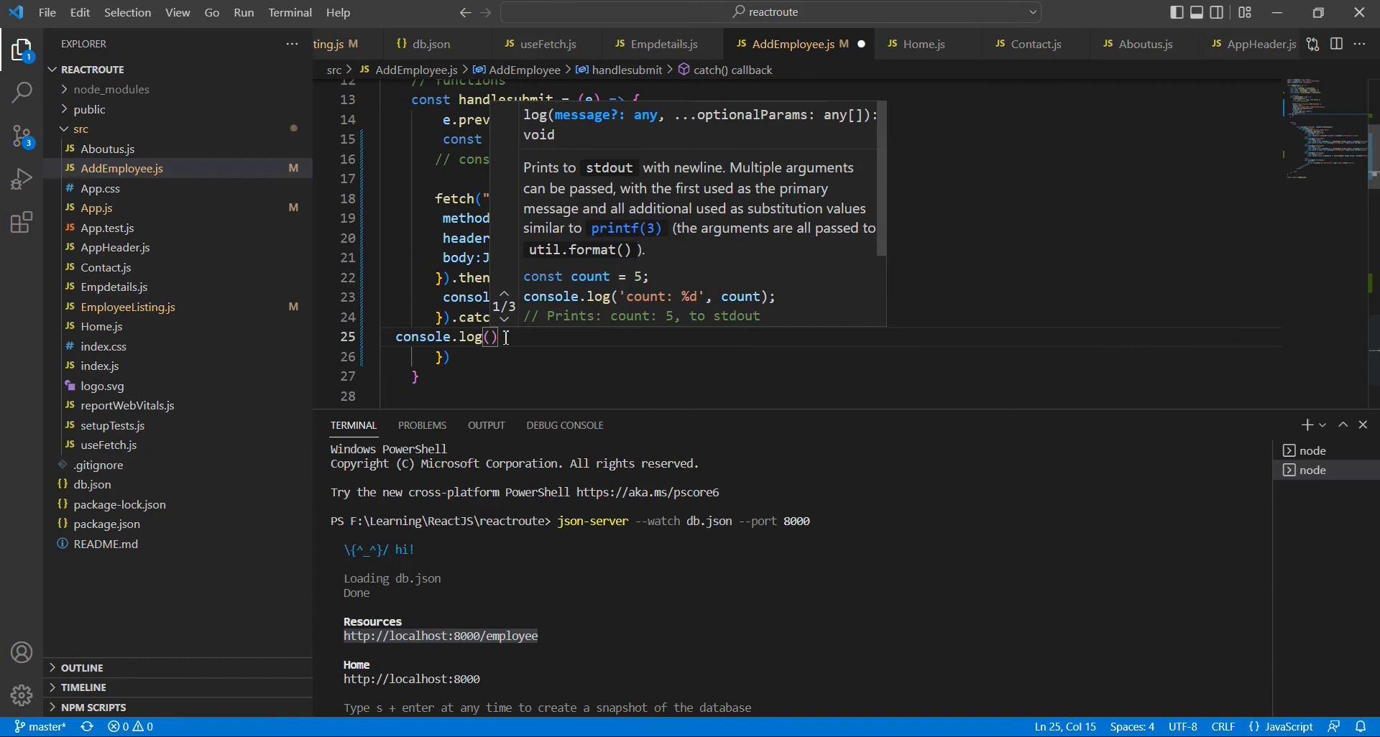
{"action": "type", "text": "err."}
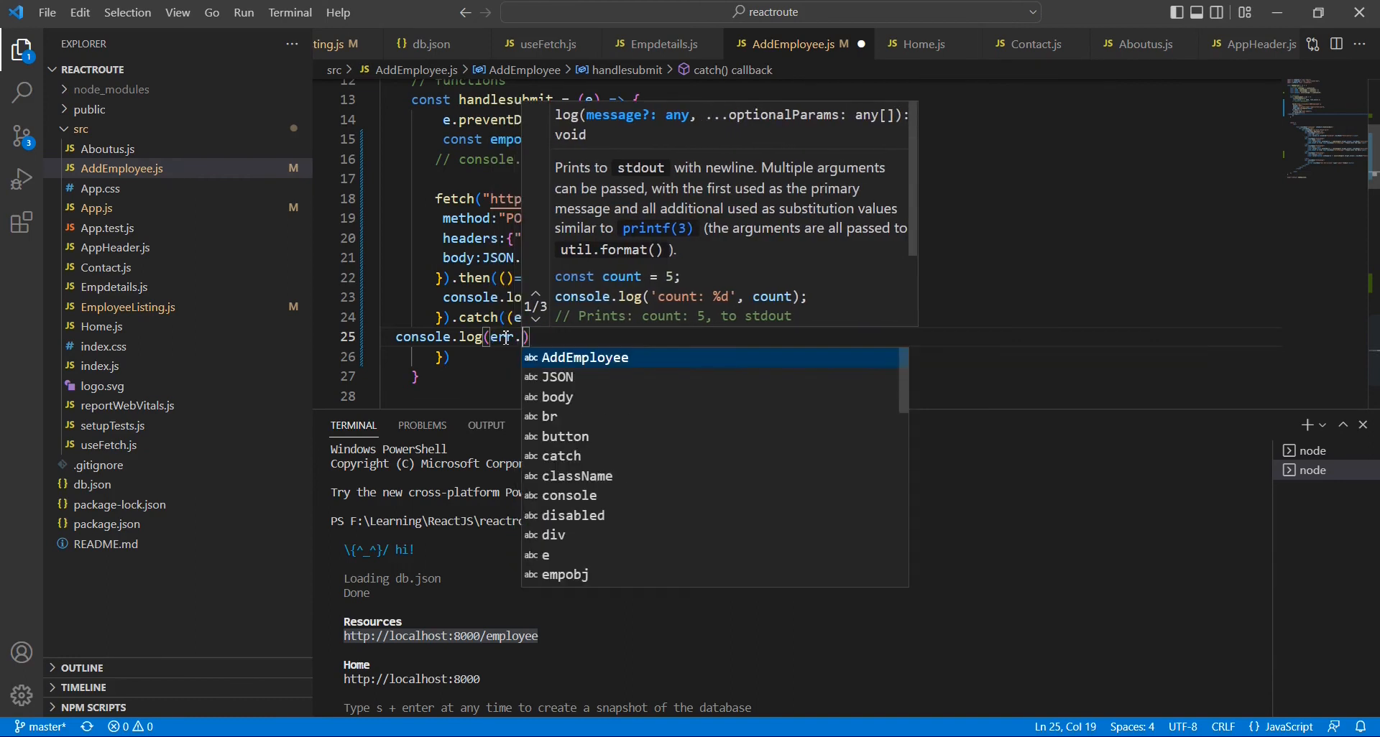
{"action": "type", "text": "mess"}
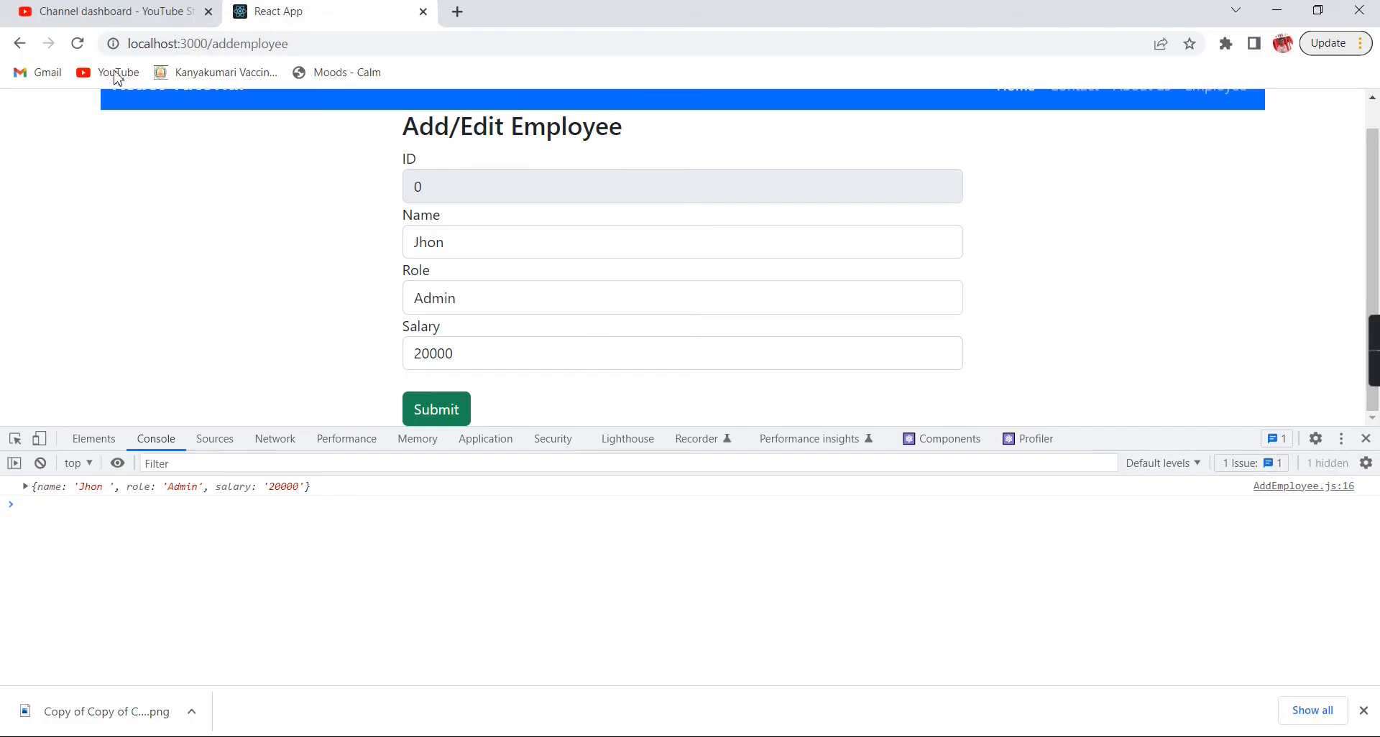
Step: Reset the add-employee form, enter Jhon Peter, Admin, salary 10000, and submit
{"action": "left_click", "coordinate": [436, 409]}
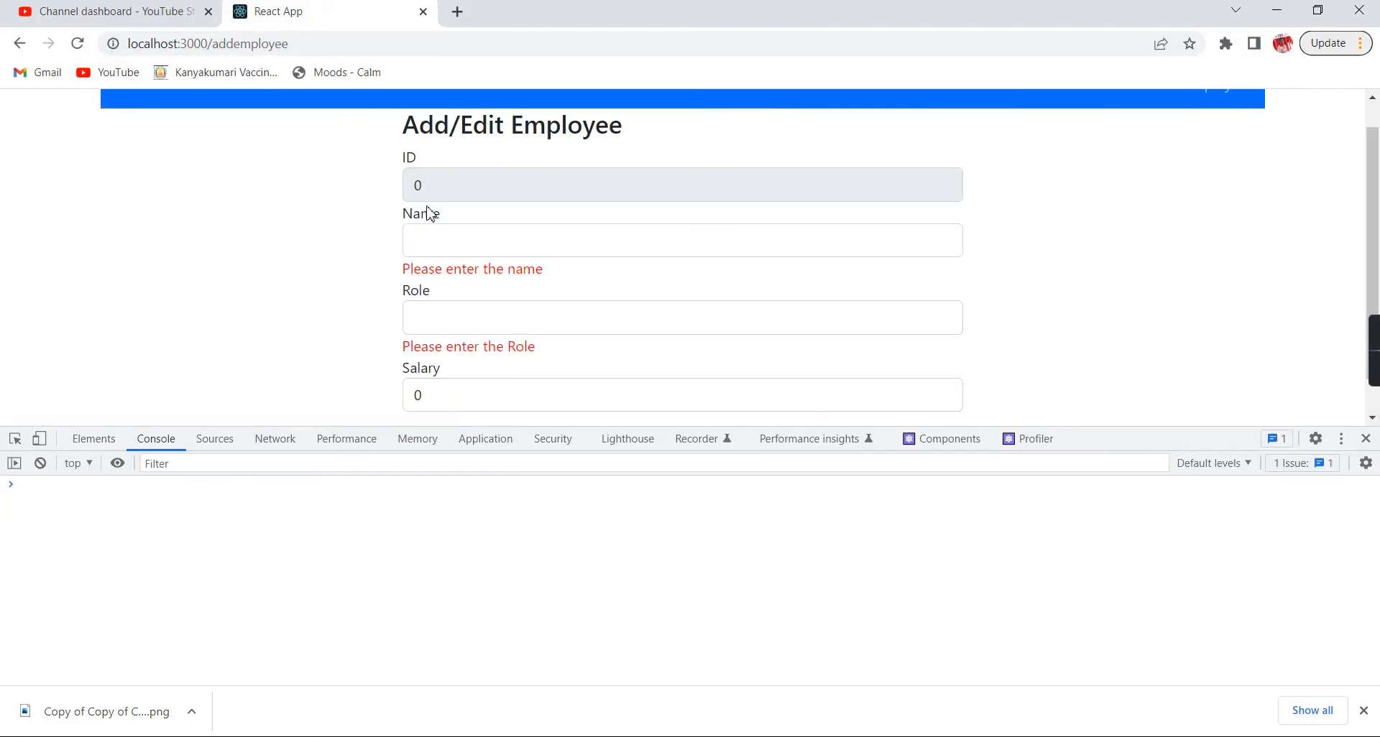
{"action": "type", "text": "J"}
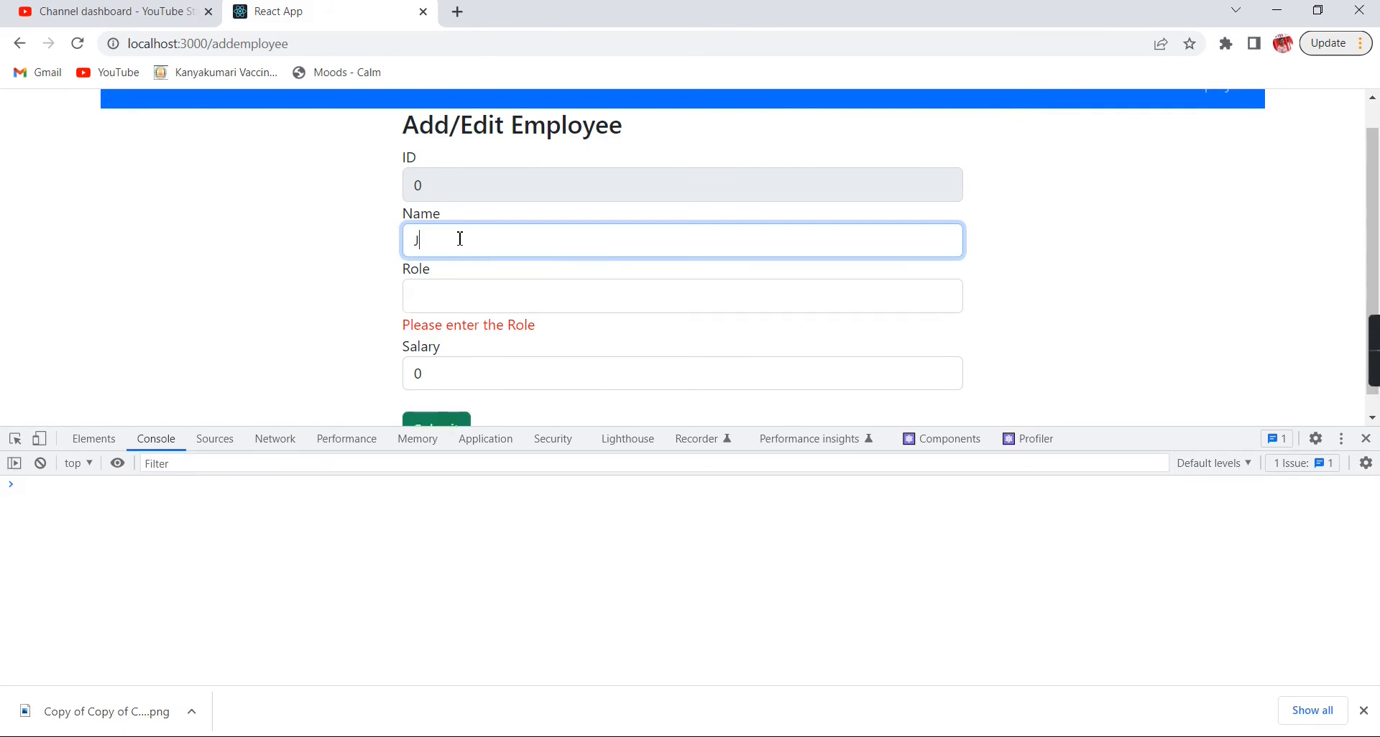
{"action": "type", "text": "hon Peter"}
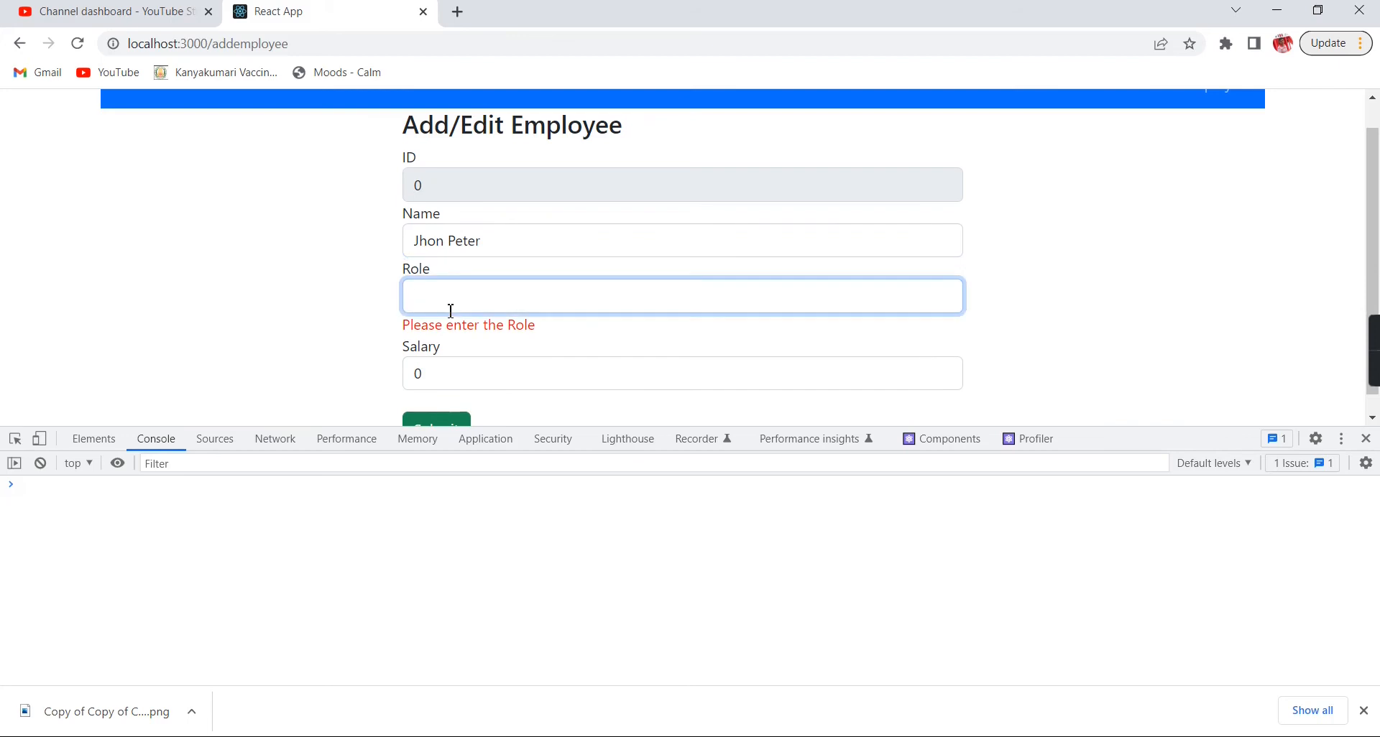
{"action": "type", "text": "Ad"}
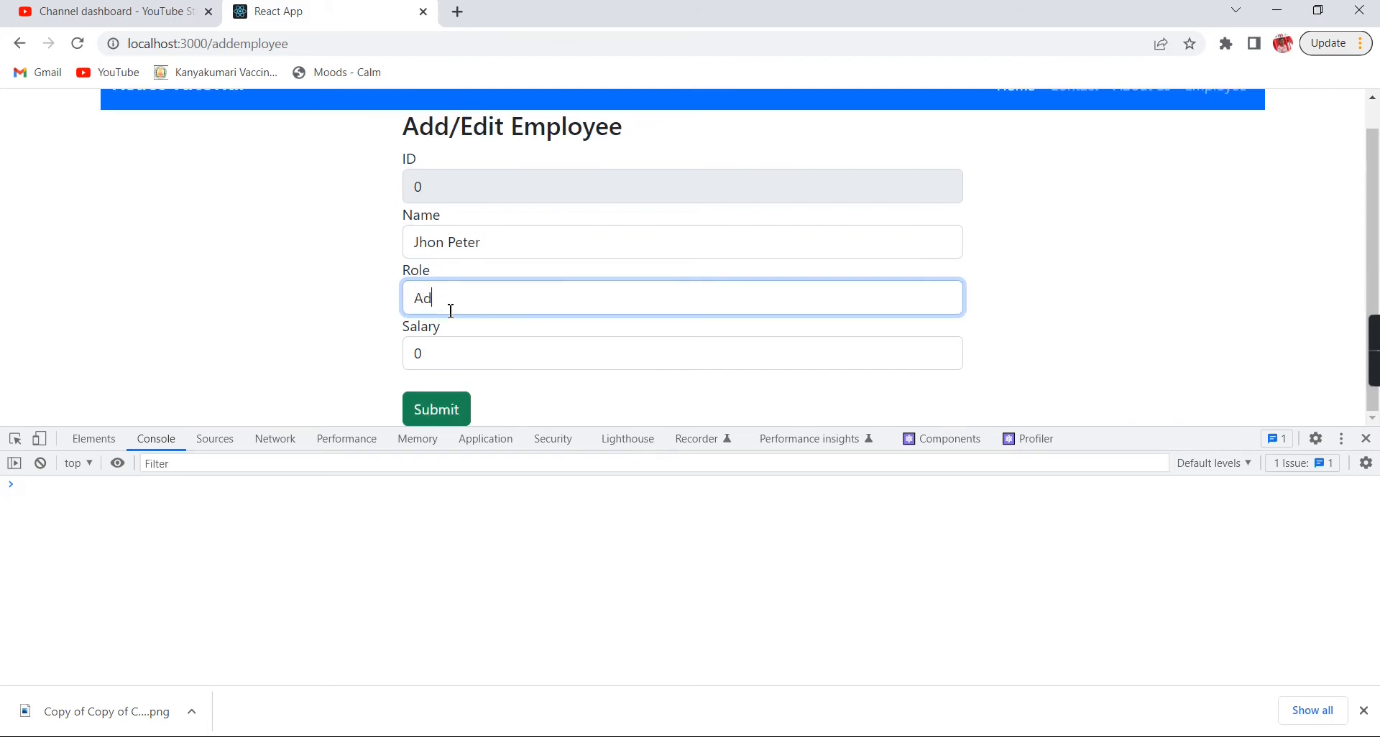
{"action": "left_click", "coordinate": [682, 353]}
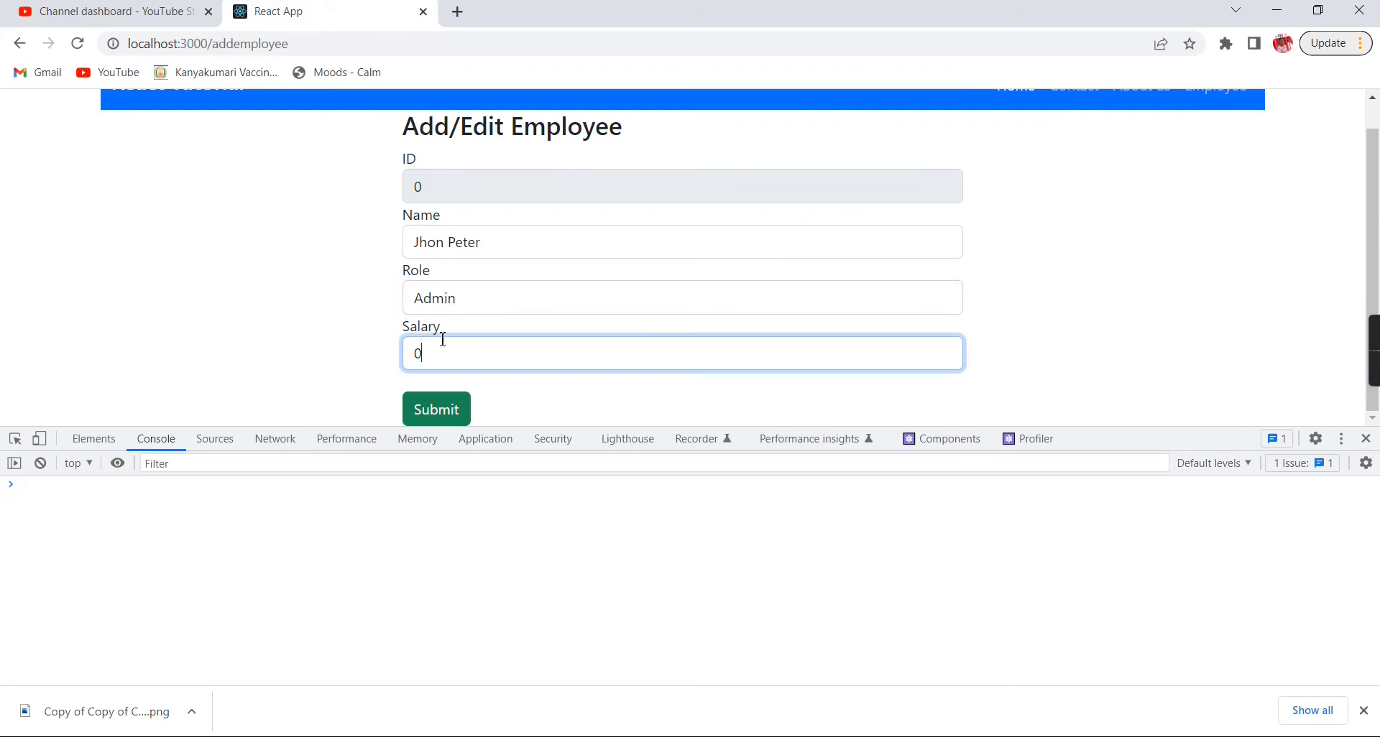
{"action": "type", "text": "10000"}
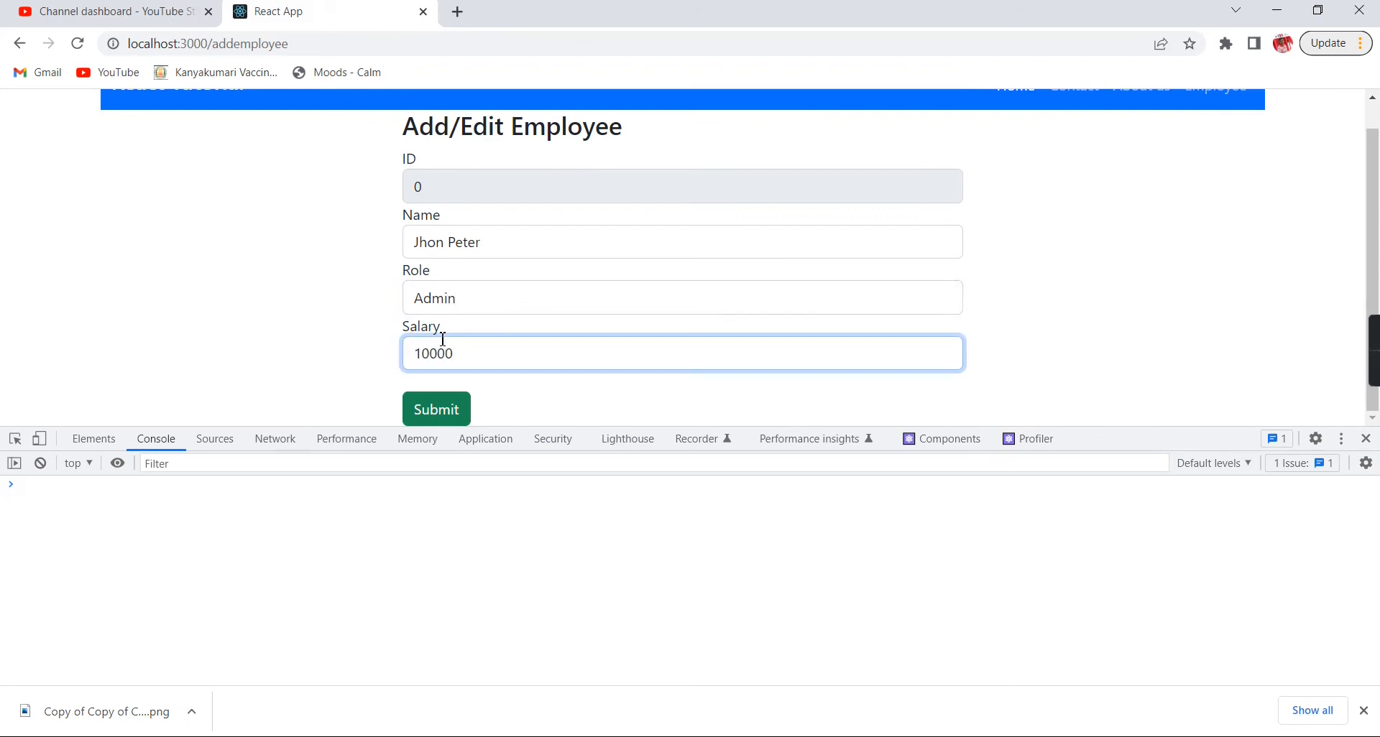
{"action": "left_click", "coordinate": [435, 409]}
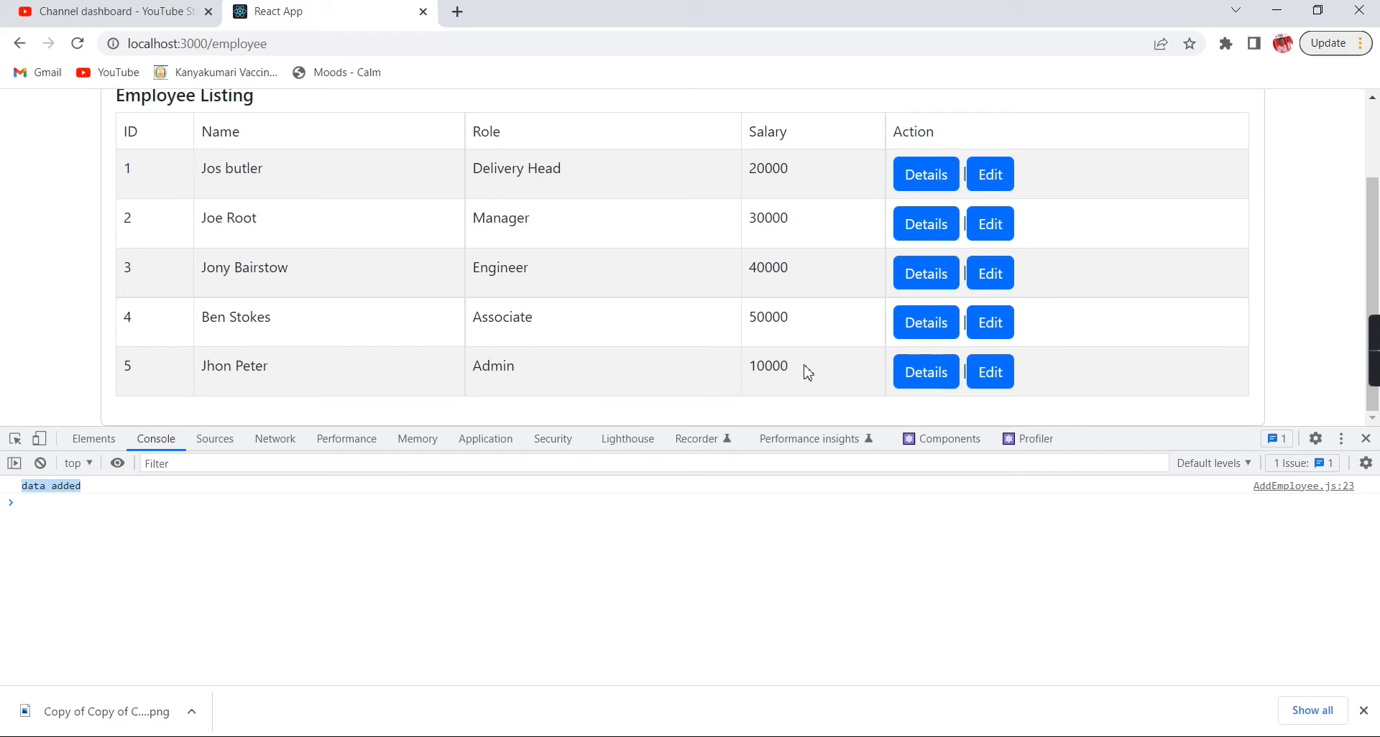
Step: View Jhon Peter's details, then return to the Employee Listing via Add New and the nav link
{"action": "left_click", "coordinate": [925, 372]}
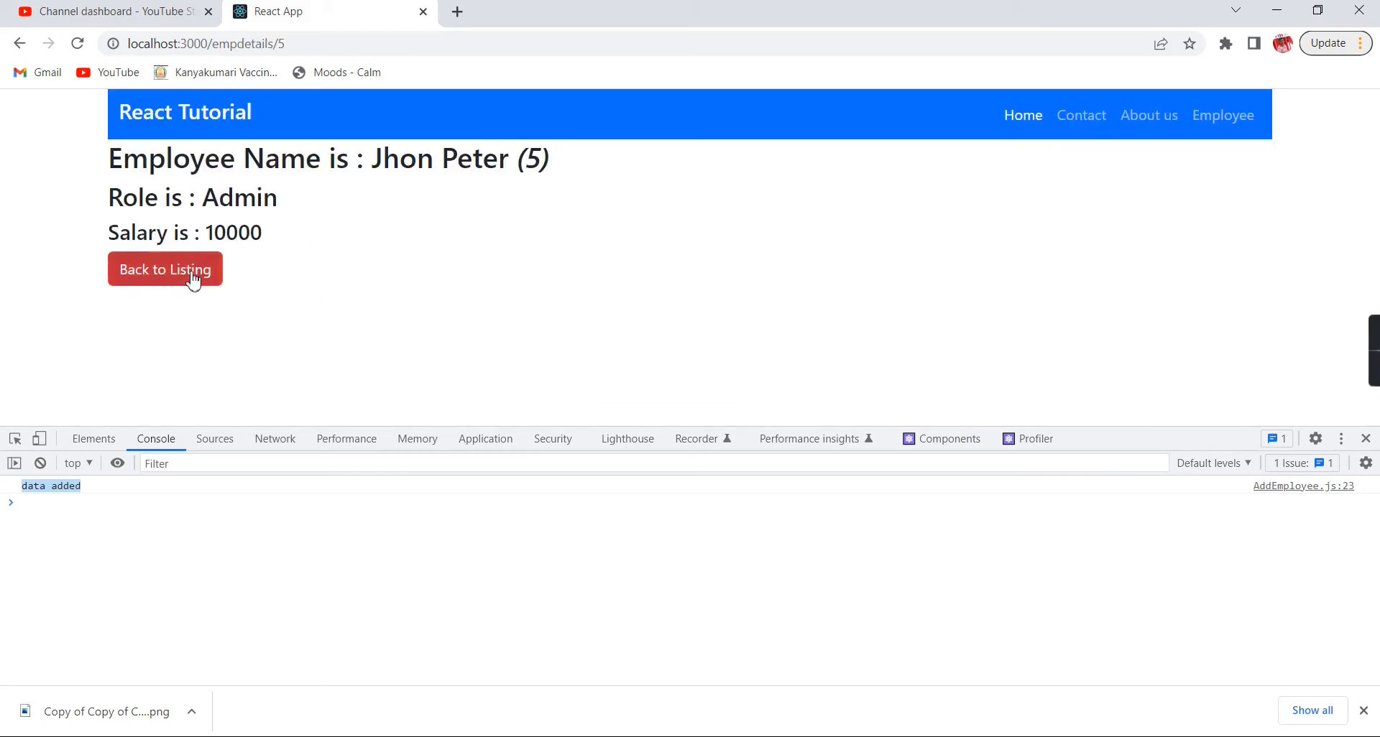
{"action": "left_click", "coordinate": [165, 270]}
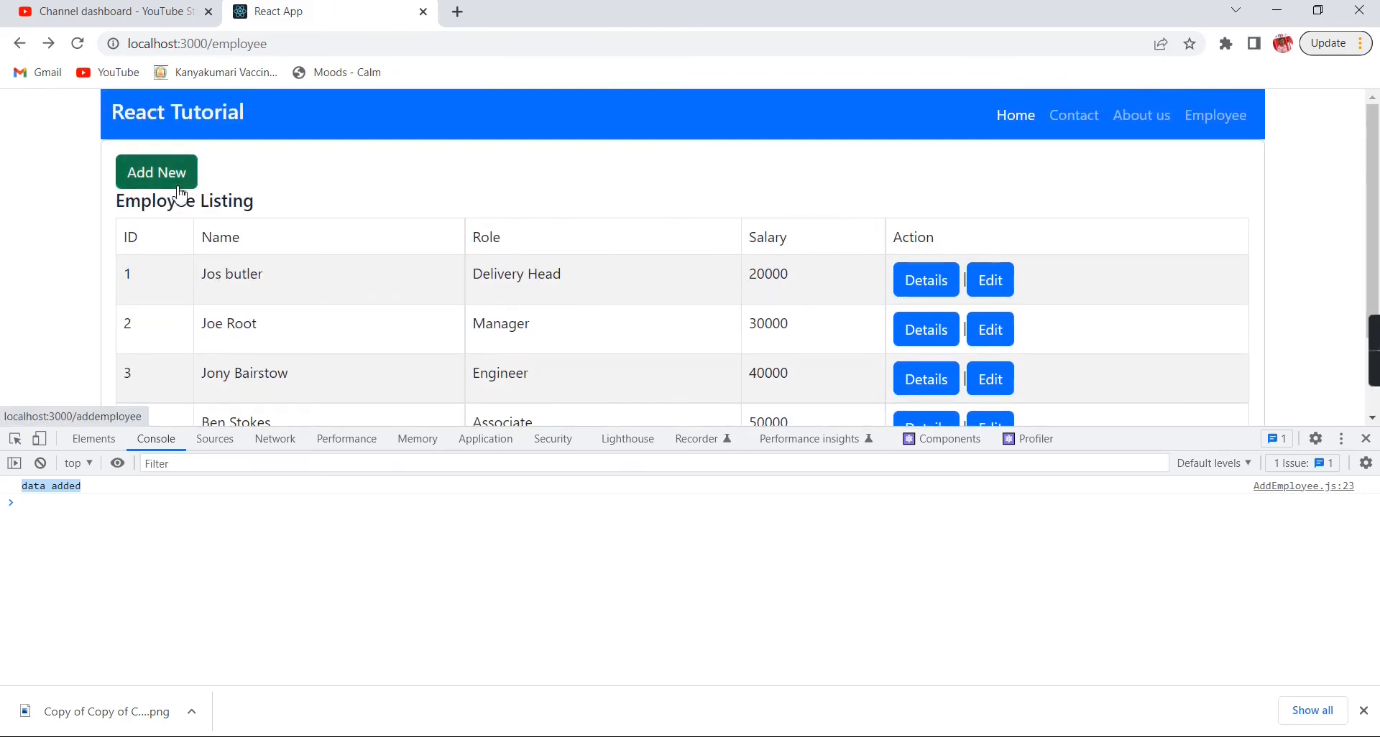
{"action": "left_click", "coordinate": [156, 172]}
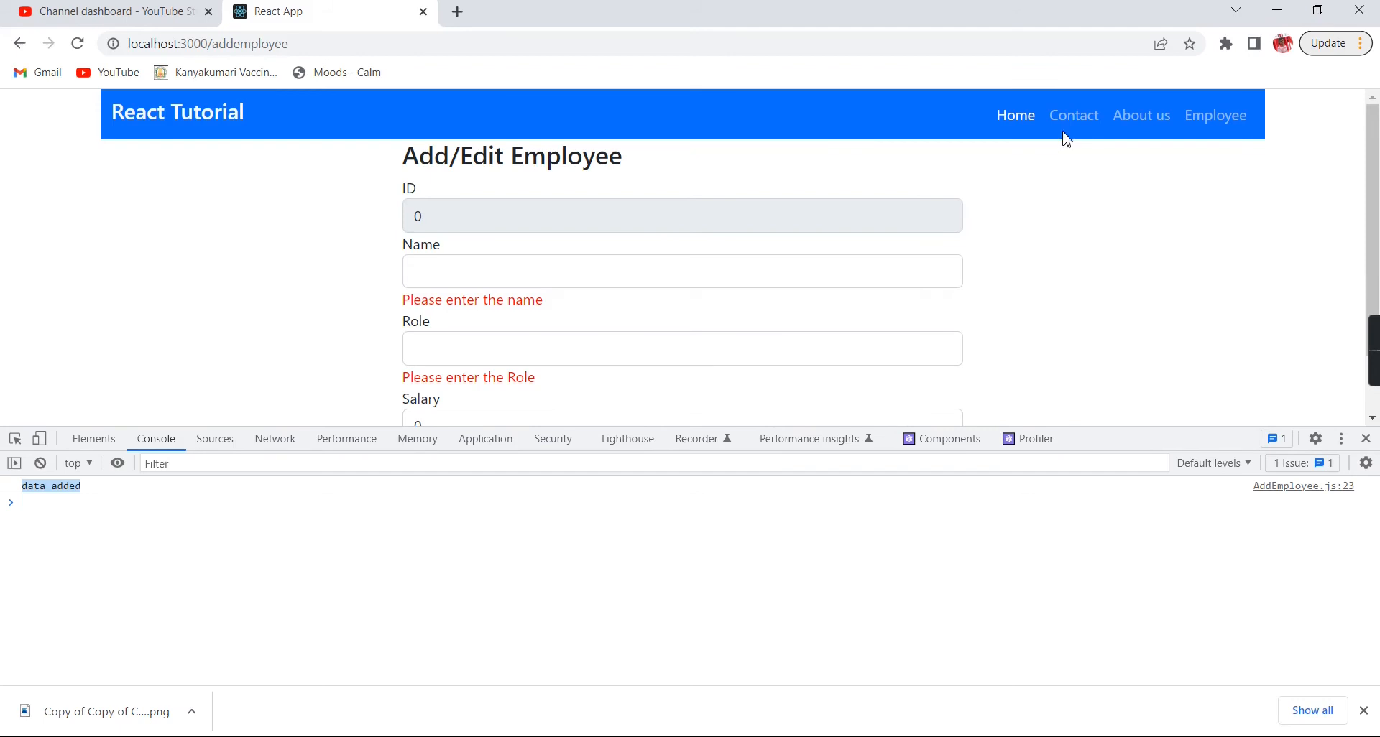
{"action": "left_click", "coordinate": [1215, 114]}
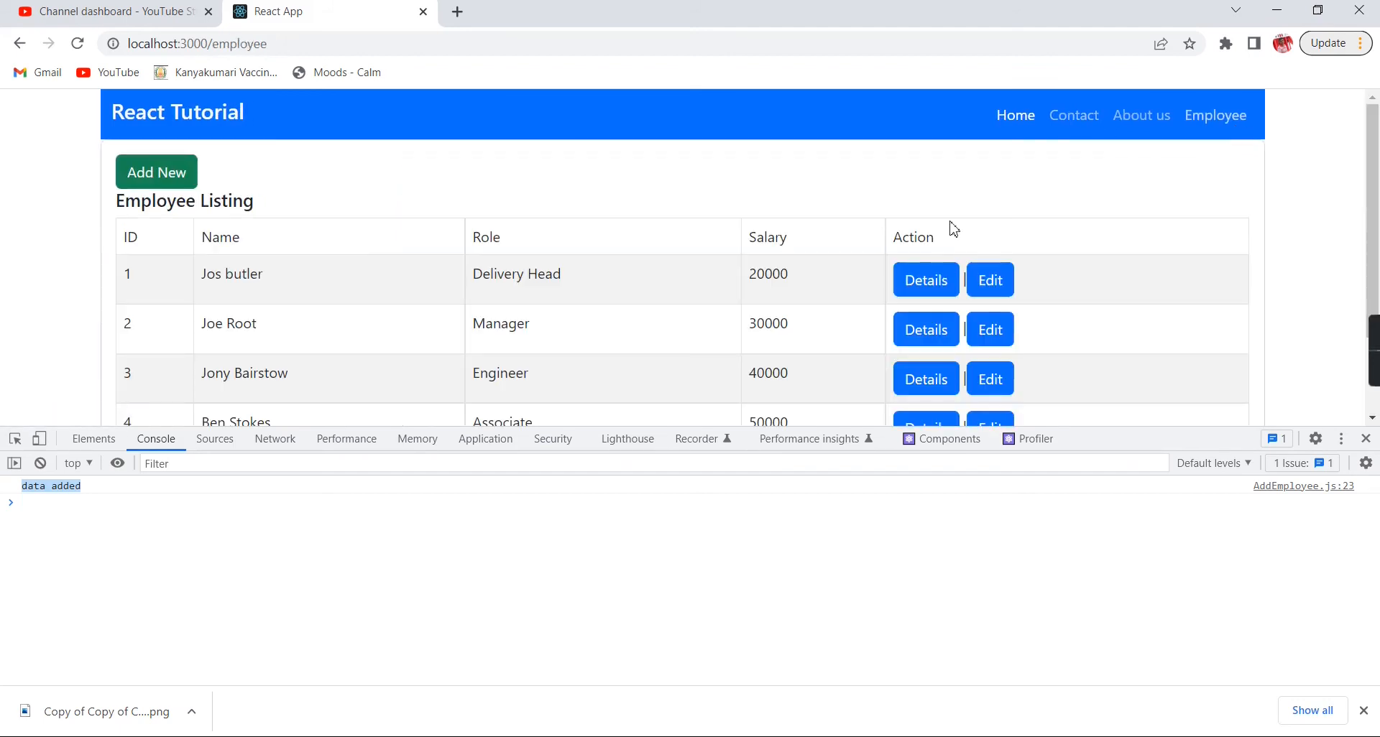
{"action": "mouse_move", "coordinate": [896, 230]}
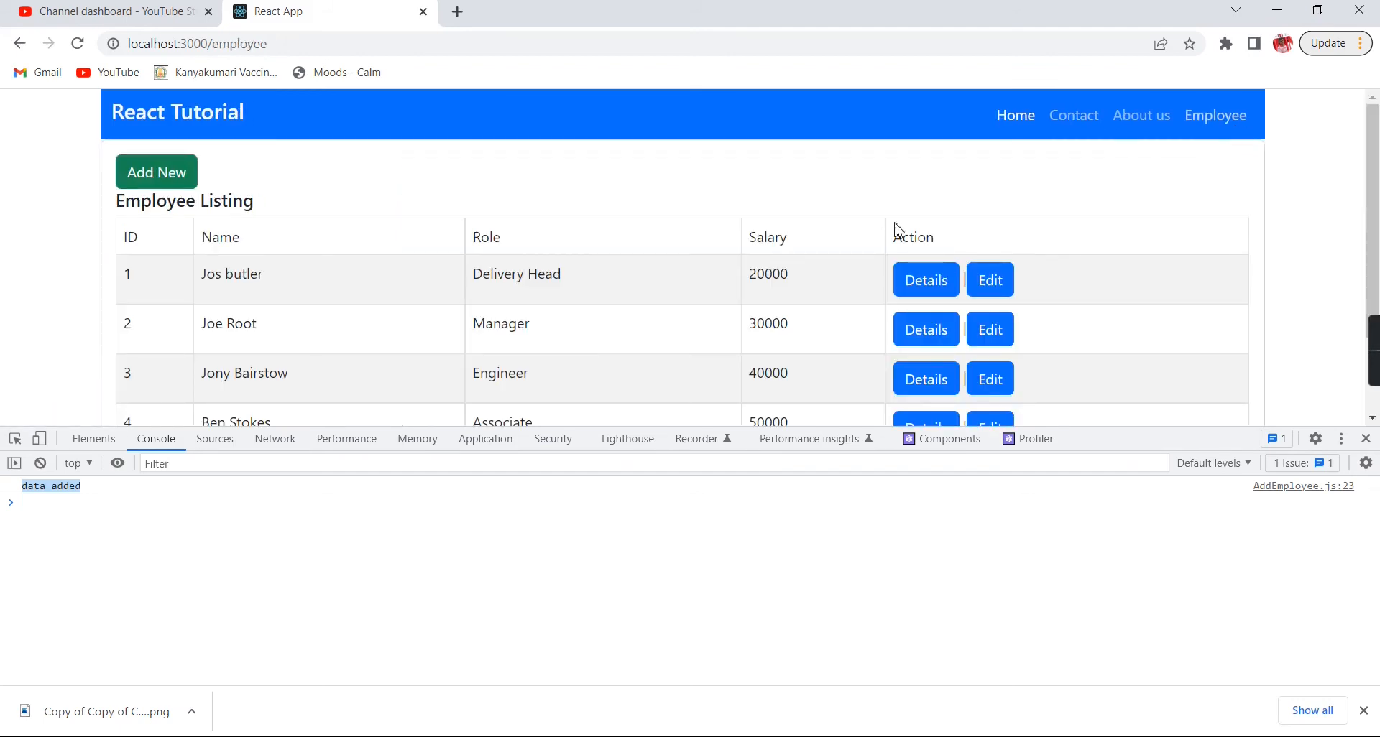
{"action": "mouse_move", "coordinate": [251, 228]}
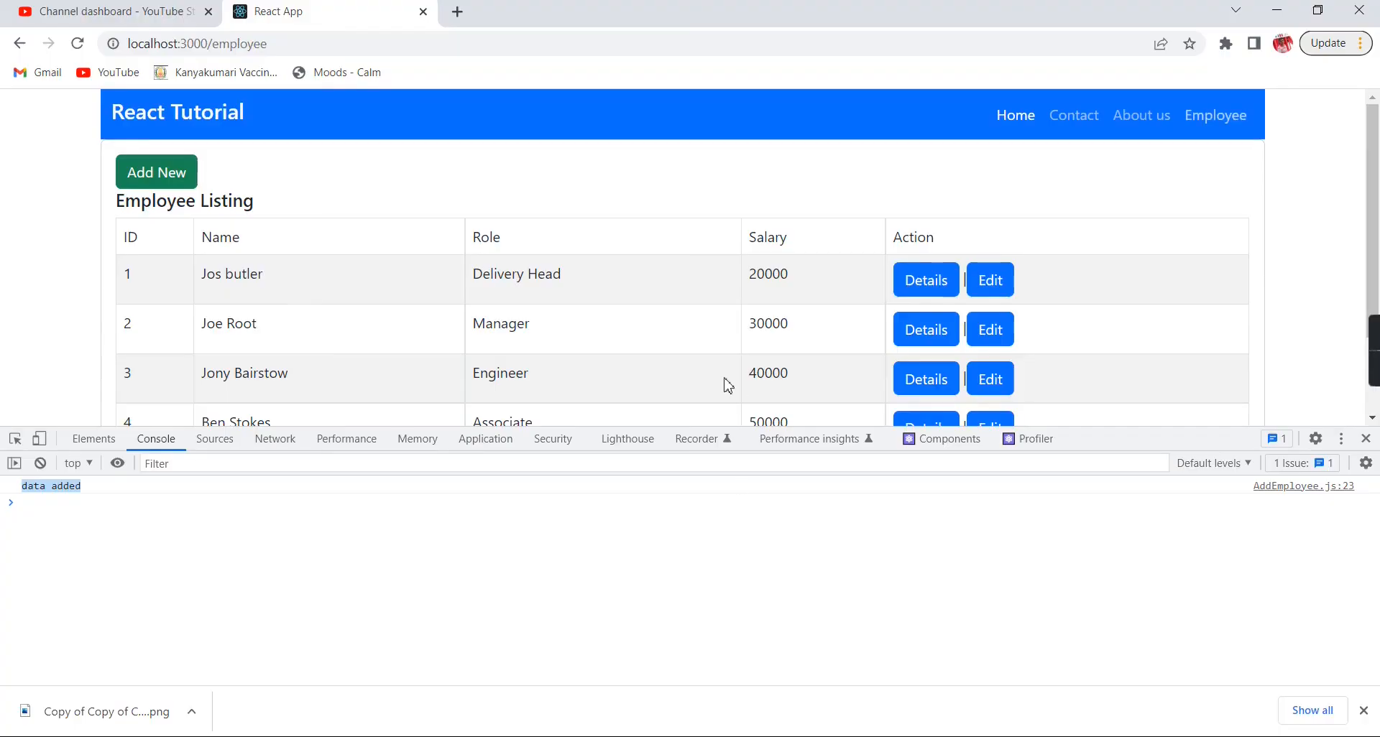
{"action": "mouse_move", "coordinate": [724, 372]}
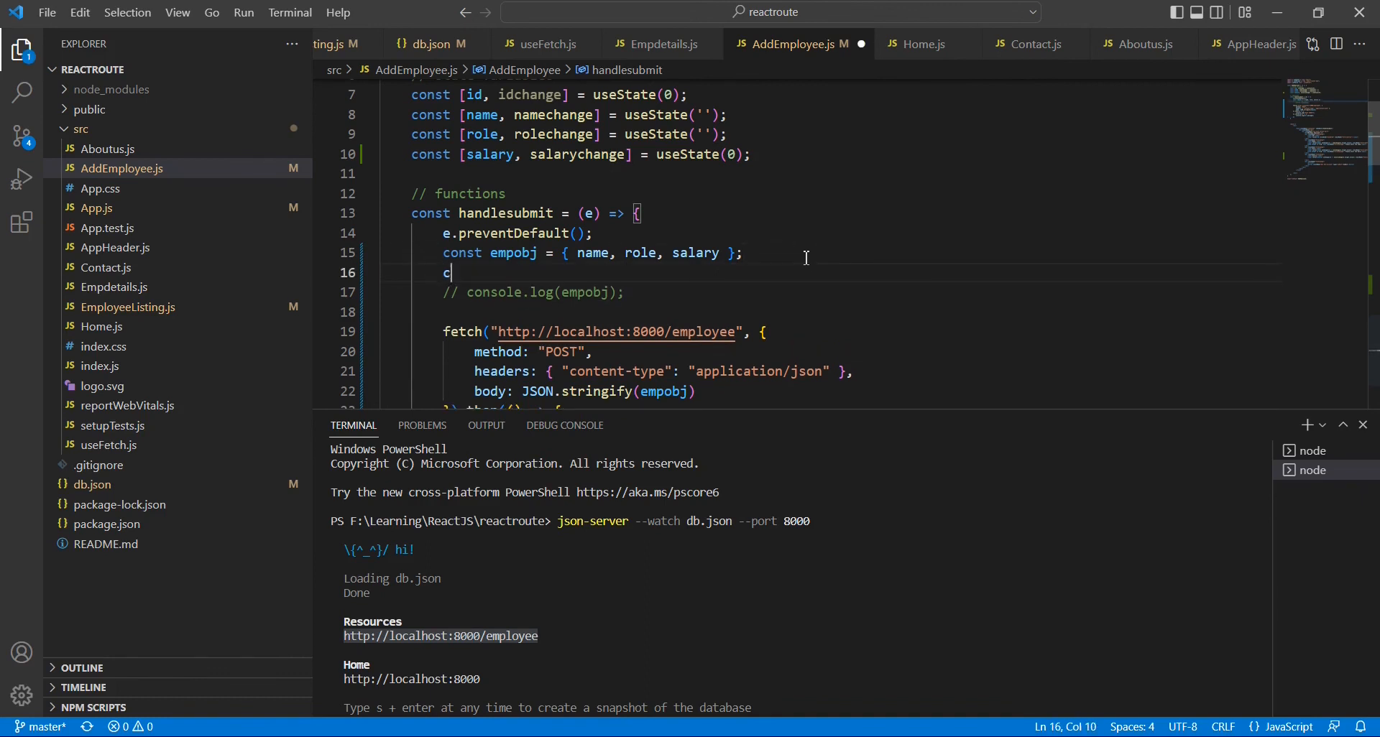
Step: Declare const navigate = useNavigate() below the state hooks in AddEmployee.js
{"action": "key", "text": "Backspace"}
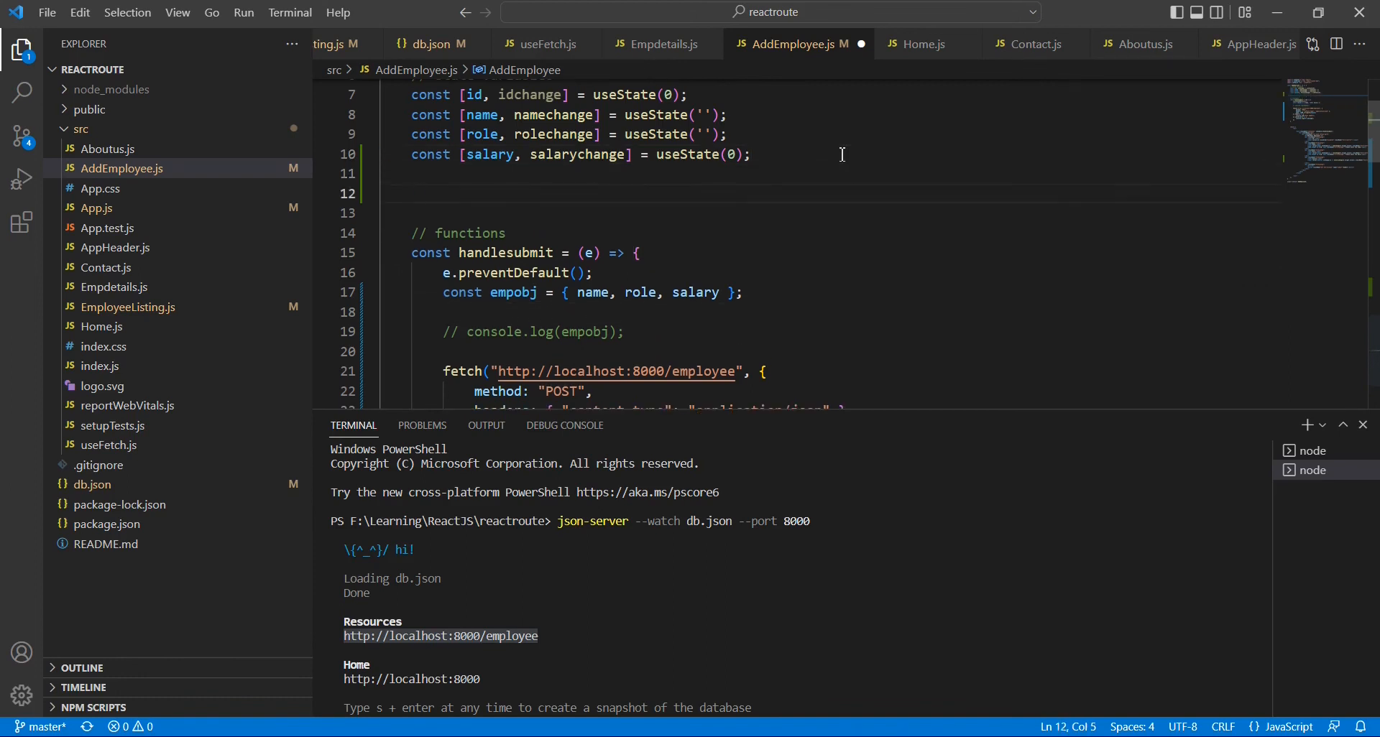
{"action": "type", "text": "cons"}
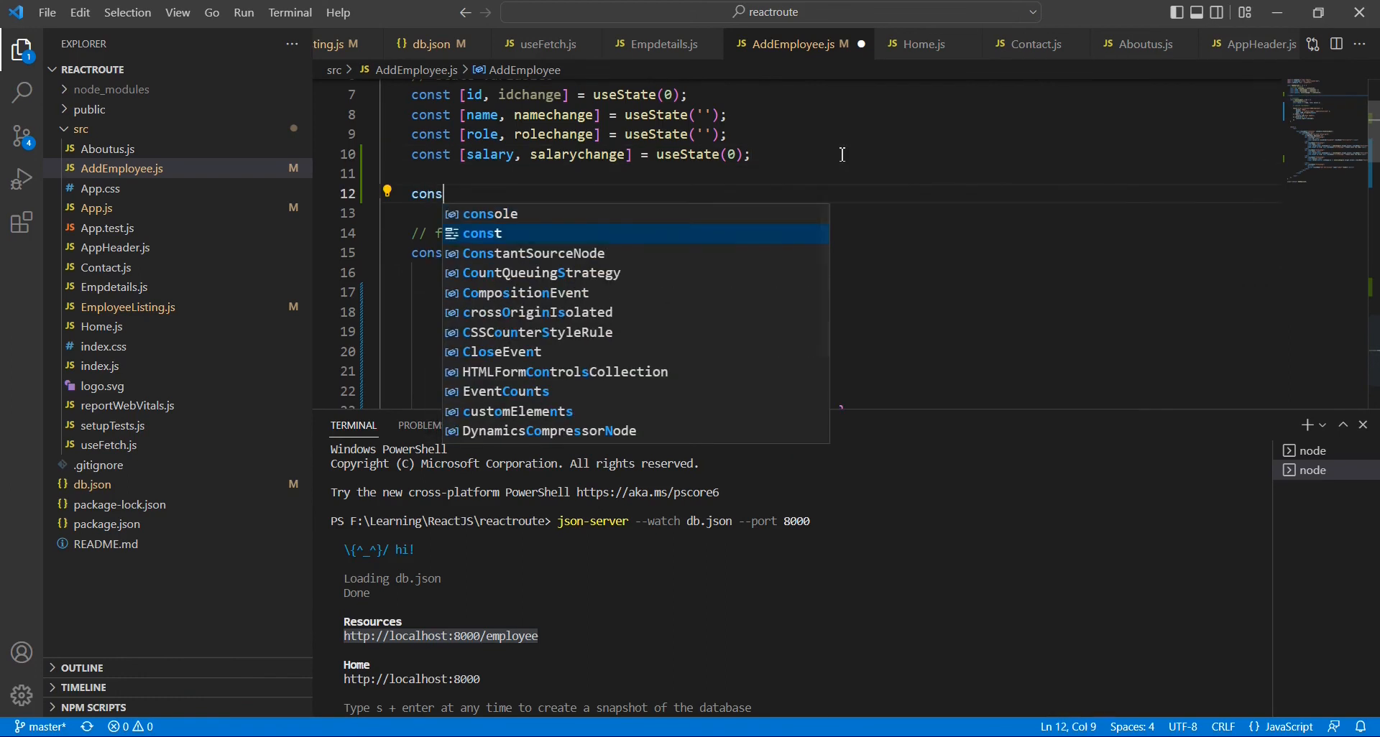
{"action": "type", "text": "t"}
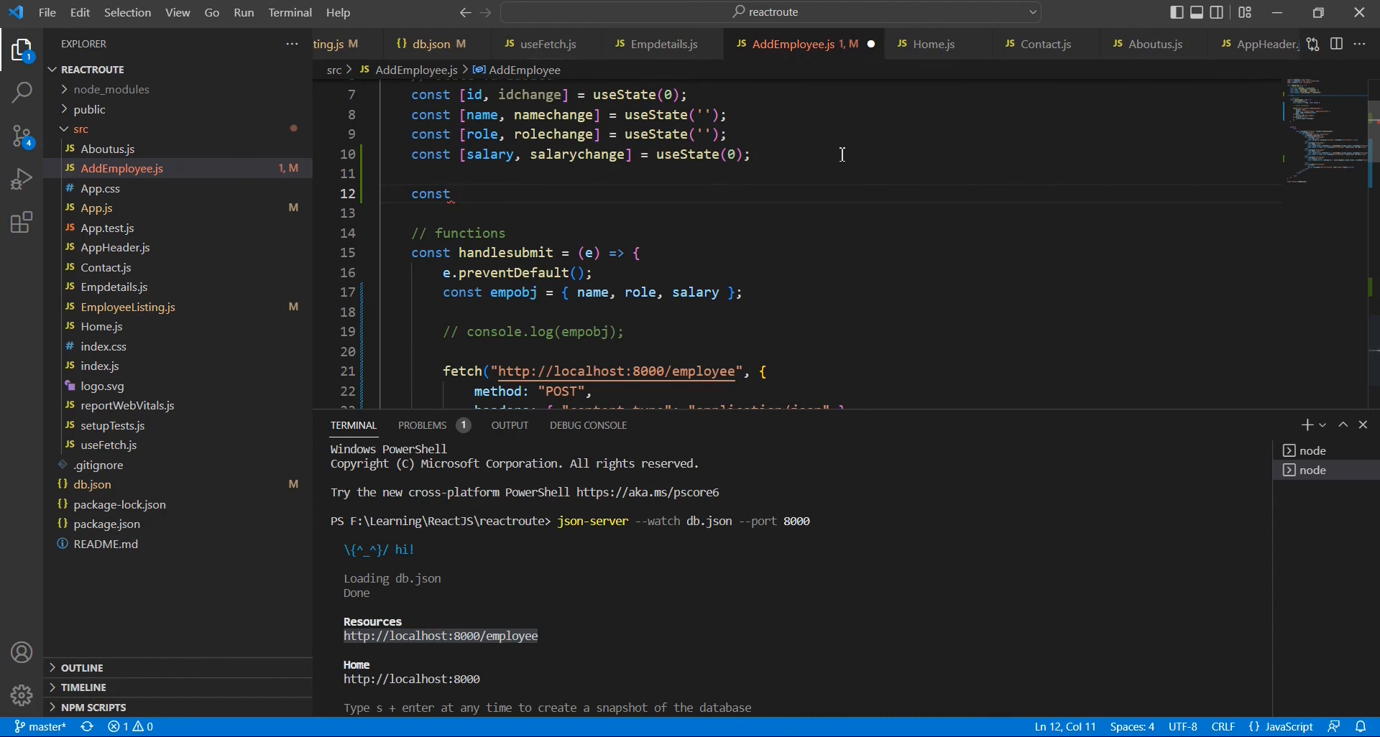
{"action": "type", "text": "navigate"}
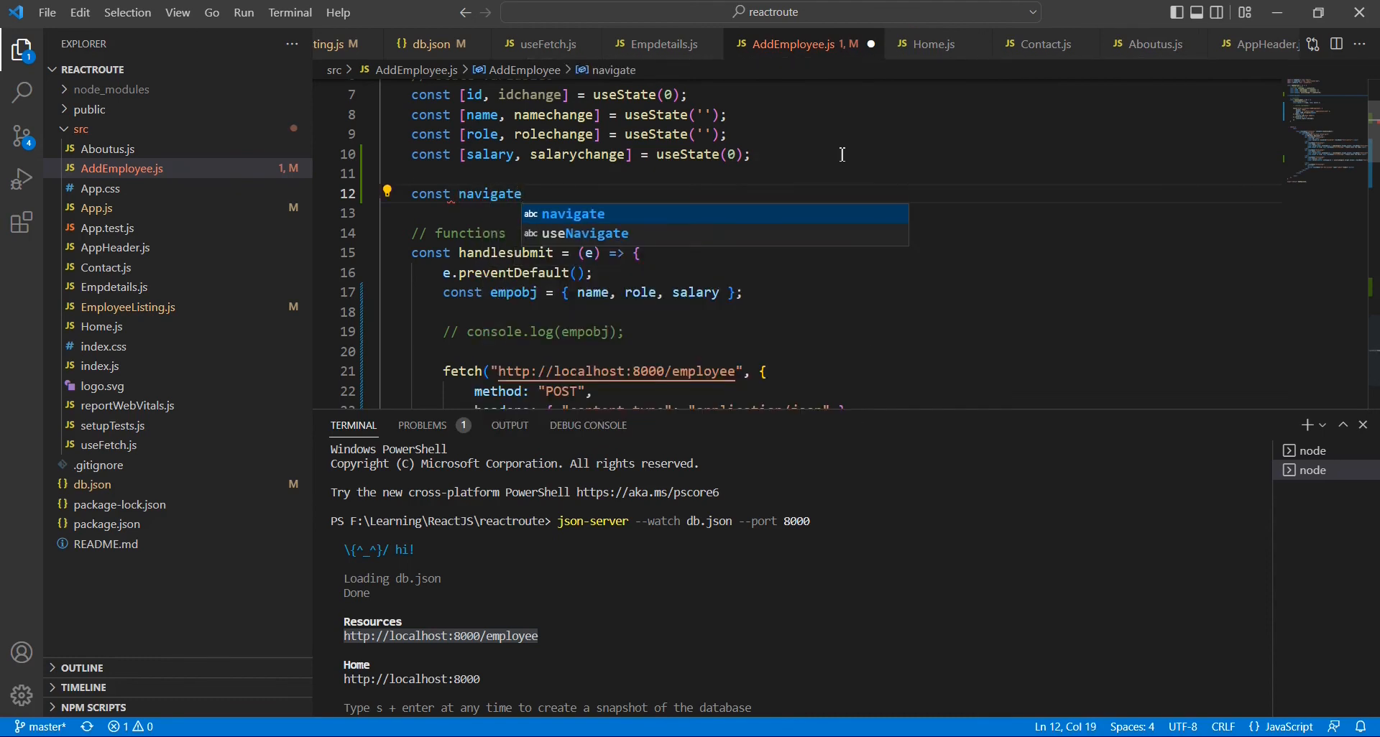
{"action": "type", "text": "=useNavigate("}
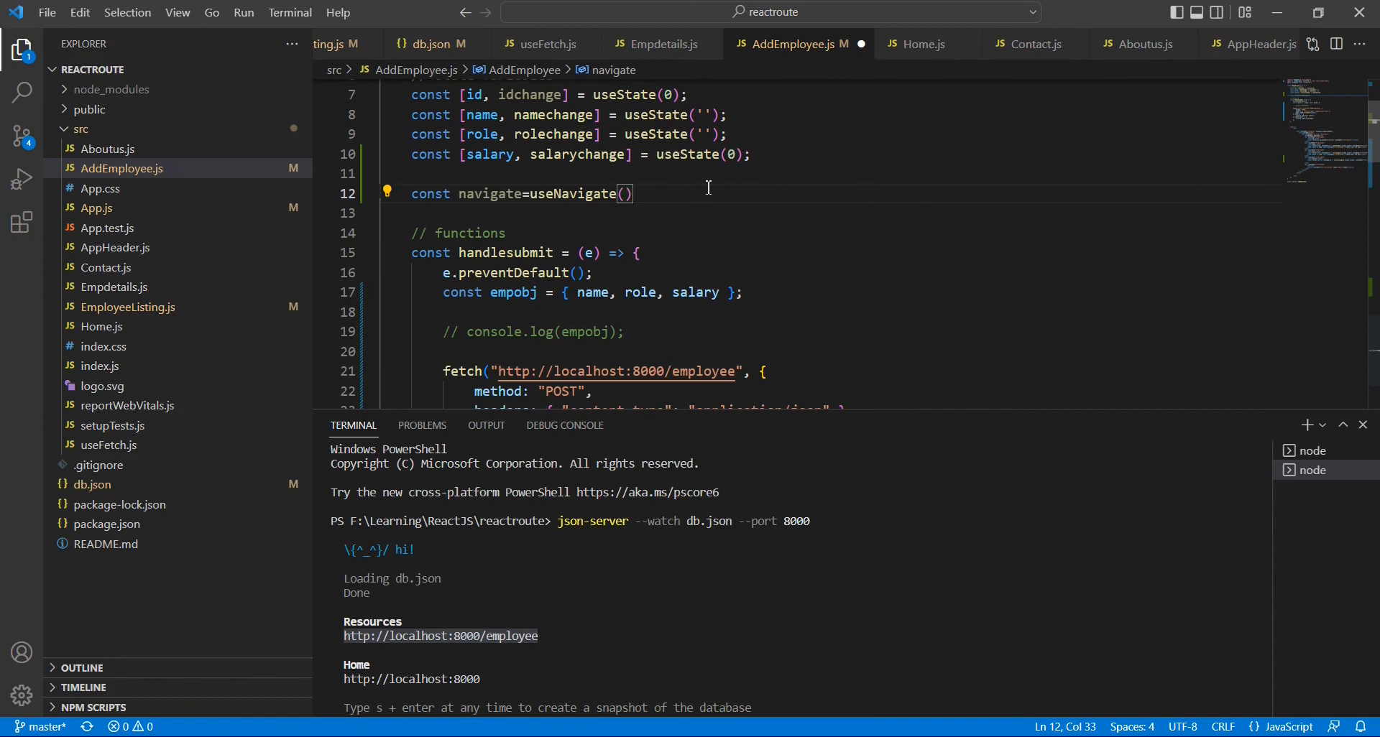
{"action": "double_click", "coordinate": [489, 193]}
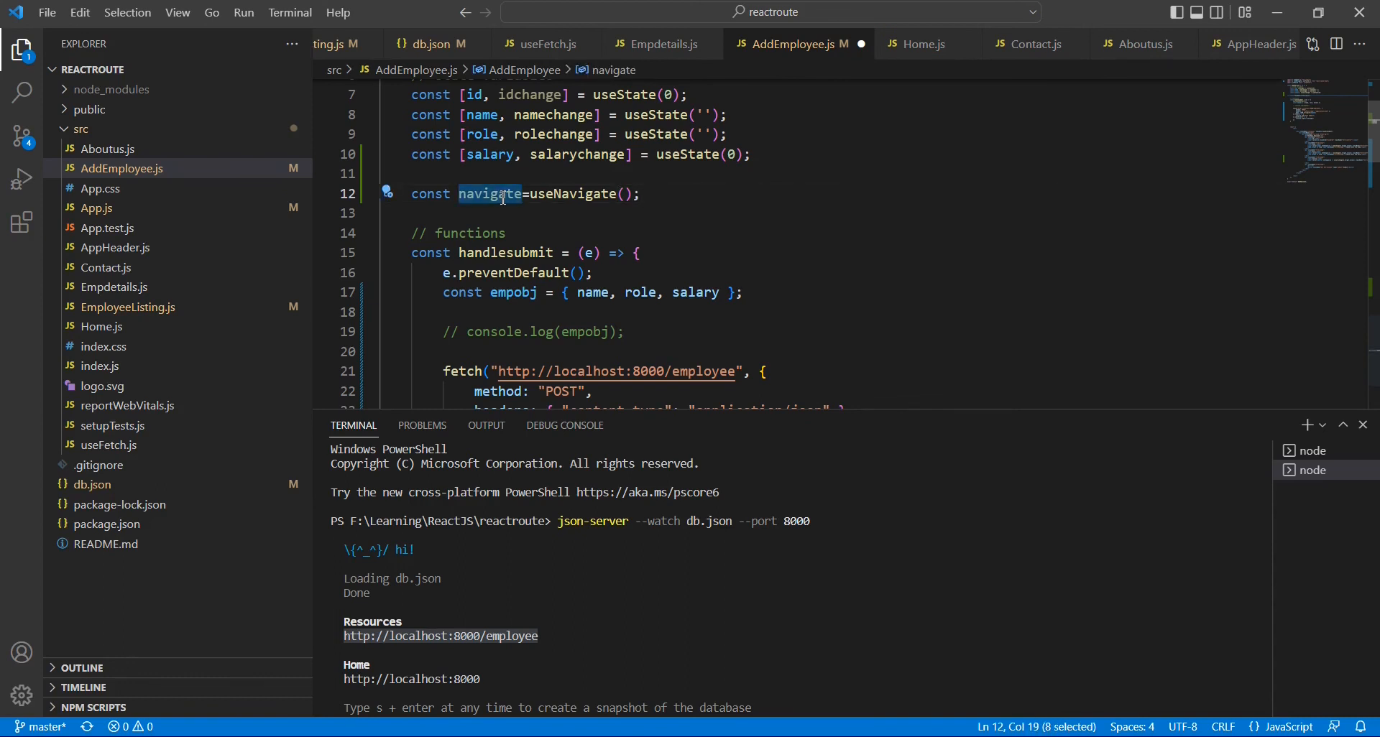
Step: Call navigate(-1) in the .then success callback in place of the console log
{"action": "scroll", "scroll_direction": "down", "scroll_amount": 3}
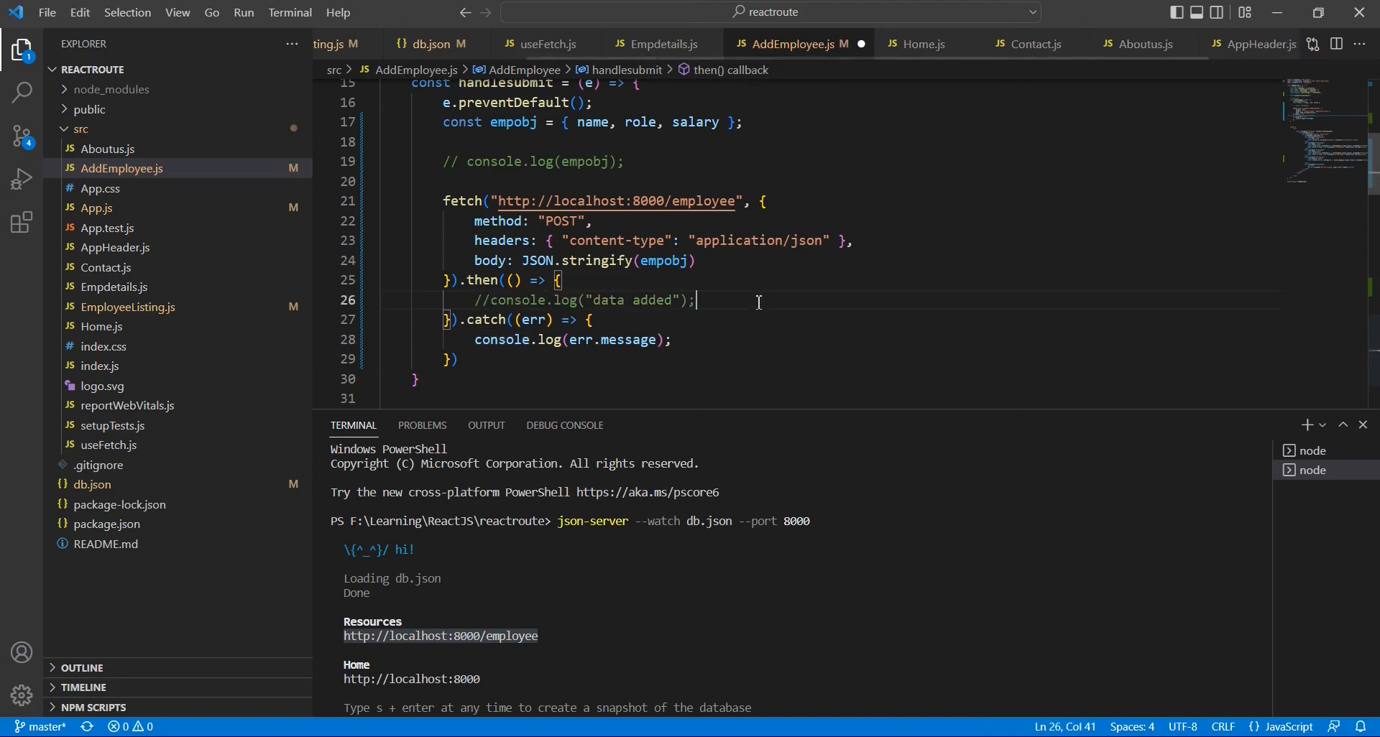
{"action": "type", "text": "navigate()"}
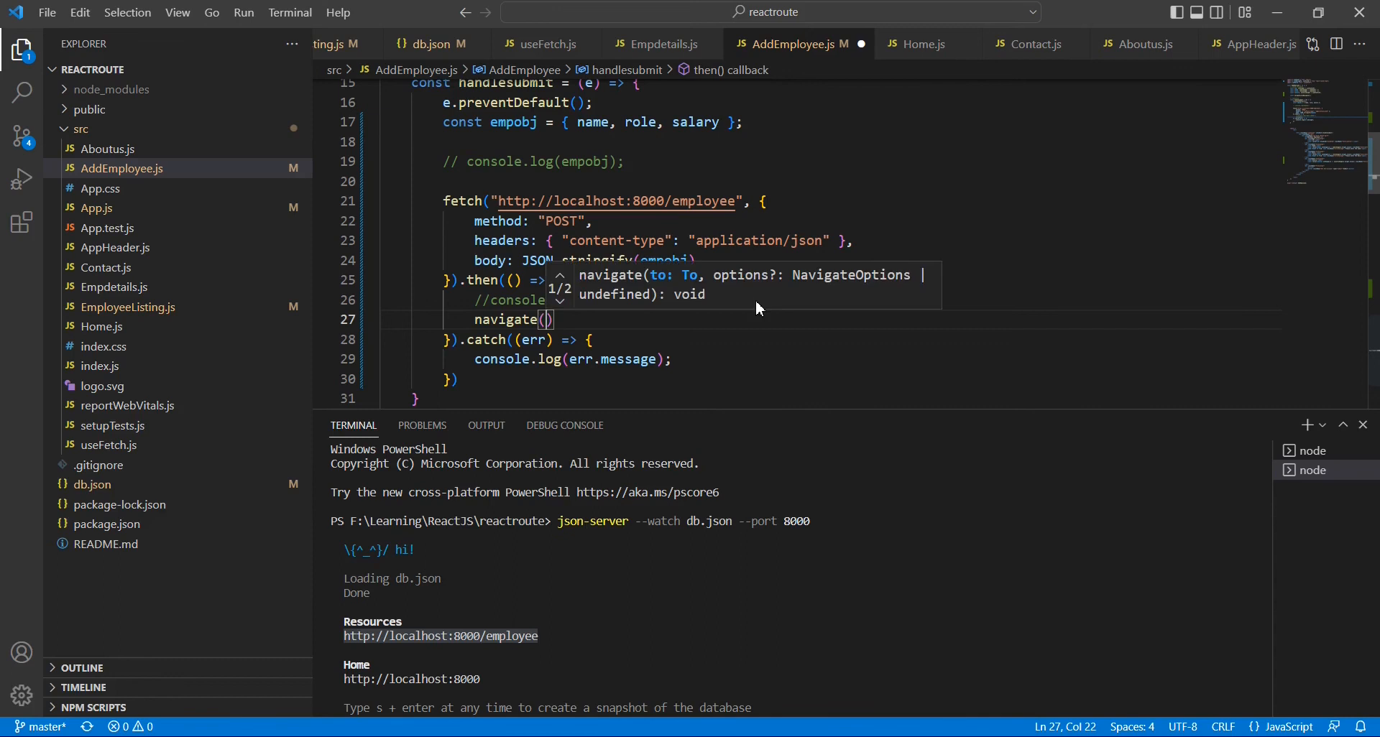
{"action": "type", "text": "-1"}
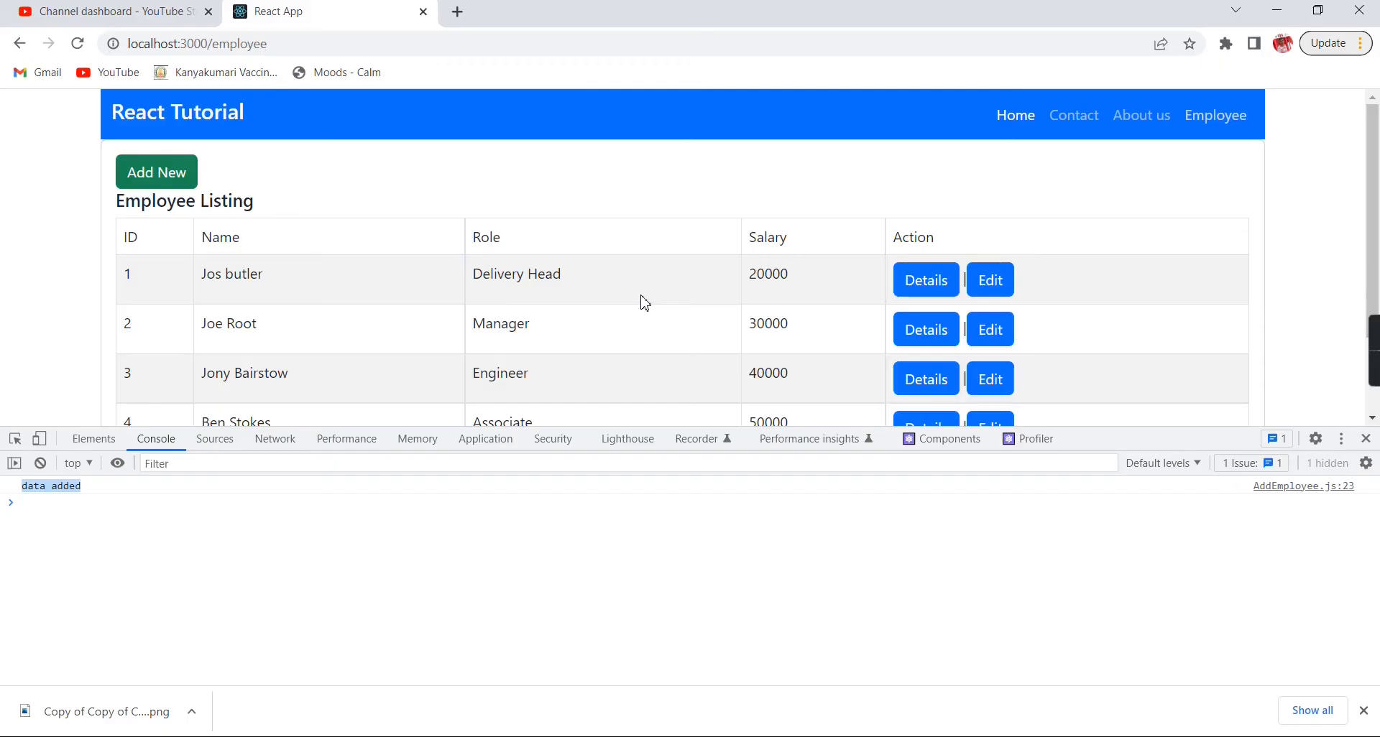
{"action": "left_click", "coordinate": [77, 43]}
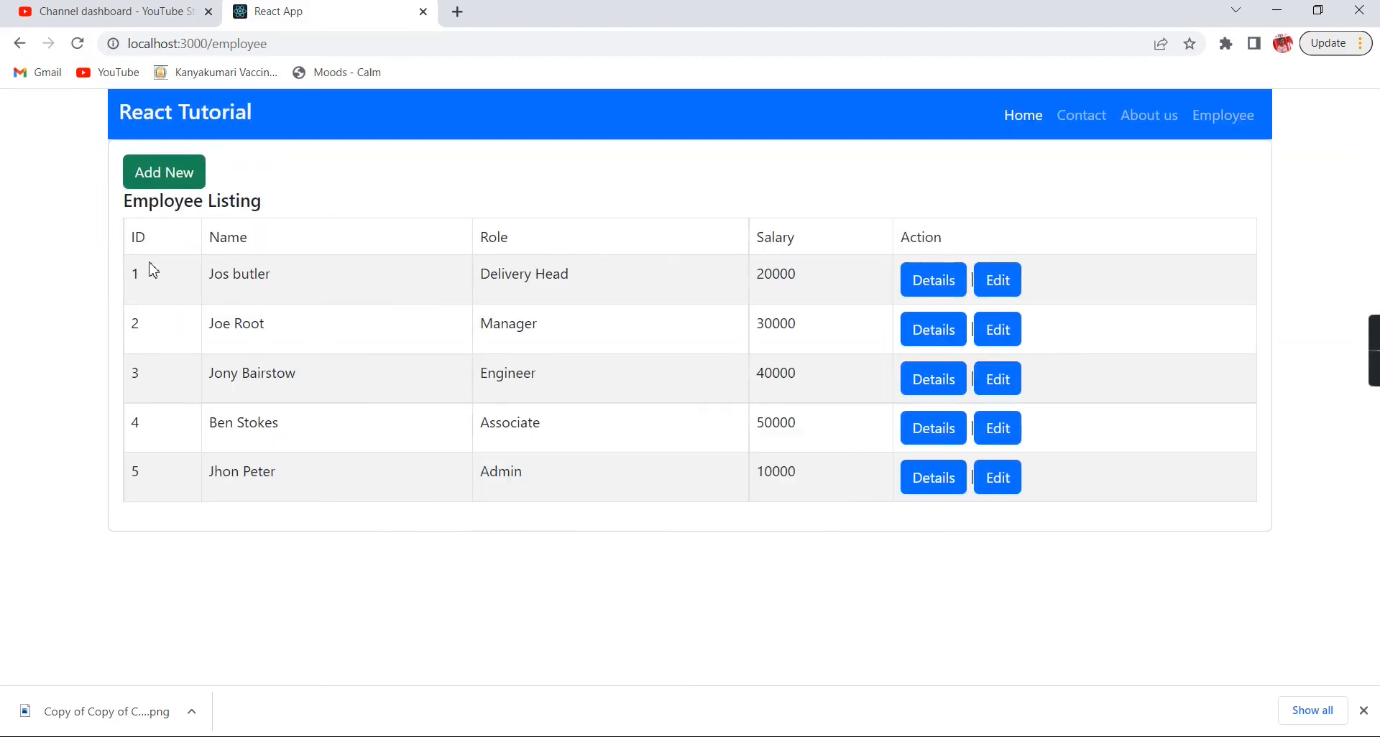
{"action": "left_click", "coordinate": [164, 172]}
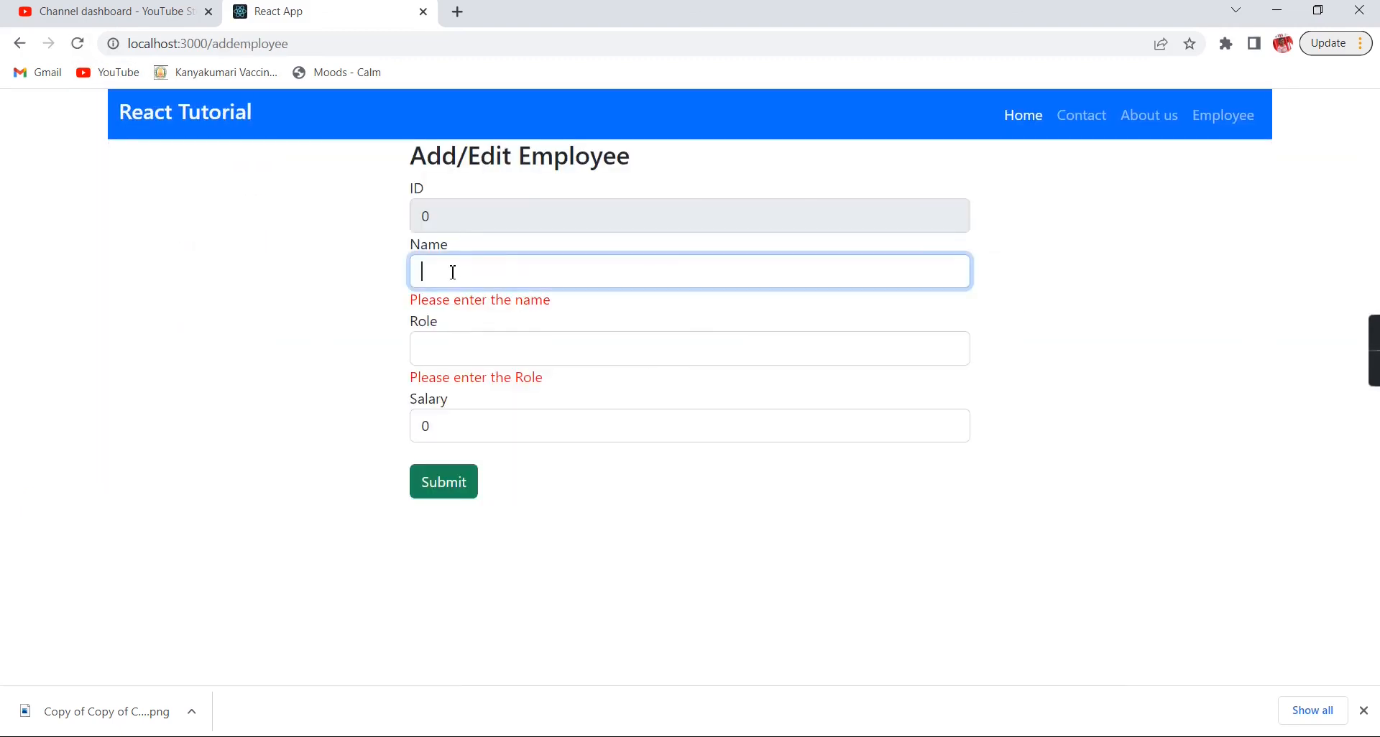
{"action": "type", "text": "Amar sig"}
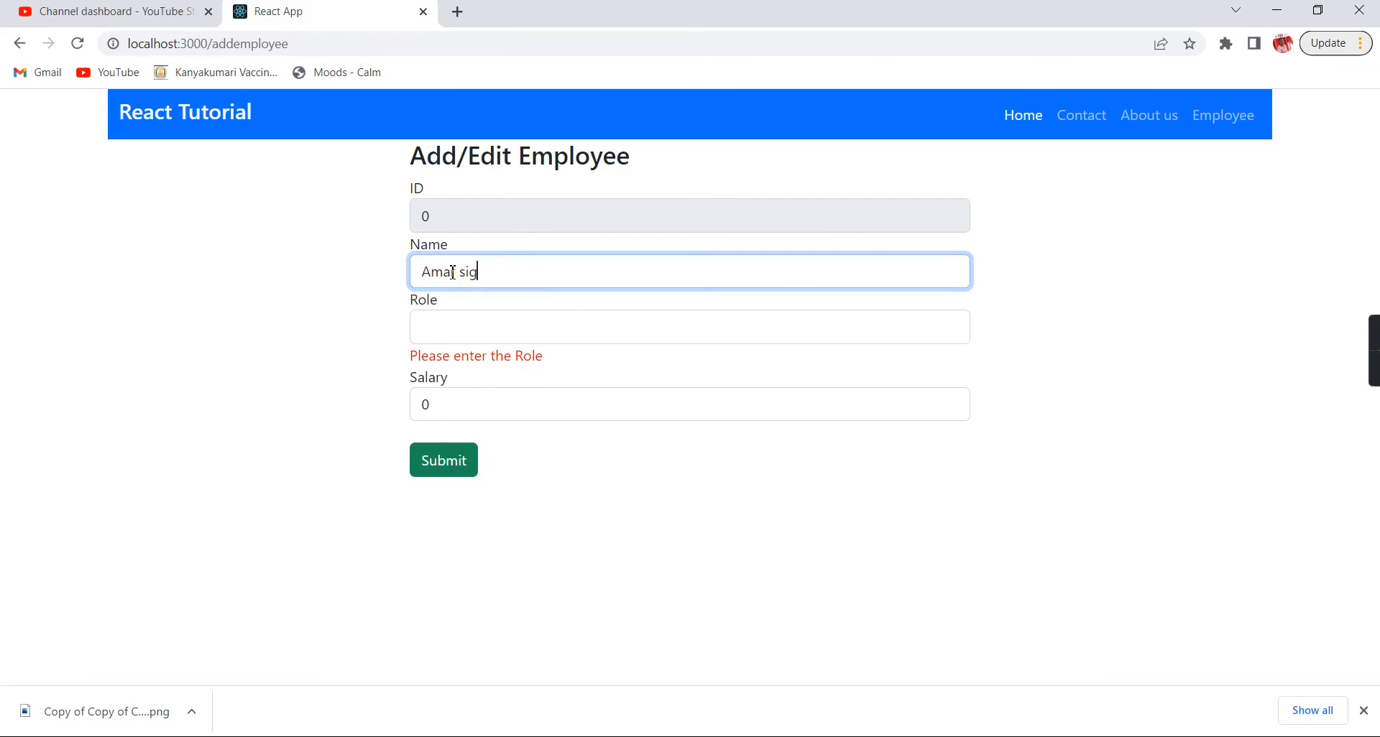
{"action": "left_click", "coordinate": [689, 326]}
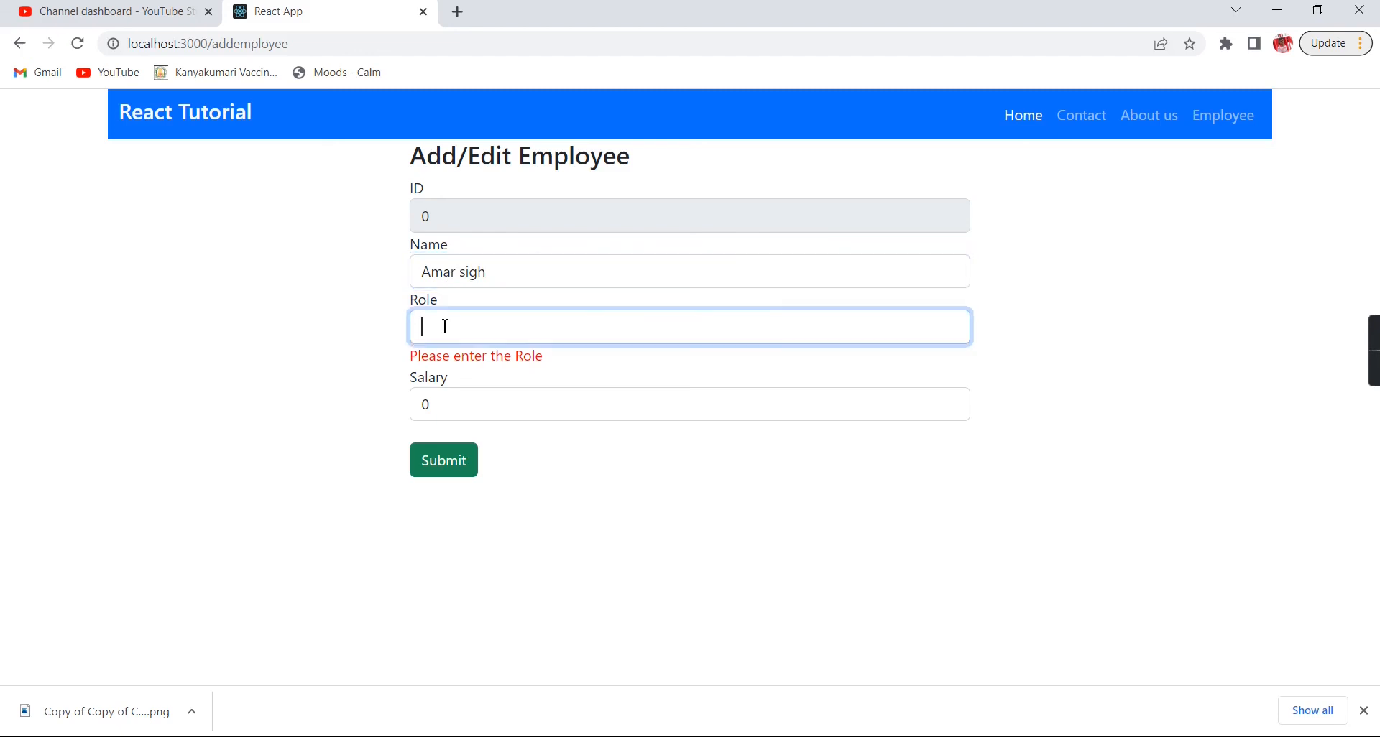
{"action": "type", "text": "D"}
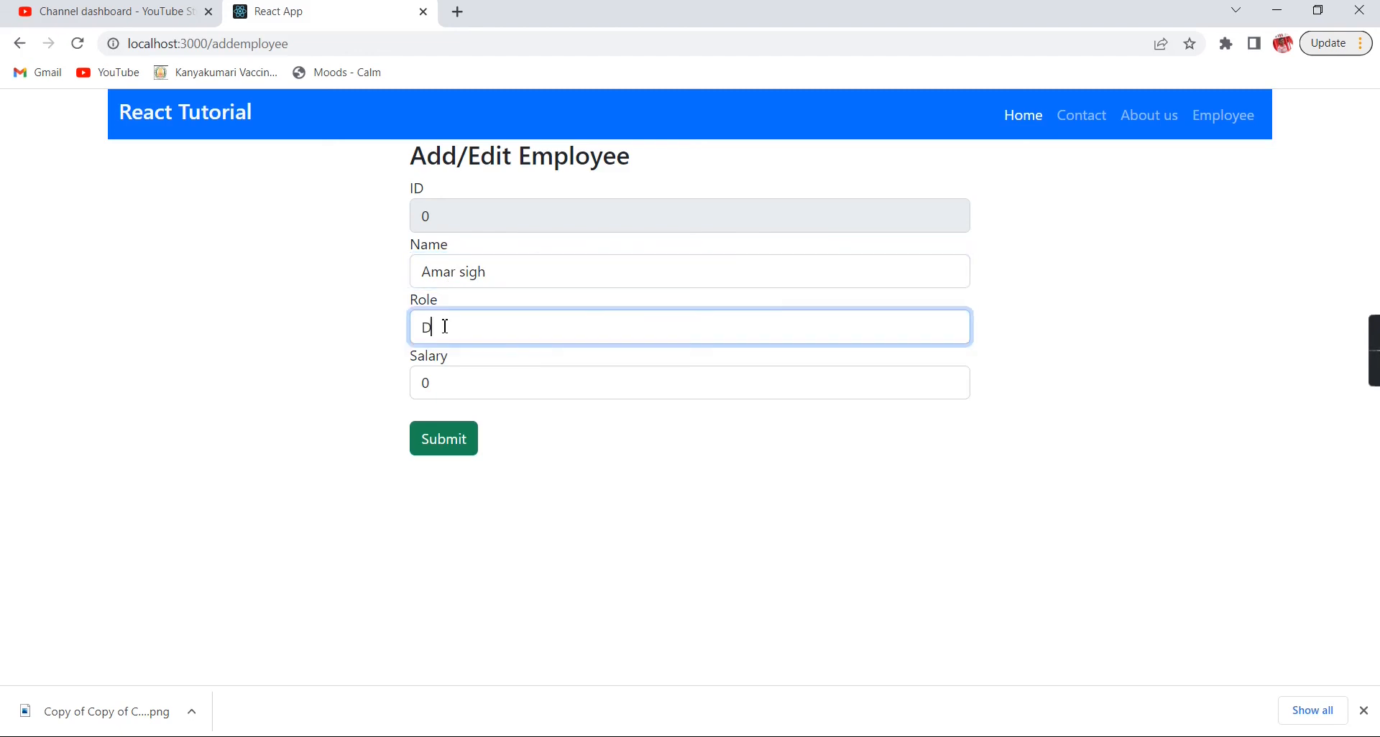
{"action": "type", "text": "eveloper"}
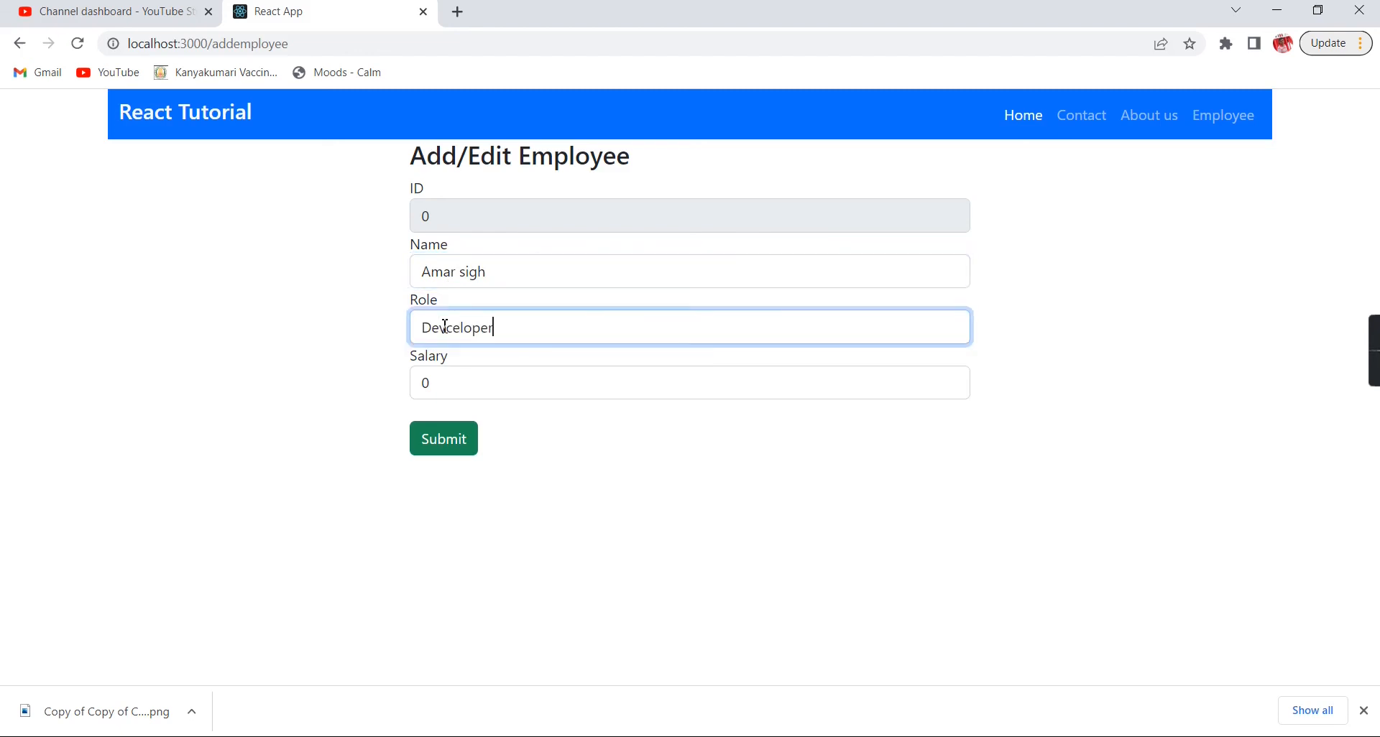
{"action": "type", "text": "5"}
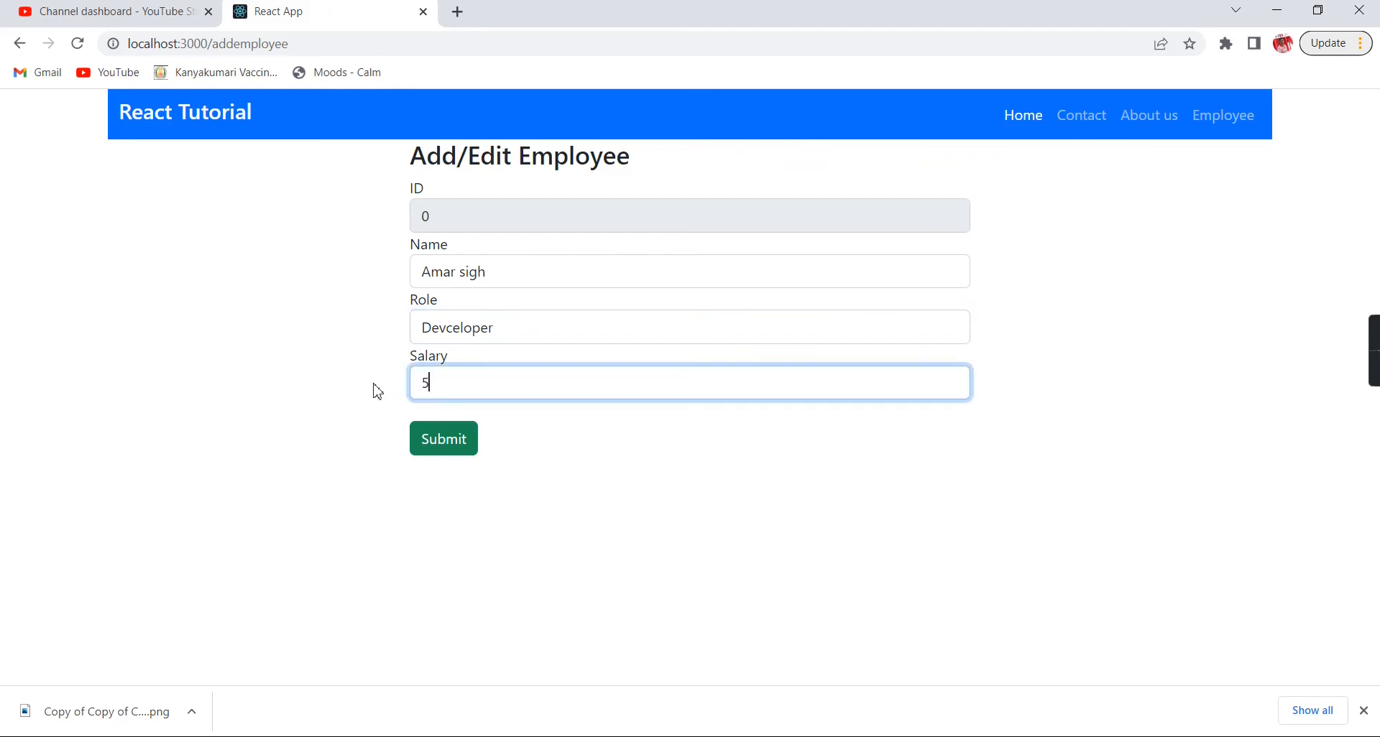
{"action": "left_click", "coordinate": [443, 438]}
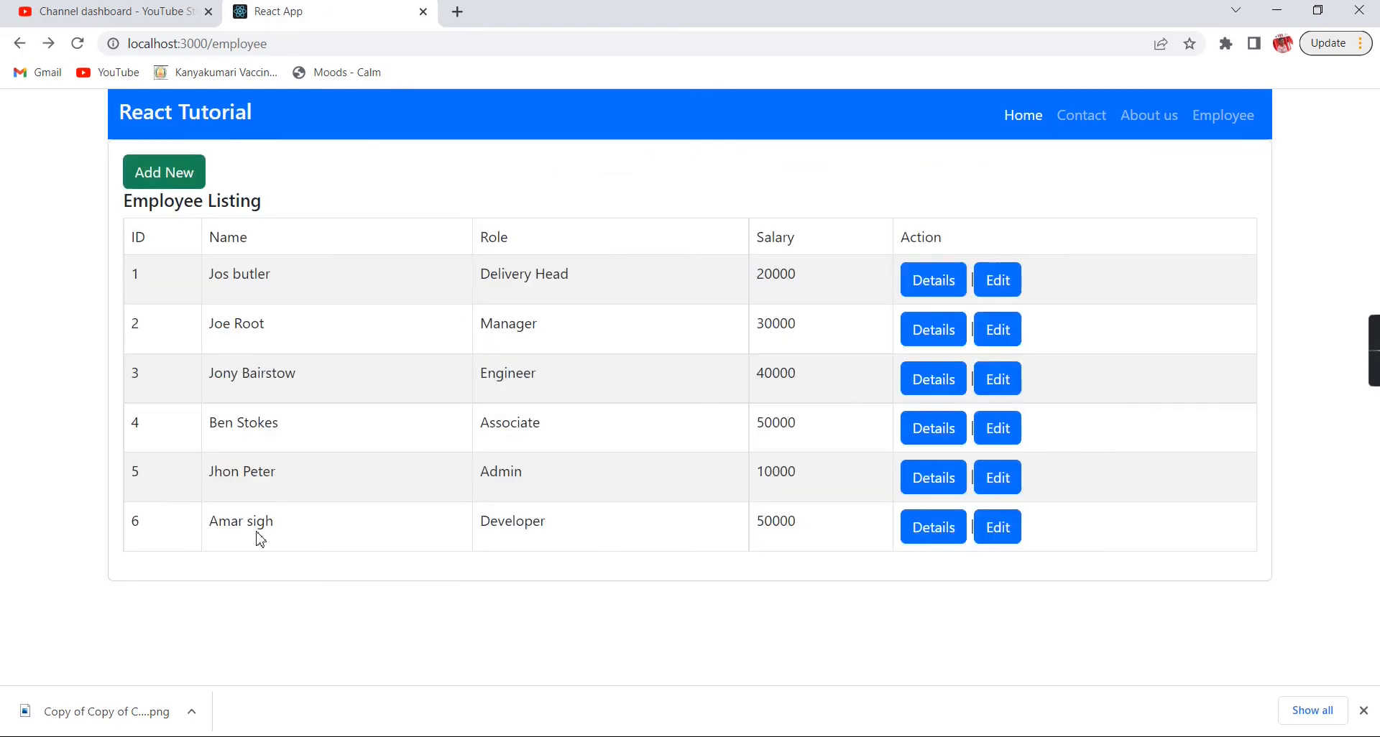
{"action": "mouse_move", "coordinate": [473, 552]}
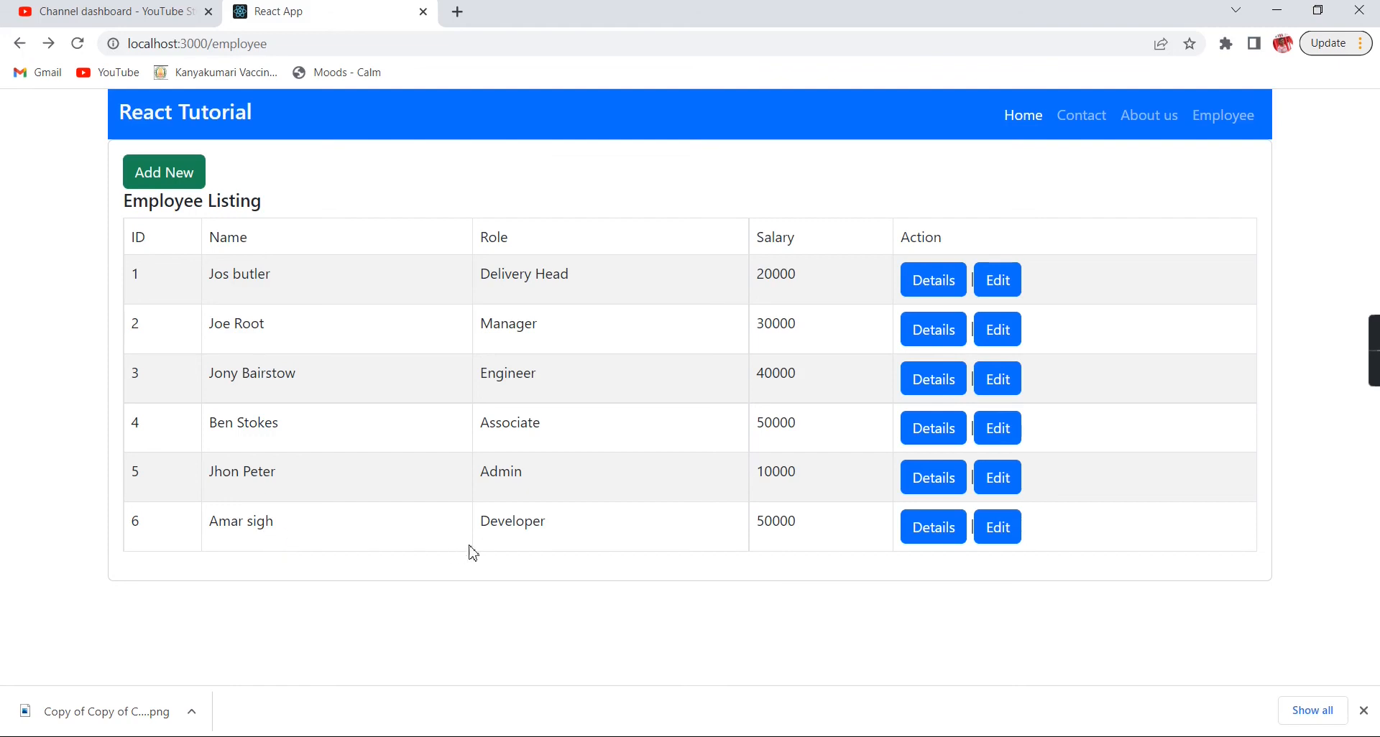
{"action": "mouse_move", "coordinate": [734, 519]}
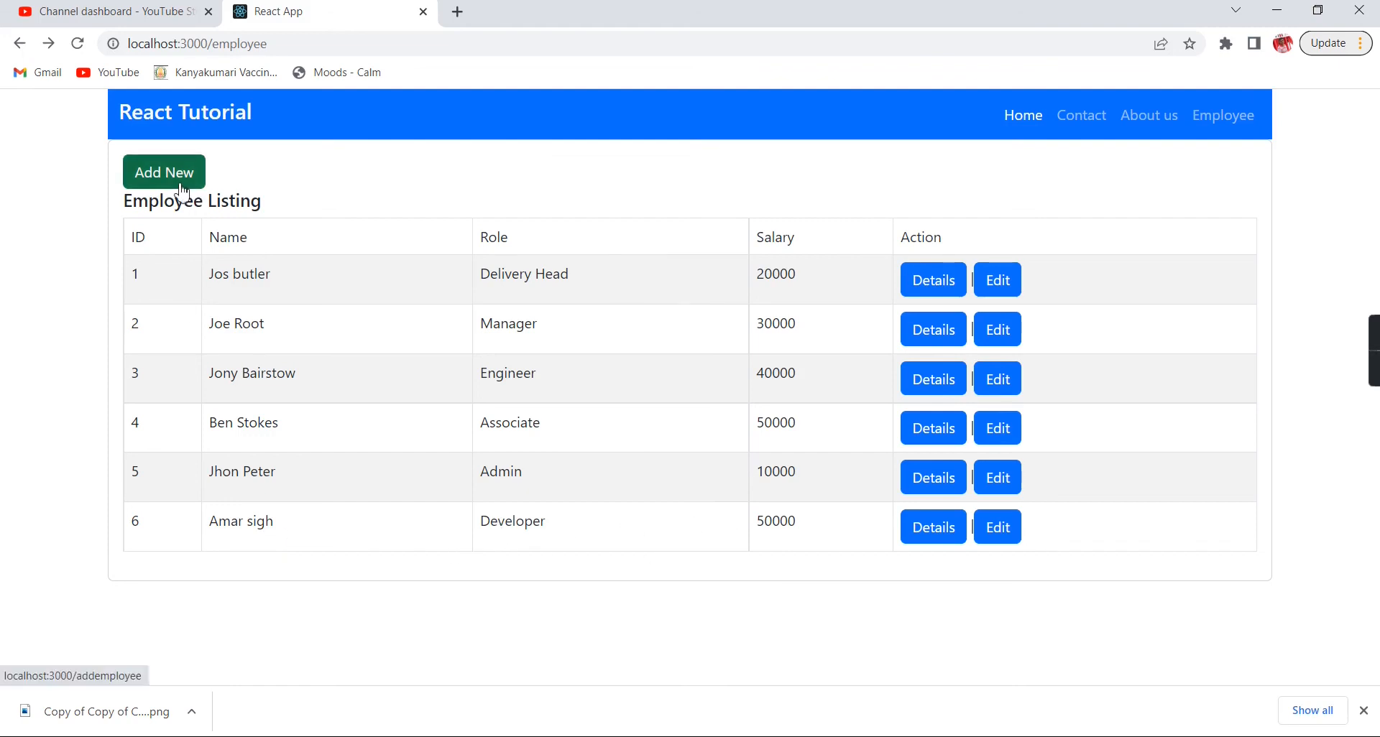
Step: Check empty-form validation, then add Dhoni as Admin with salary 300000
{"action": "left_click", "coordinate": [164, 172]}
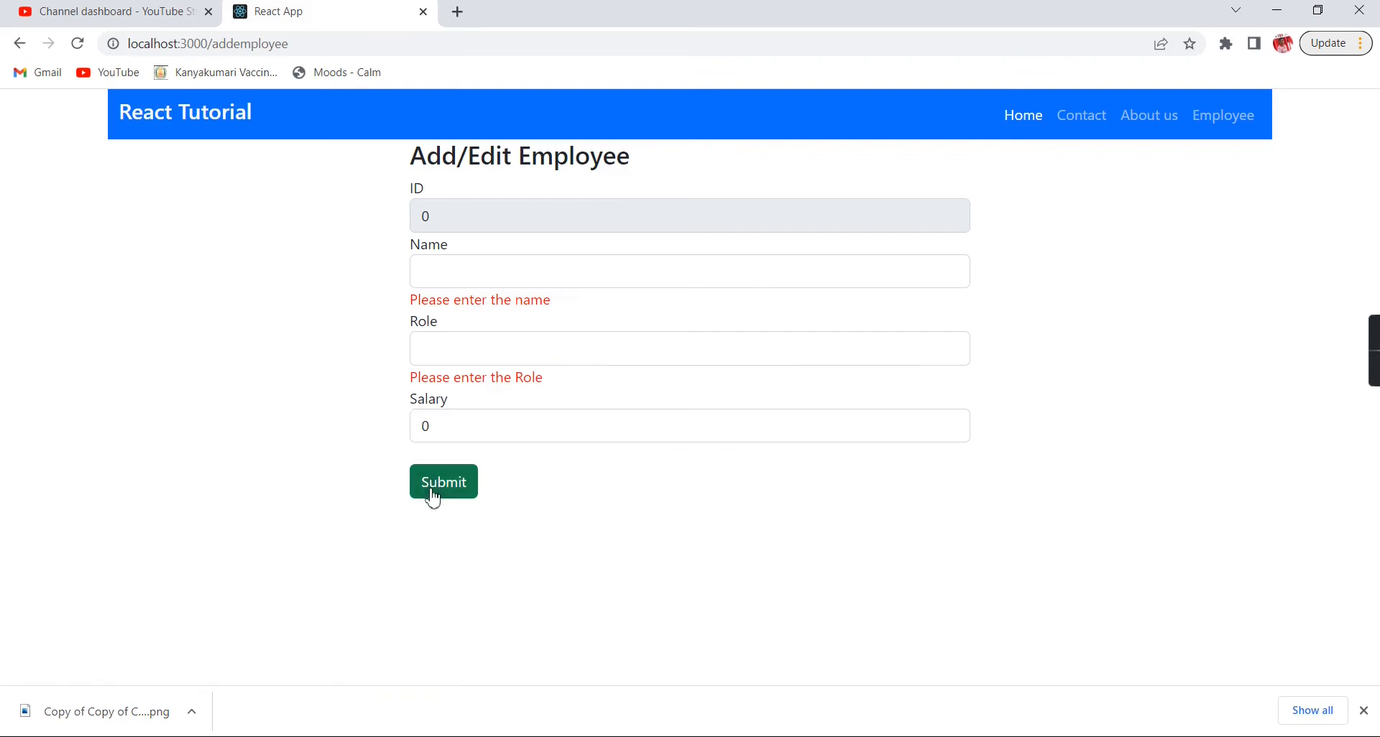
{"action": "left_click", "coordinate": [443, 481]}
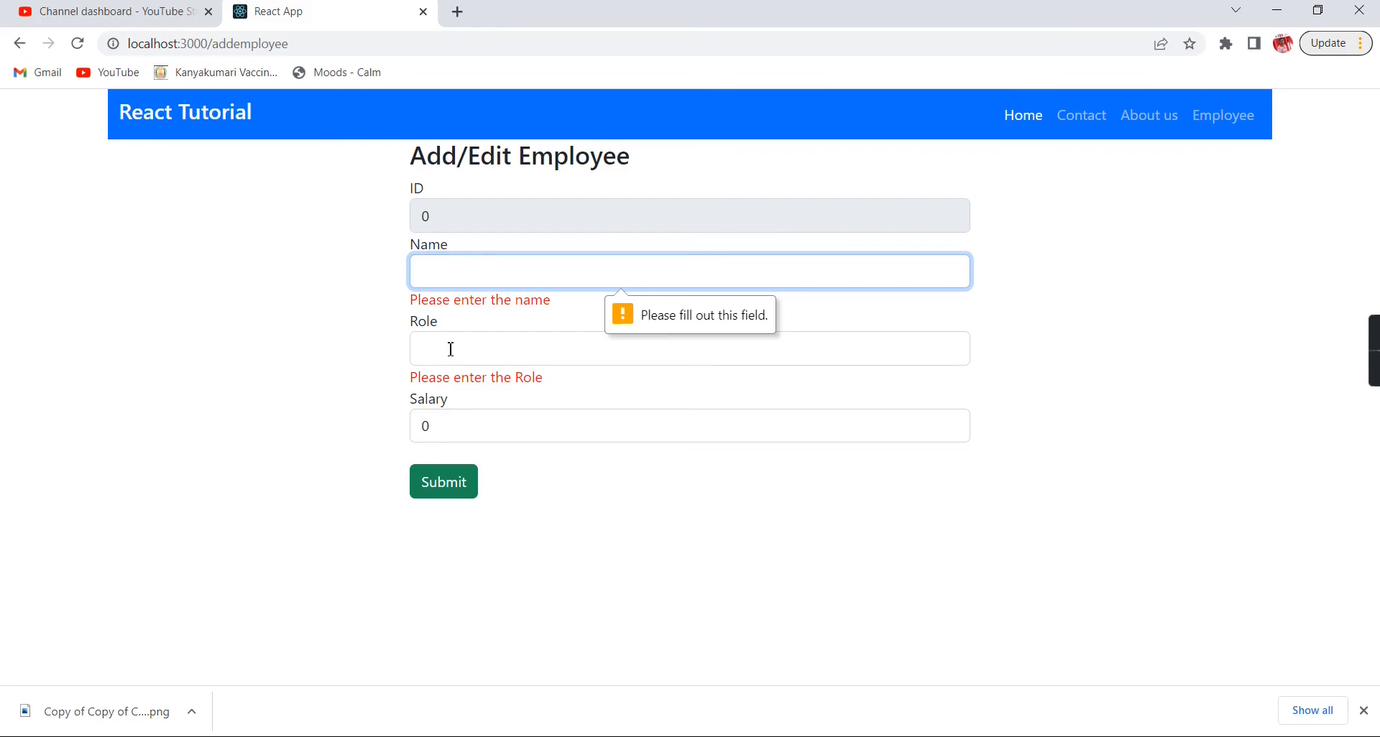
{"action": "mouse_move", "coordinate": [483, 293]}
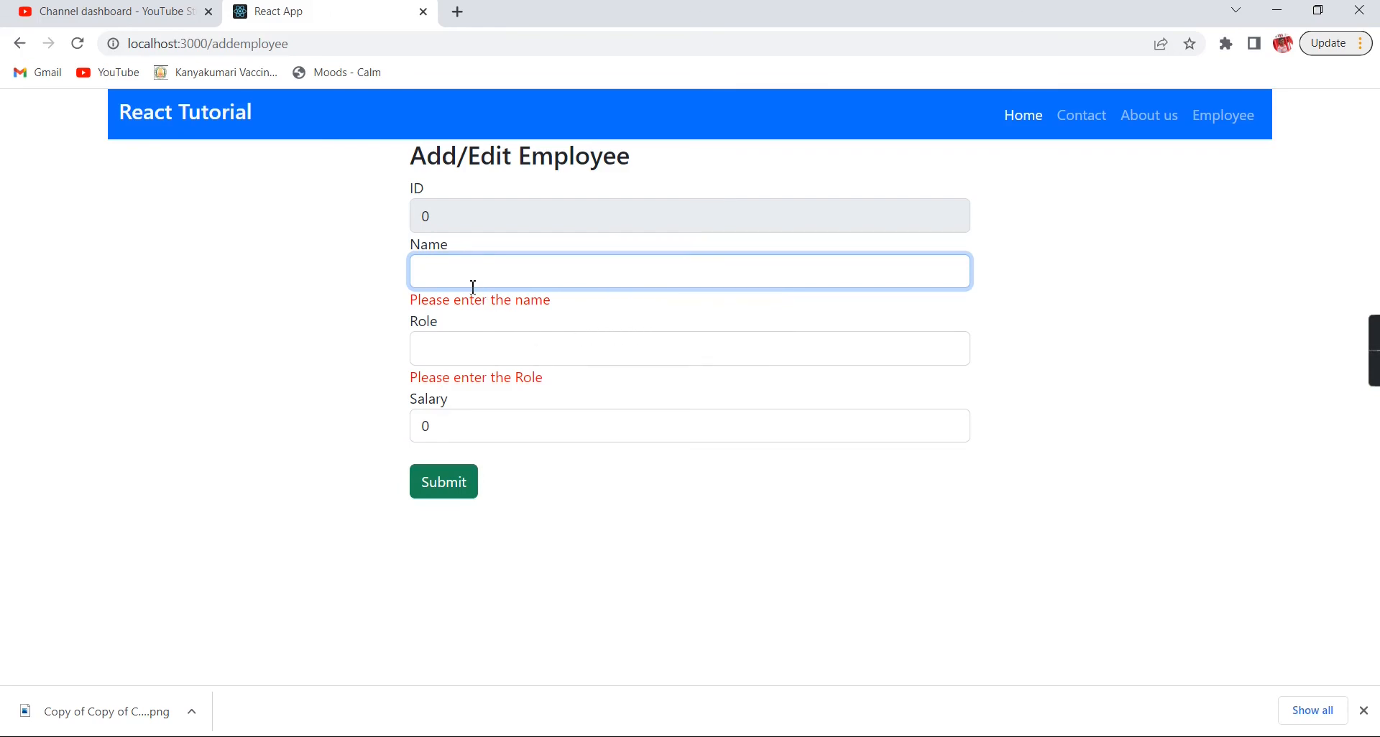
{"action": "type", "text": "Dhoni"}
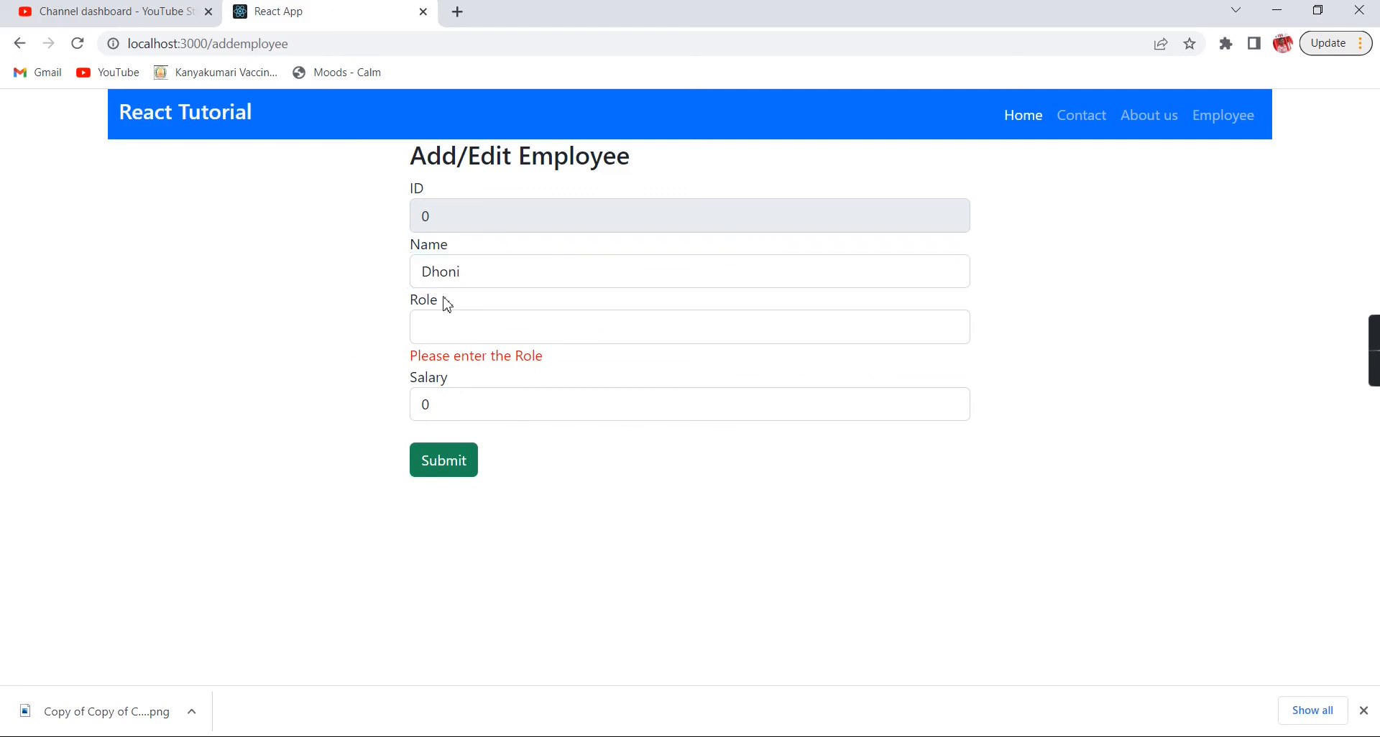
{"action": "left_click", "coordinate": [443, 460]}
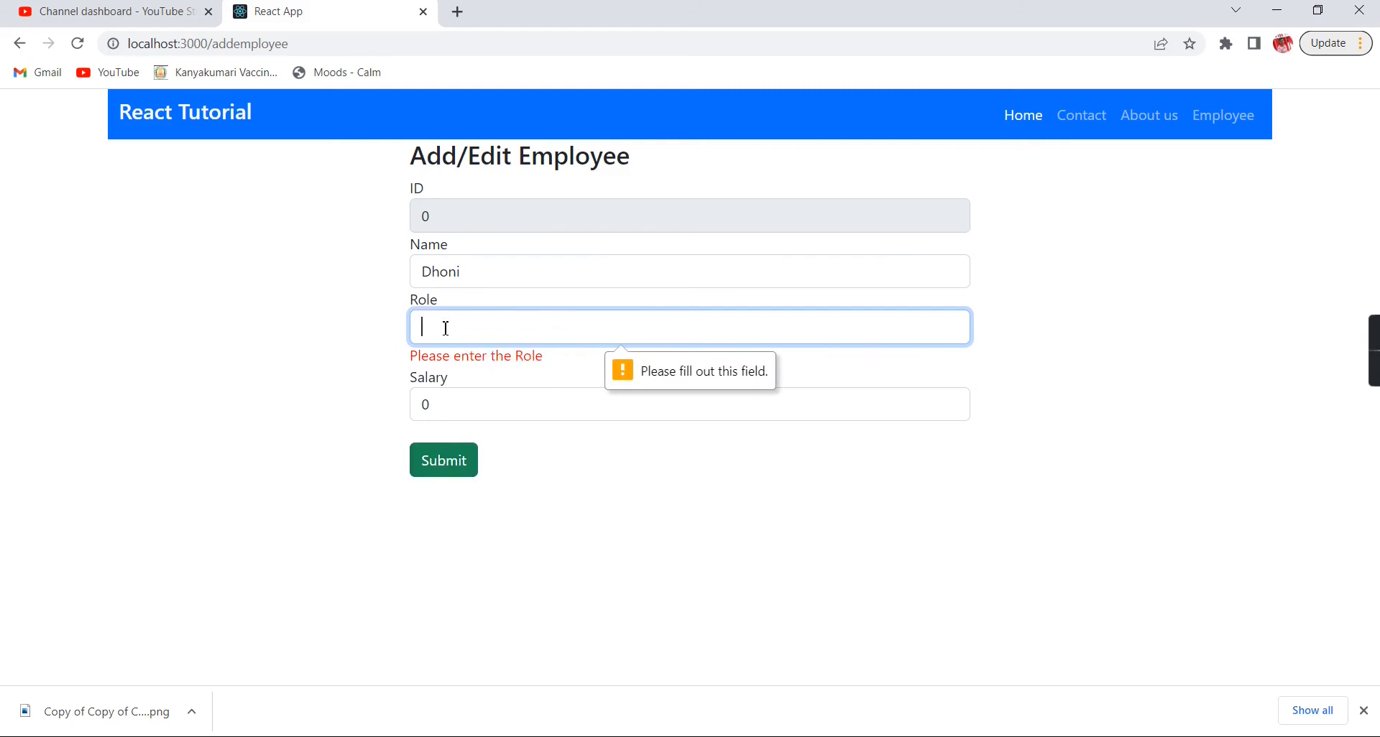
{"action": "type", "text": "Admin"}
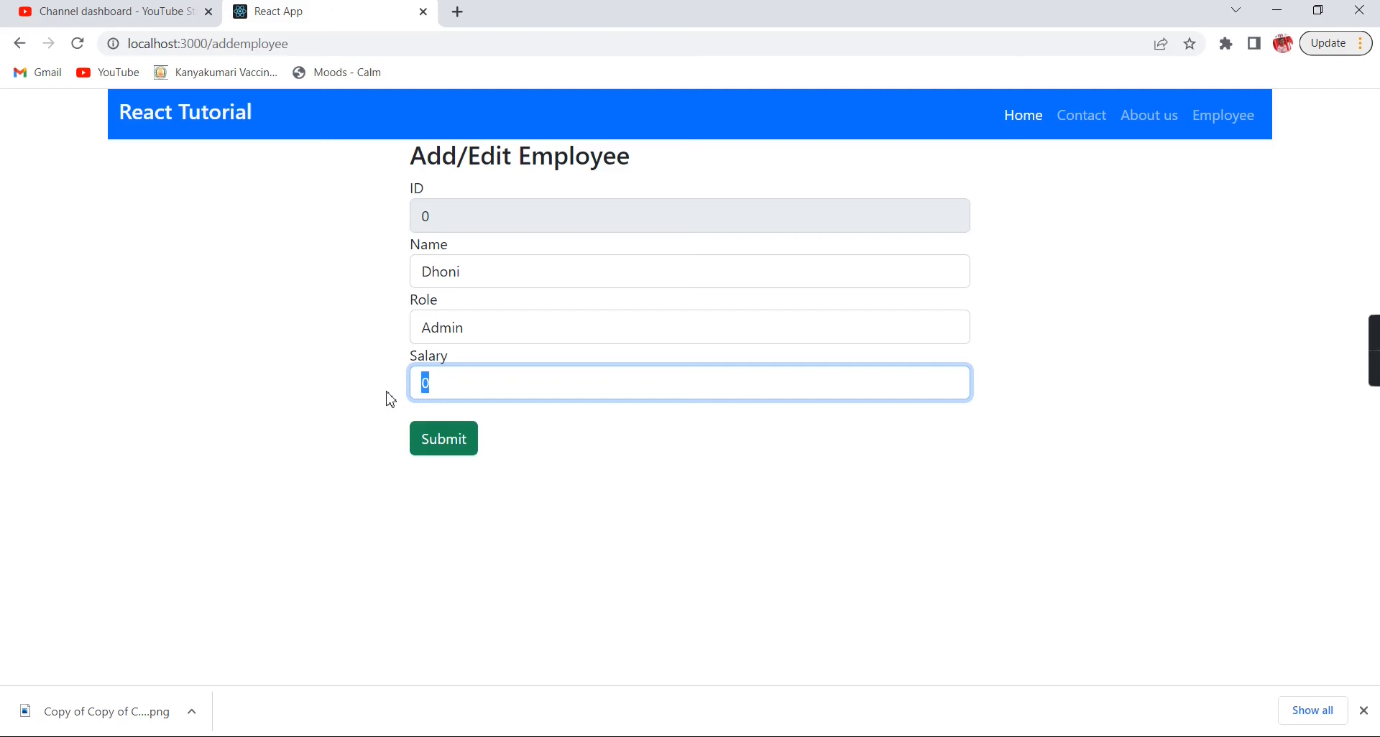
{"action": "type", "text": "300000"}
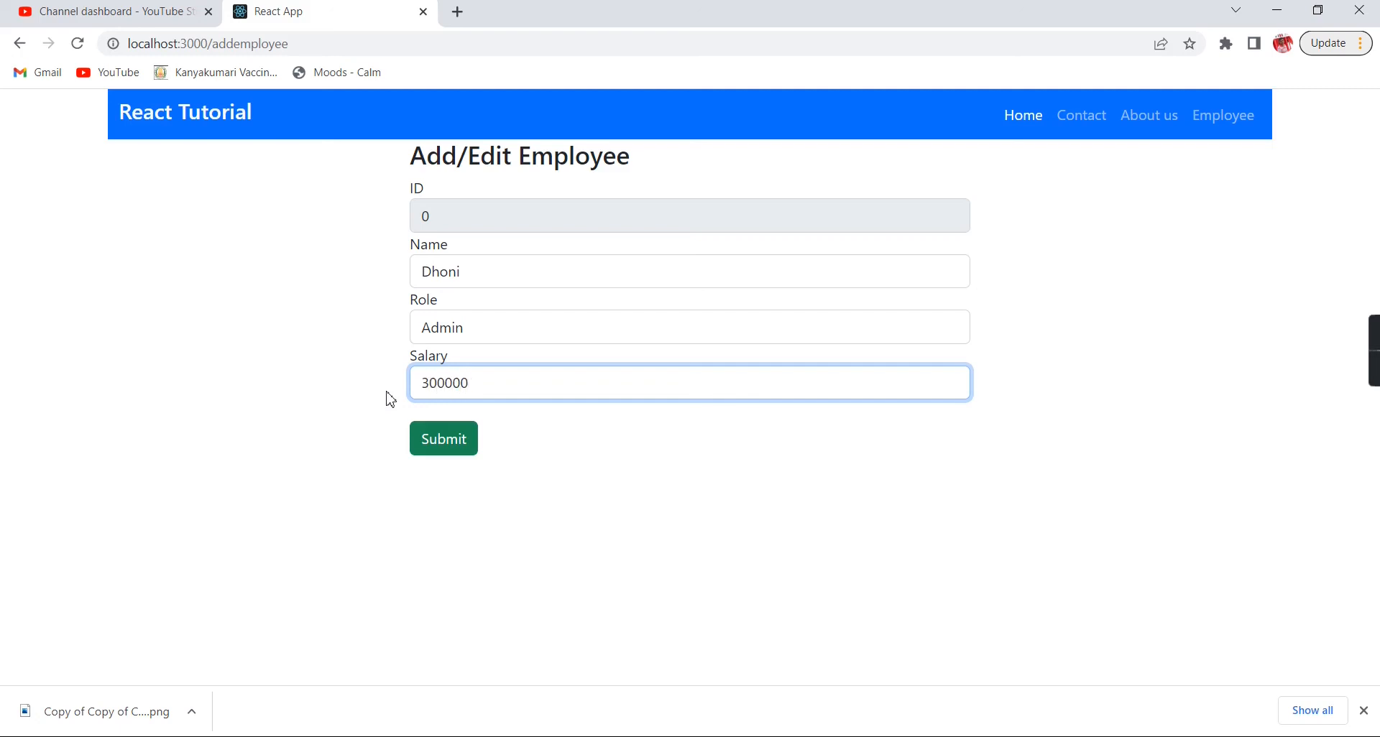
{"action": "left_click", "coordinate": [443, 438]}
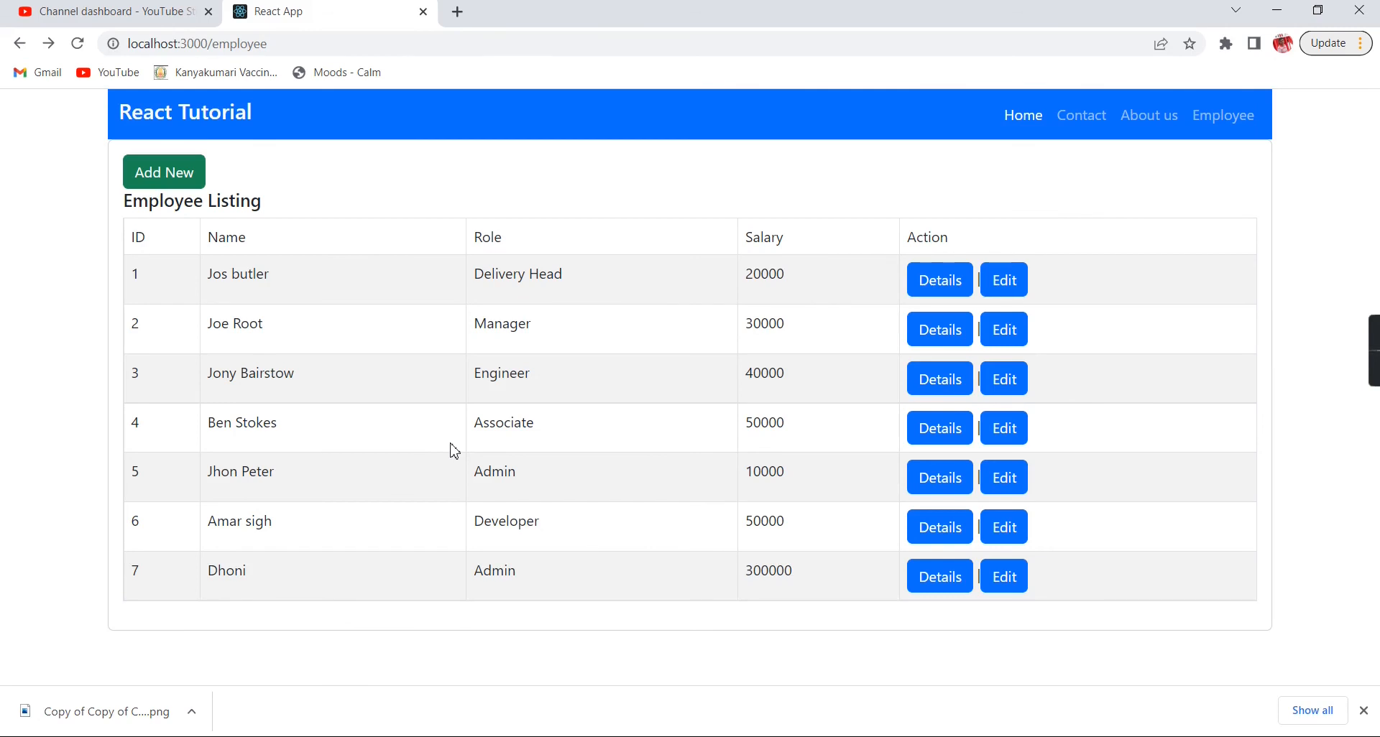
{"action": "mouse_move", "coordinate": [566, 576]}
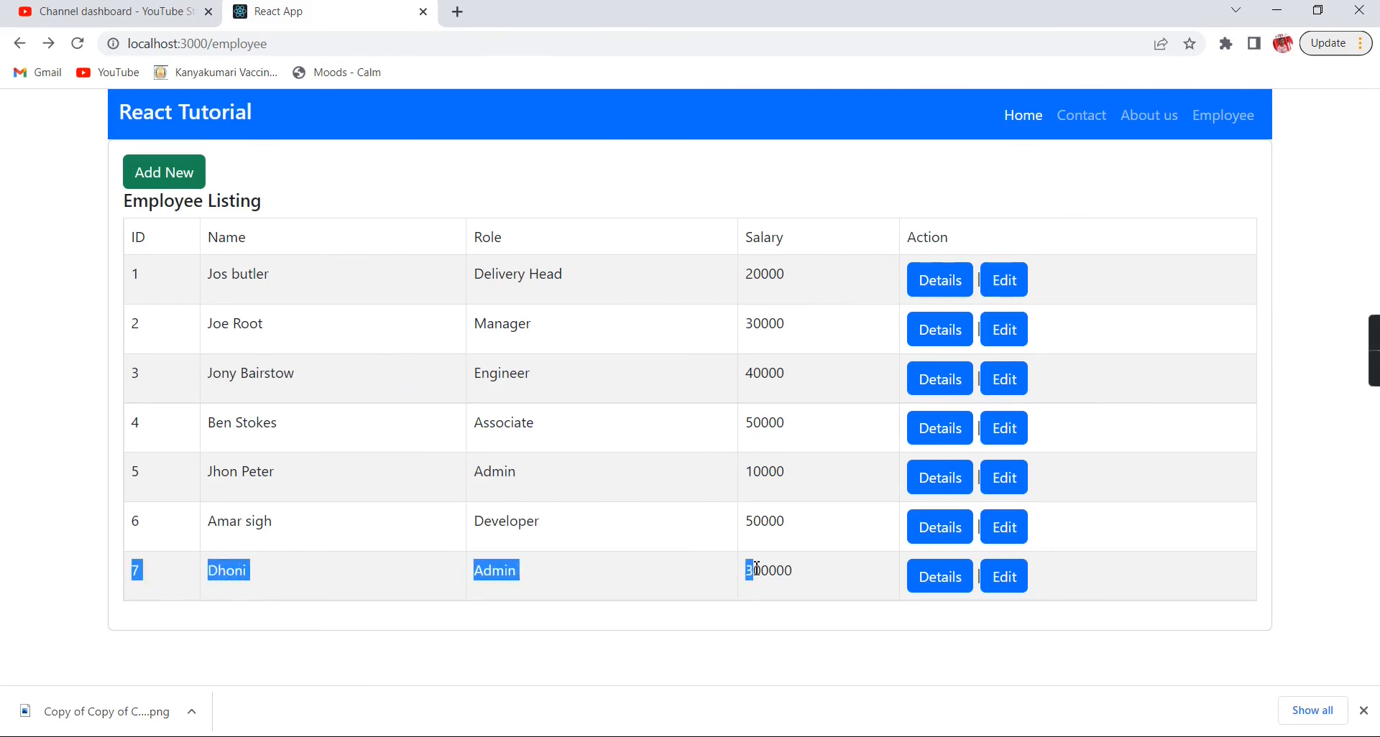
{"action": "left_click", "coordinate": [719, 620]}
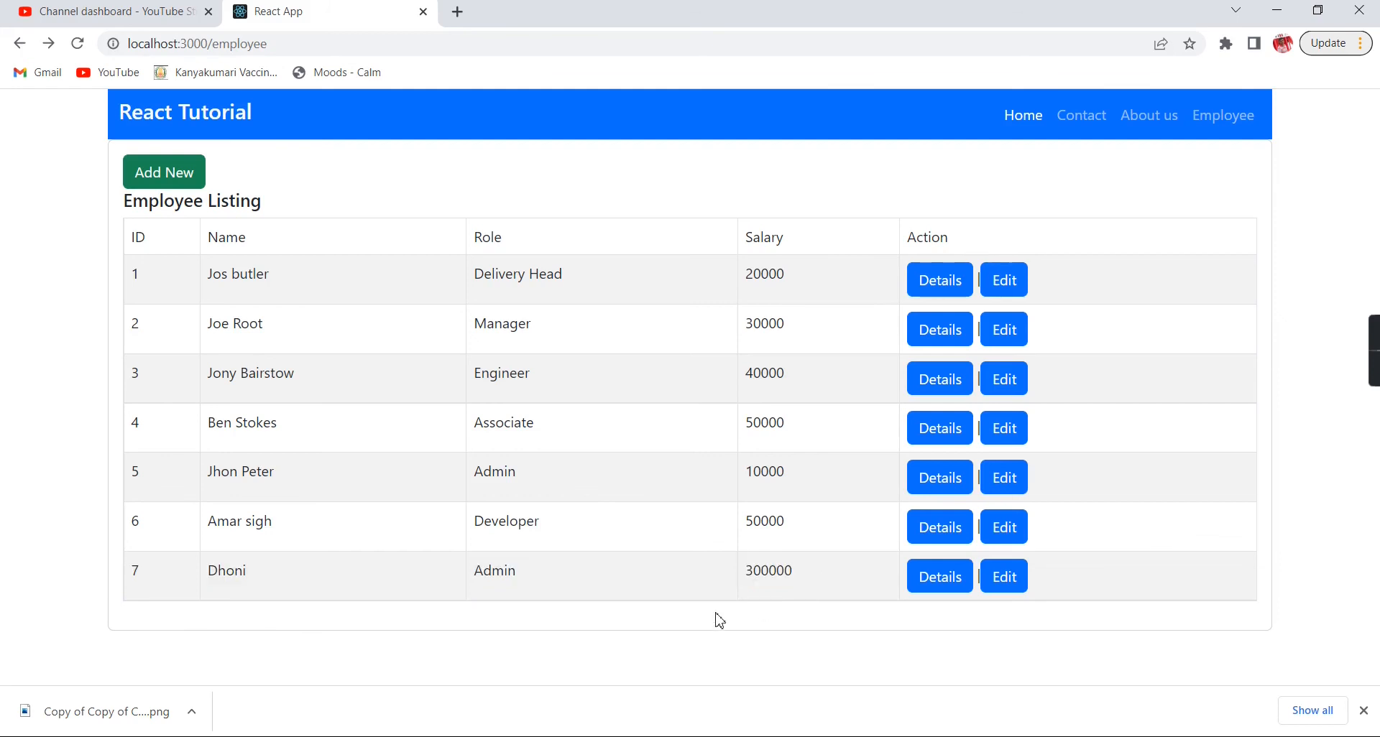
{"action": "mouse_move", "coordinate": [1228, 636]}
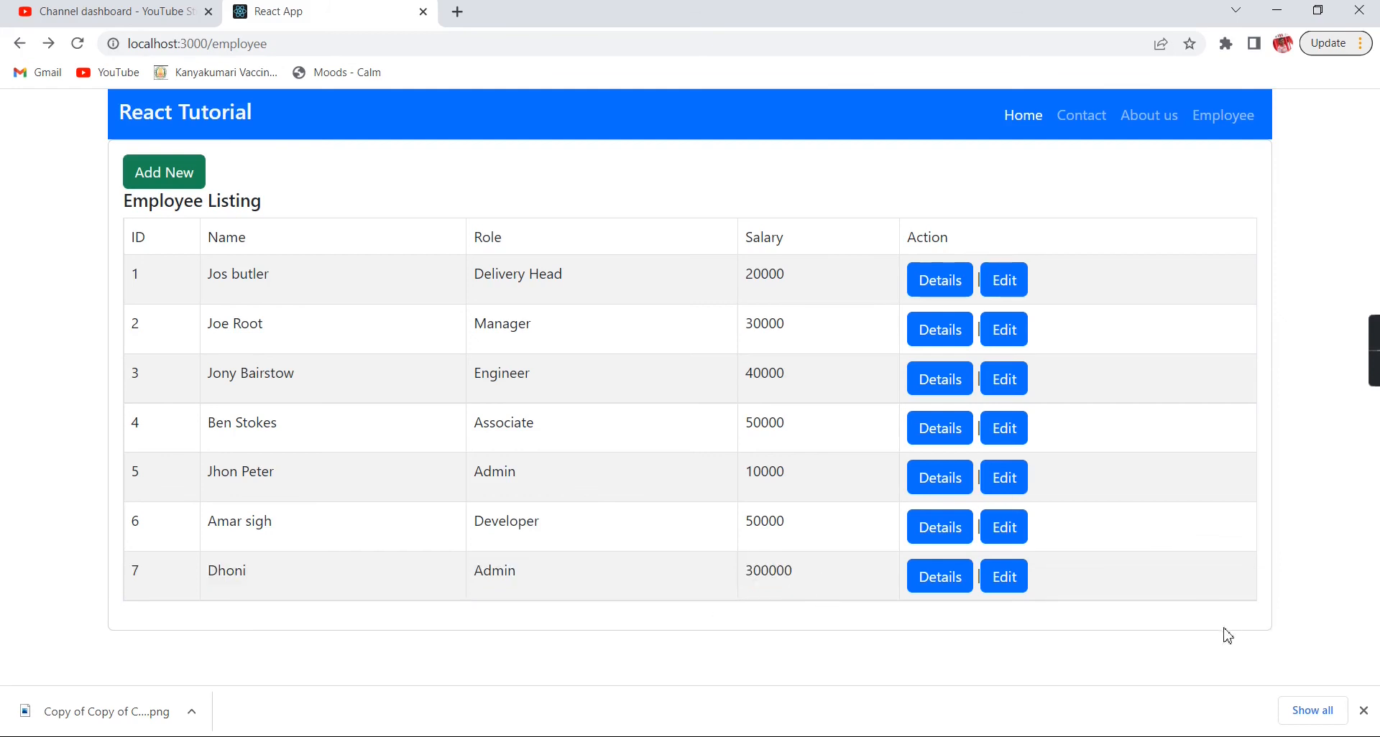
{"action": "mouse_move", "coordinate": [1004, 577]}
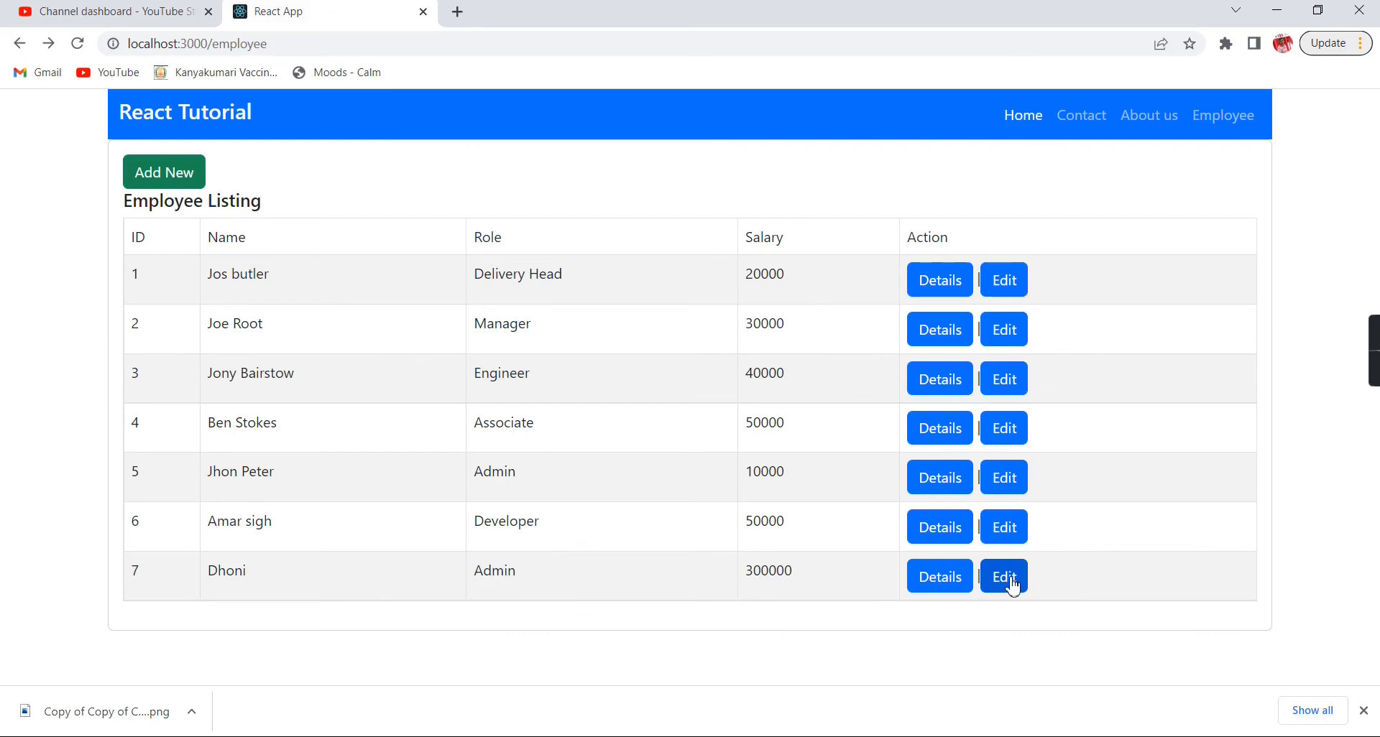
Step: Open the edit form for employee 7, Dhoni, at /editemployee/7
{"action": "left_click", "coordinate": [1003, 577]}
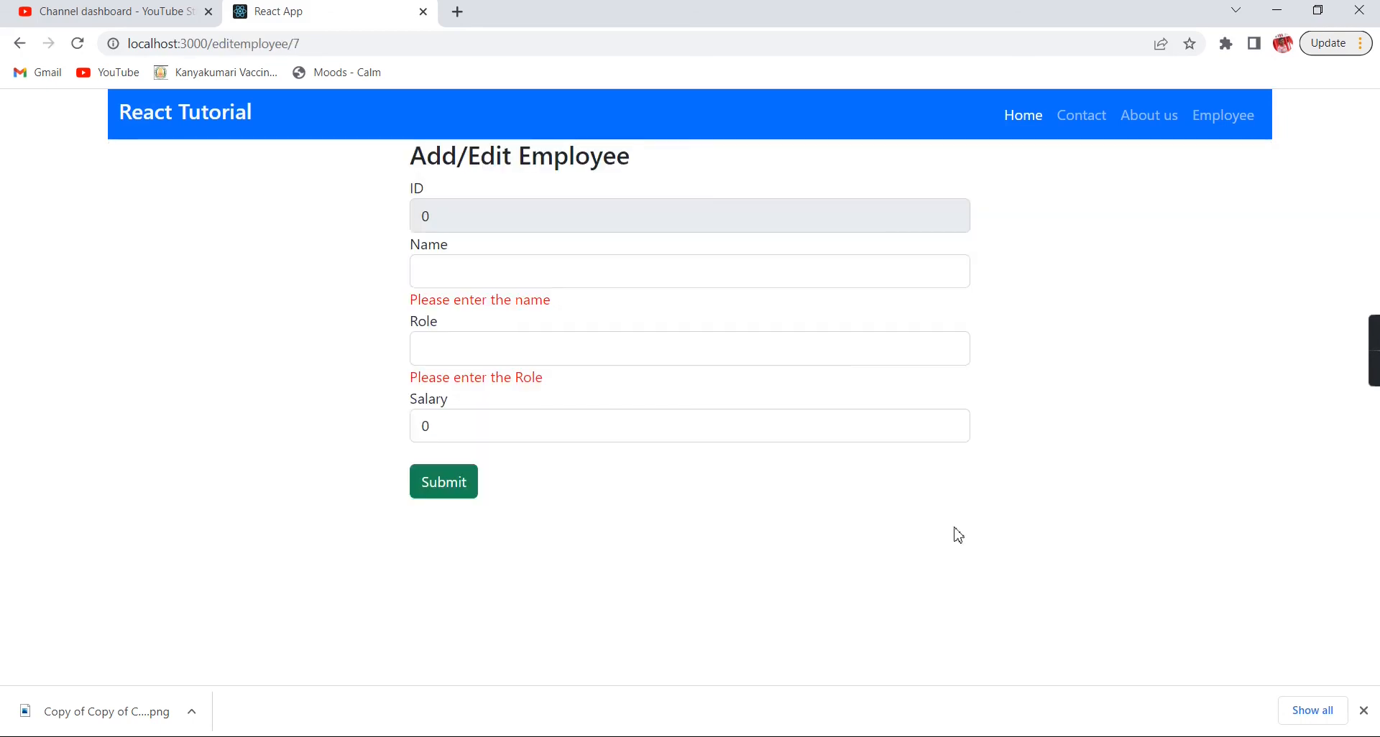
{"action": "mouse_move", "coordinate": [542, 396]}
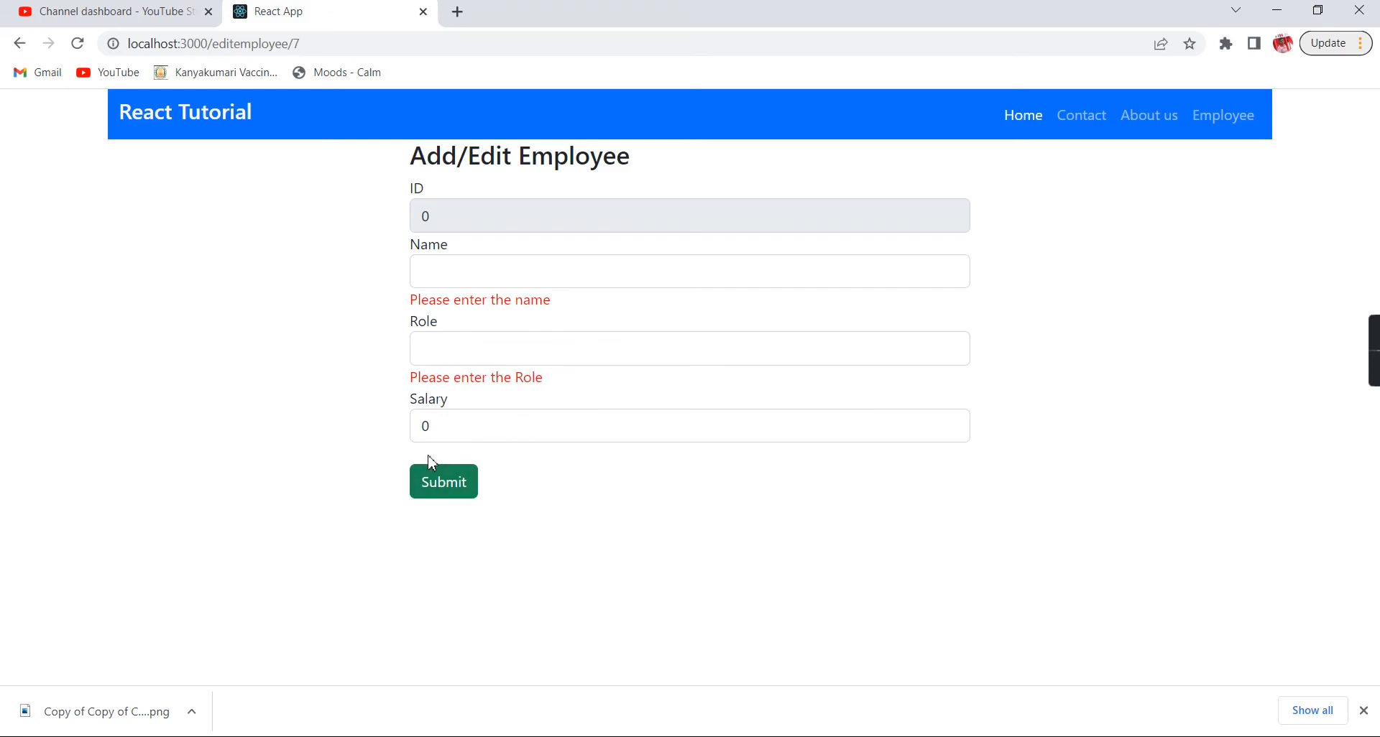
{"action": "mouse_move", "coordinate": [847, 405]}
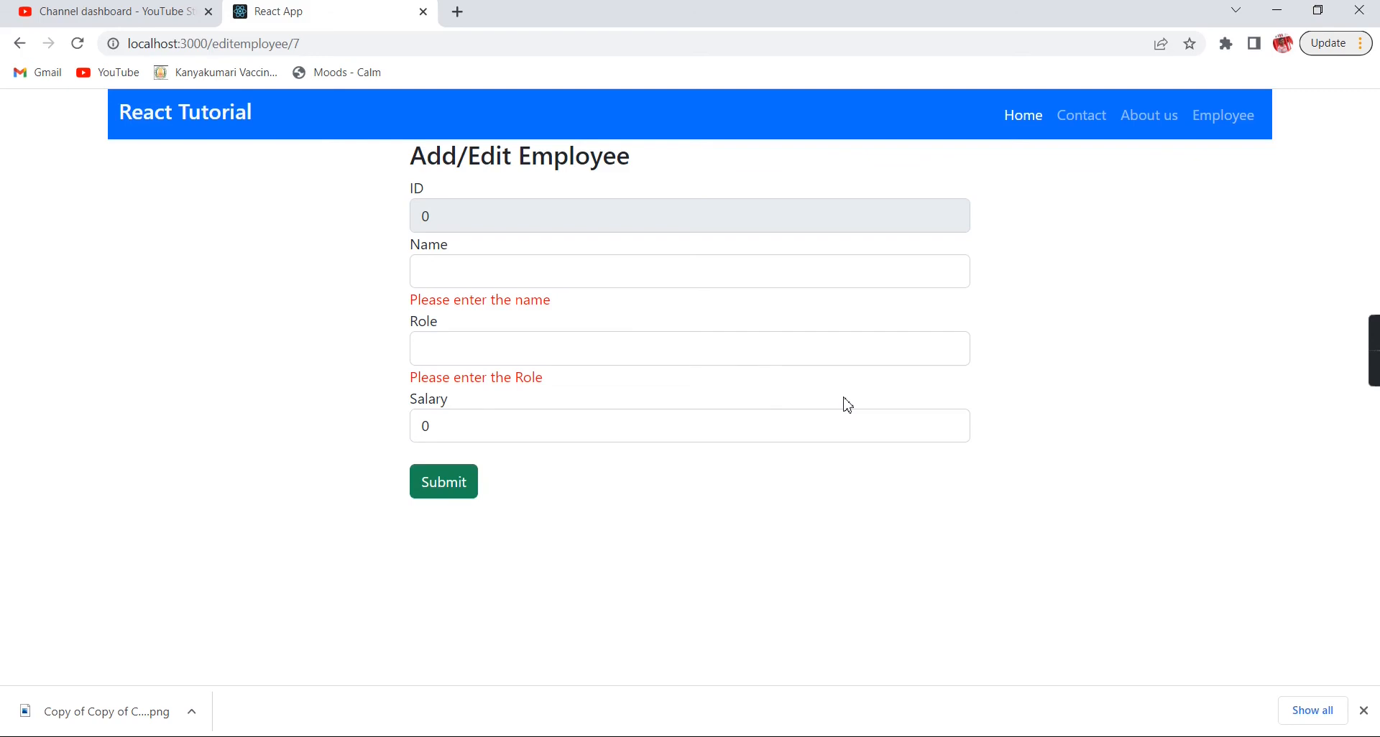